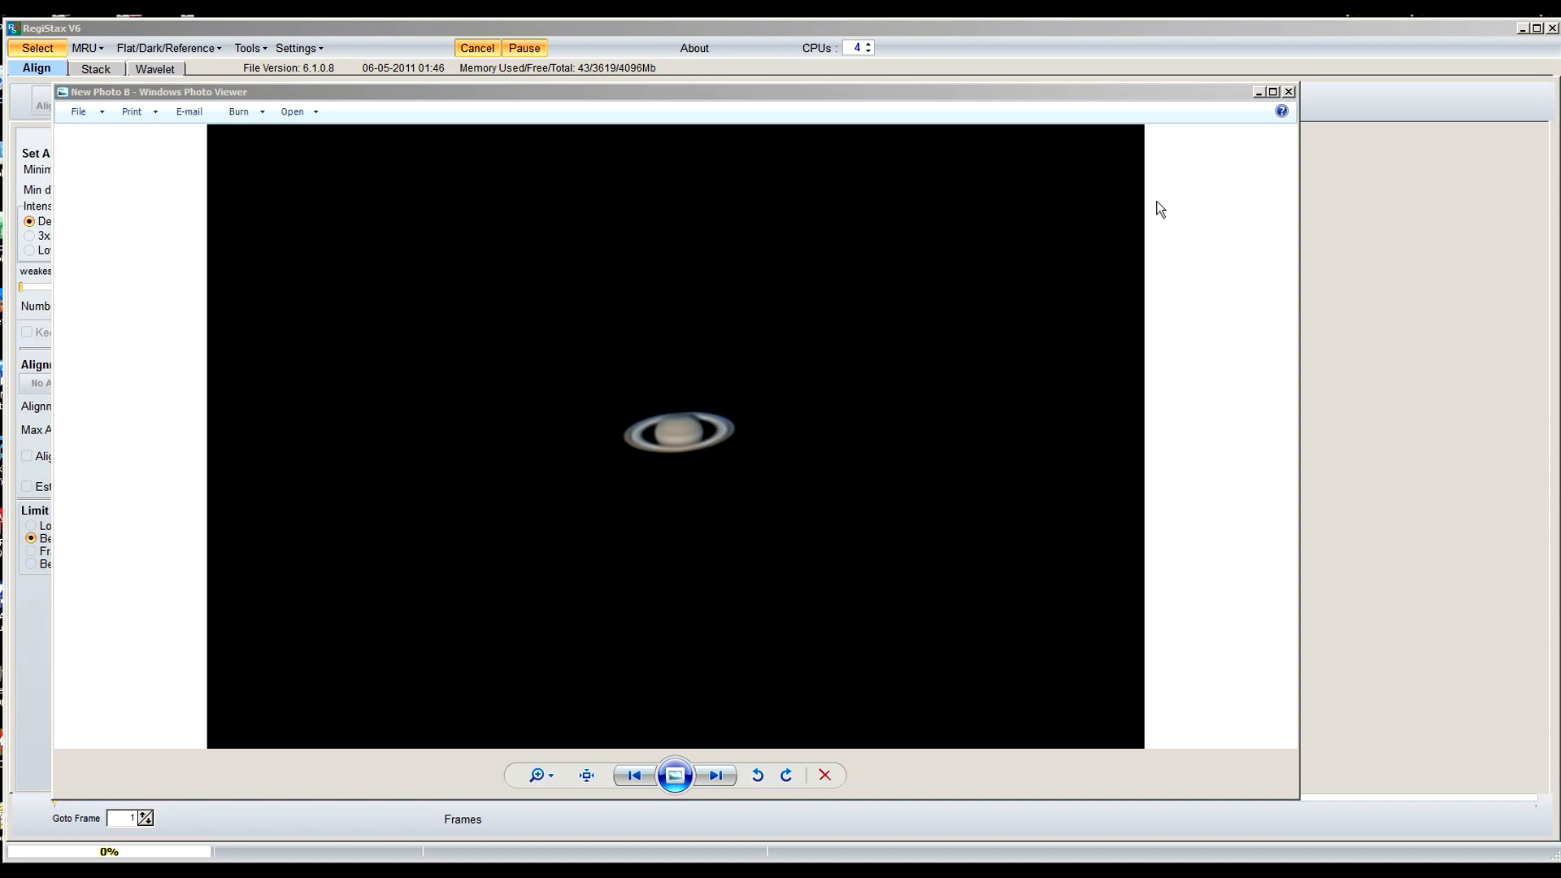
mouse_move(876, 447)
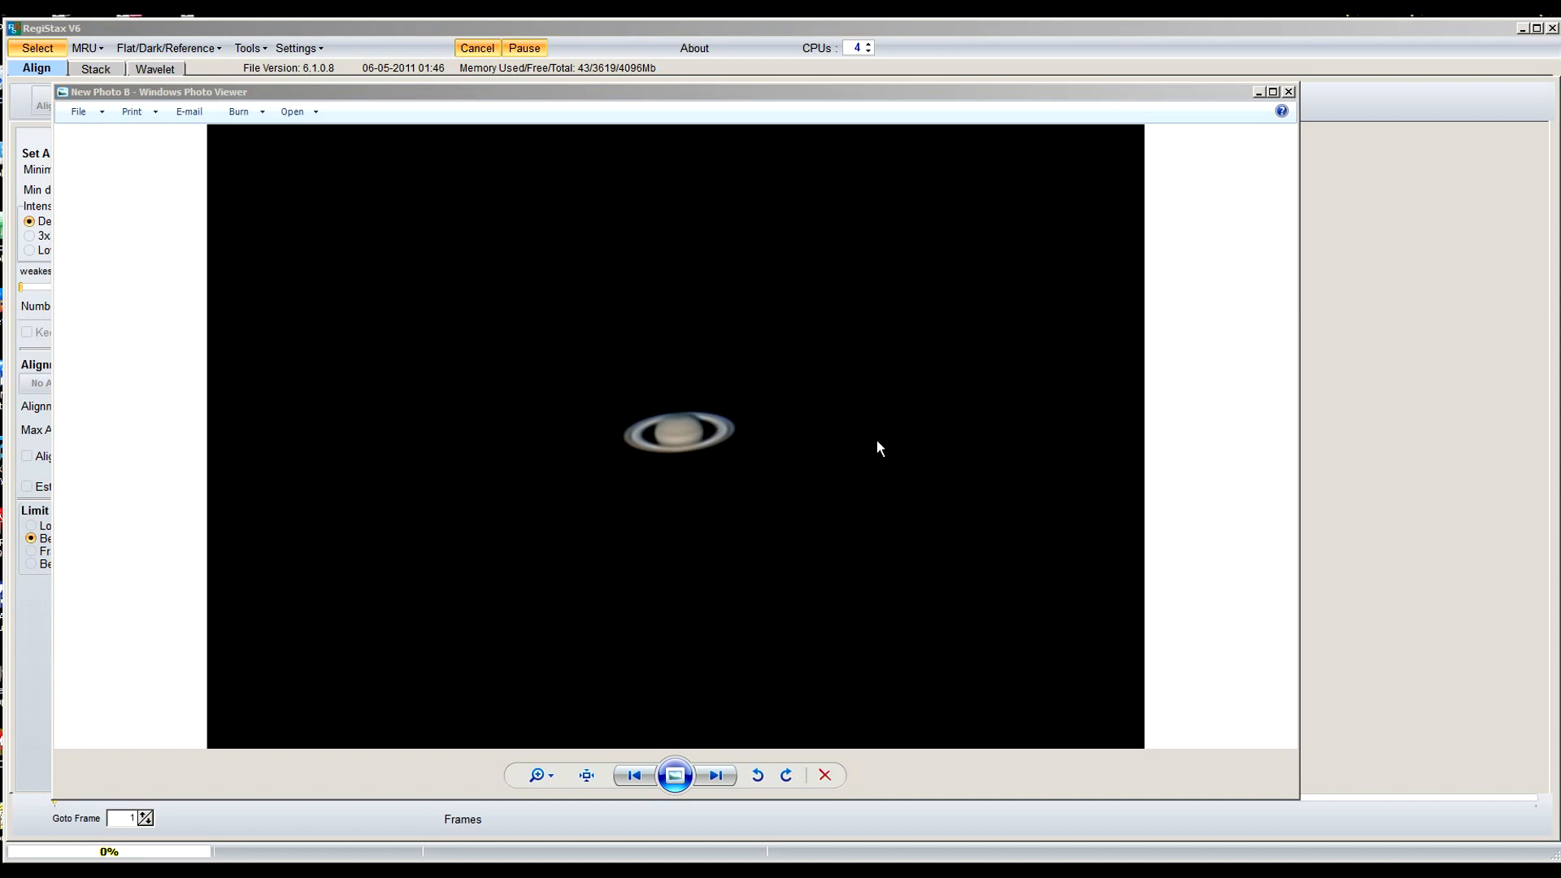
mouse_move(886, 450)
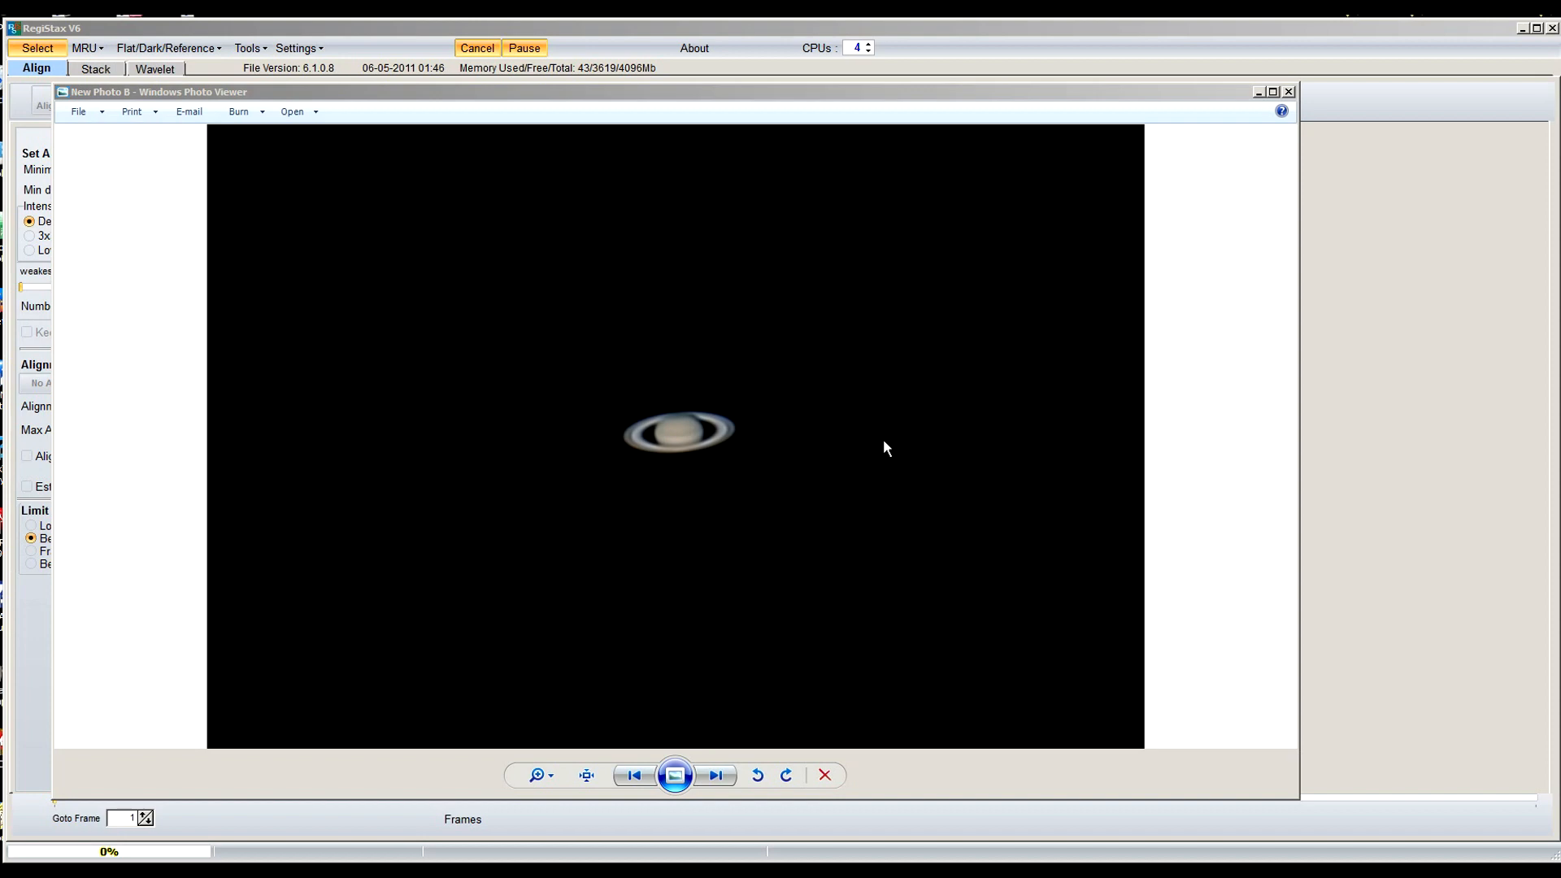
mouse_move(1055, 114)
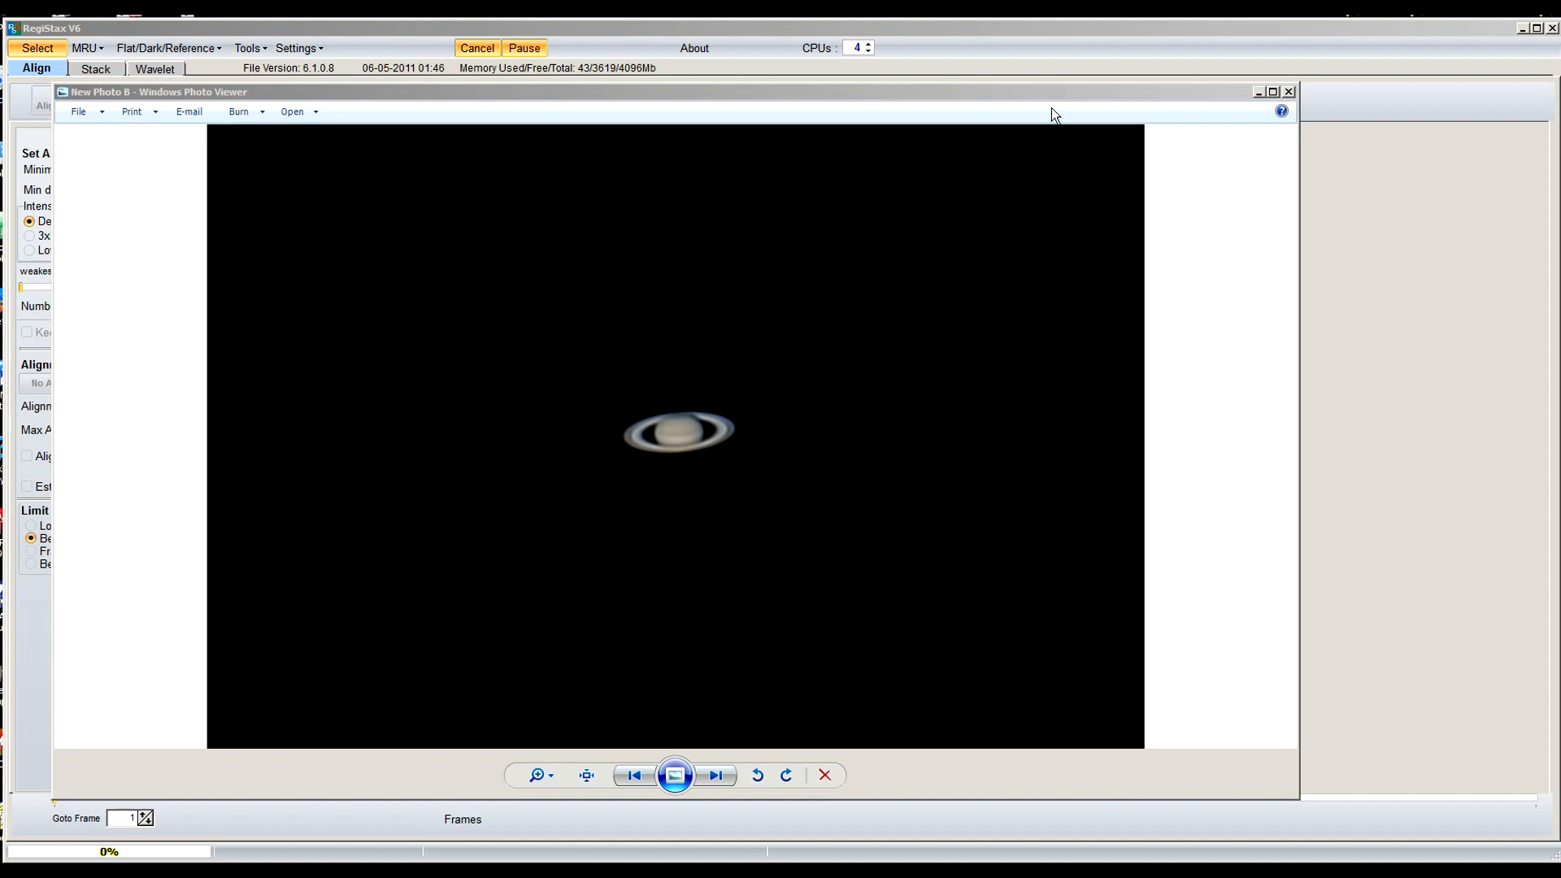
mouse_move(947, 36)
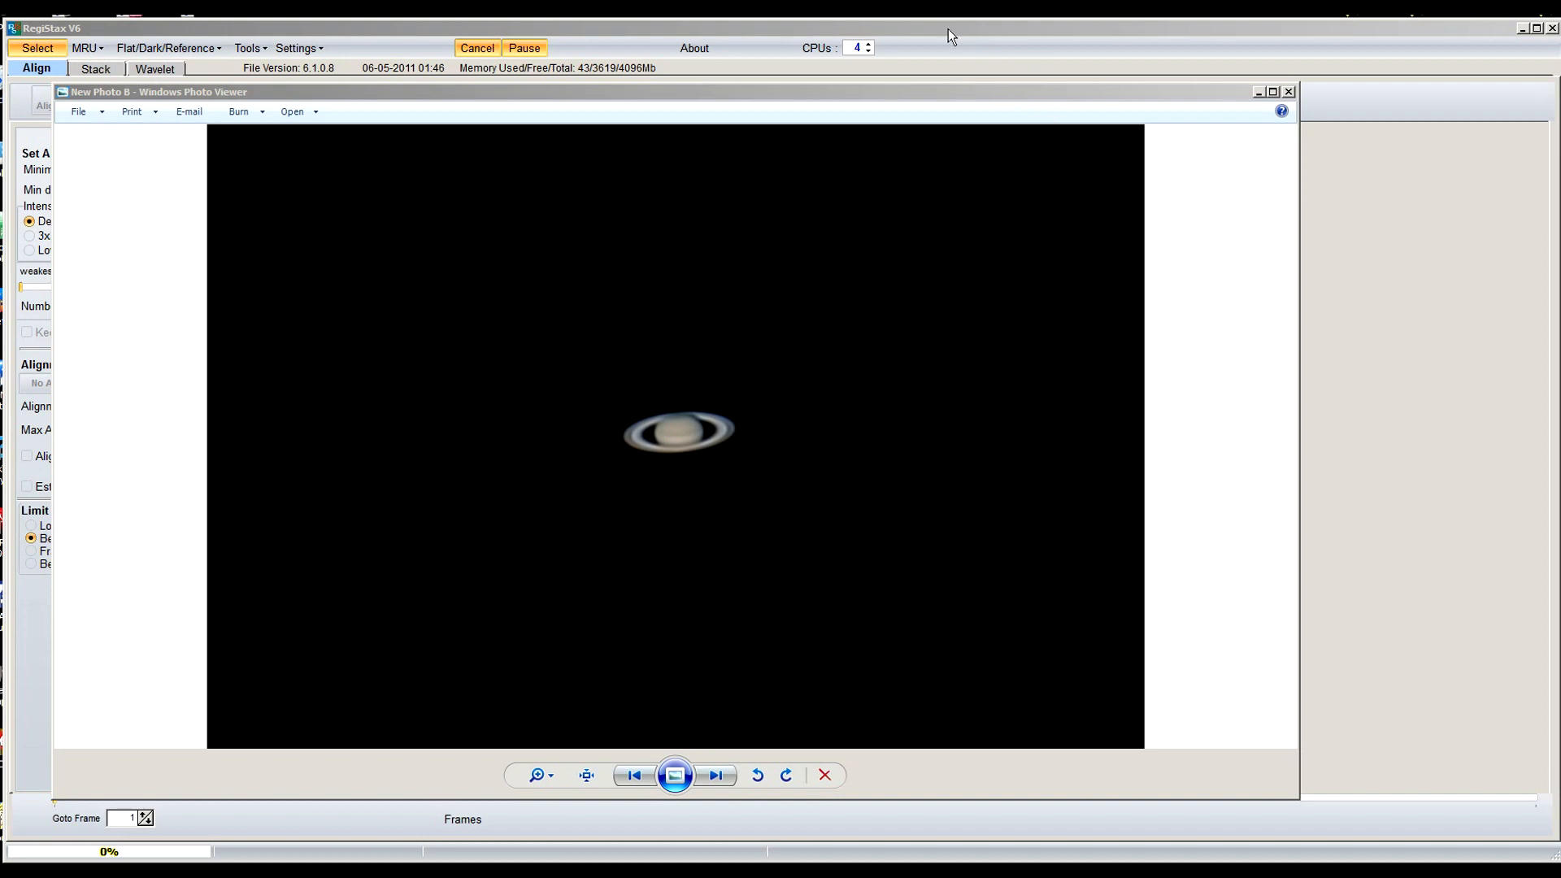
Close the photo viewer and browse the Saturn folder for videos, keeping the Video file type
left_click(1288, 91)
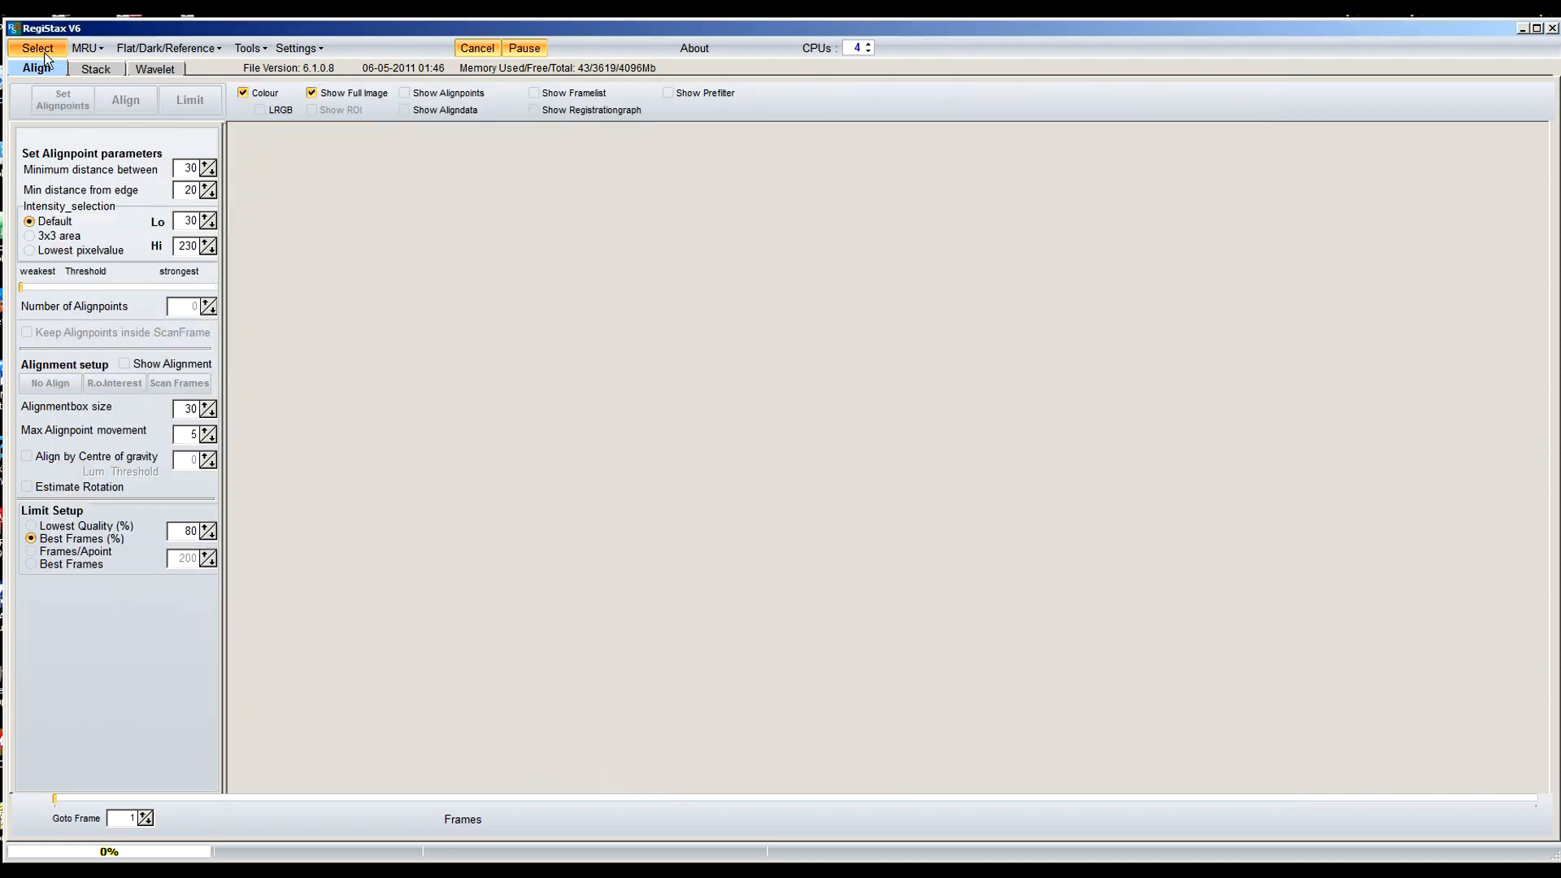
left_click(33, 48)
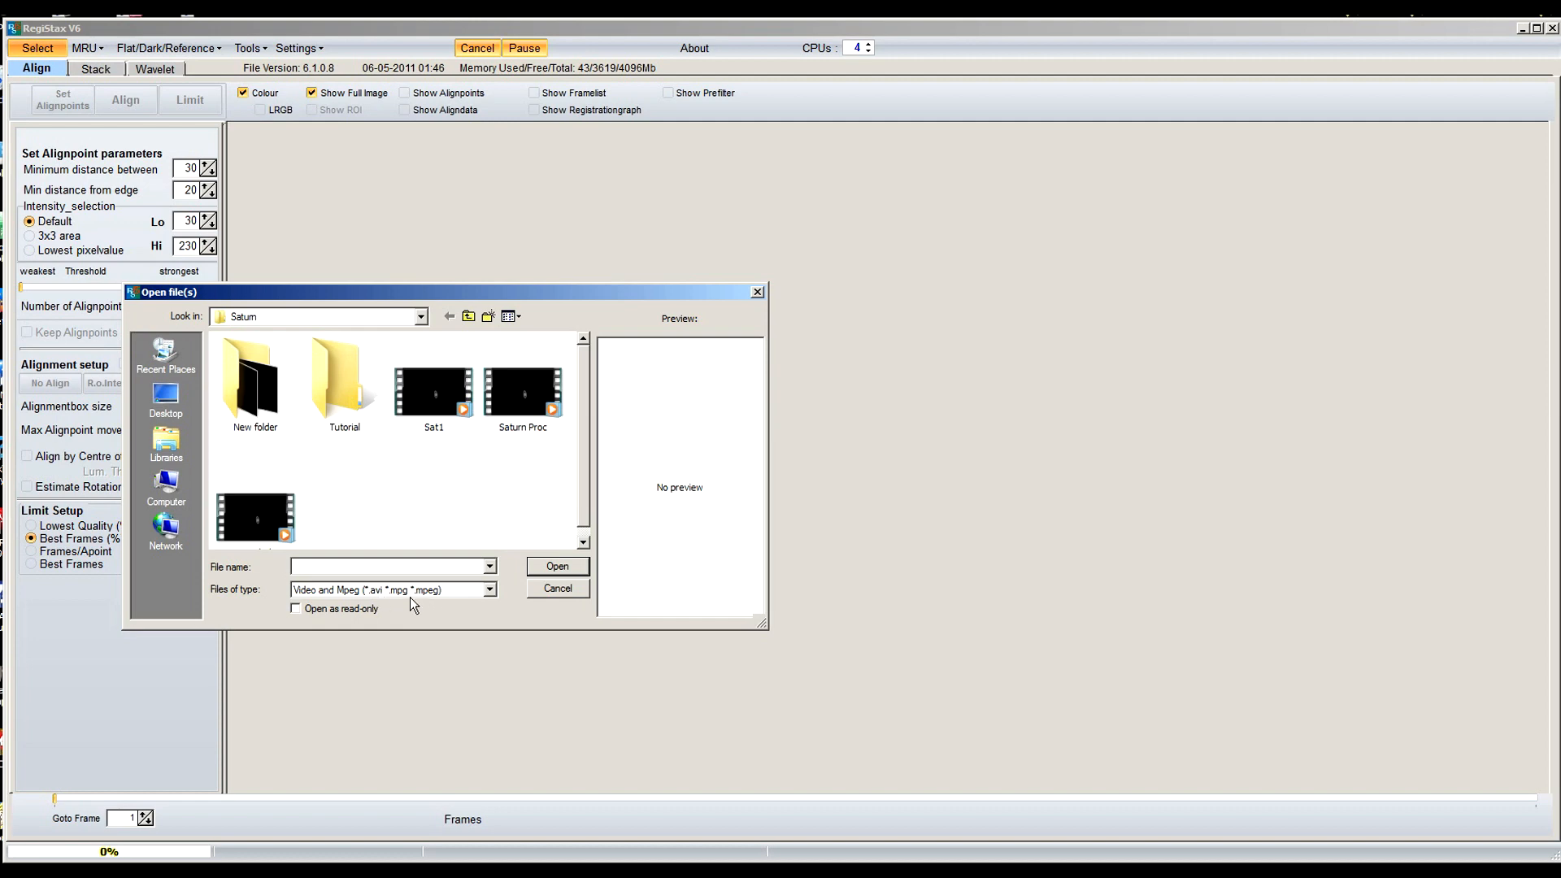
mouse_move(476, 599)
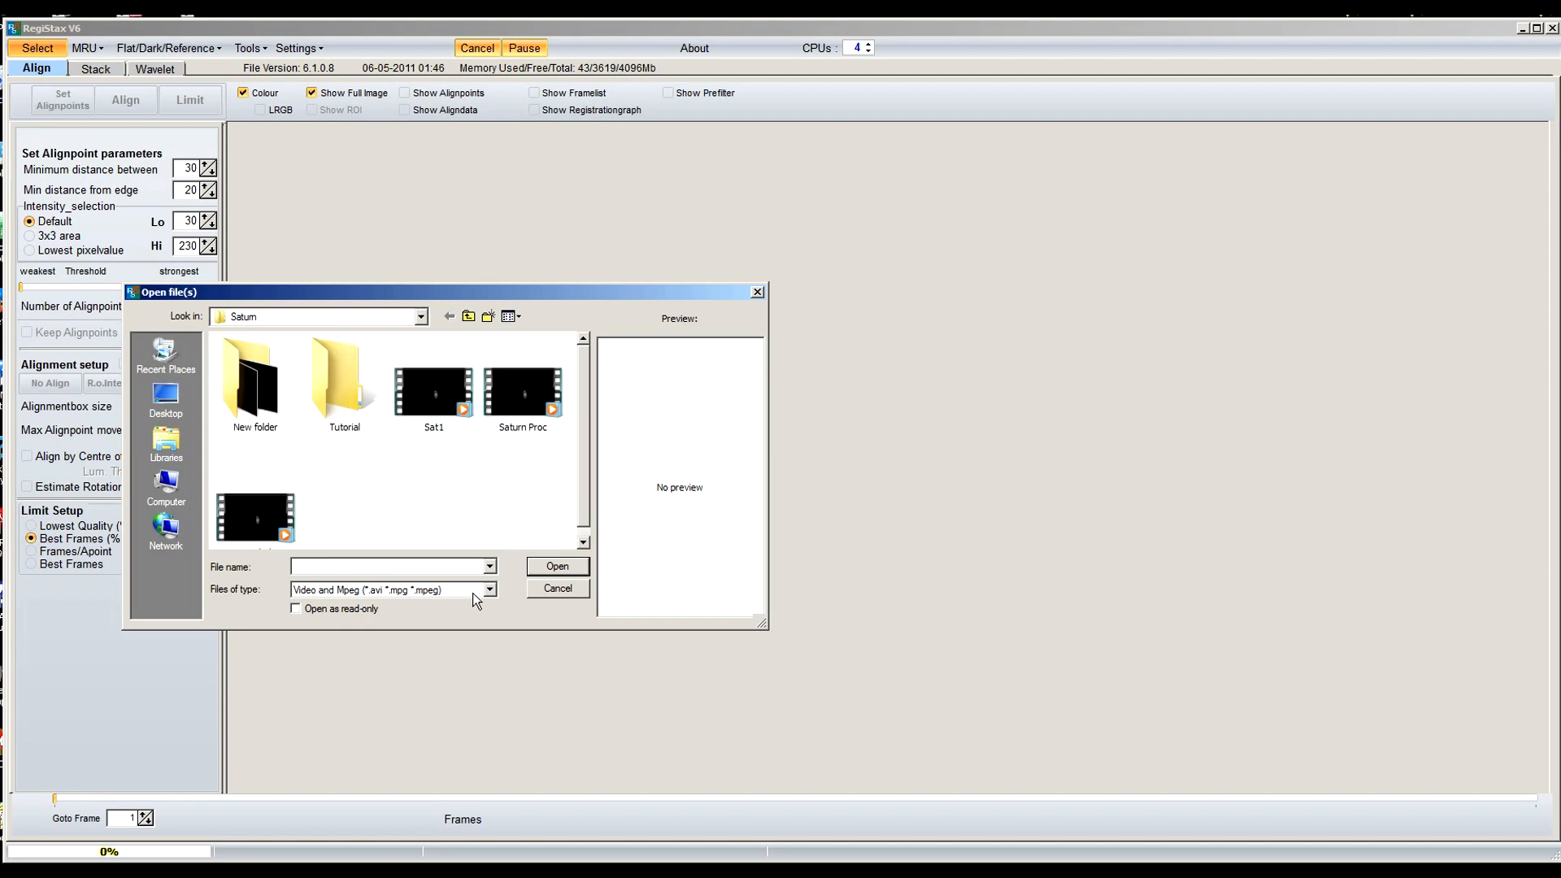
left_click(489, 589)
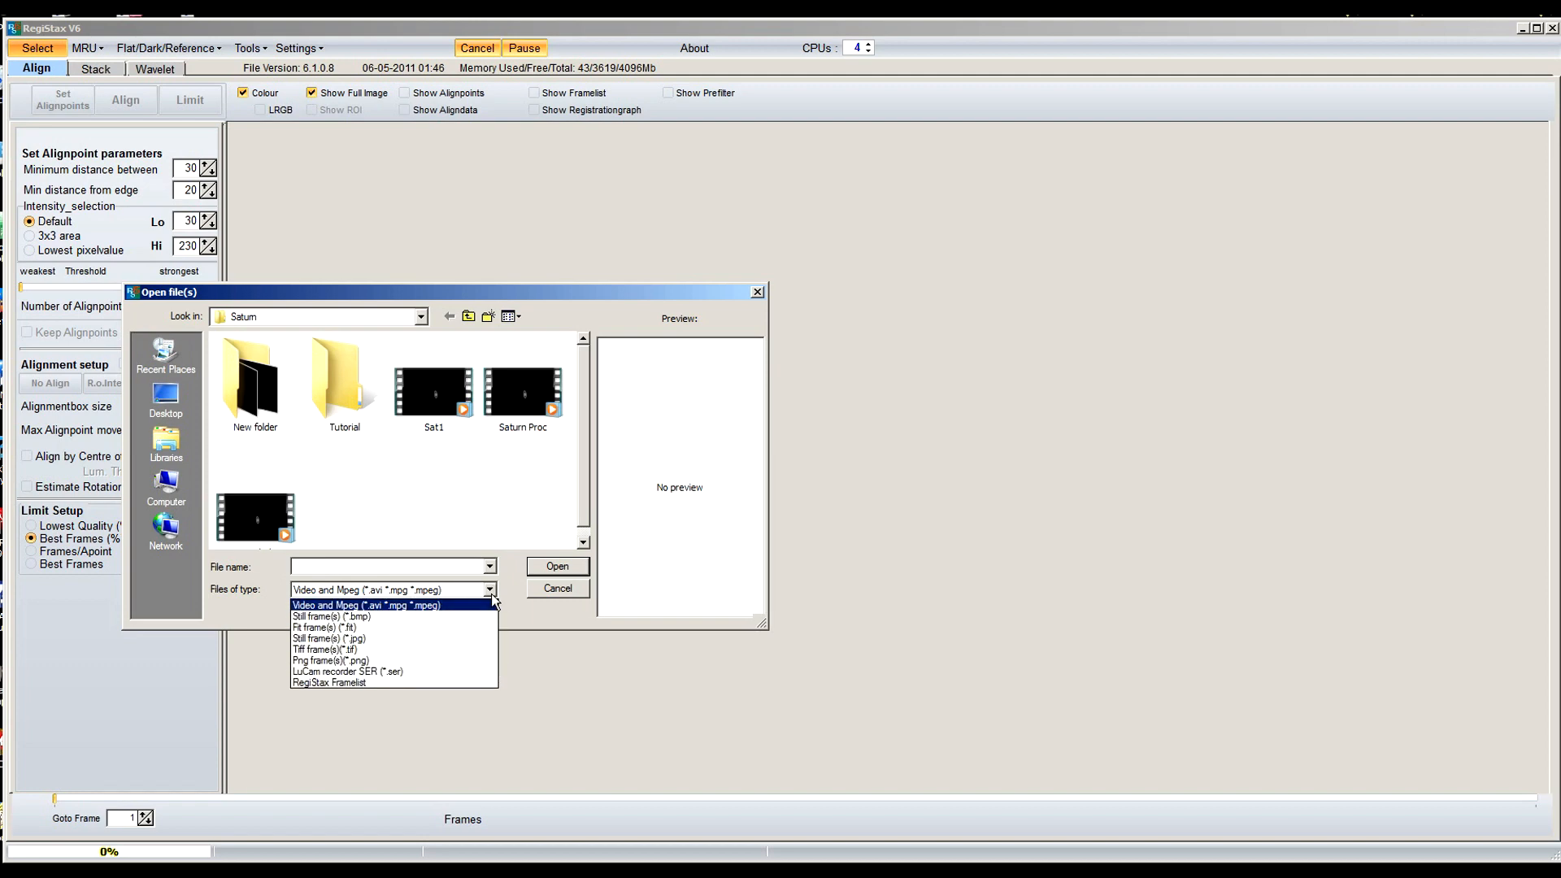
left_click(365, 605)
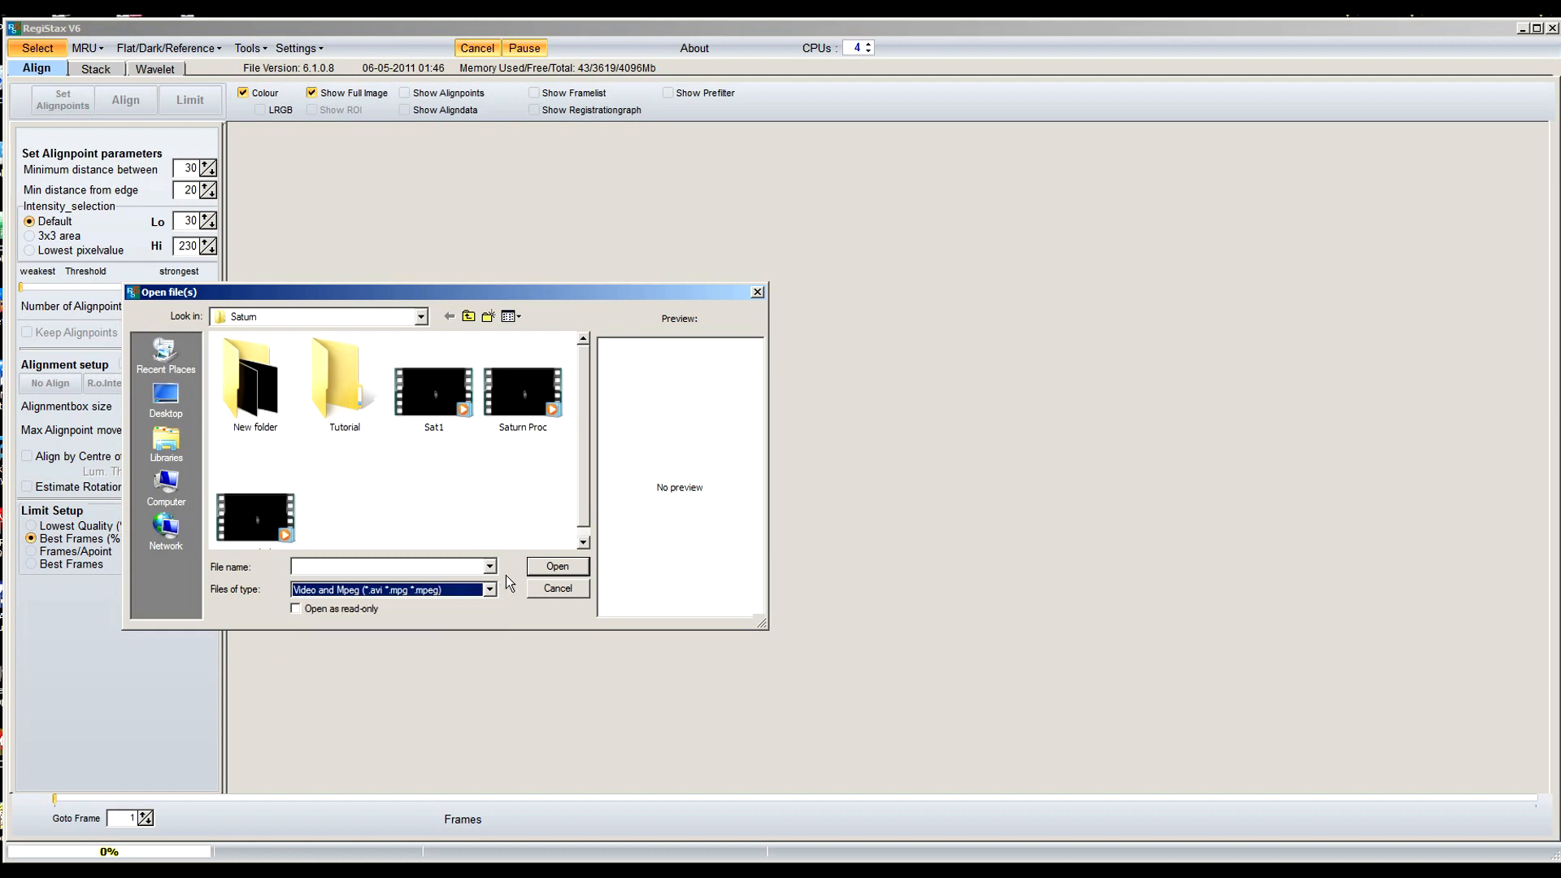
mouse_move(508, 429)
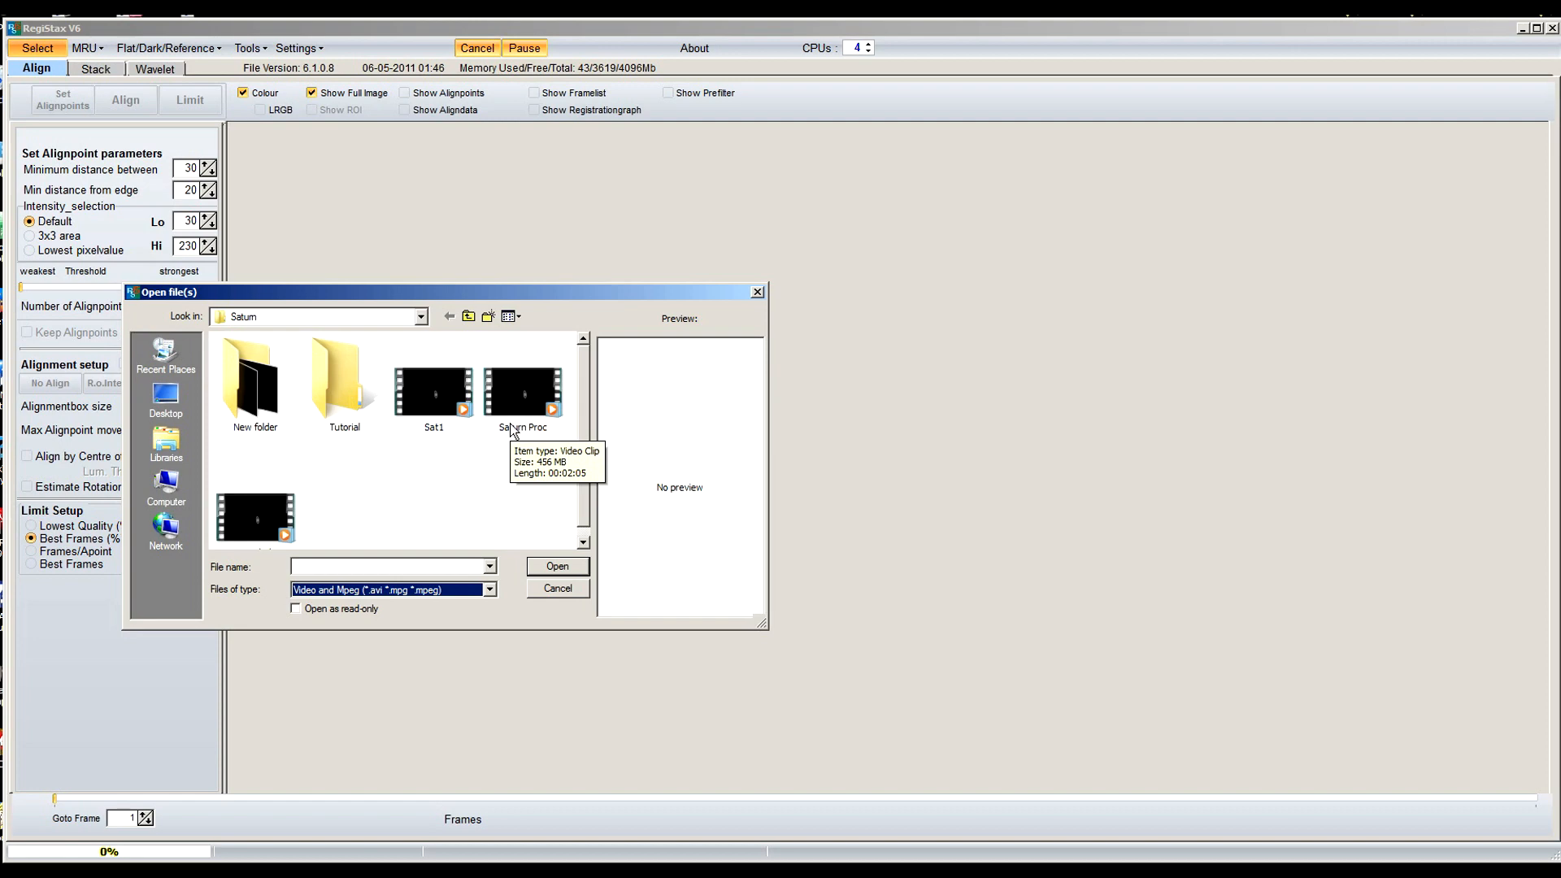
mouse_move(554, 542)
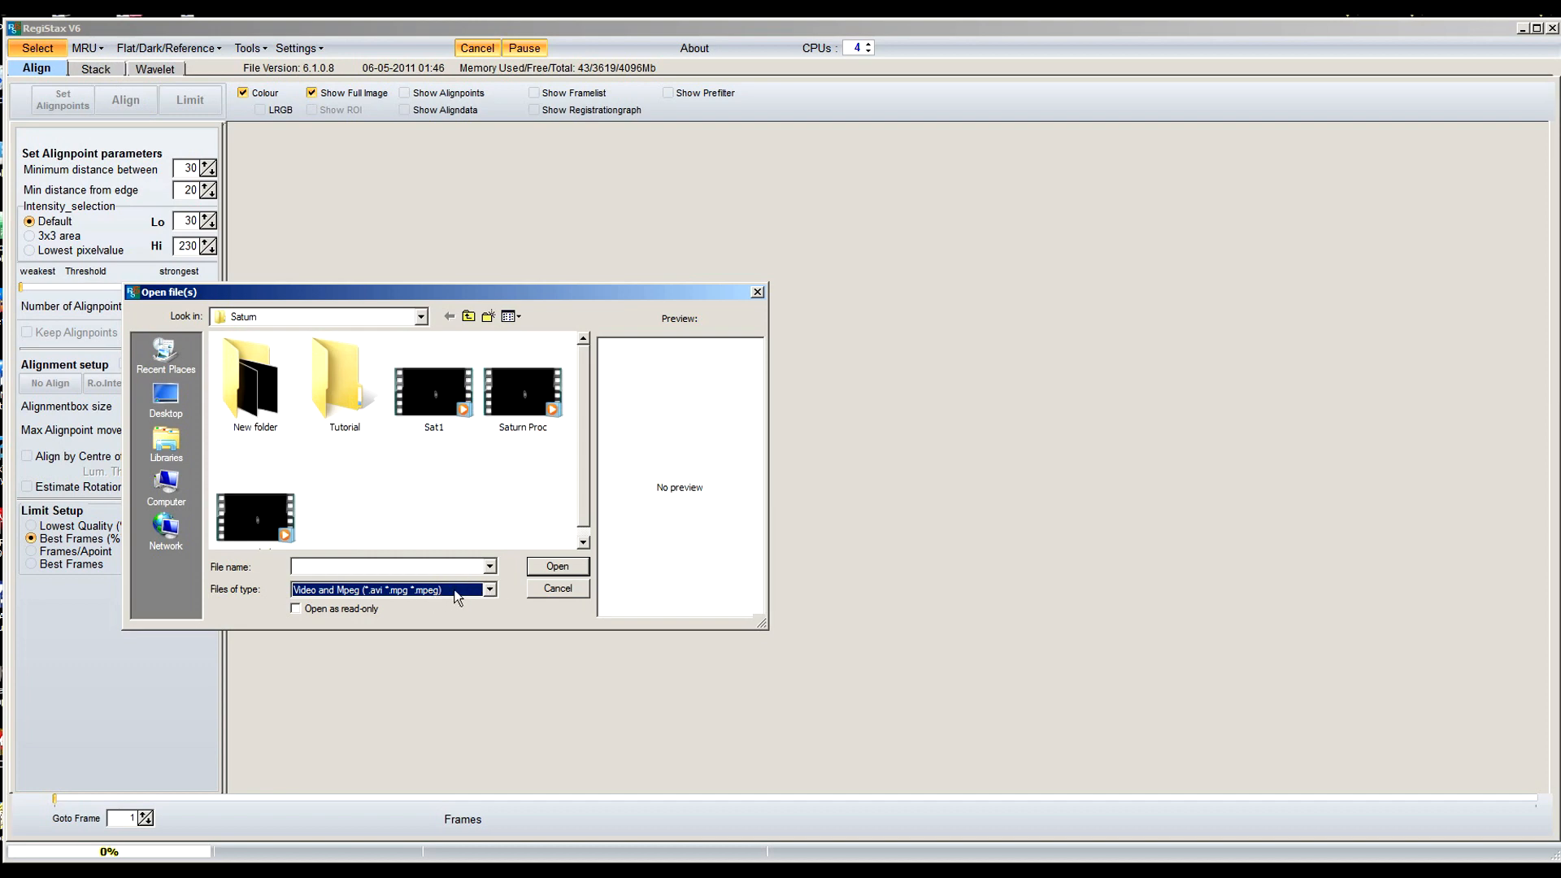
mouse_move(442, 596)
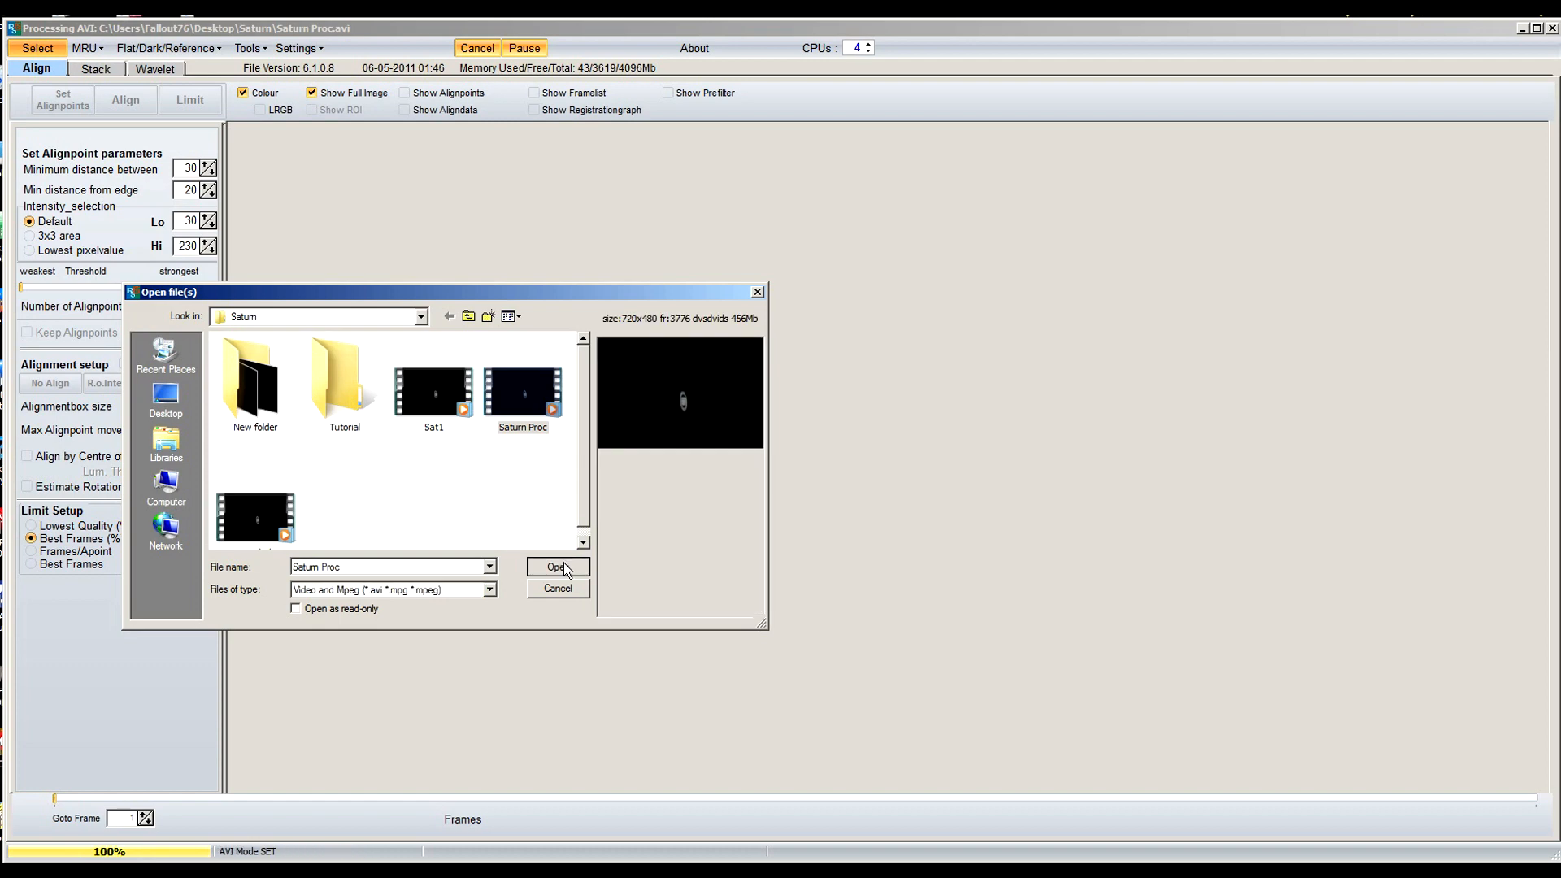
Load Saturn Proc.avi, showing frame 1 of 3776
left_click(557, 567)
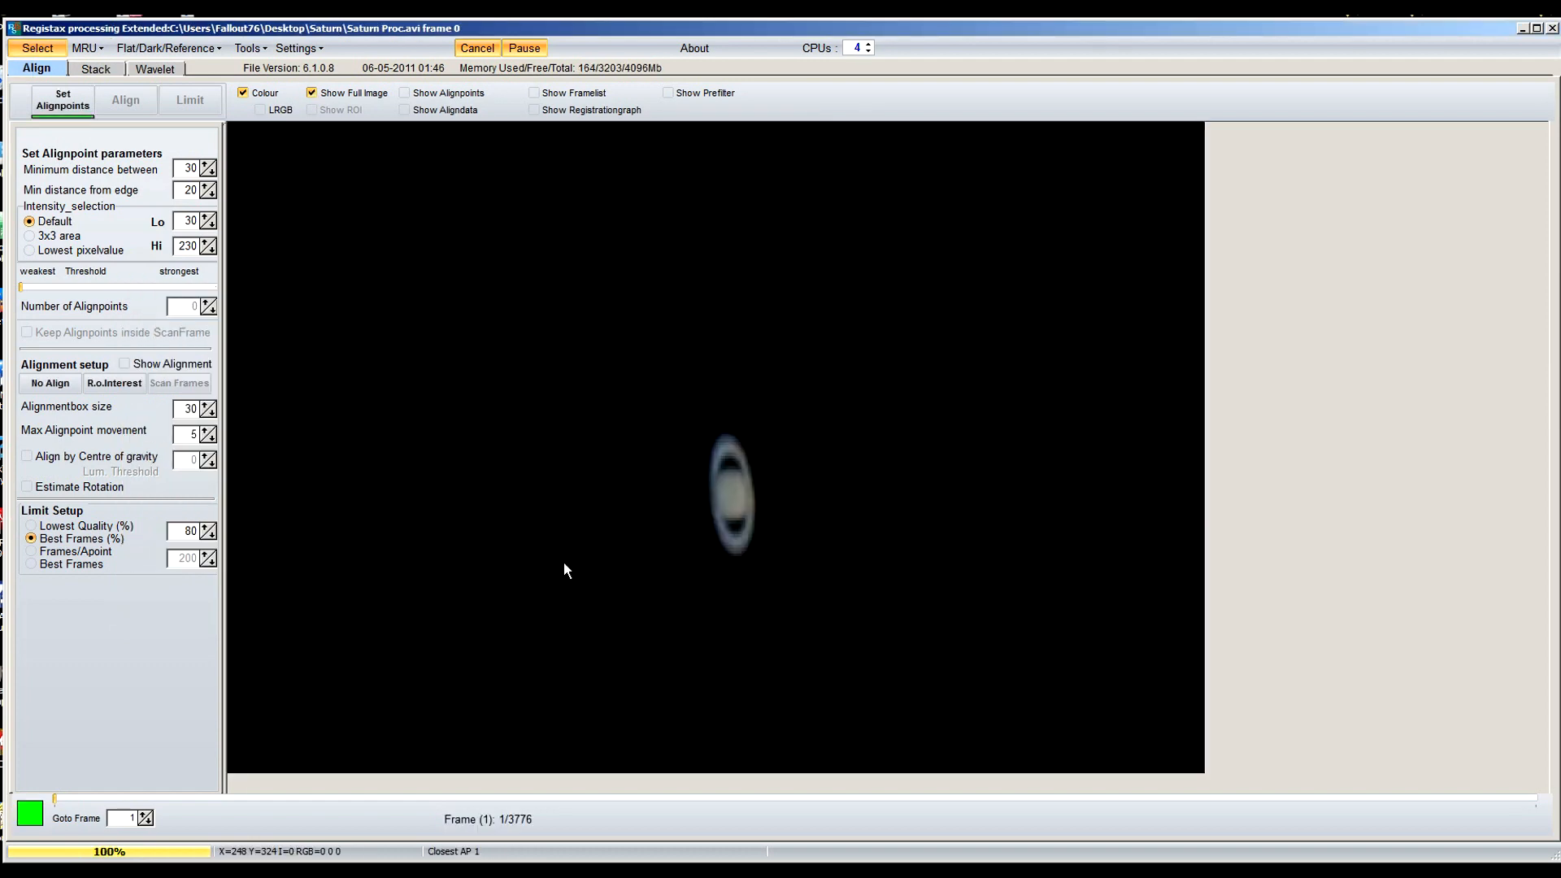
mouse_move(315, 106)
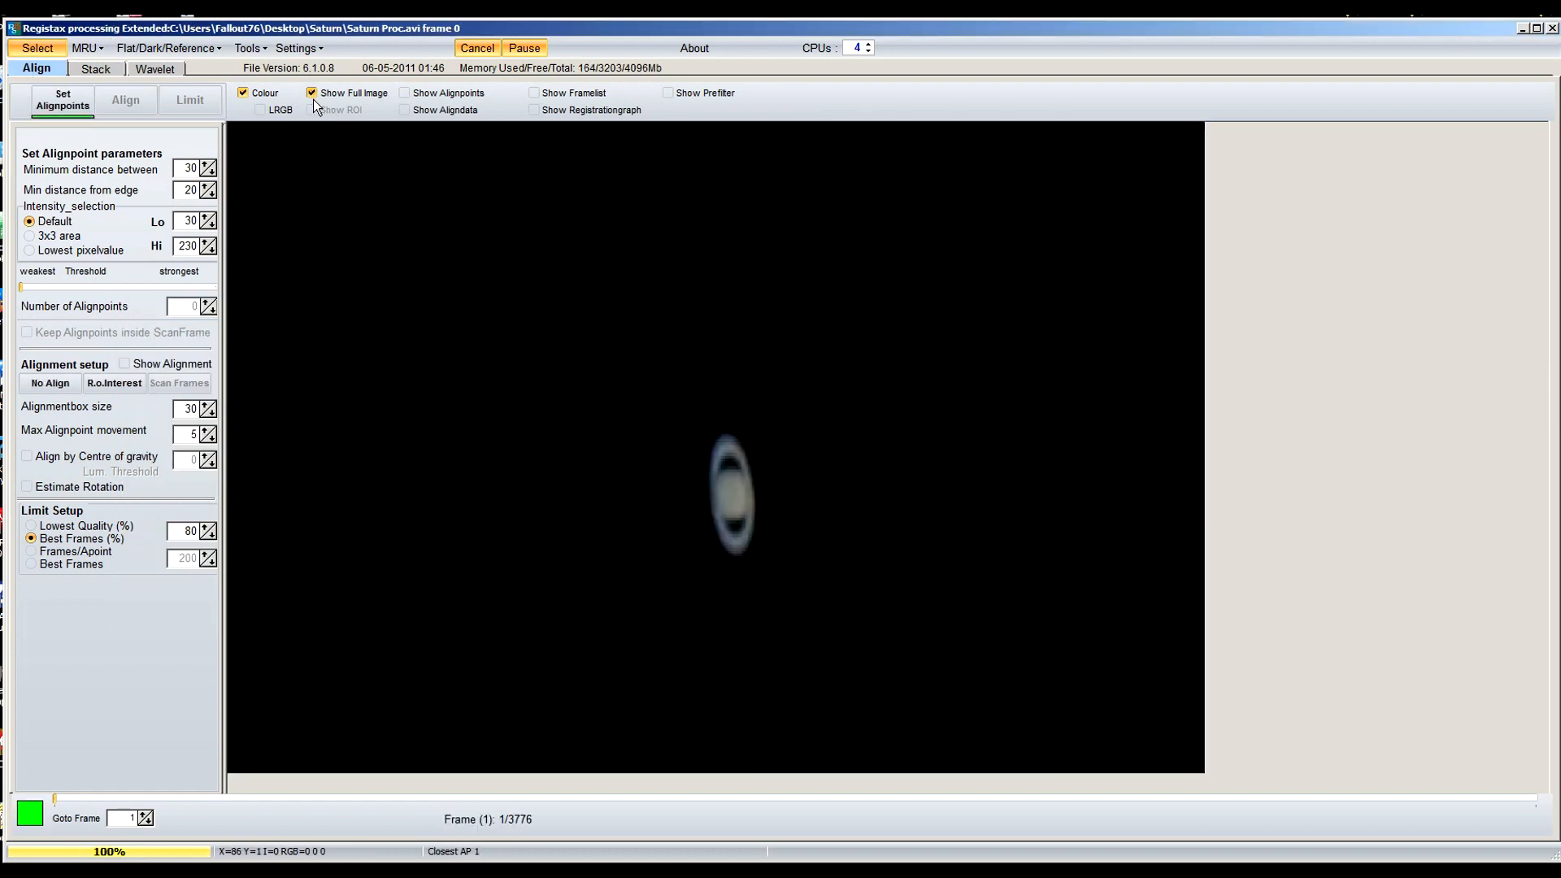
mouse_move(318, 100)
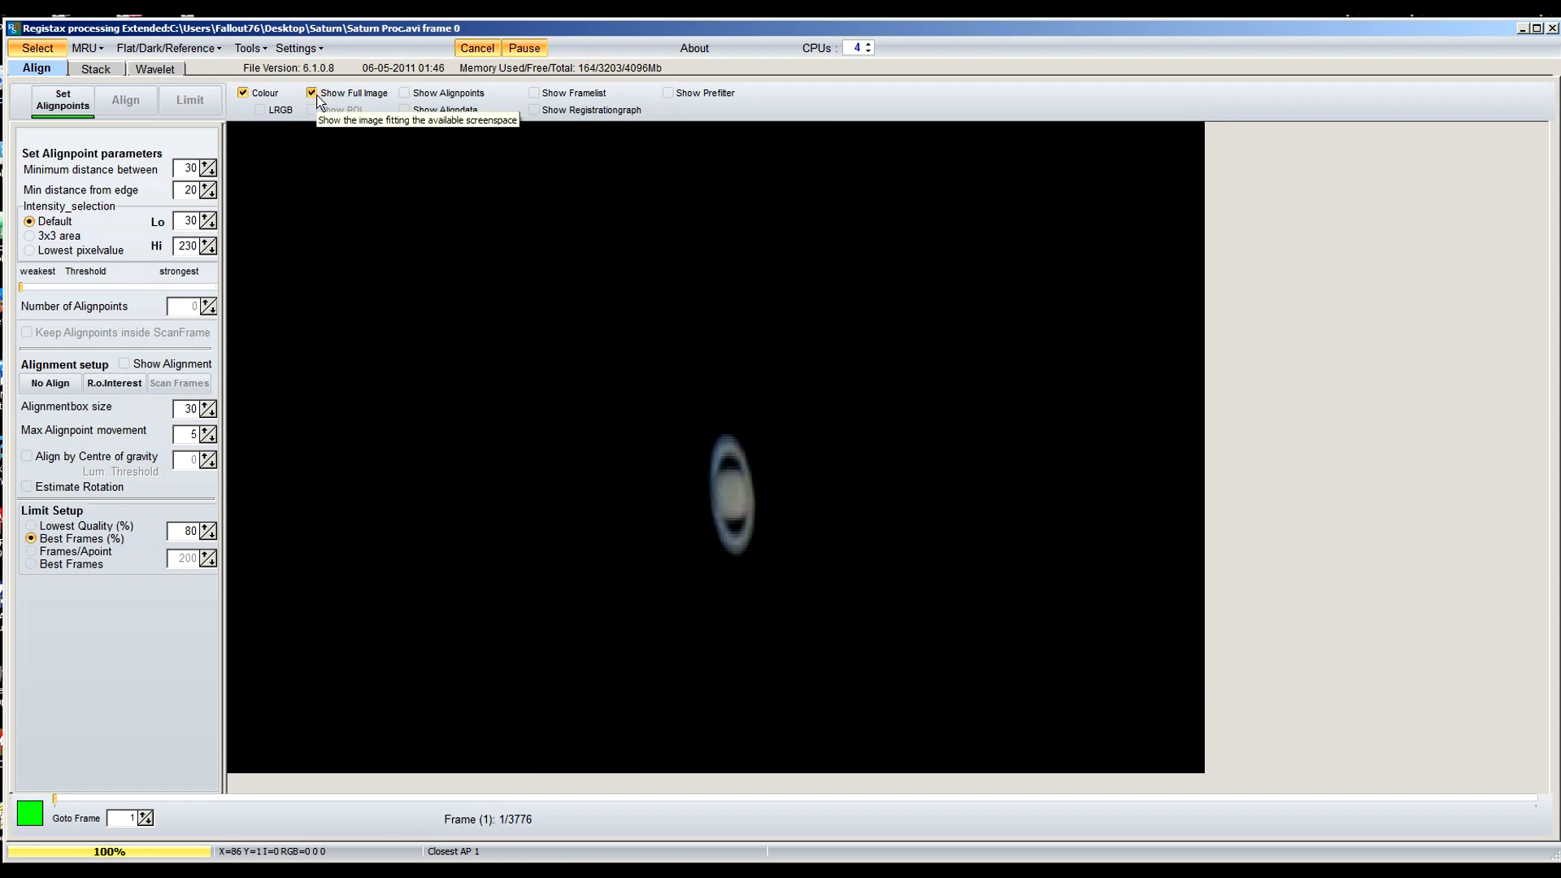
mouse_move(732, 493)
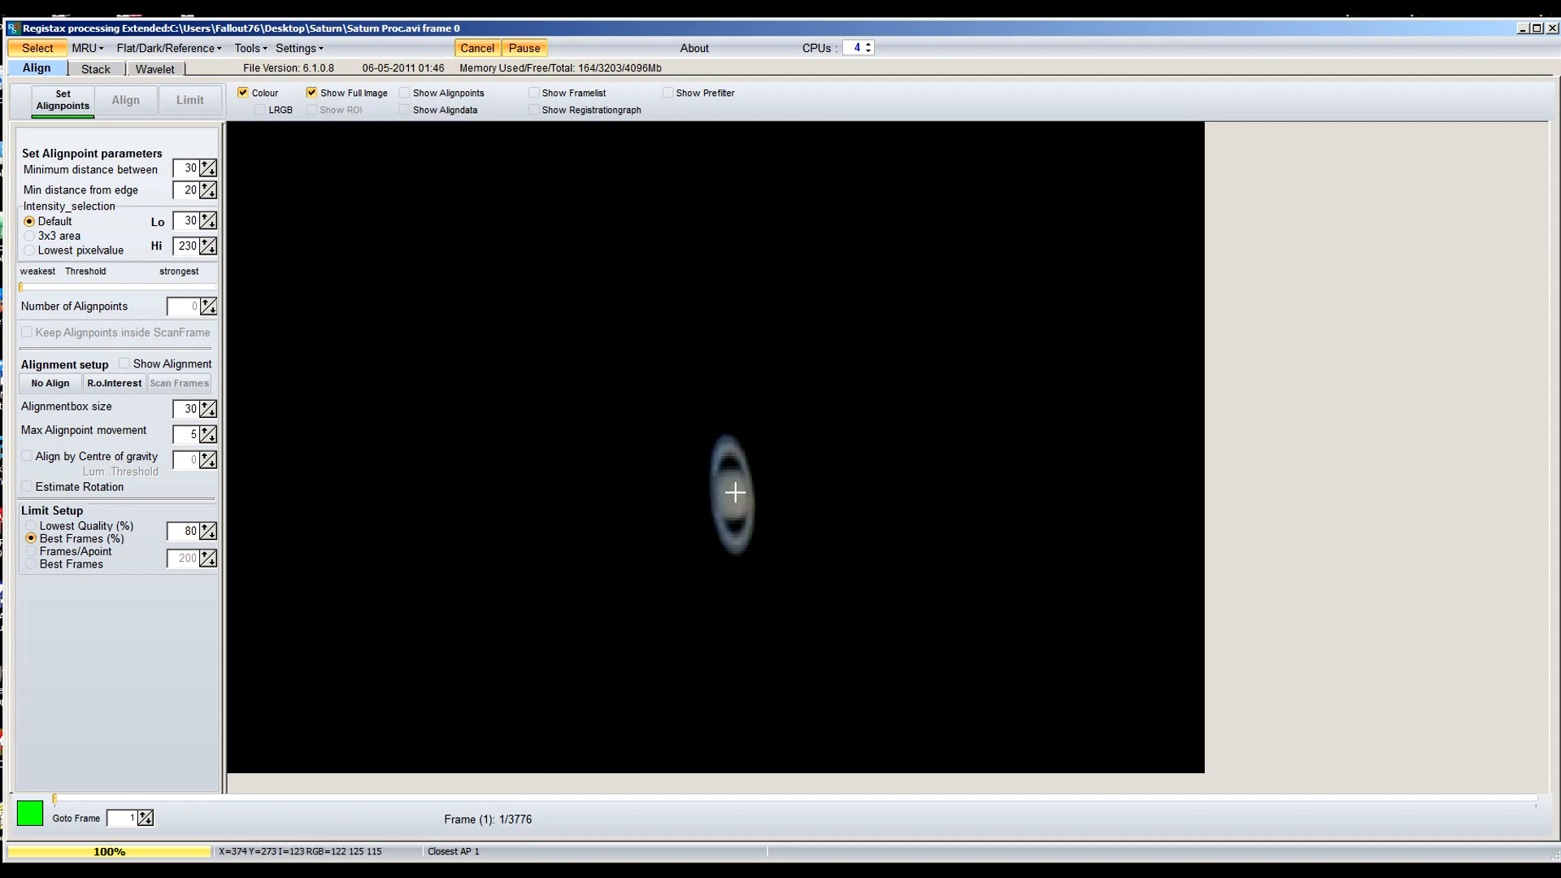
mouse_move(715, 431)
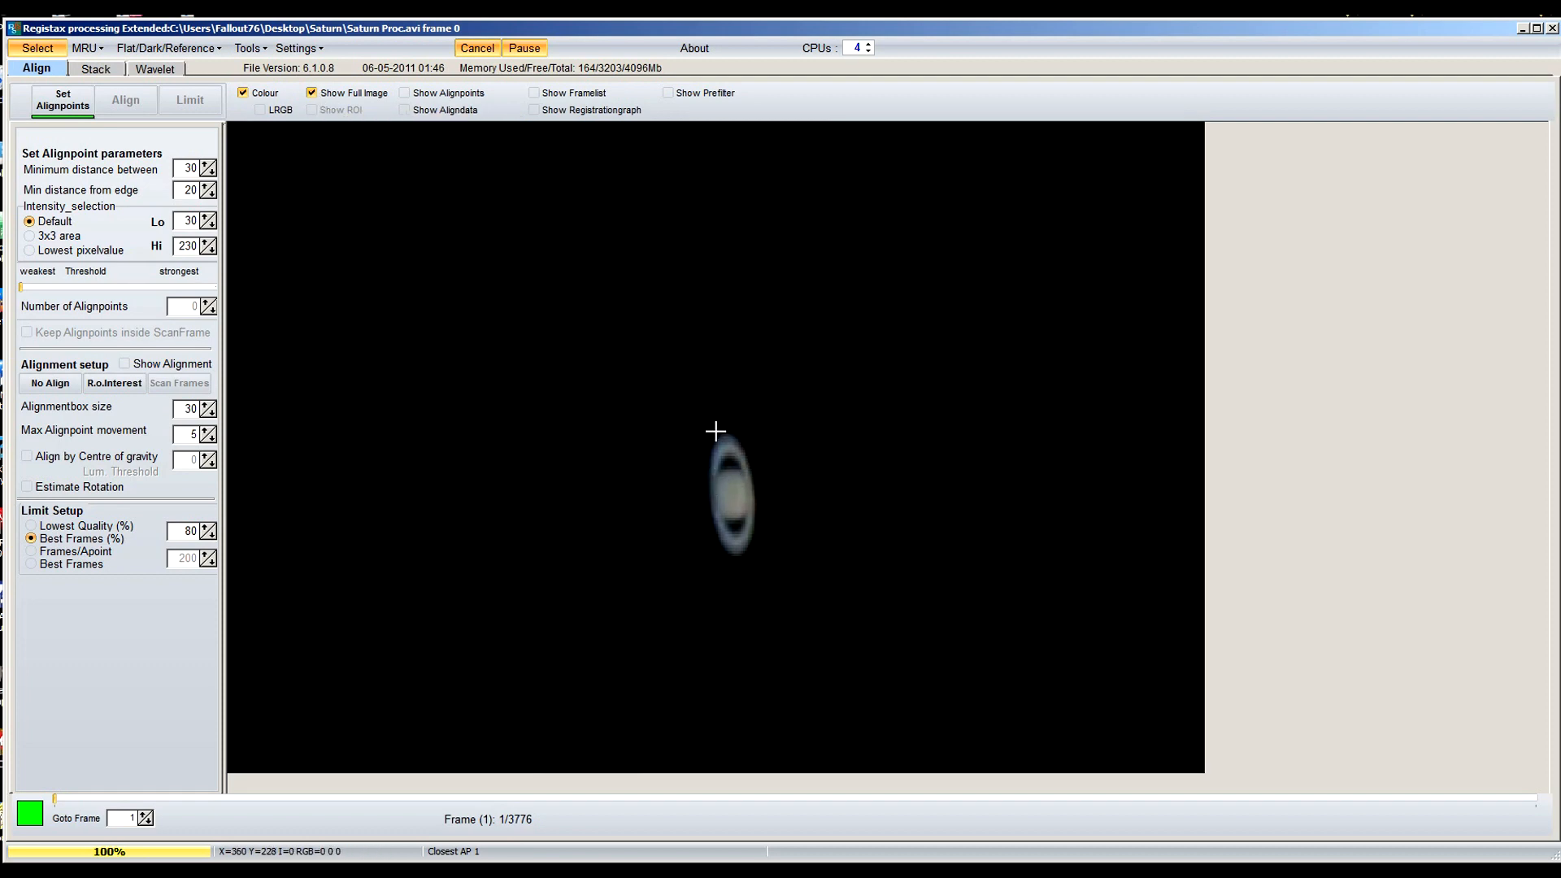
mouse_move(764, 475)
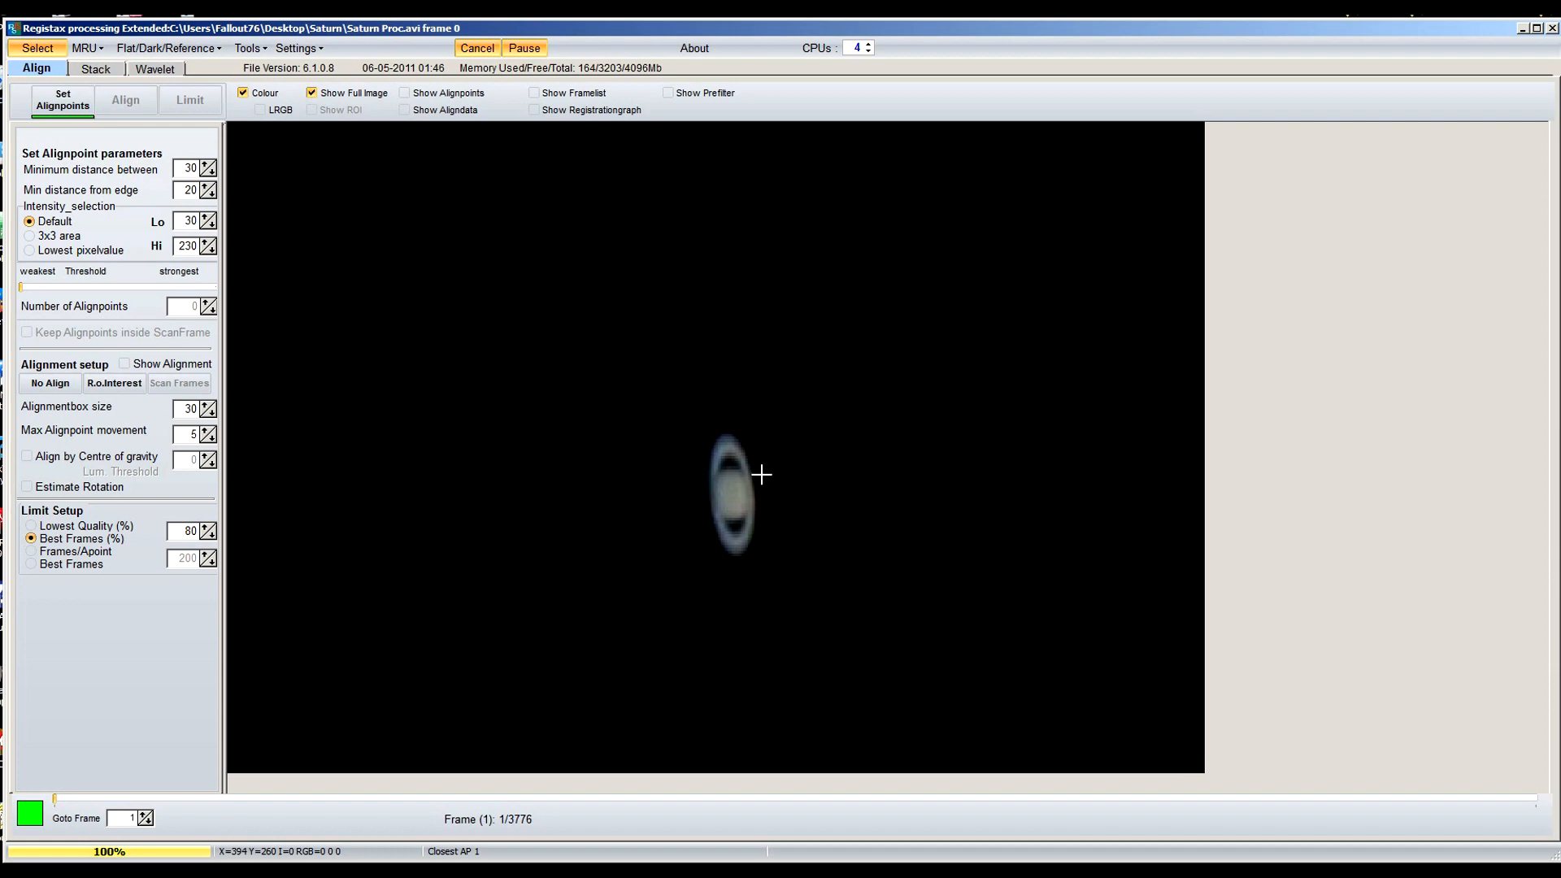
mouse_move(772, 579)
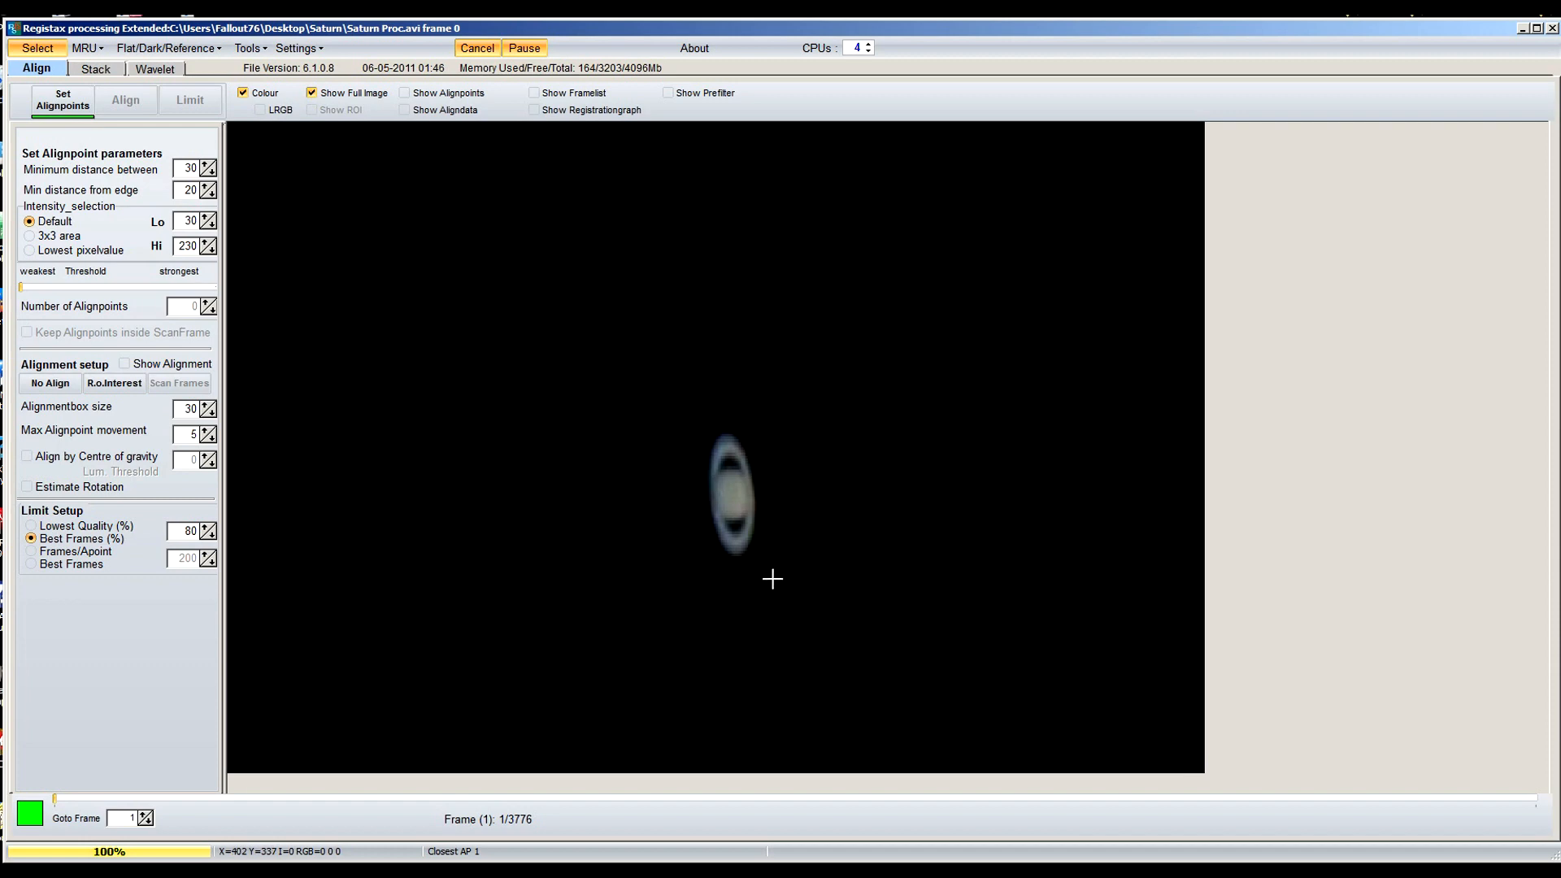
mouse_move(675, 512)
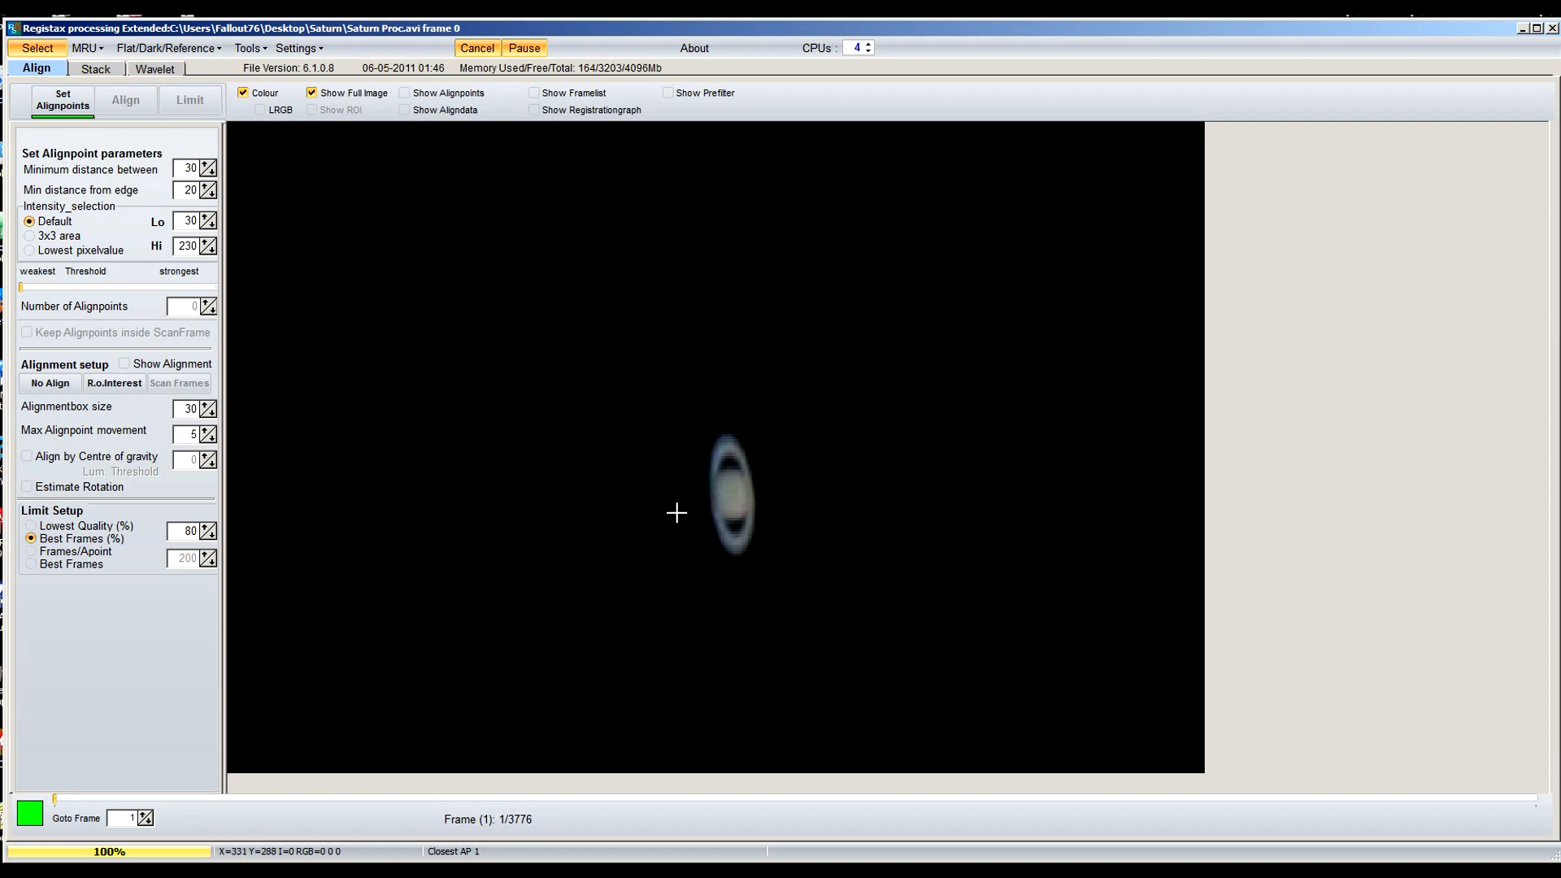
mouse_move(675, 512)
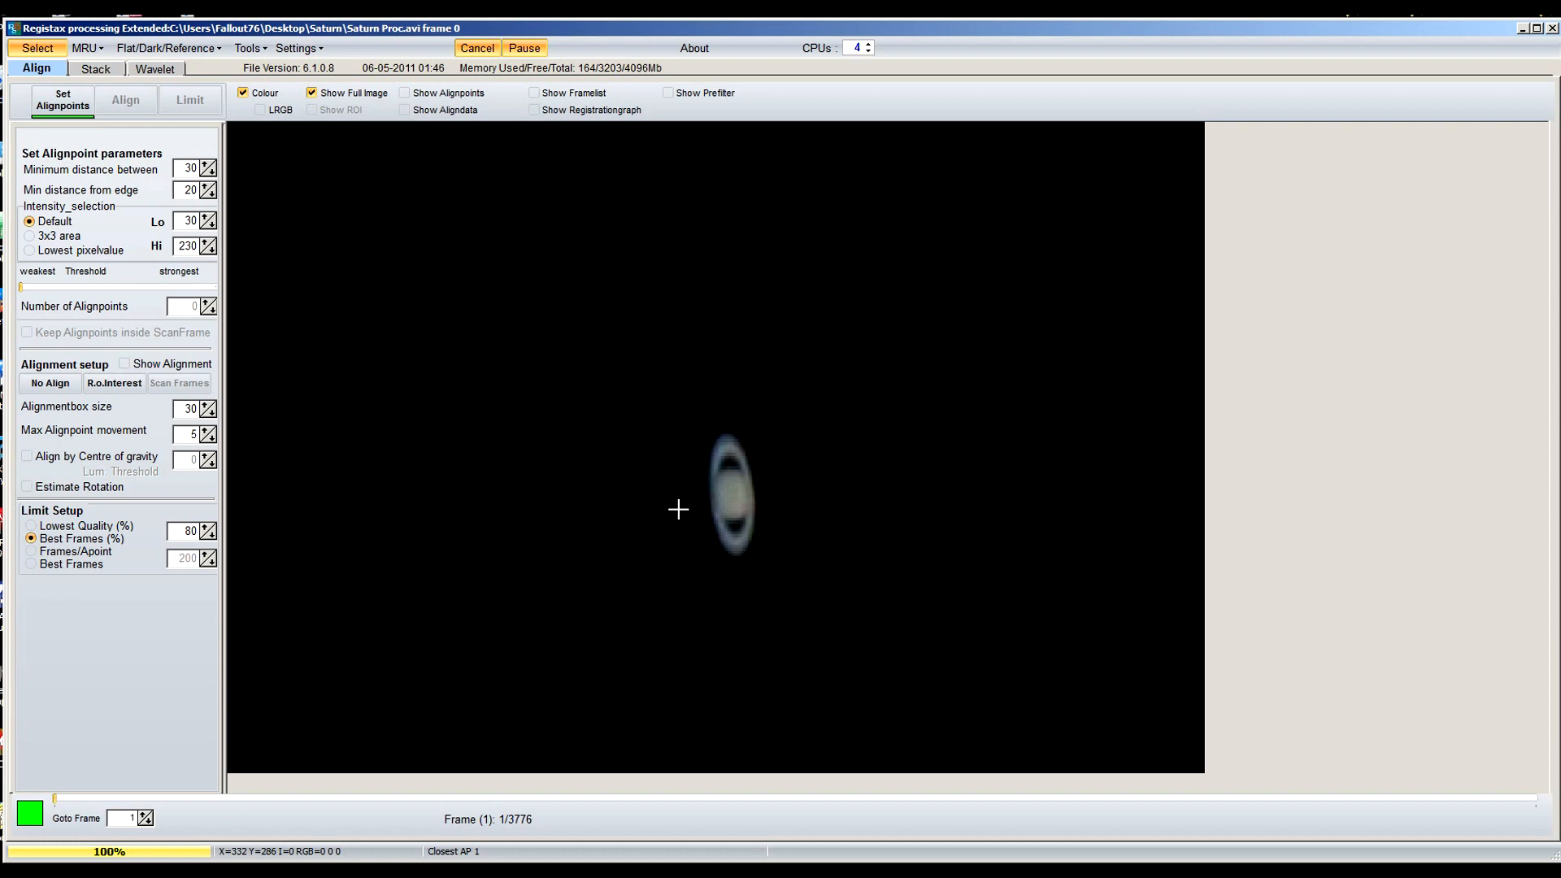
mouse_move(166, 231)
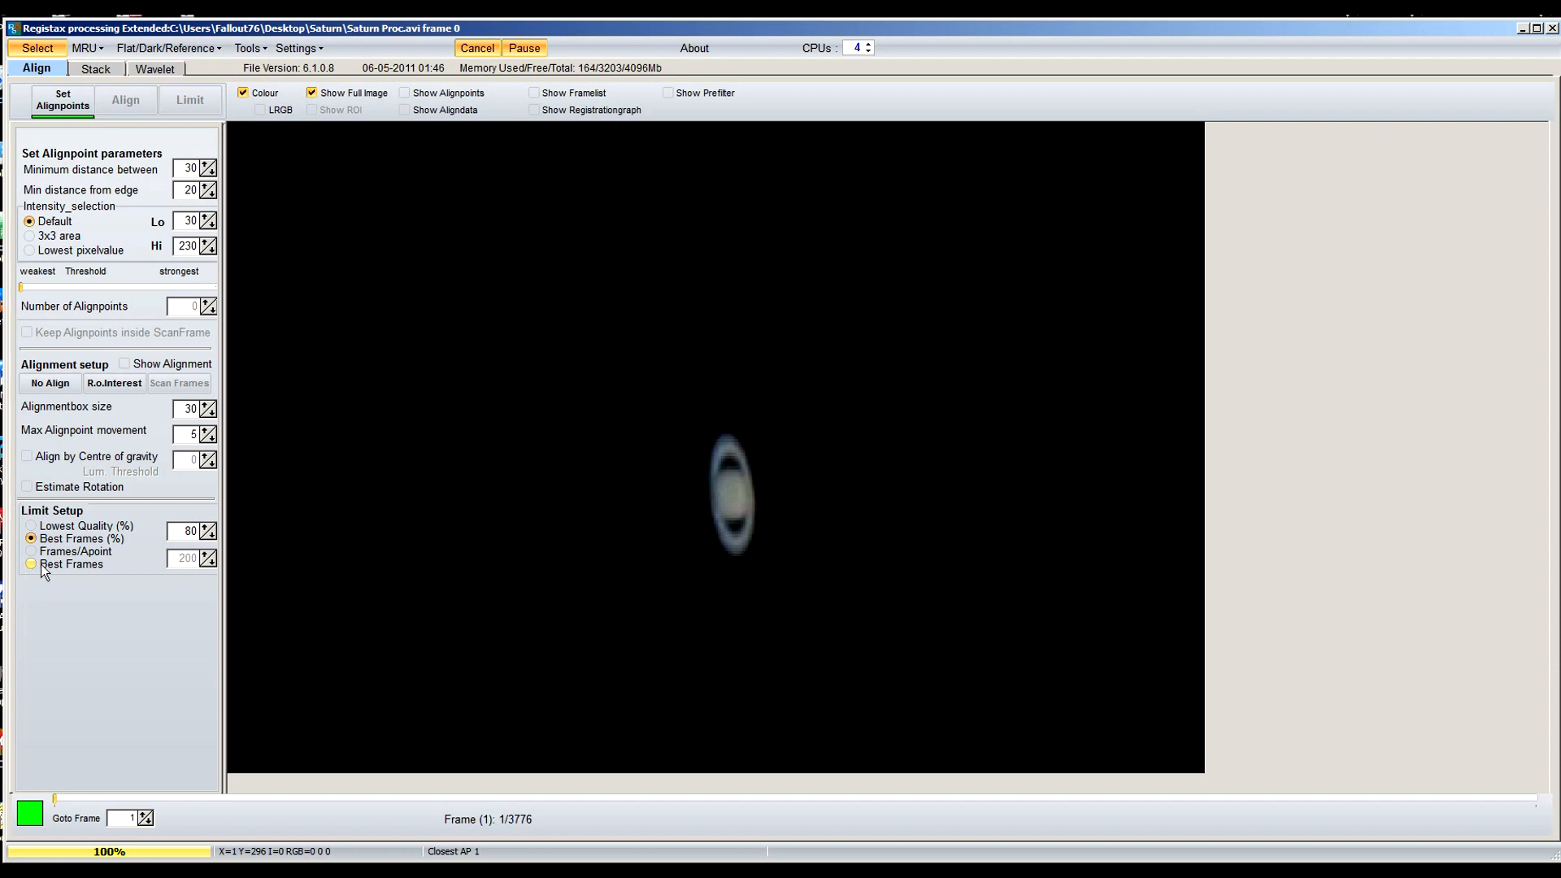
mouse_move(101, 569)
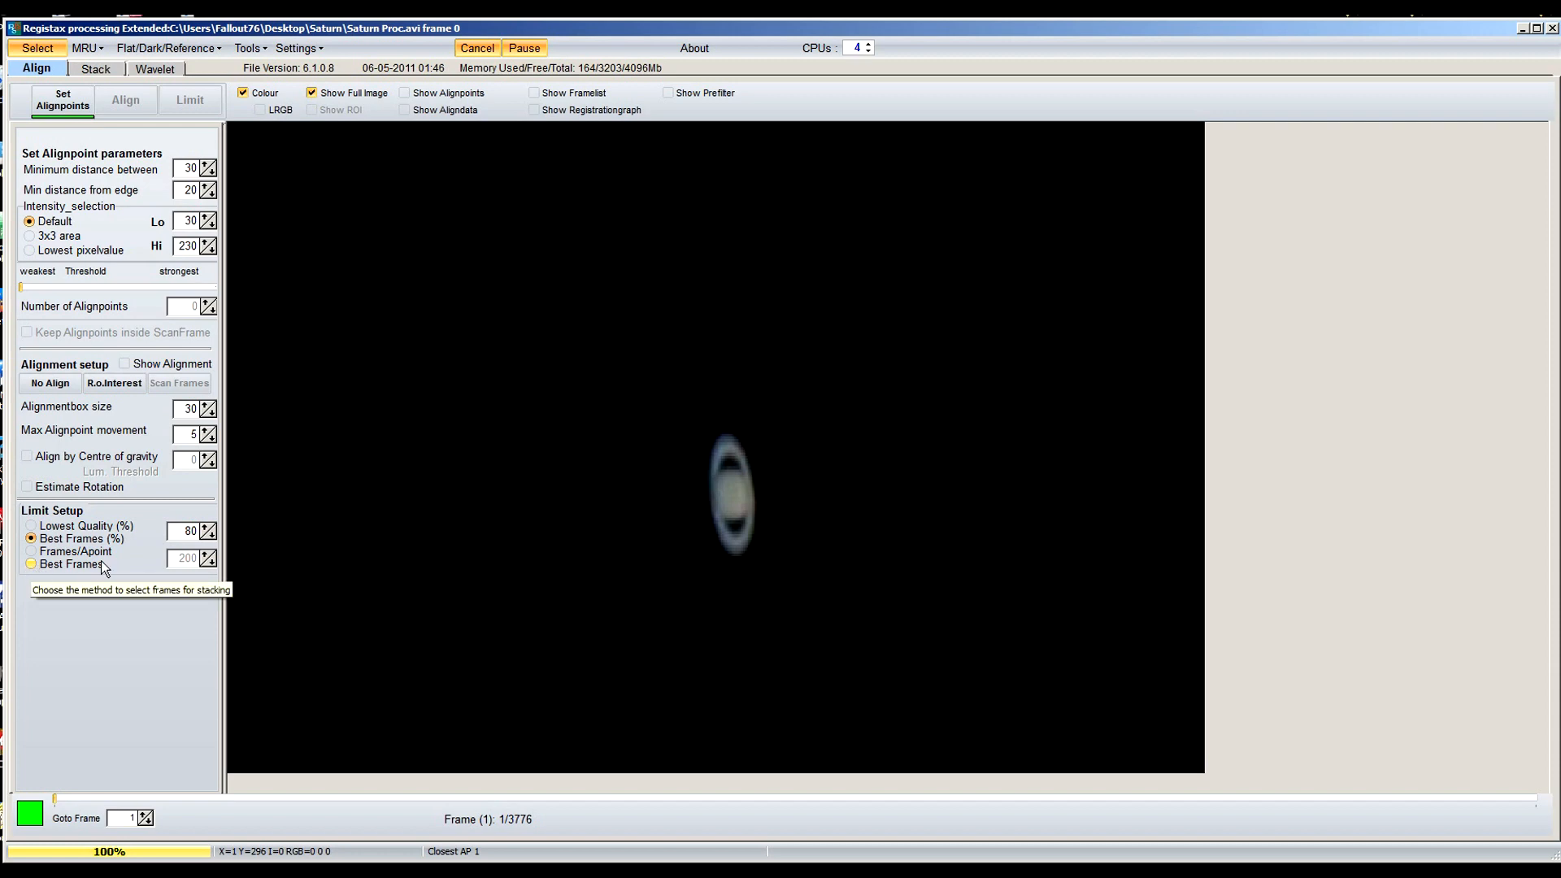
mouse_move(49, 566)
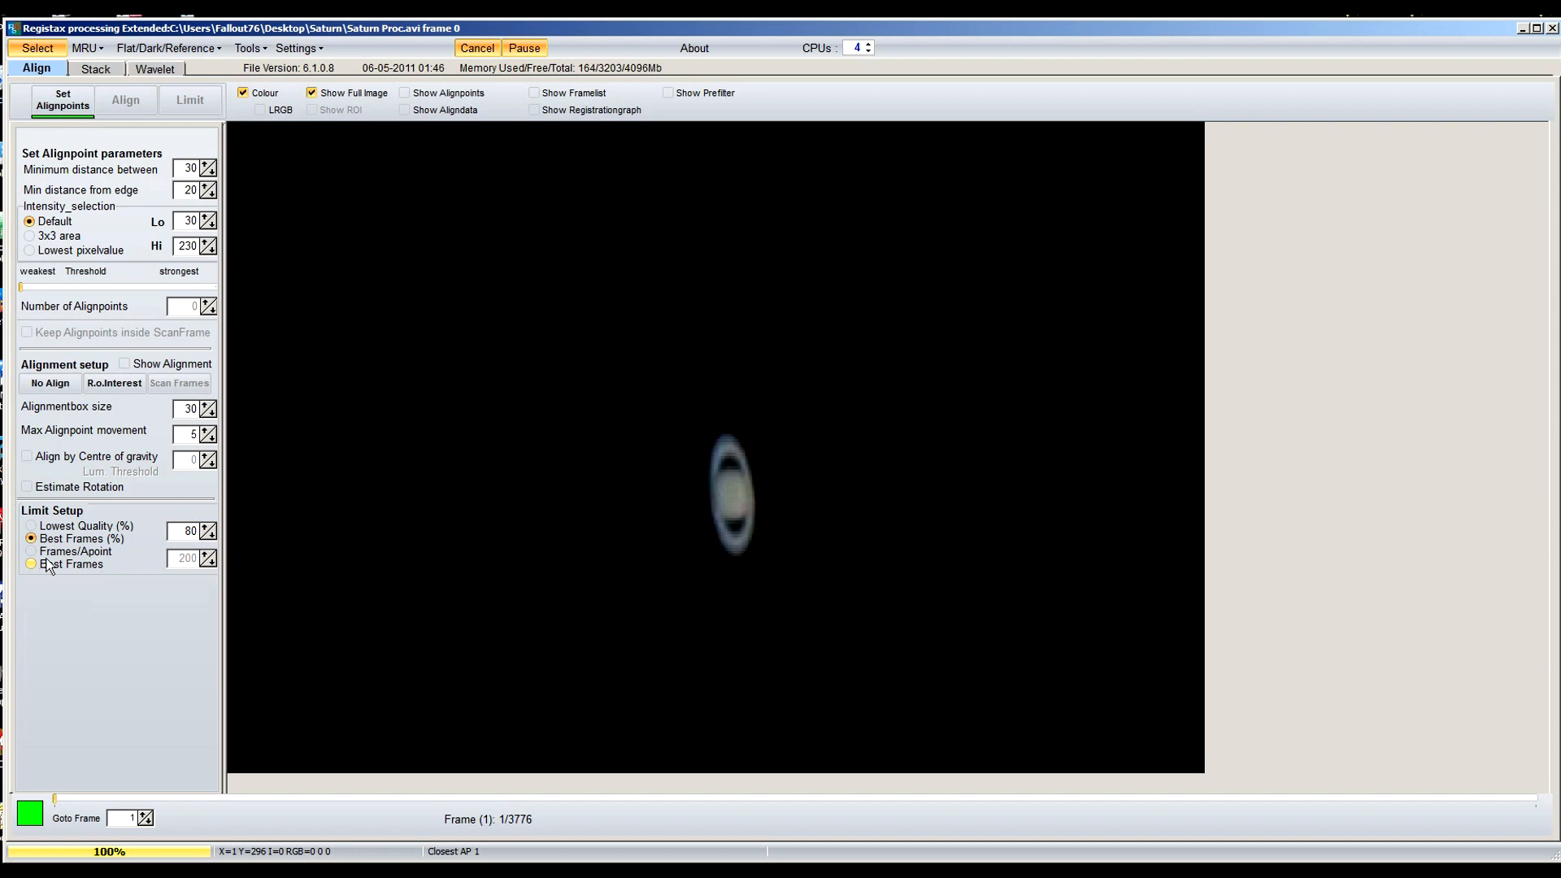
mouse_move(61, 546)
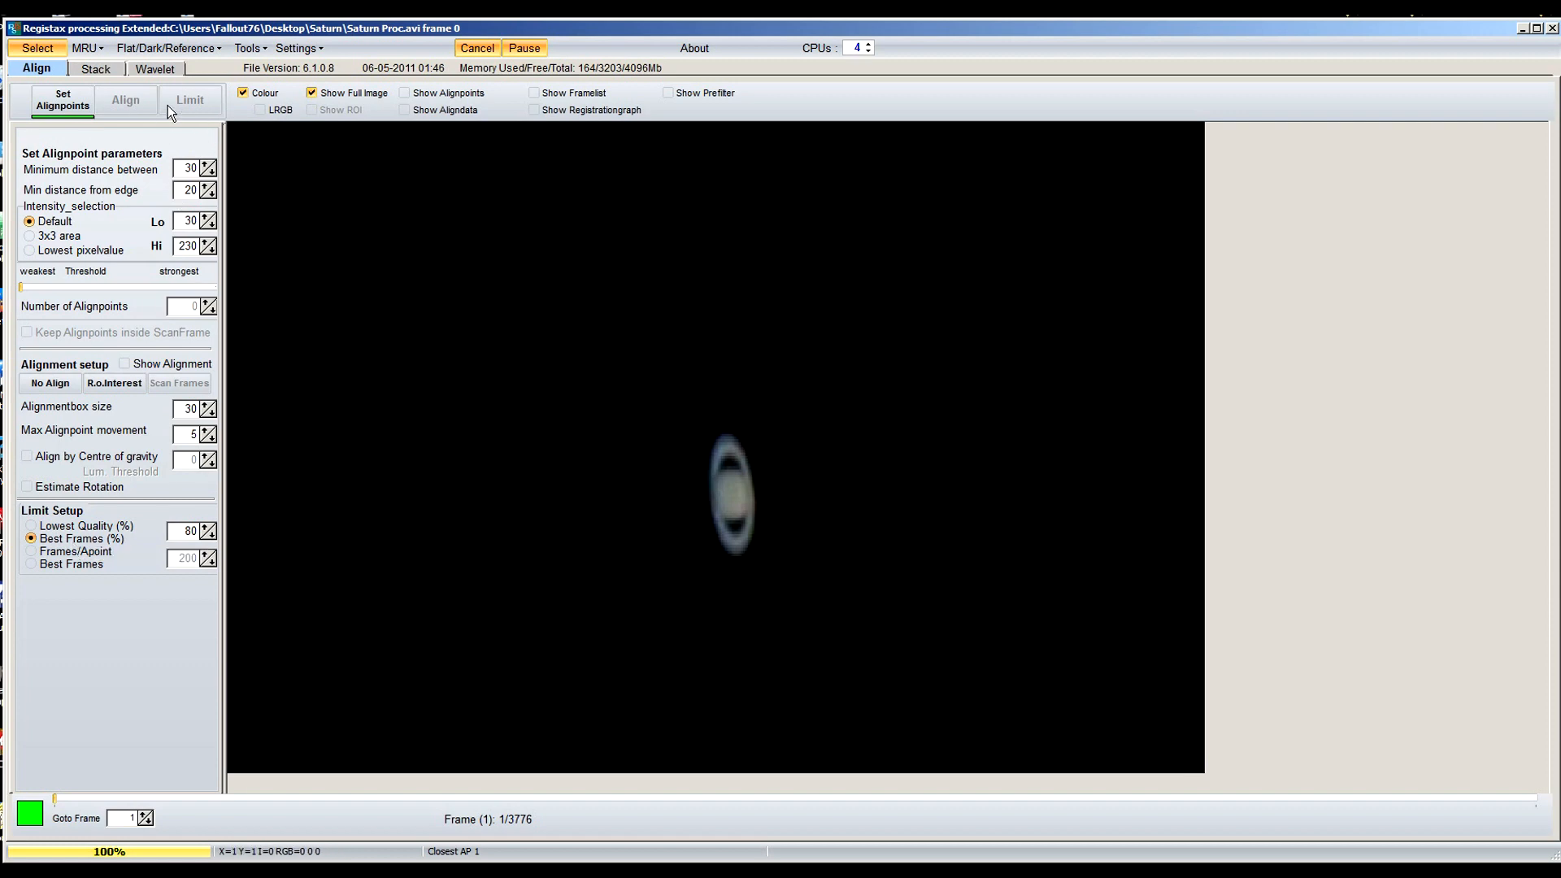
mouse_move(884, 678)
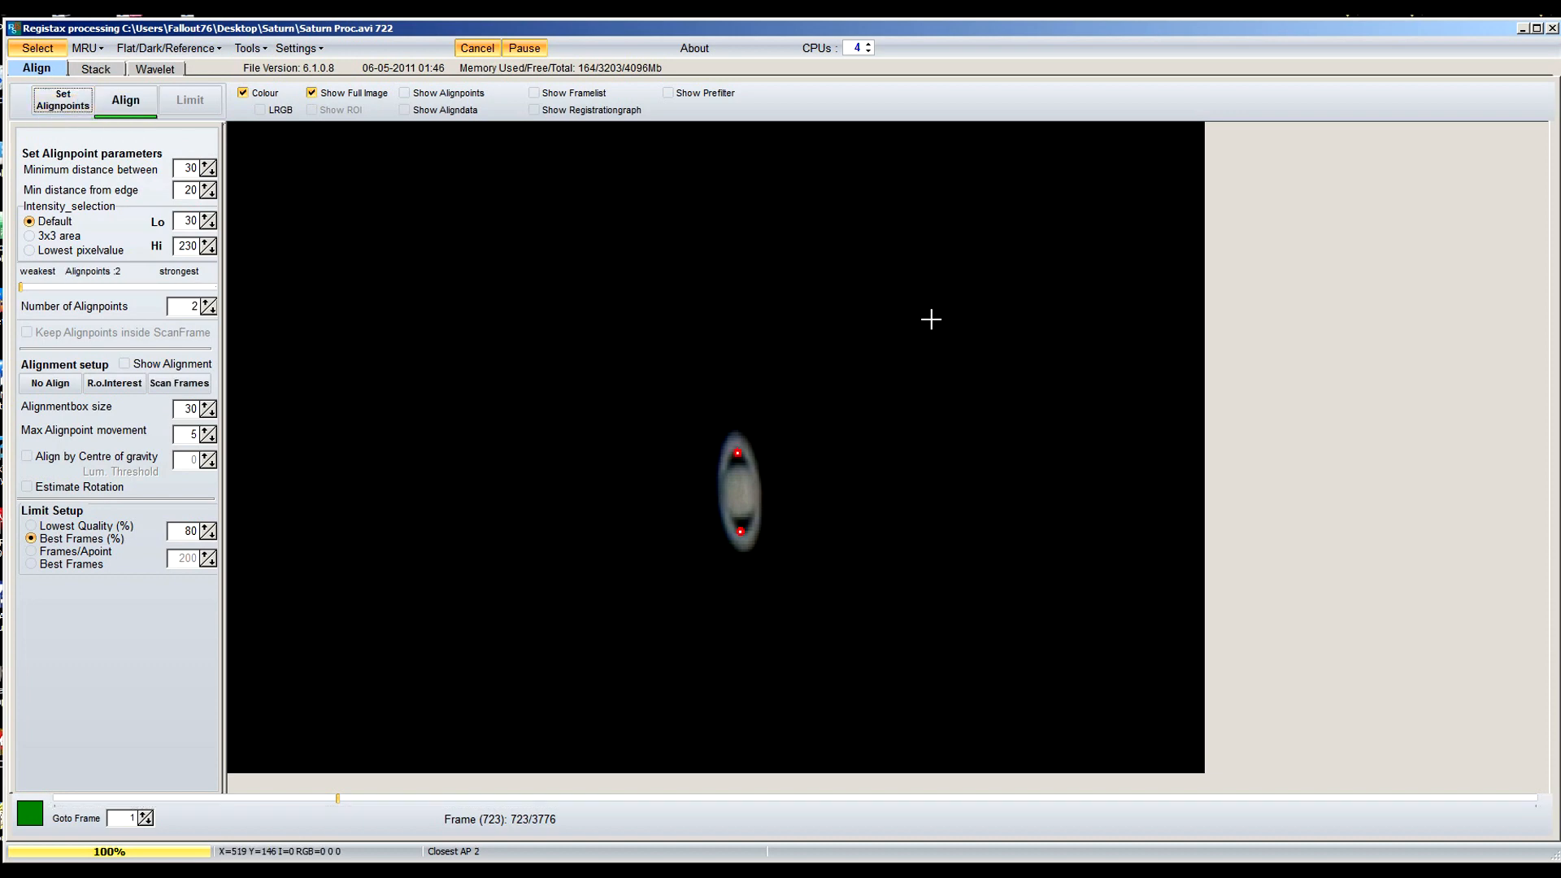
mouse_move(259, 392)
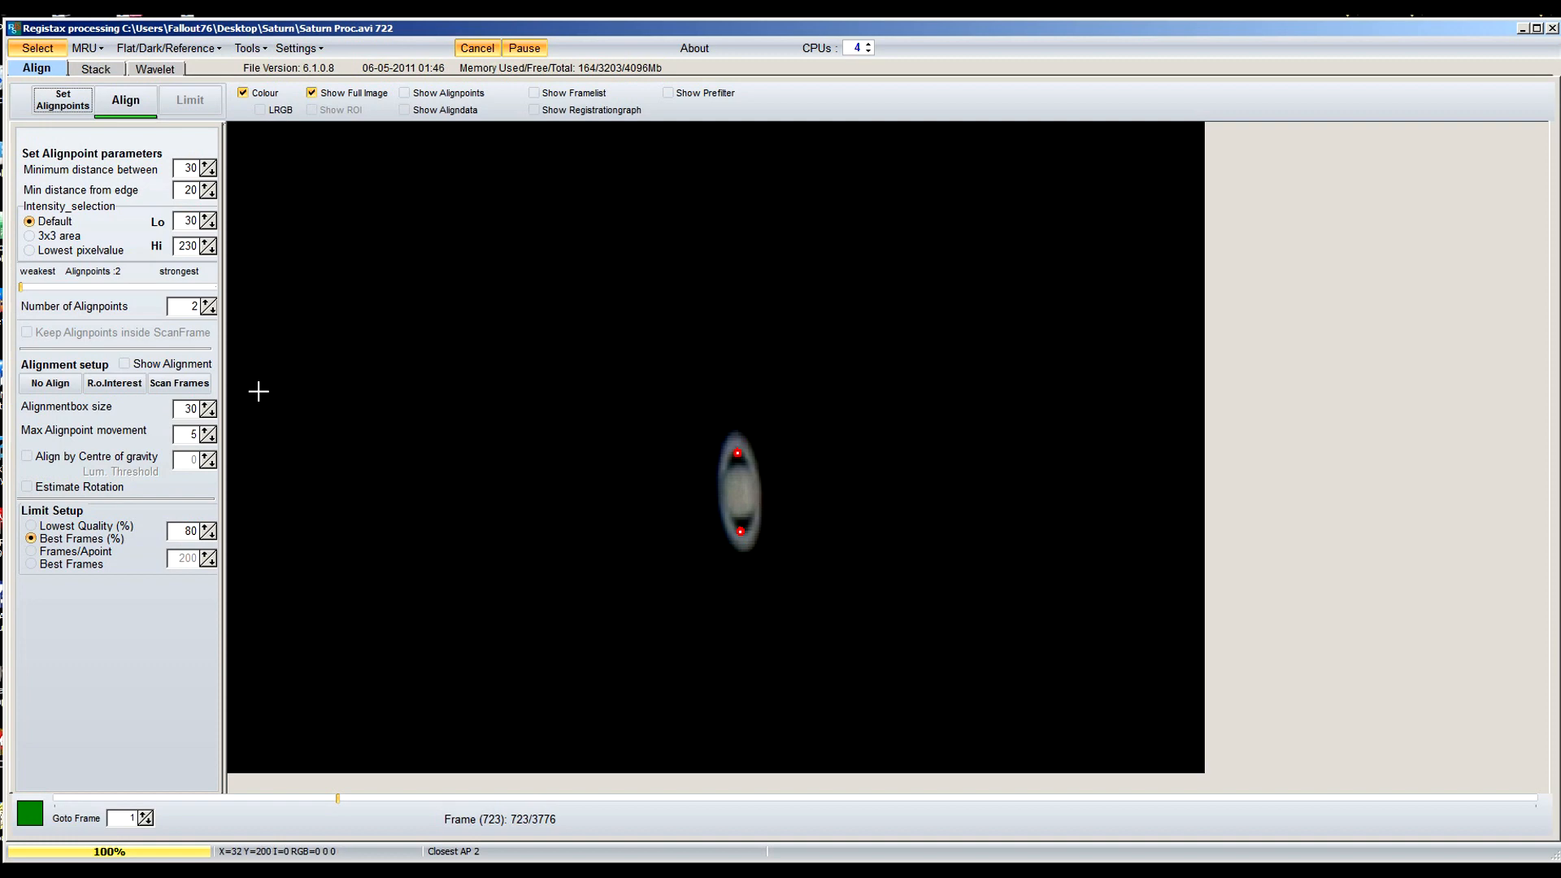
mouse_move(274, 312)
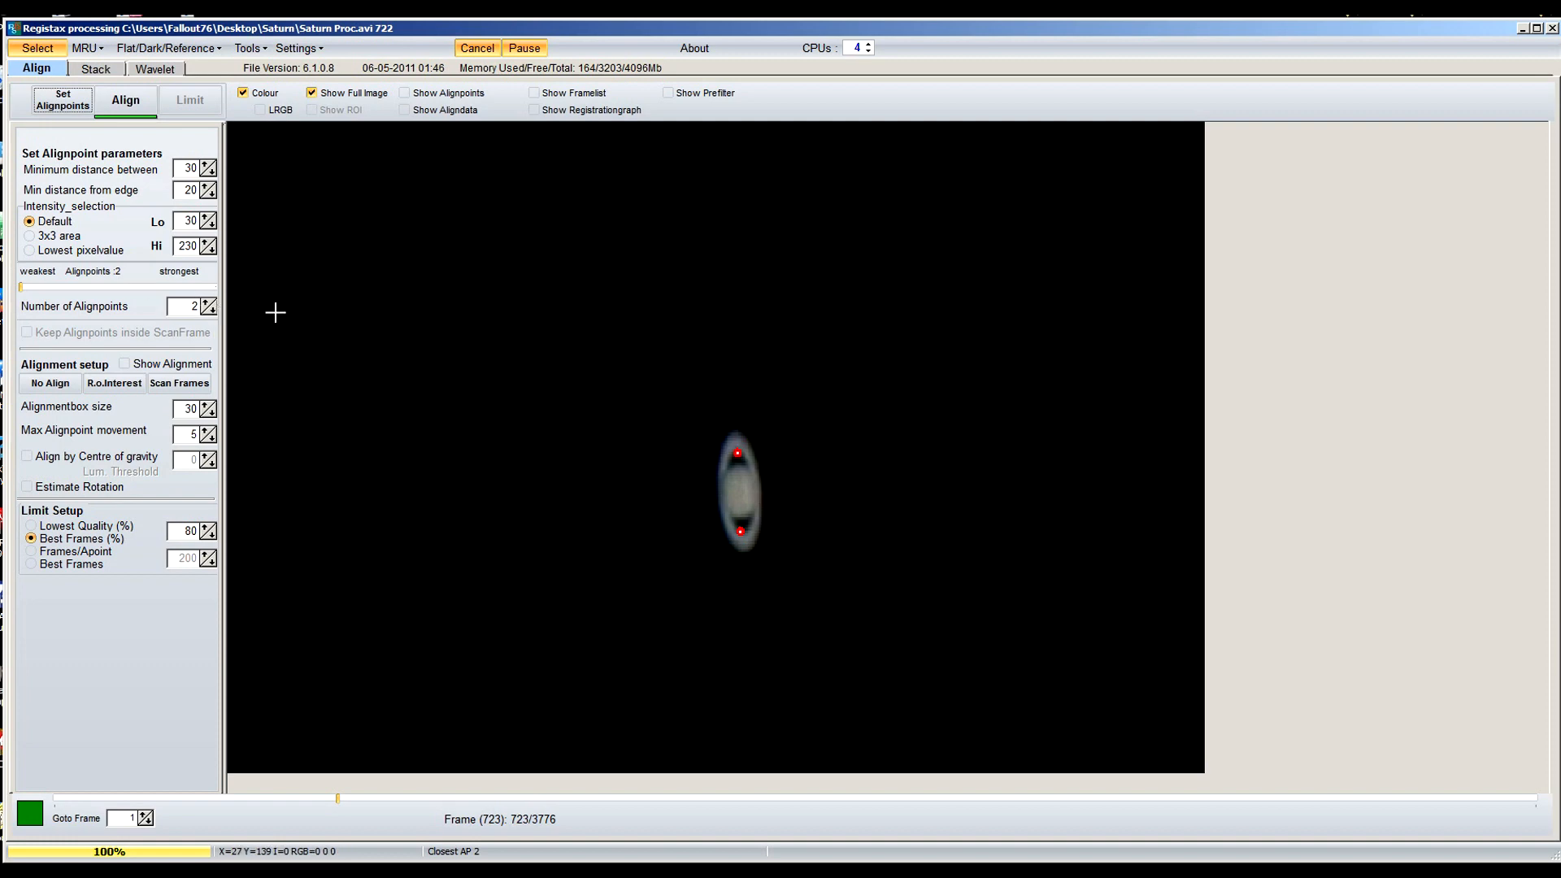
mouse_move(735, 468)
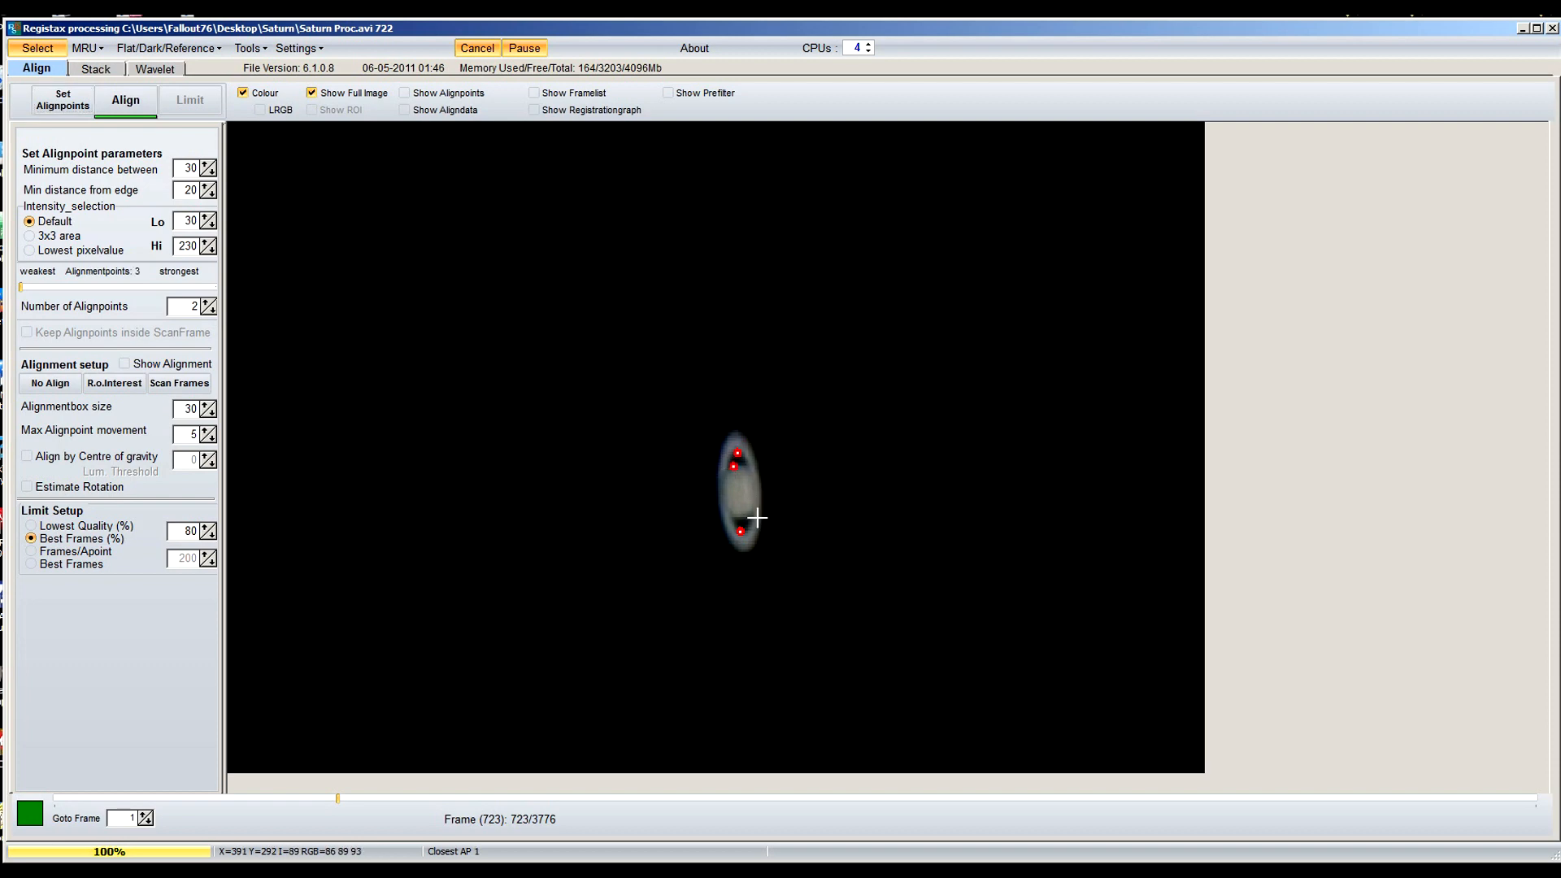
Add five more alignment points along Saturn's rim and lower edge
left_click(739, 532)
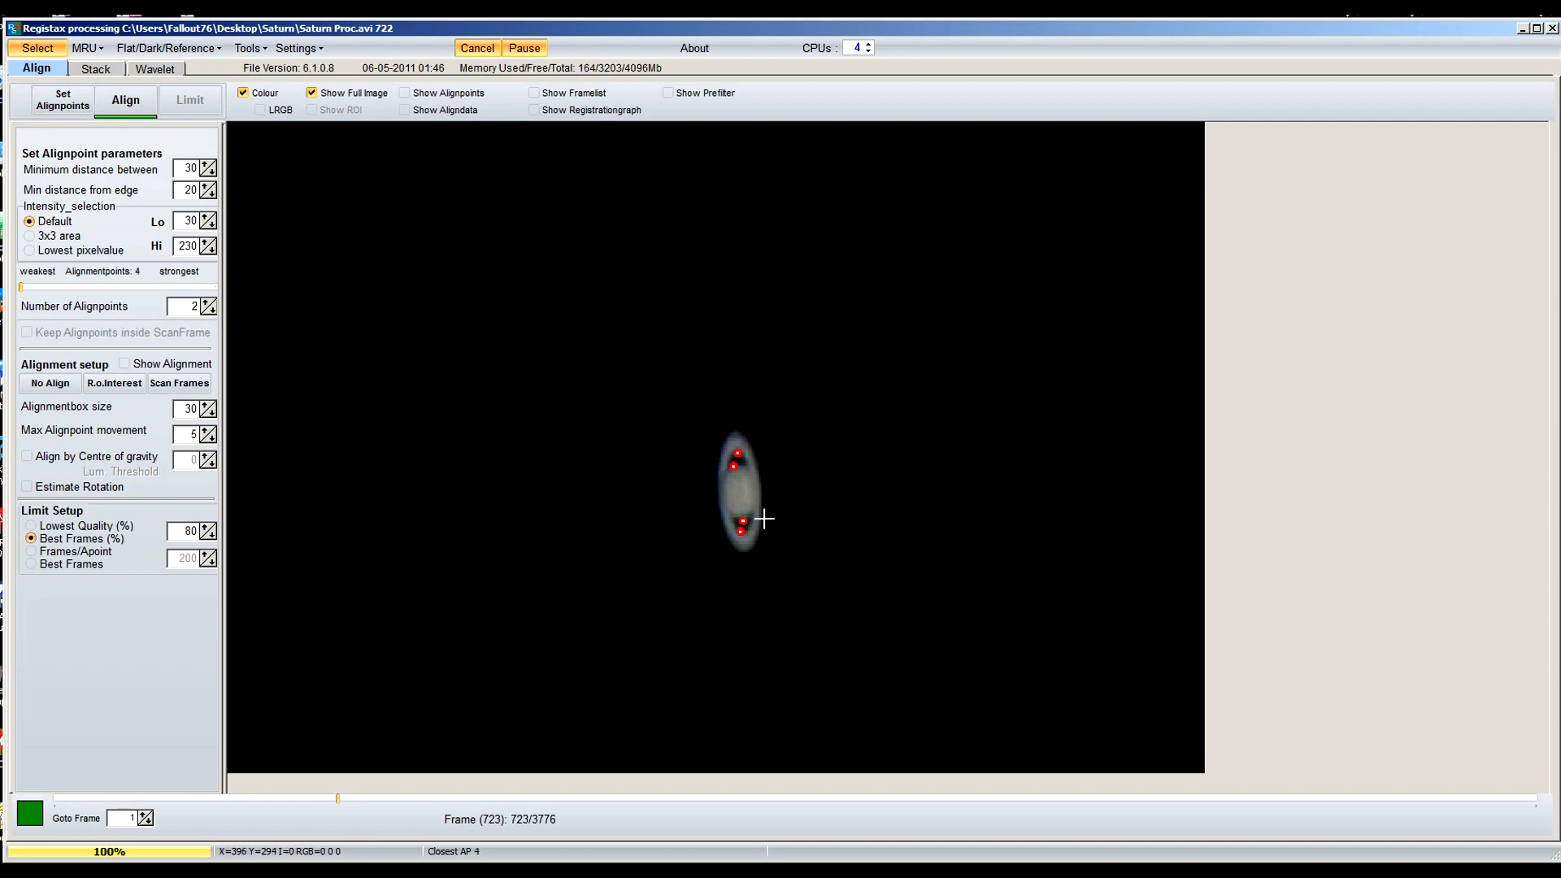
left_click(755, 472)
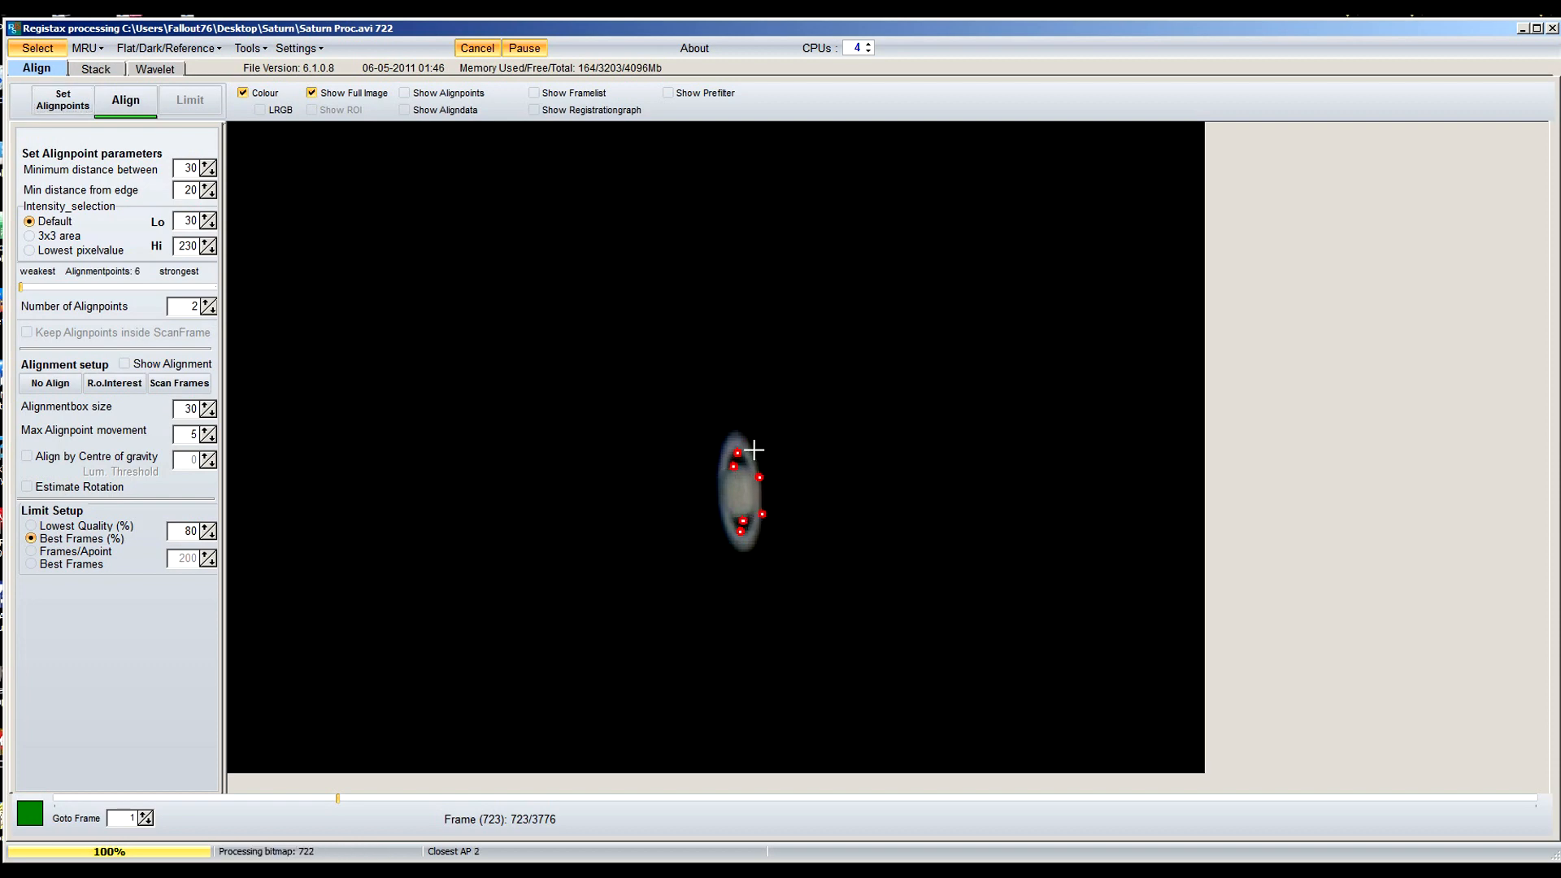
left_click(715, 483)
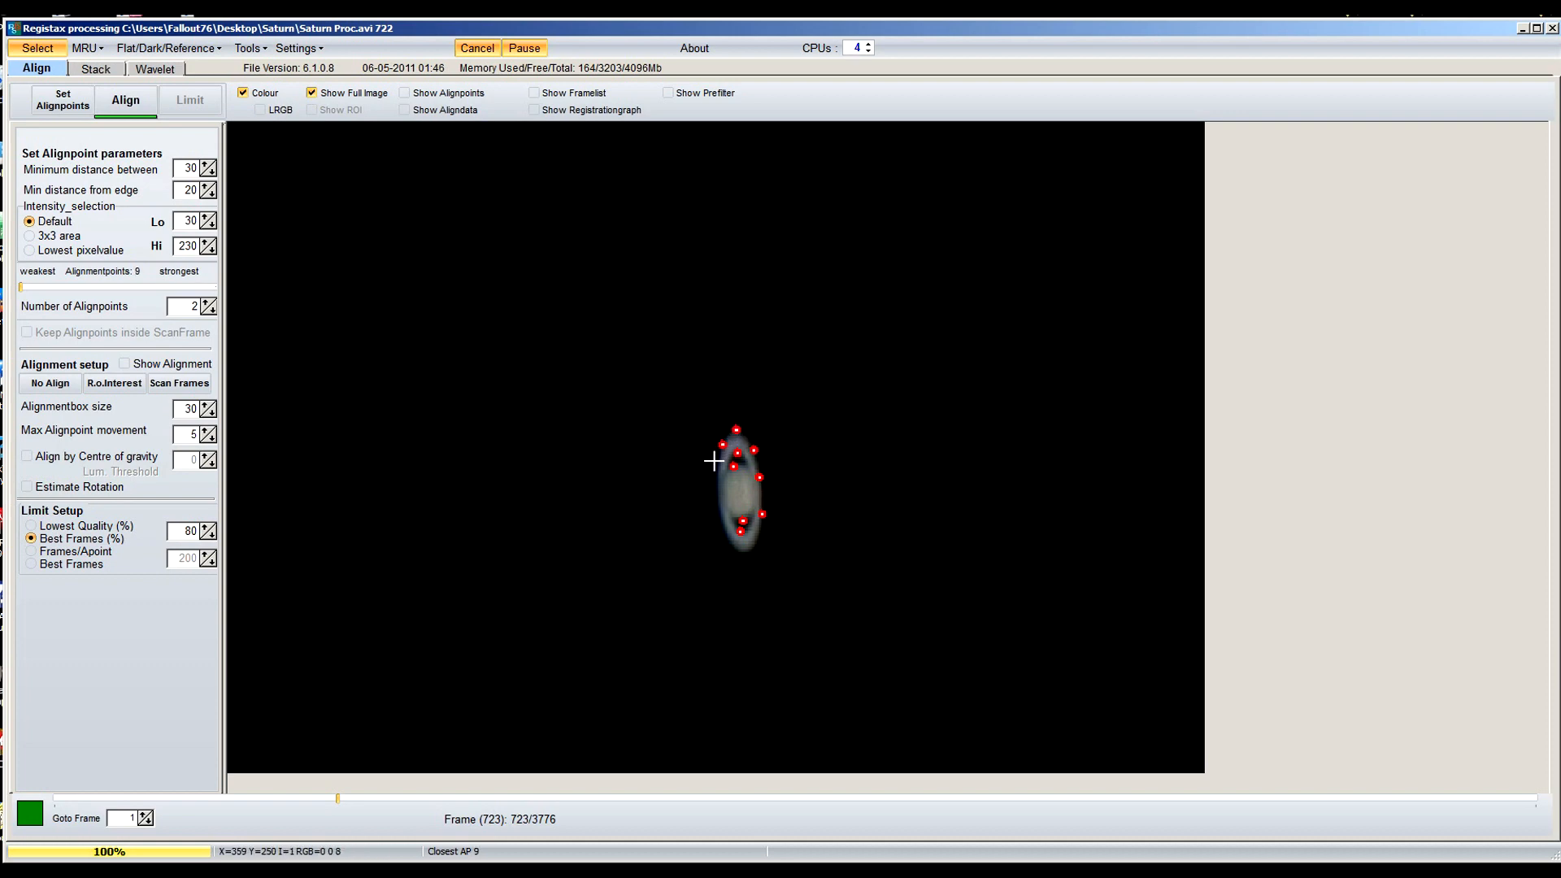
left_click(722, 535)
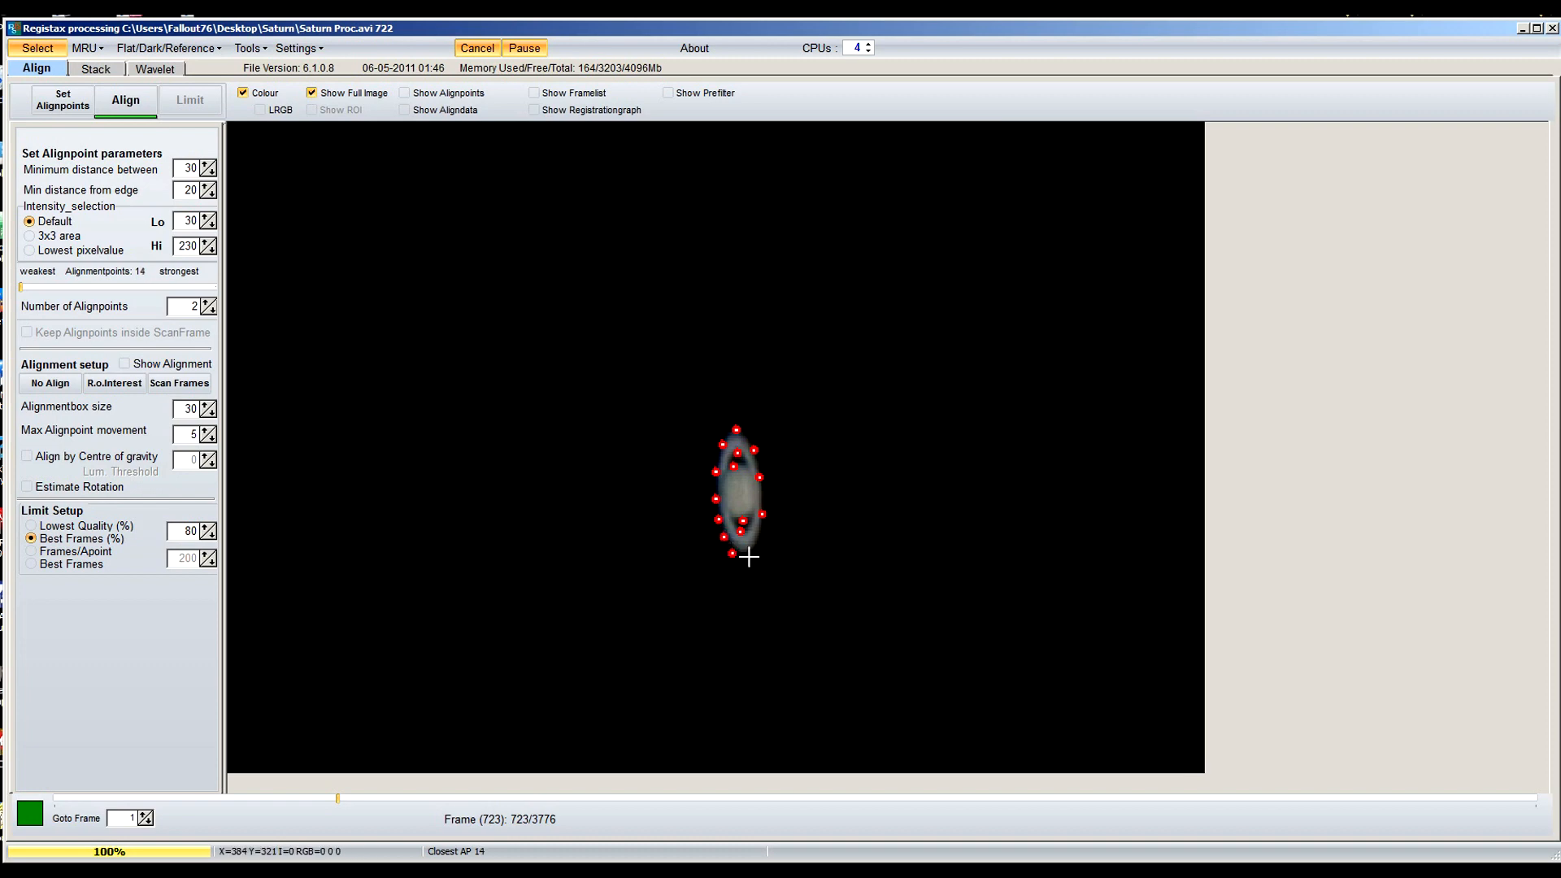
left_click(764, 542)
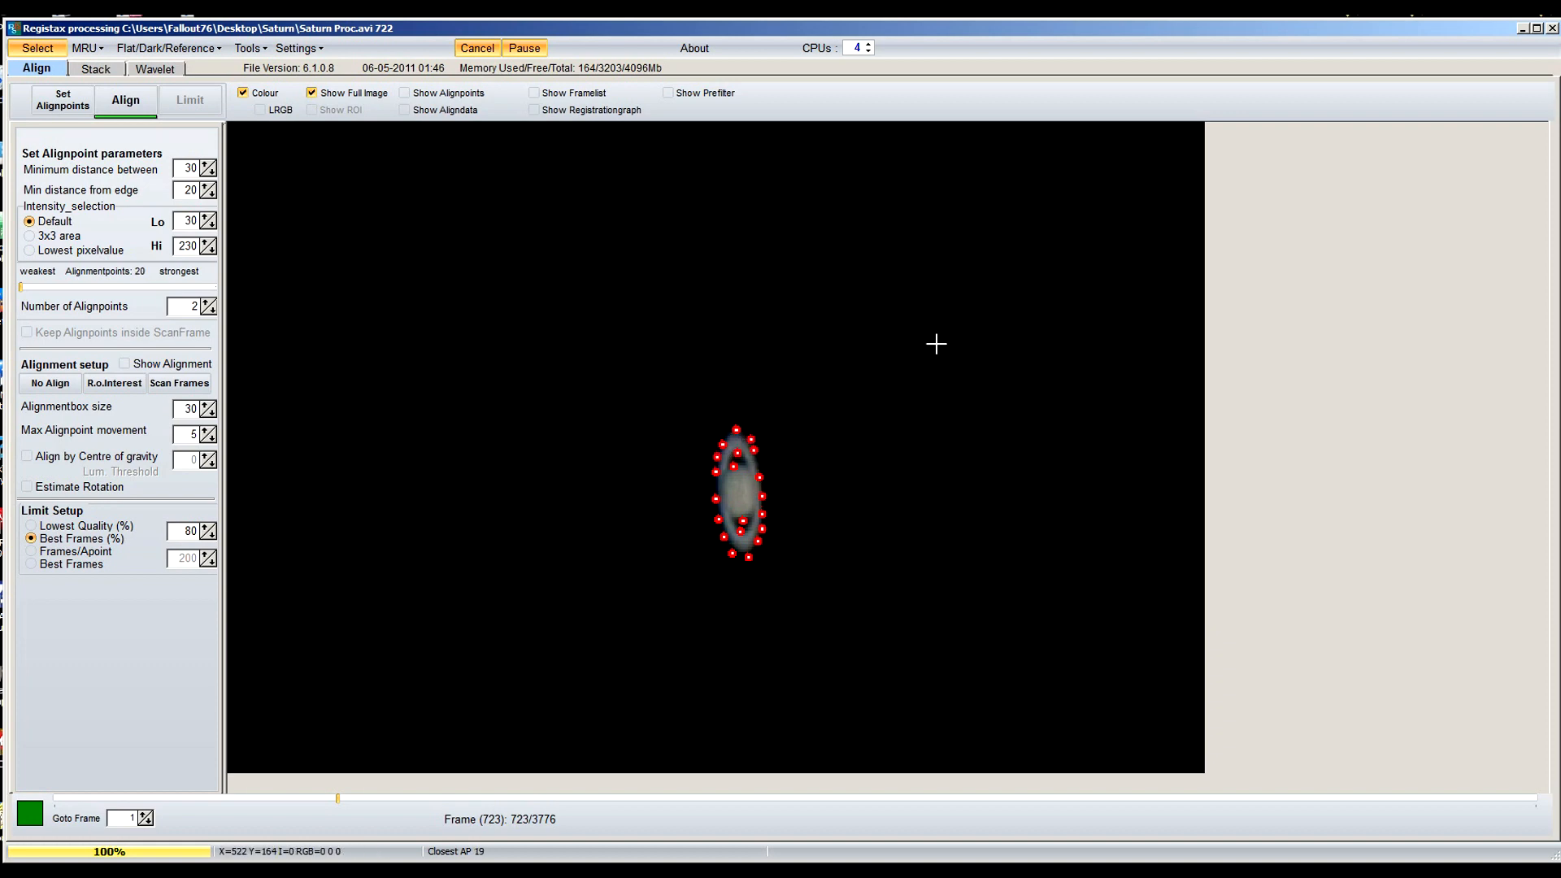
mouse_move(742, 491)
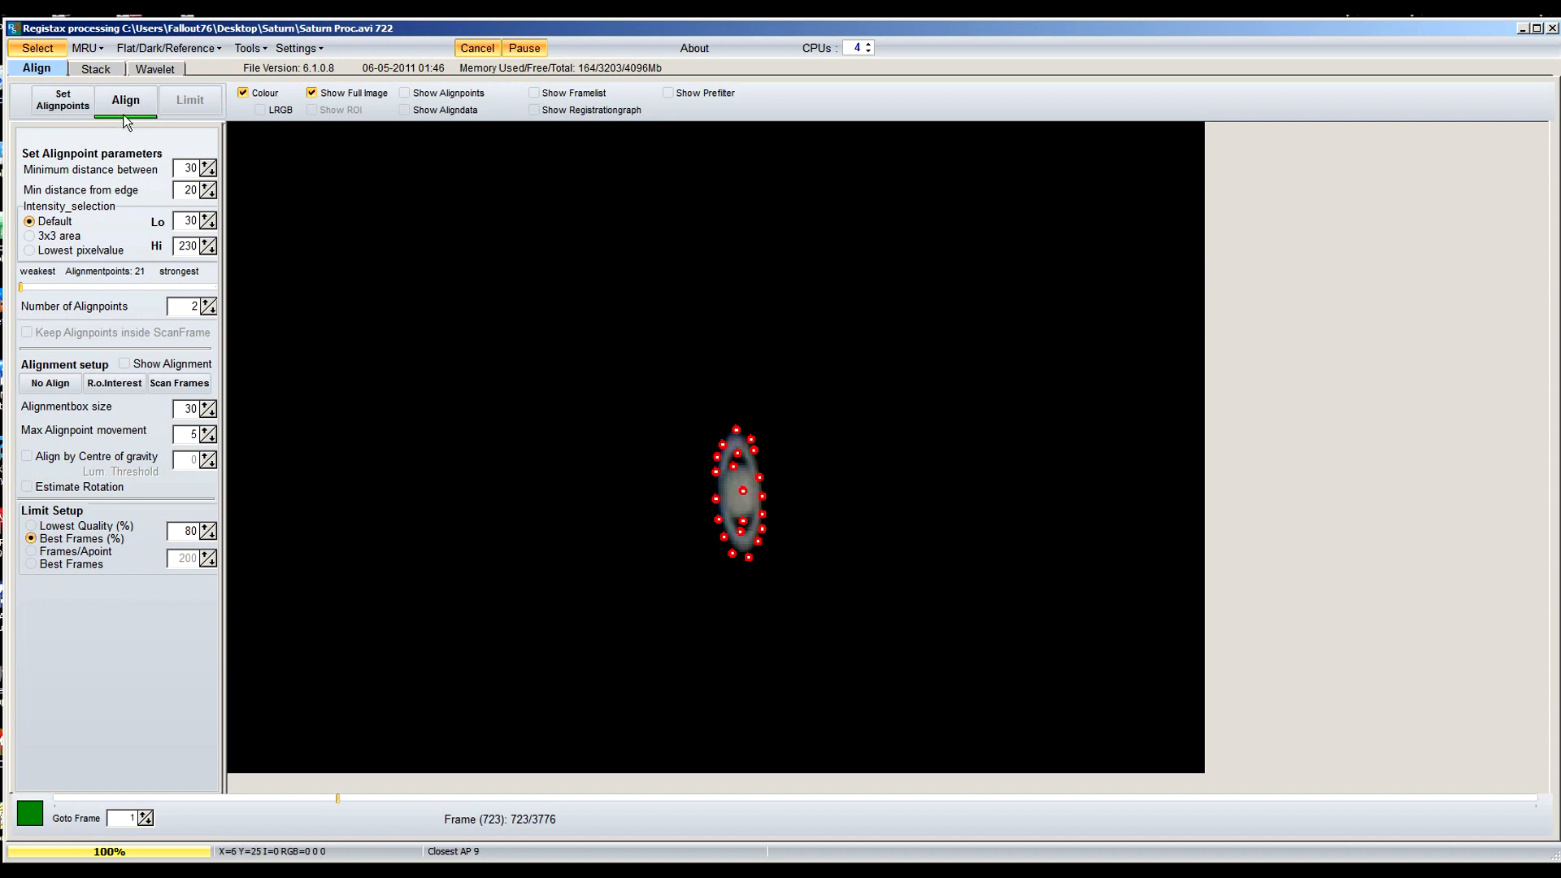
Run alignment of all 3776 frames on the 21 alignment points
left_click(126, 100)
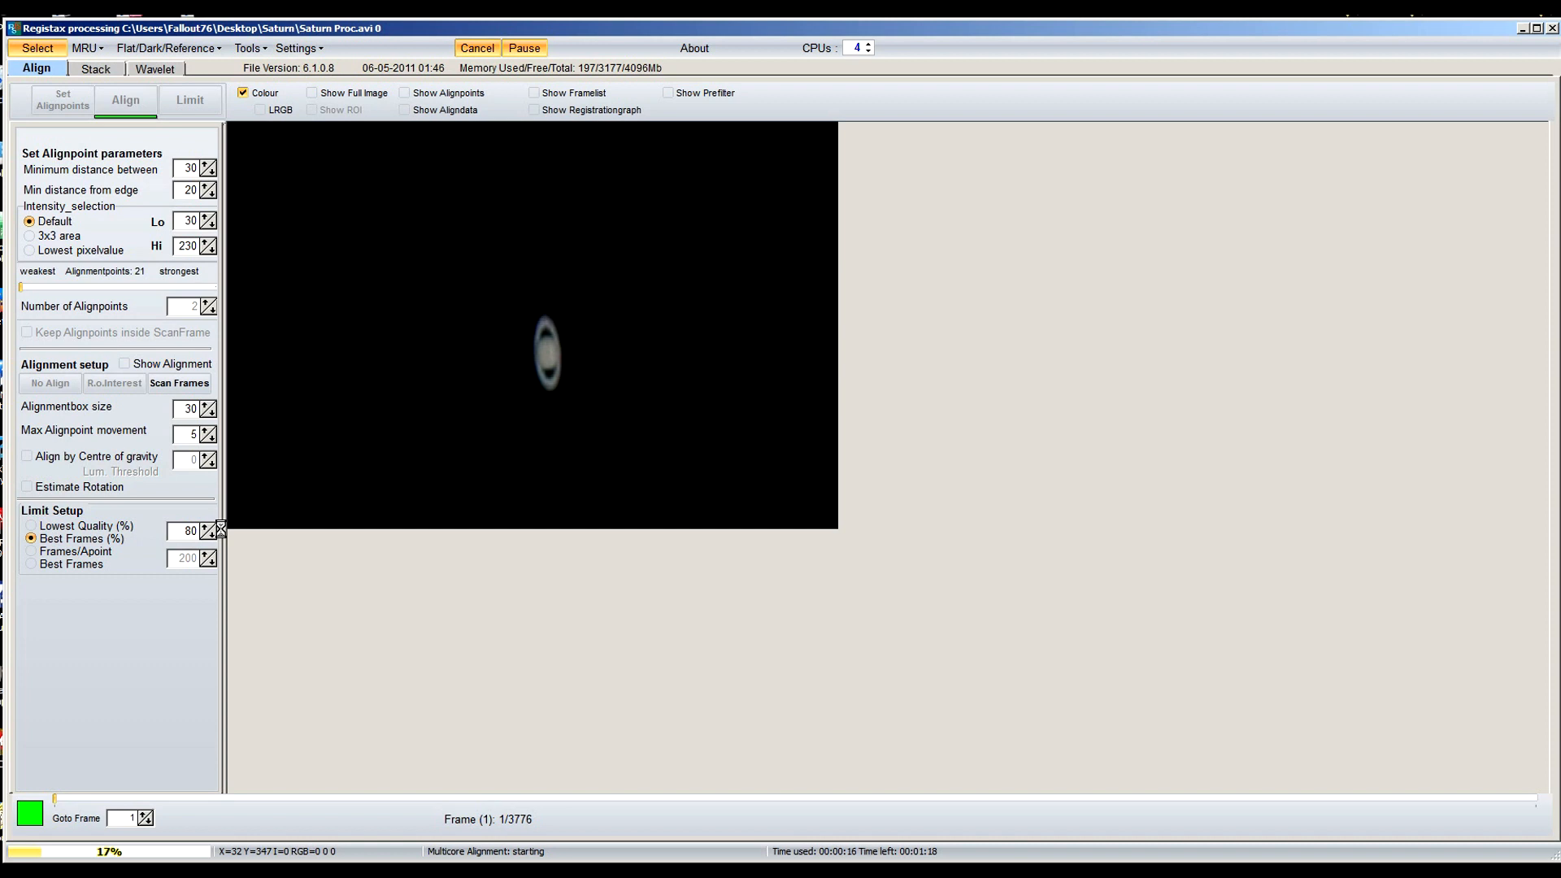
mouse_move(234, 506)
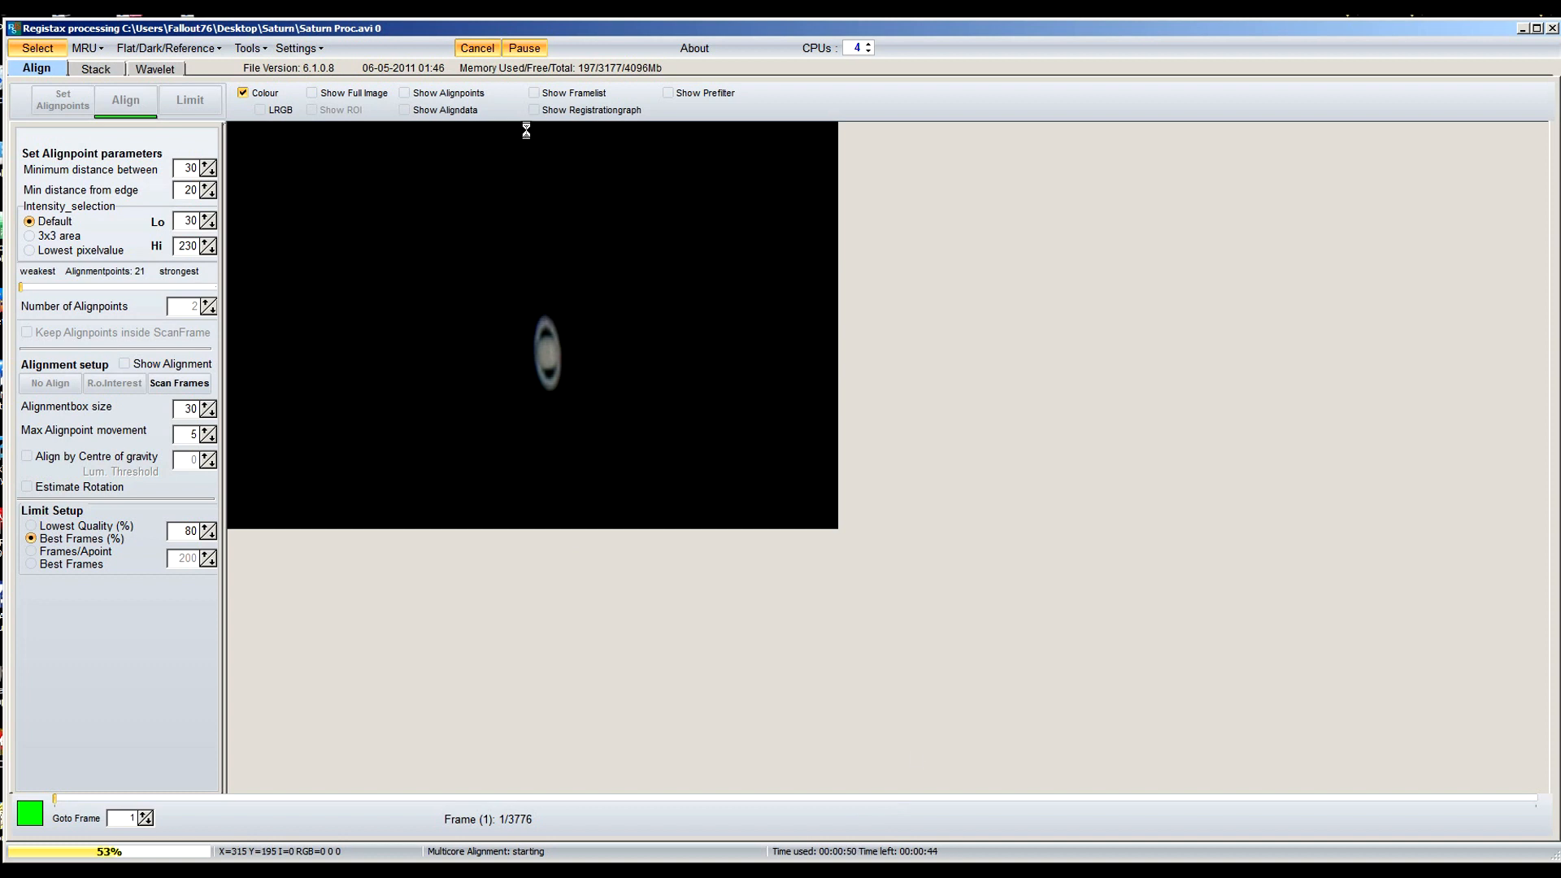
mouse_move(613, 320)
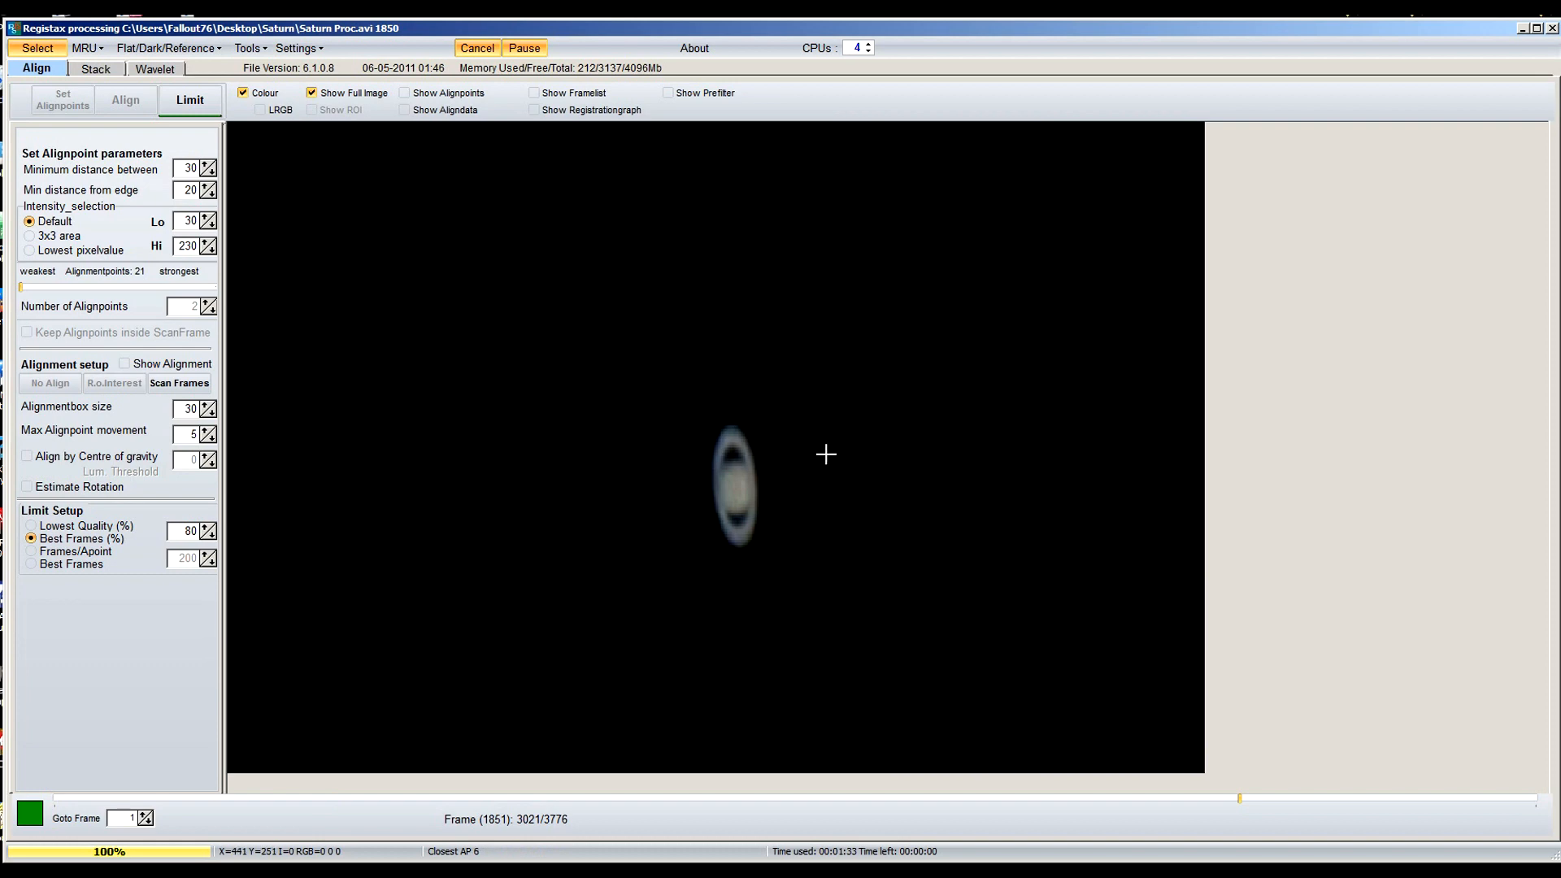
mouse_move(763, 381)
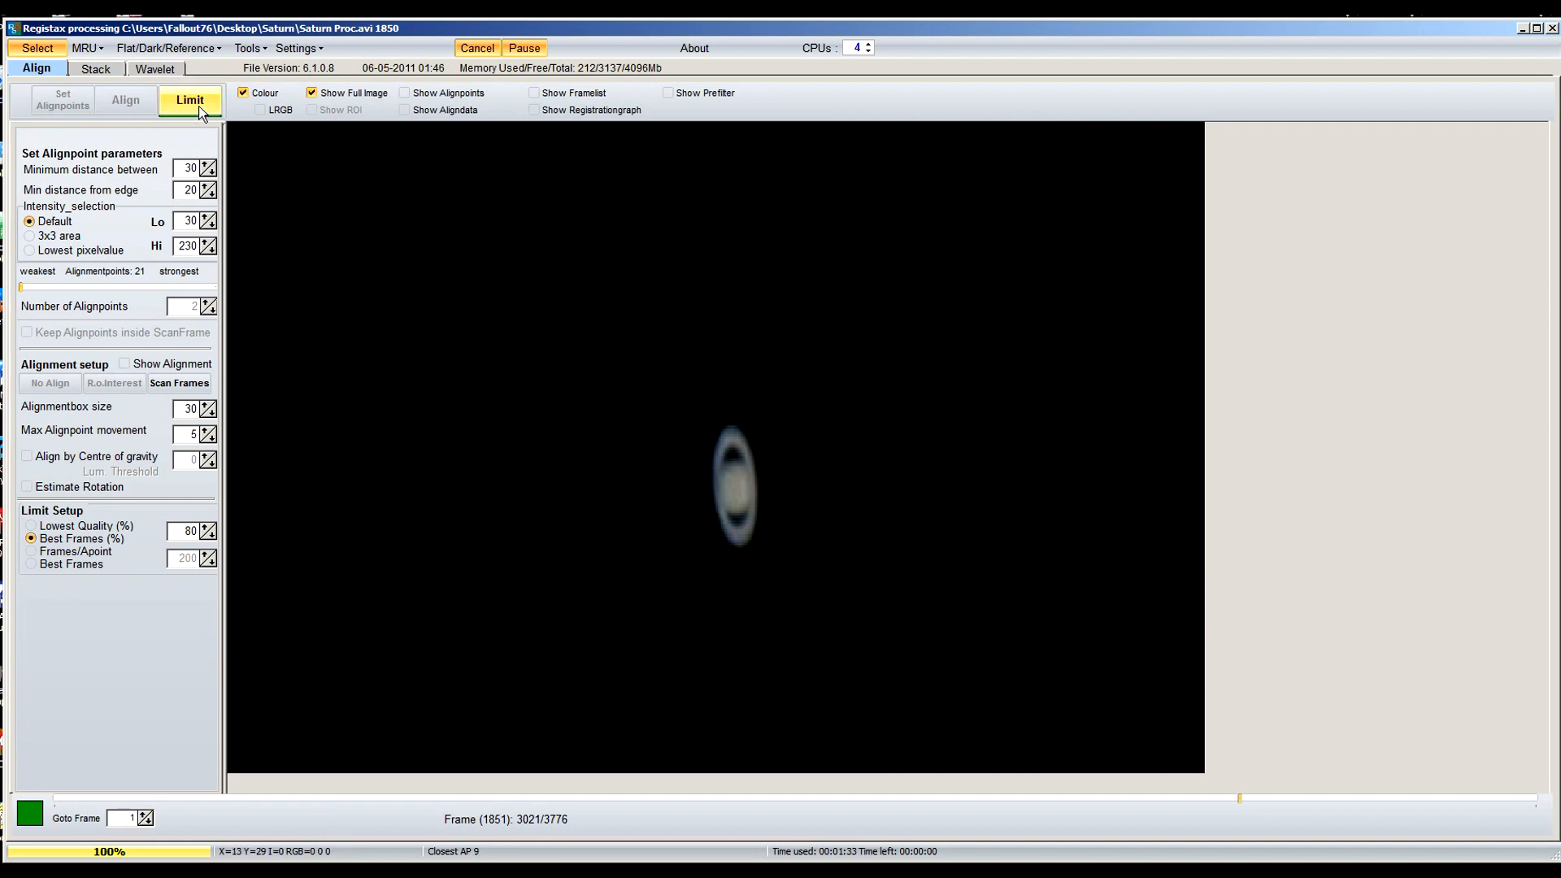
Limit to the best frames, show the stack graph, and lower the cutoff to 1705 frames
left_click(96, 68)
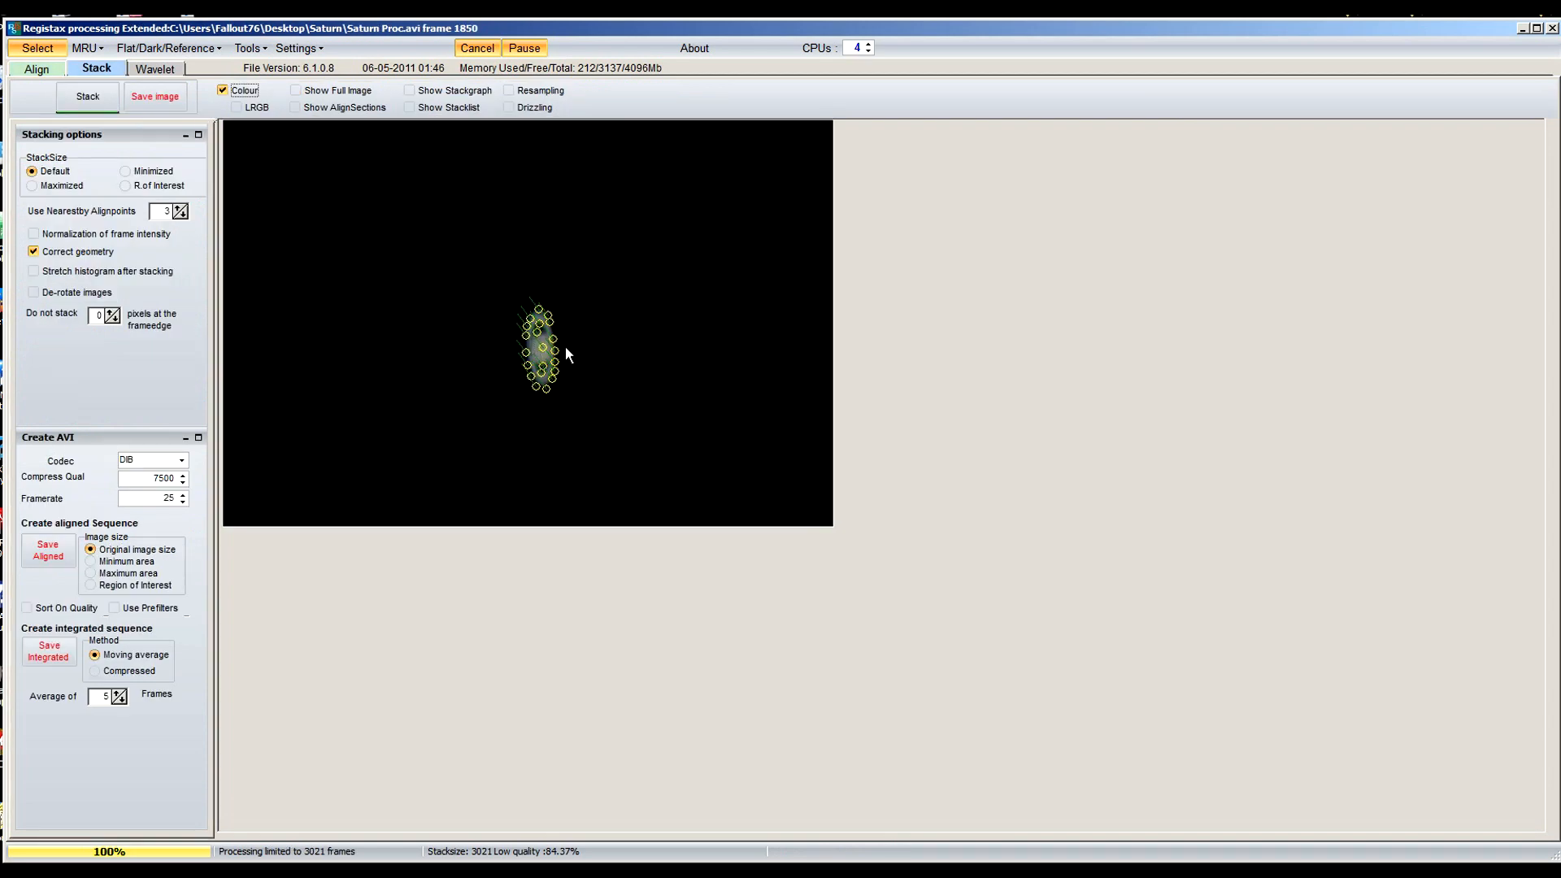
mouse_move(536, 351)
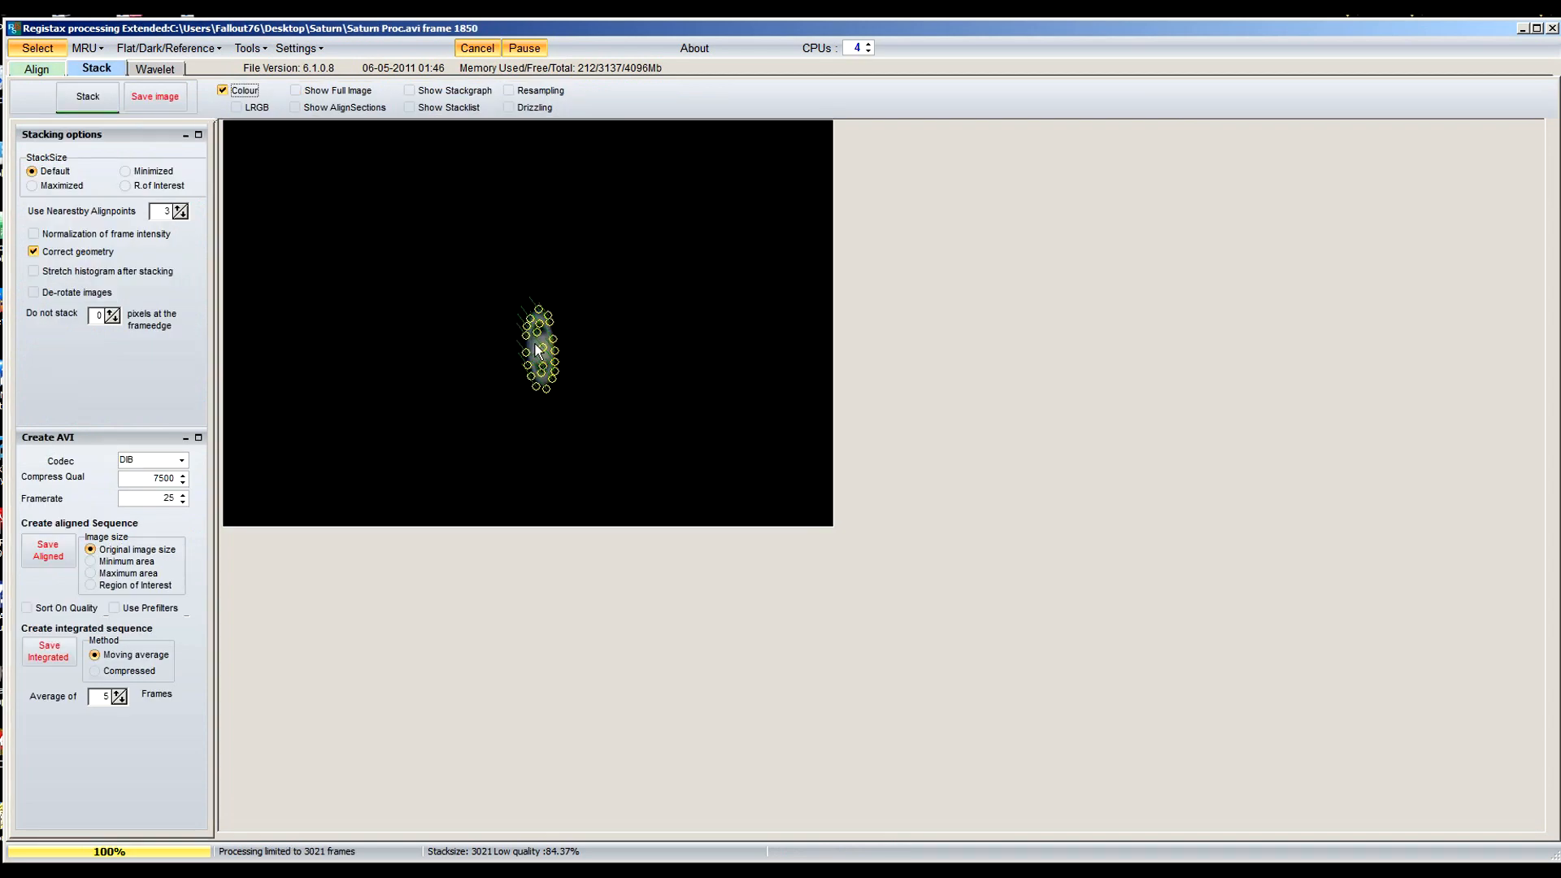
mouse_move(147, 129)
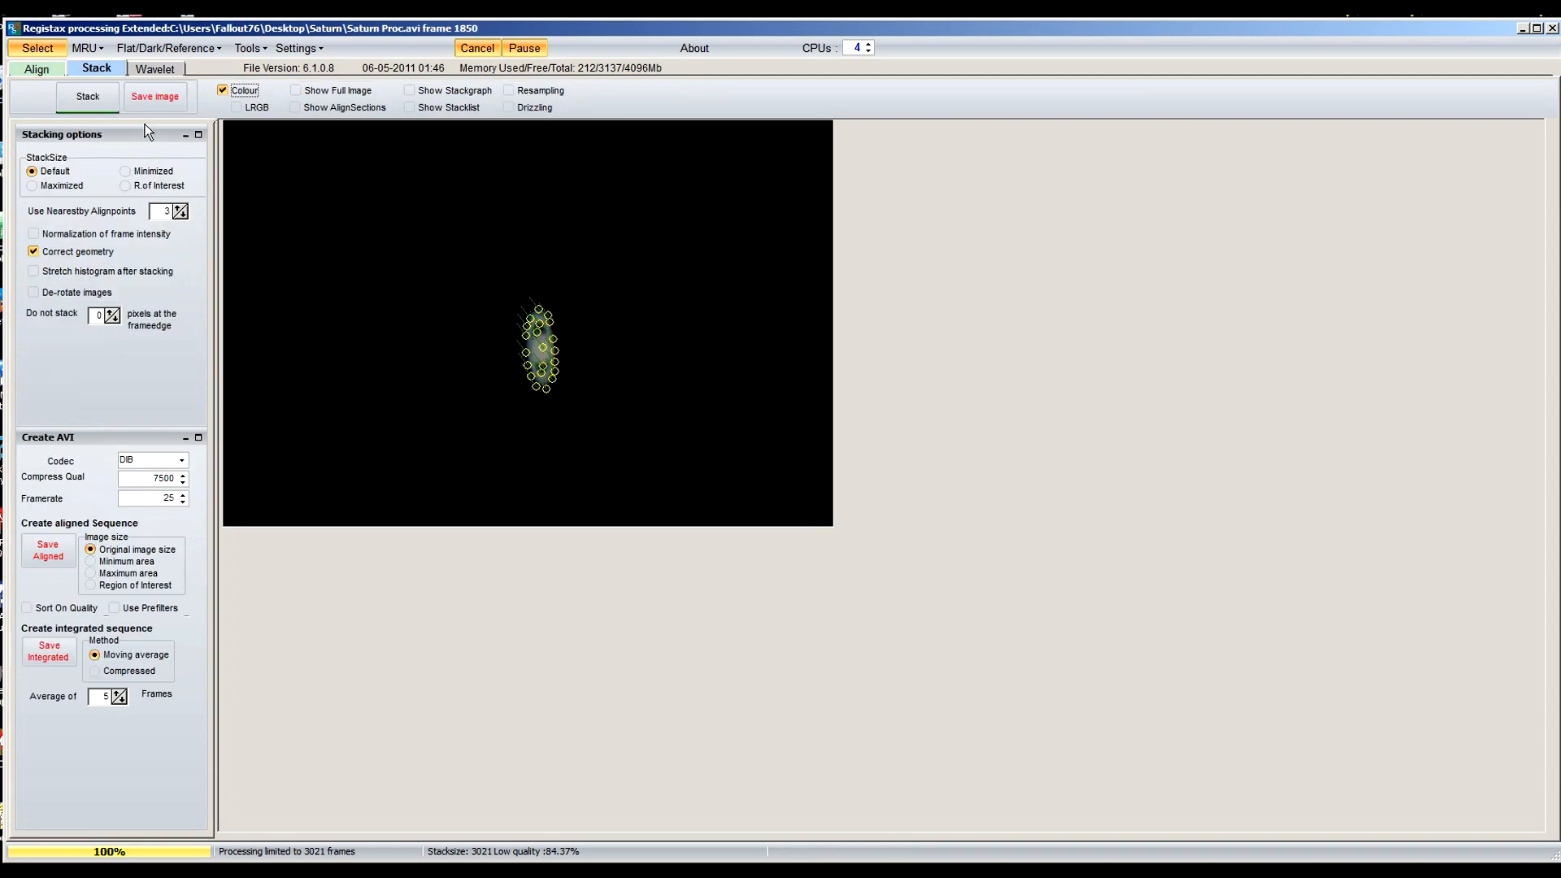
mouse_move(287, 492)
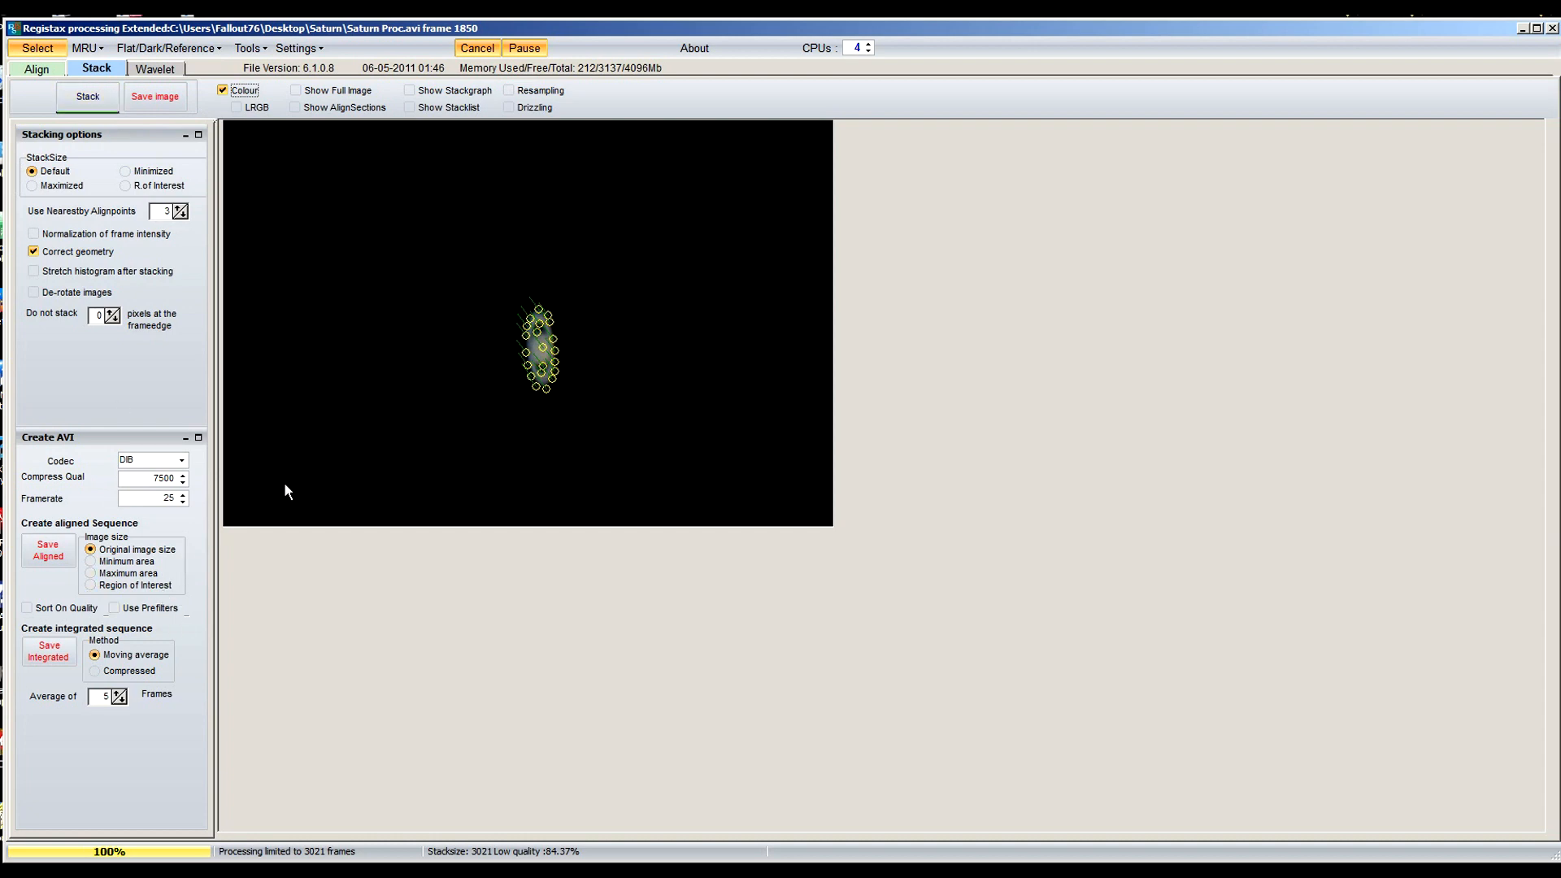
mouse_move(407, 100)
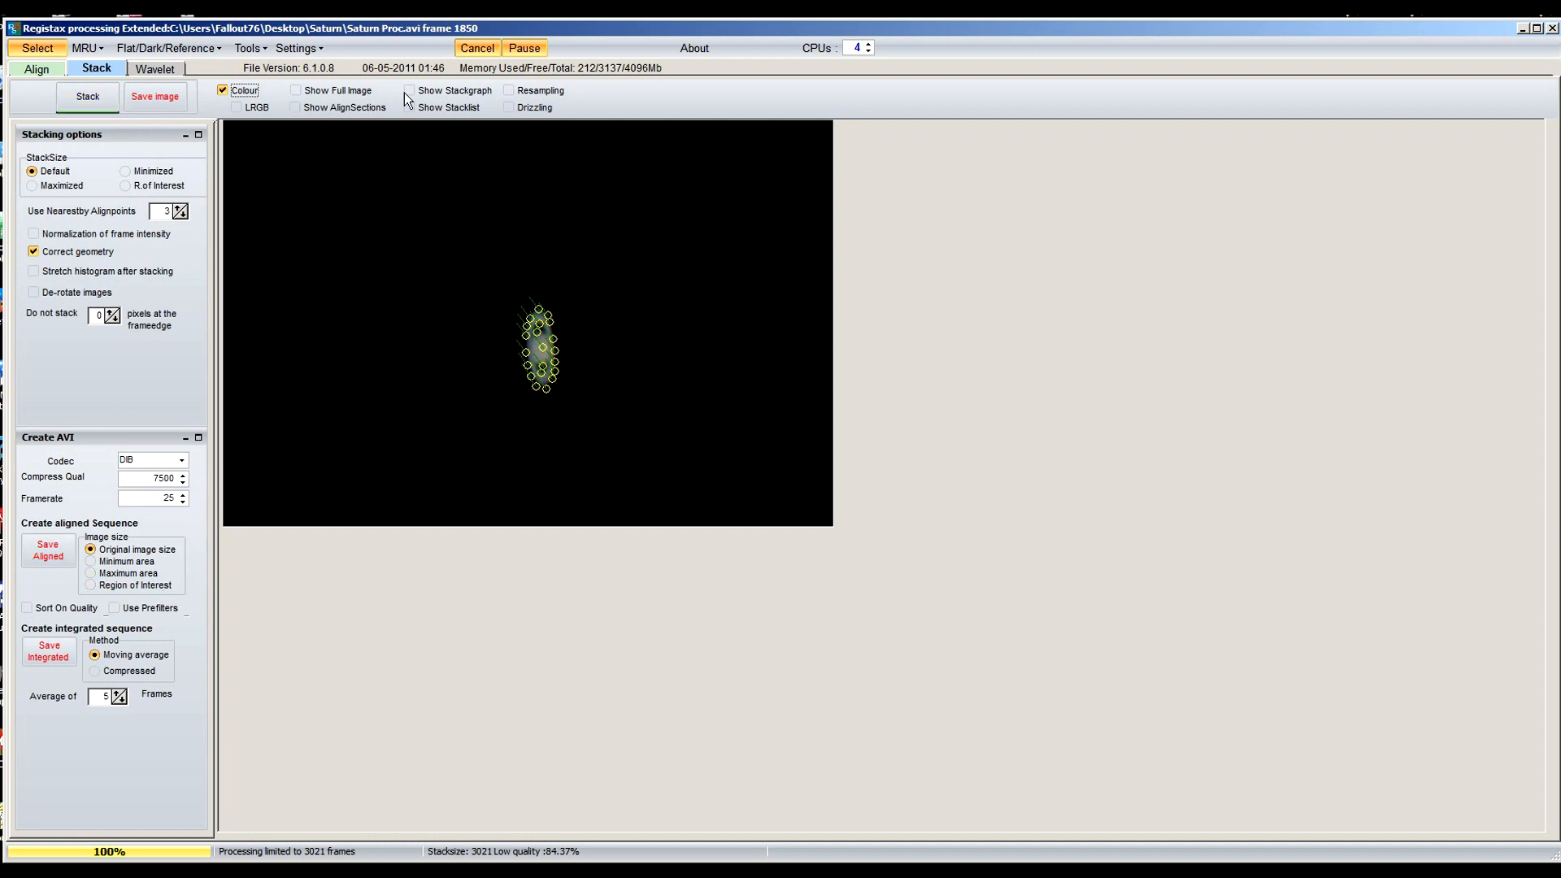
left_click(408, 91)
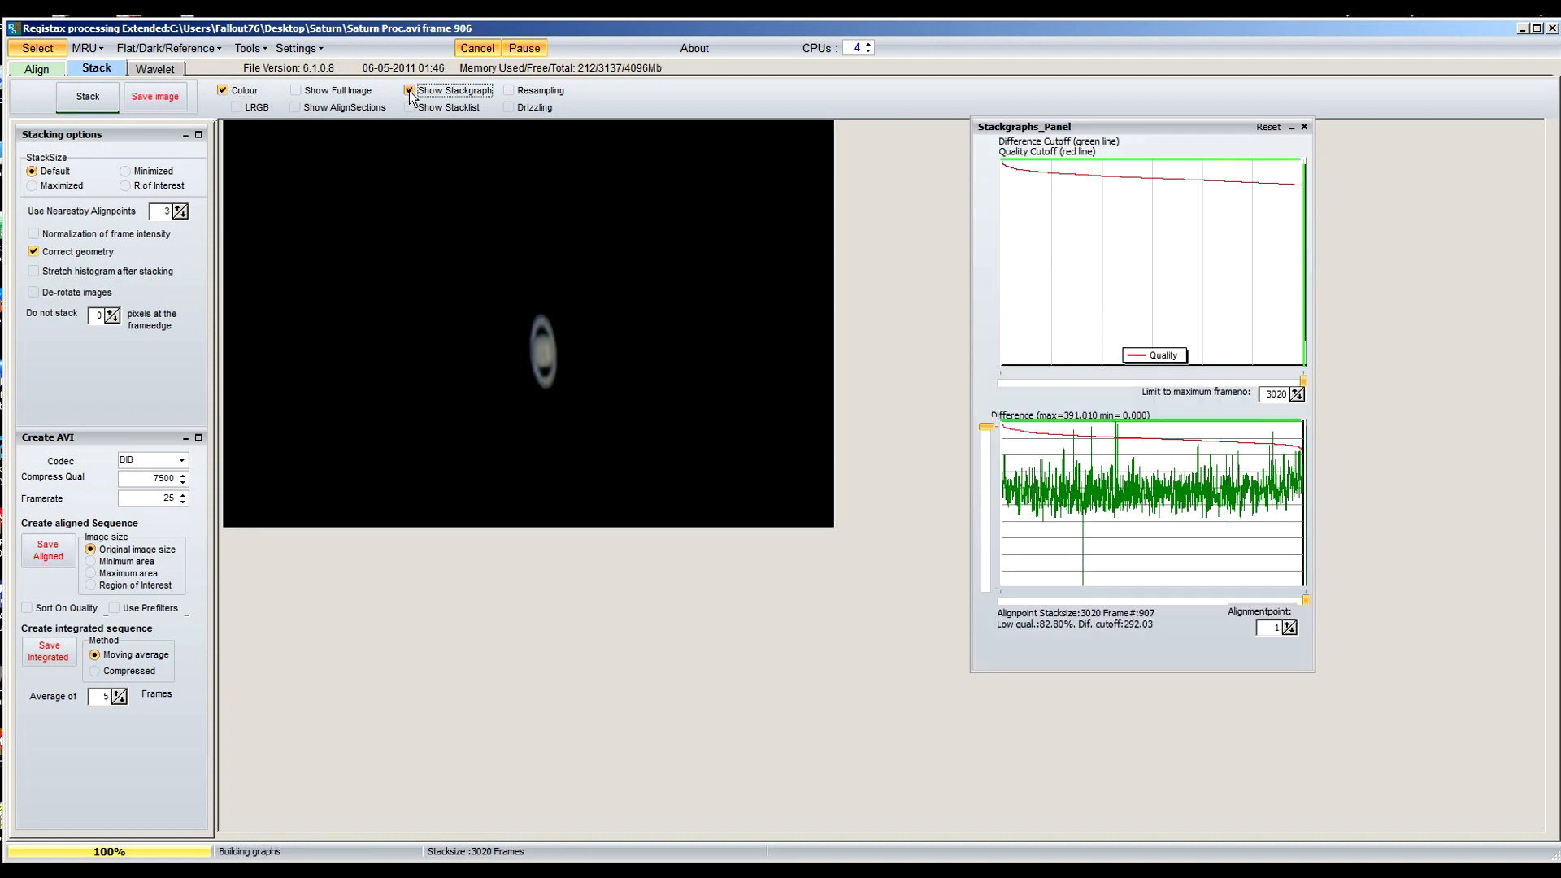
mouse_move(1106, 576)
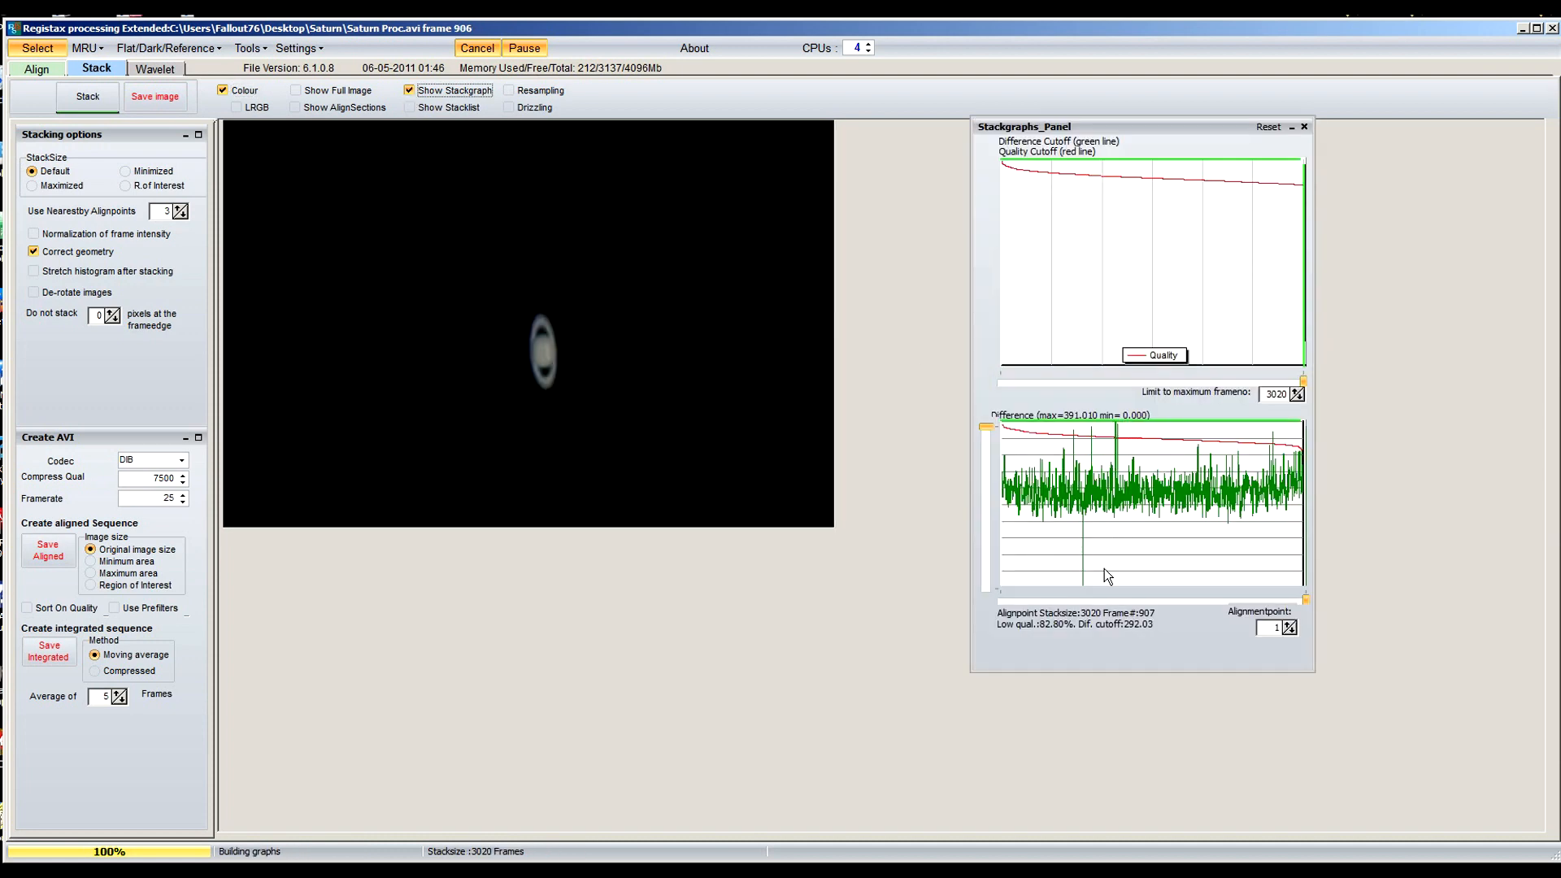
mouse_move(1114, 643)
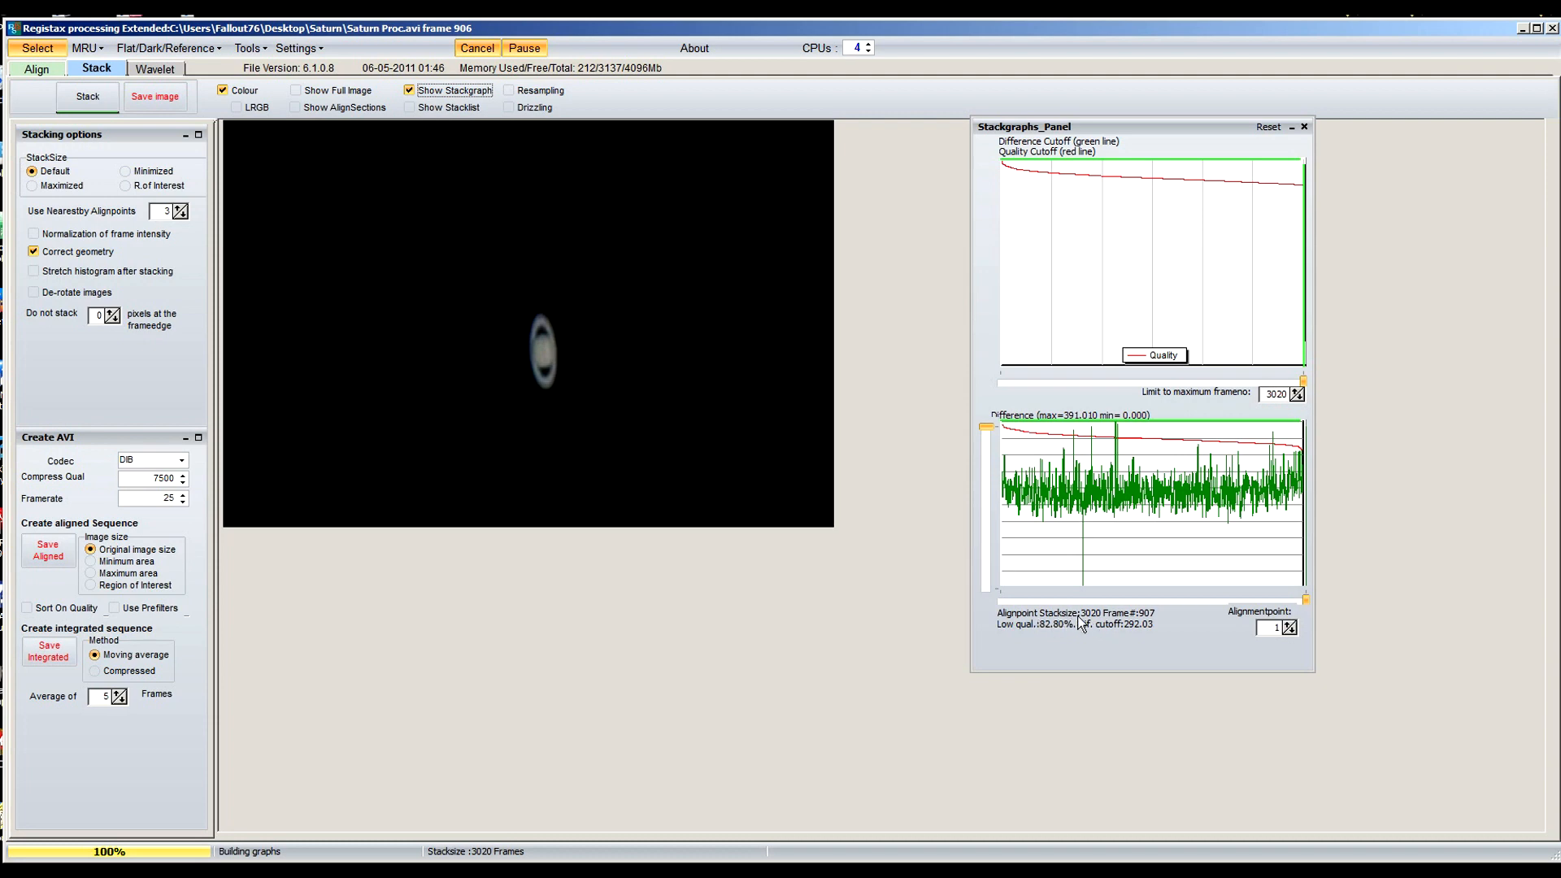
mouse_move(1099, 629)
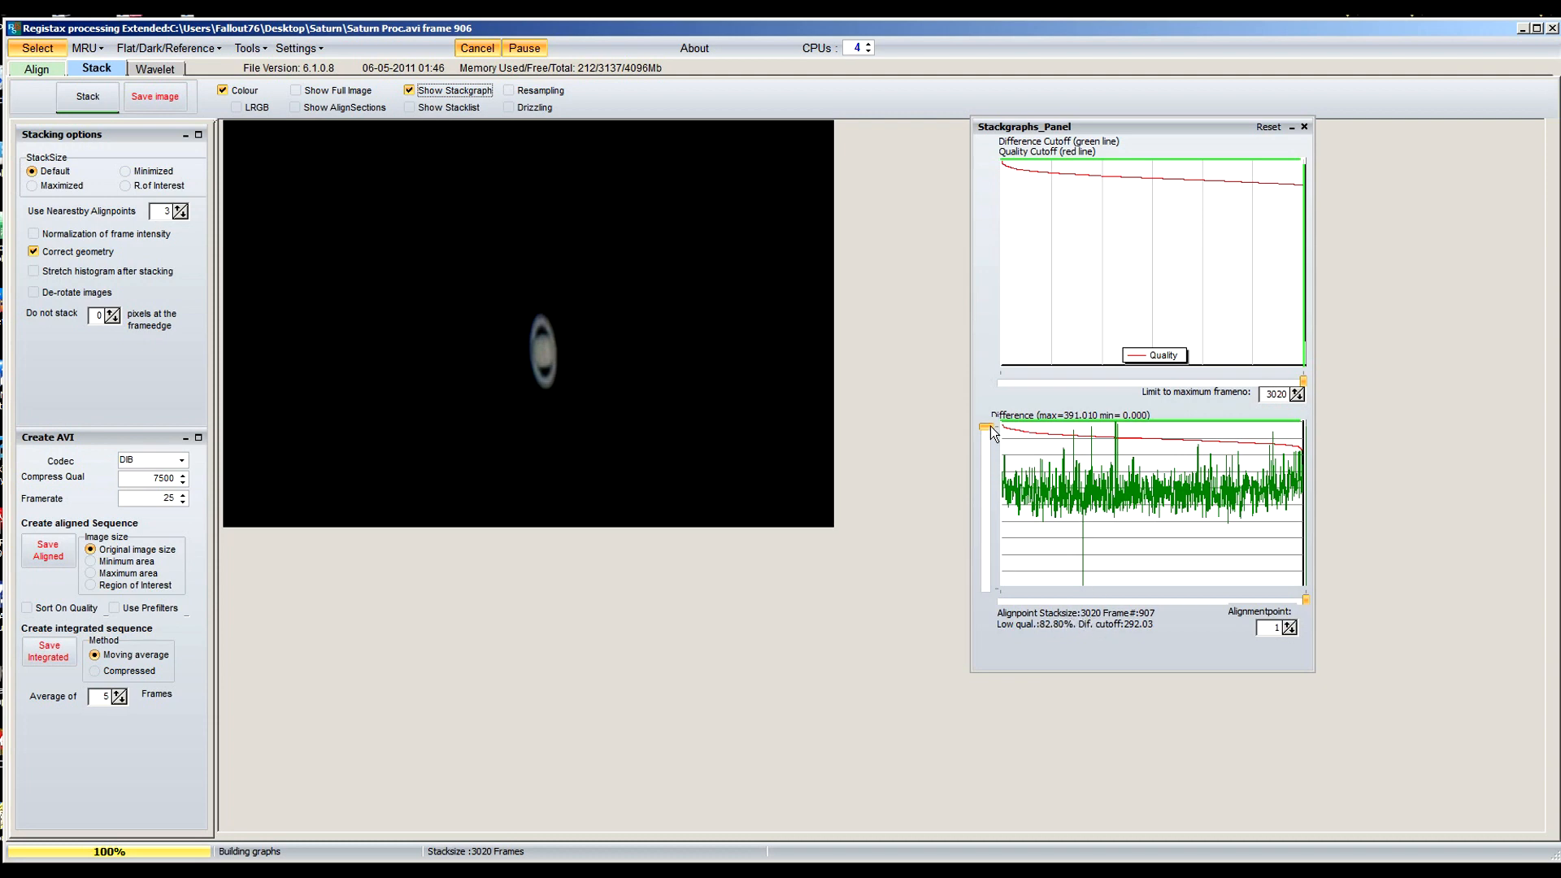
left_click_drag(990, 430, 990, 480)
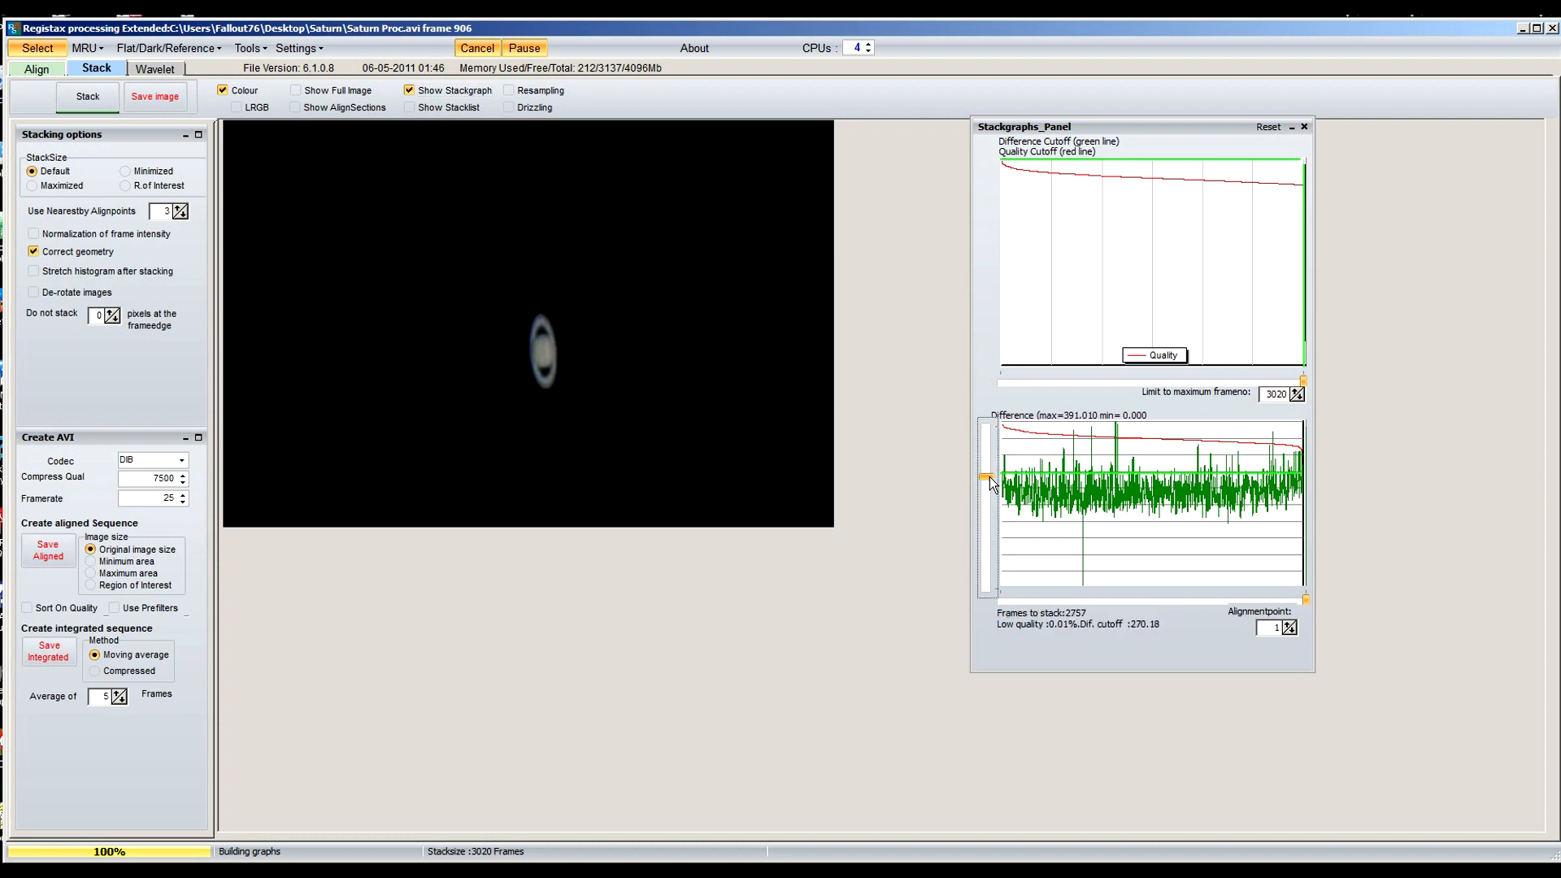
left_click_drag(988, 468, 989, 497)
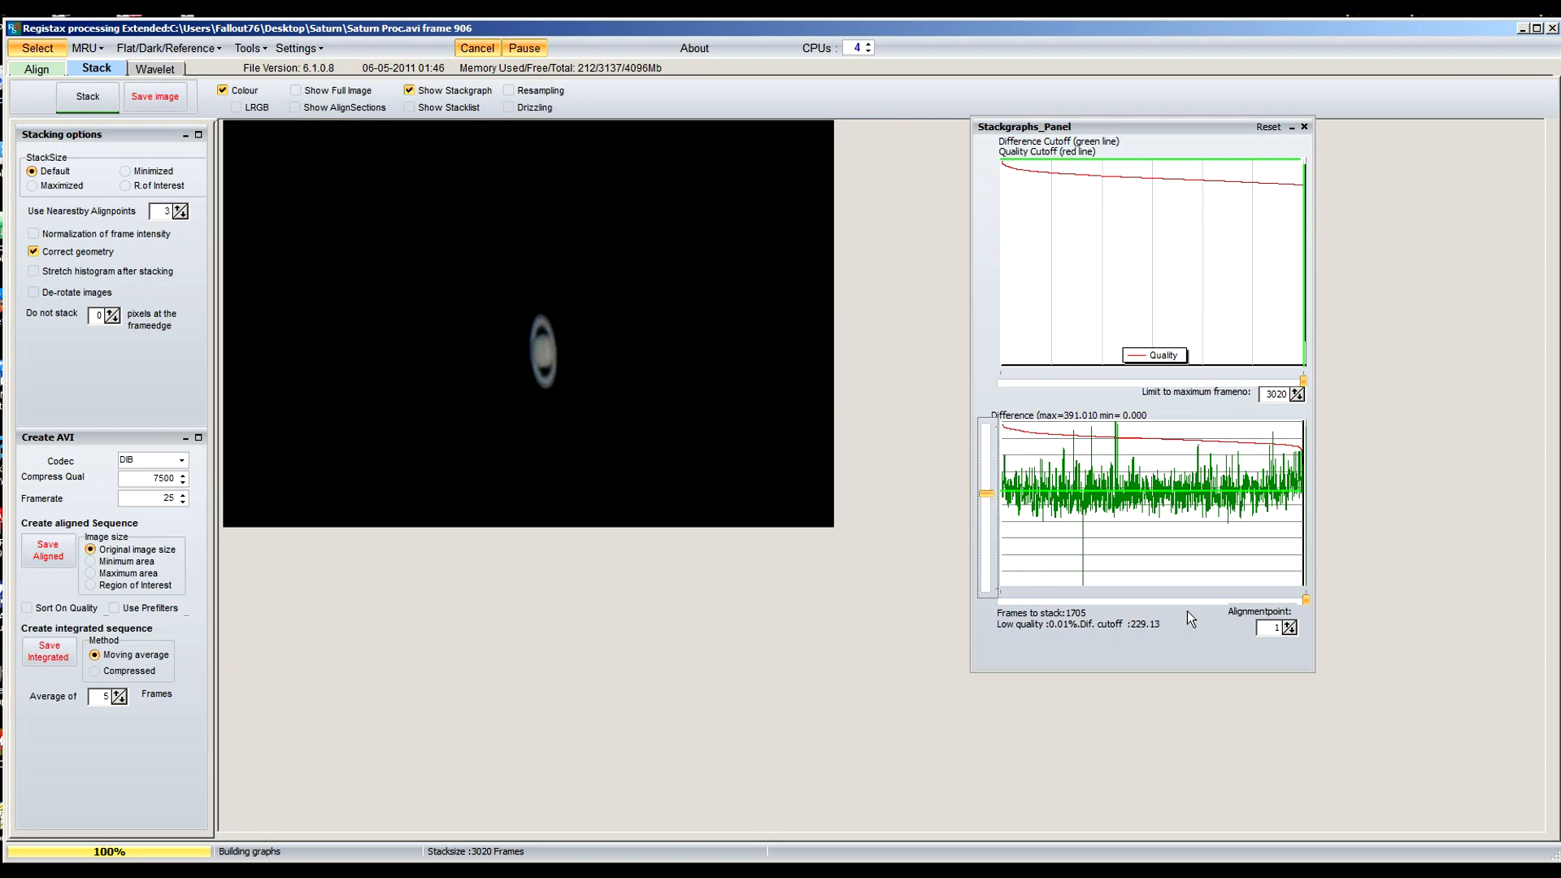
mouse_move(1139, 531)
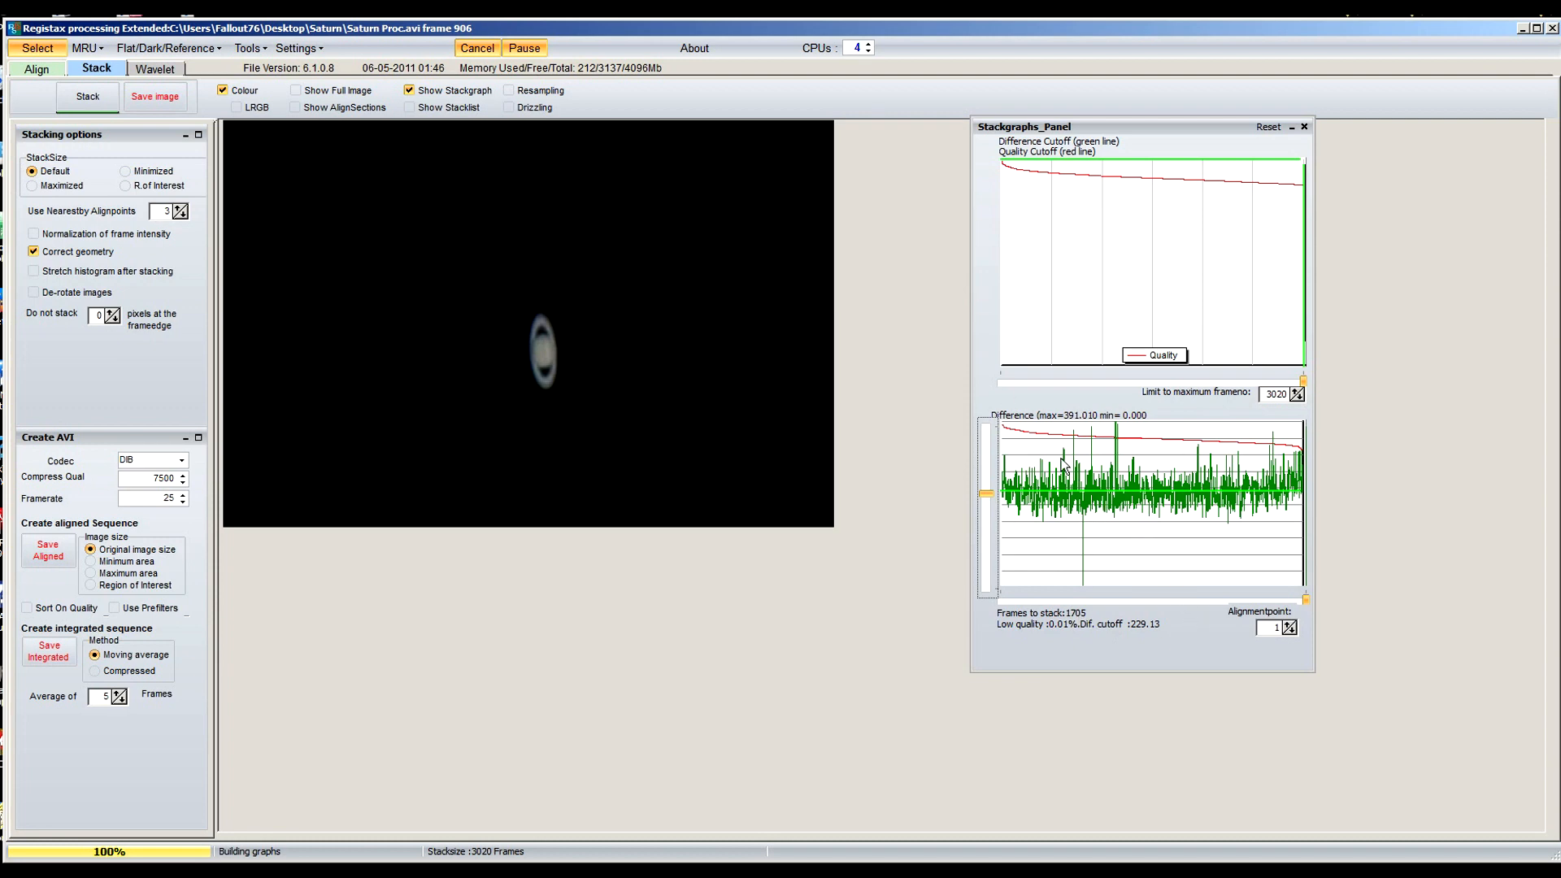
mouse_move(88, 99)
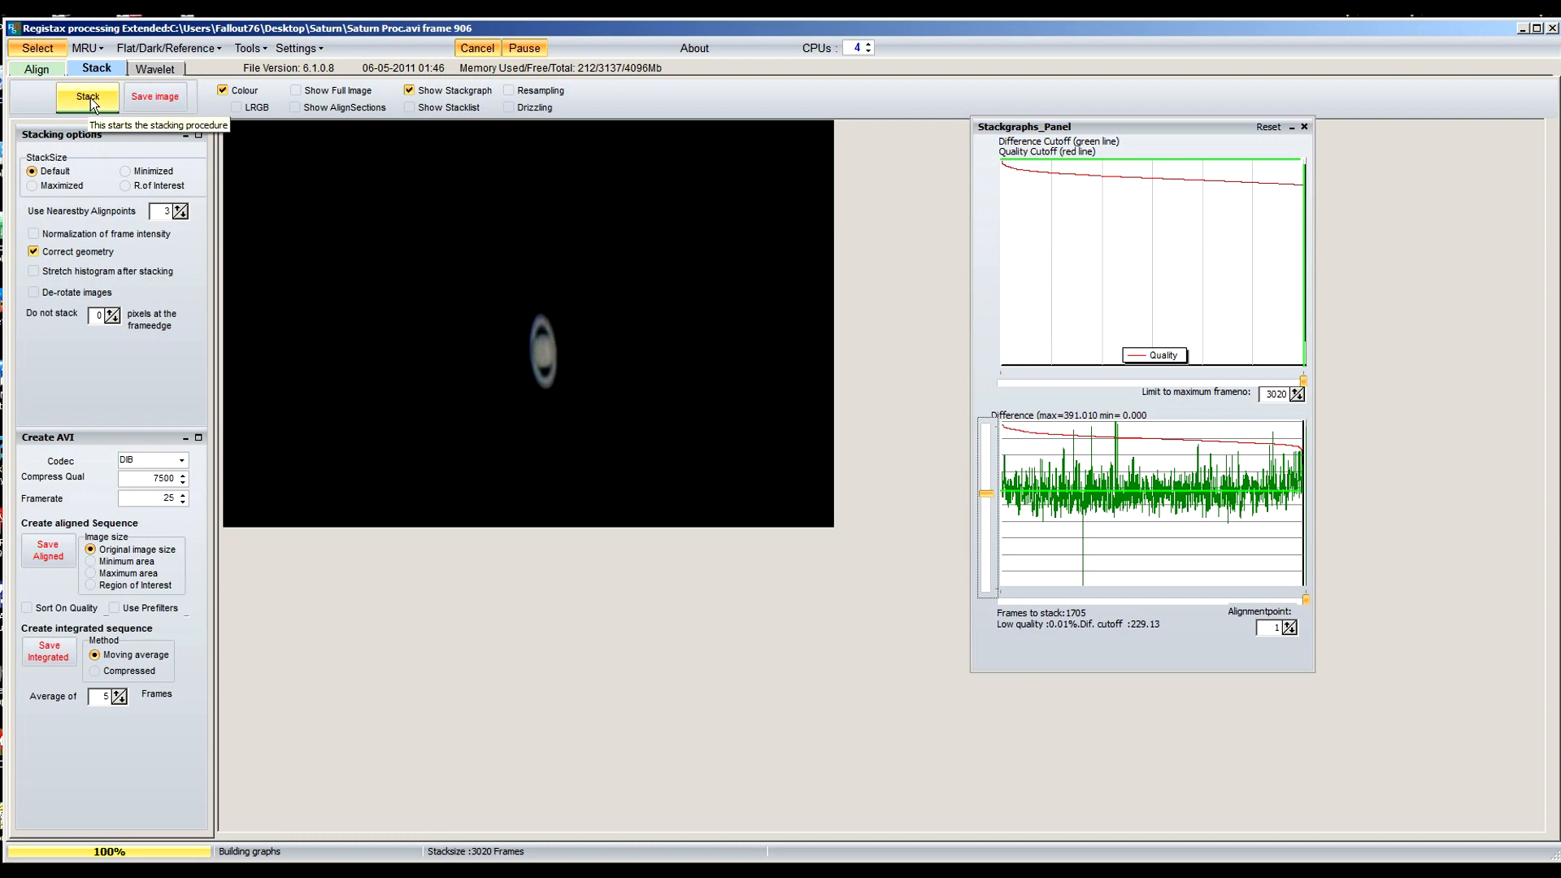
Stack the 1705 selected Saturn frames into one image
left_click(85, 96)
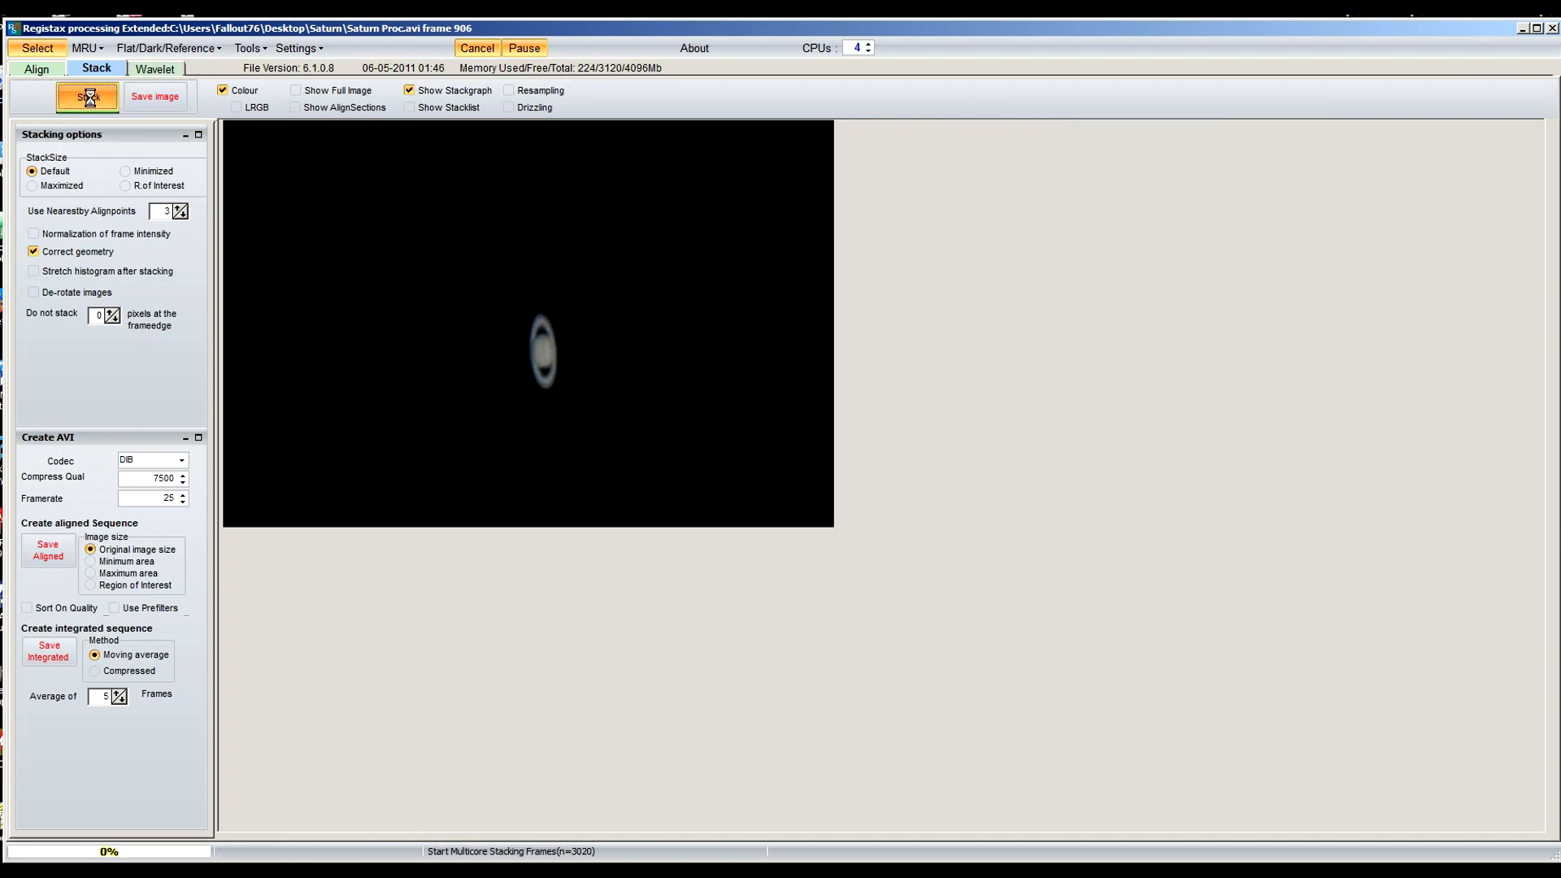
left_click(84, 97)
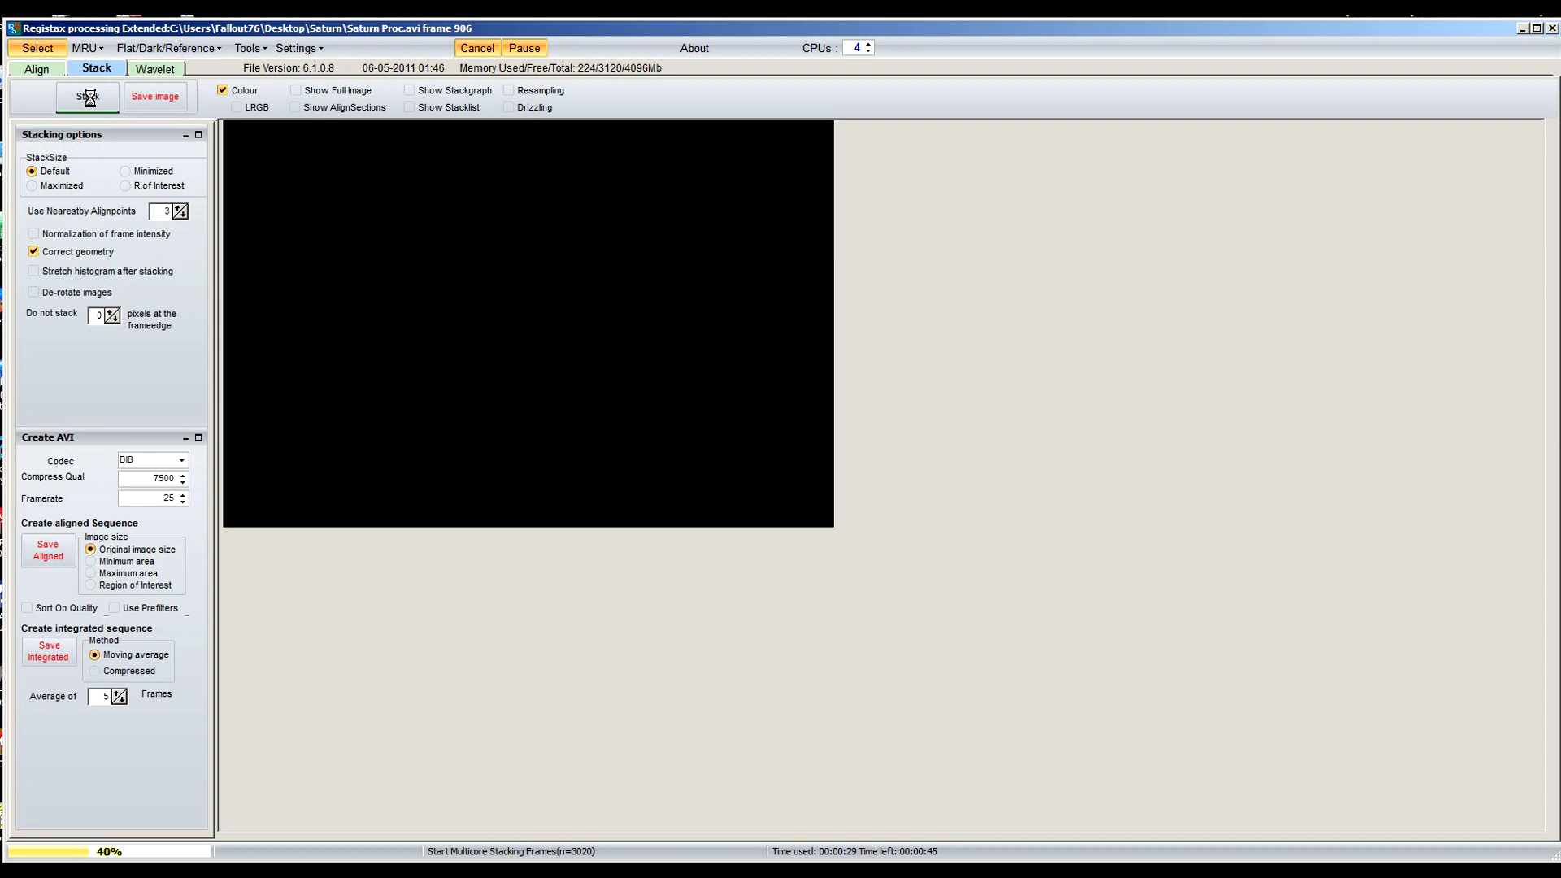
mouse_move(543, 321)
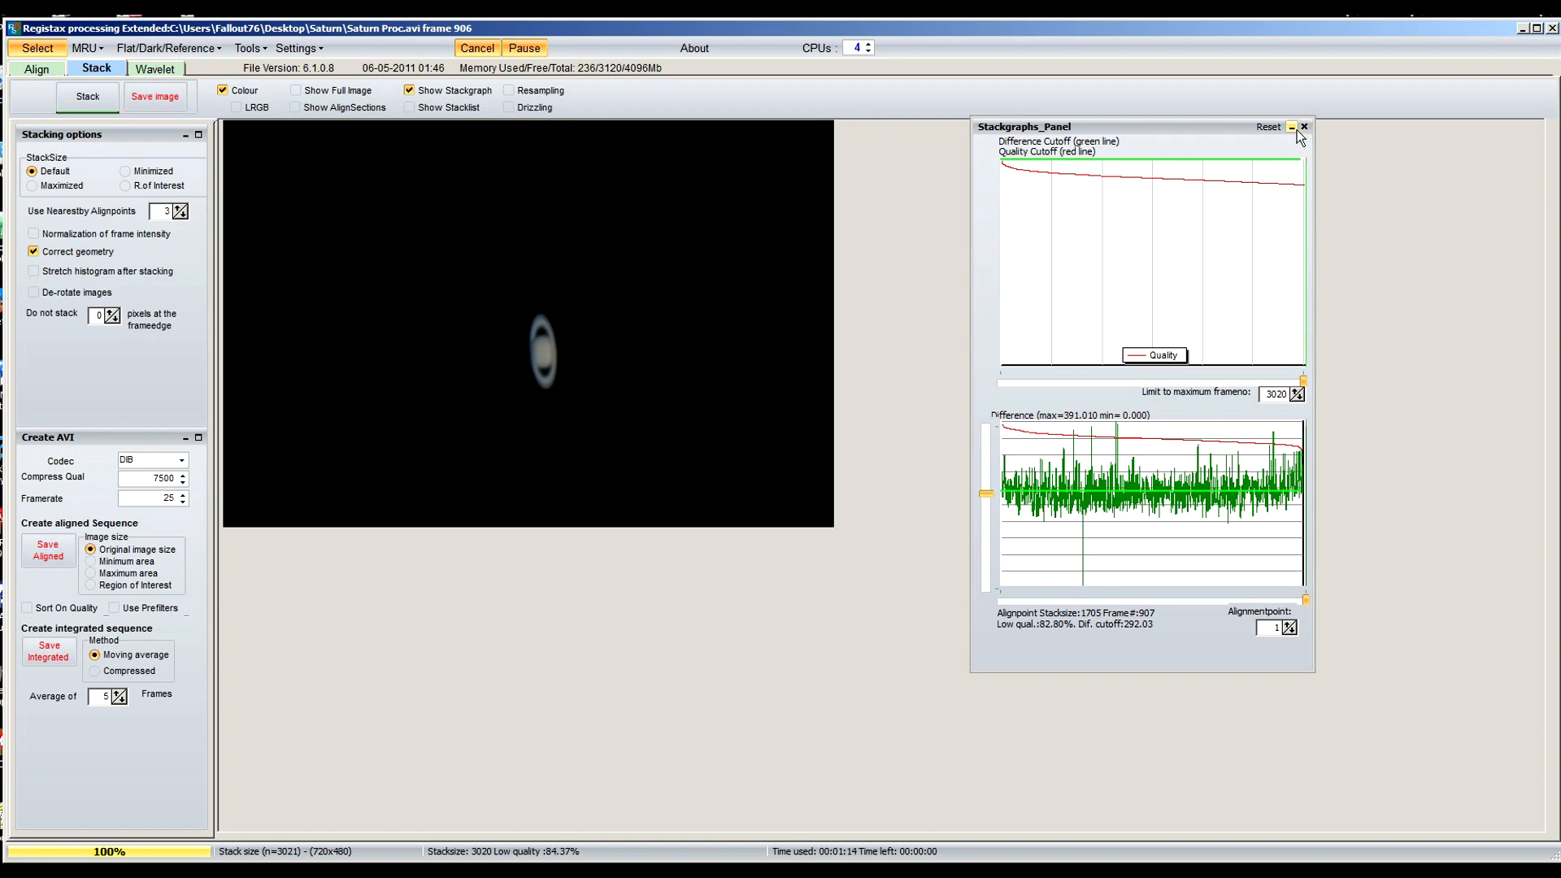
Close the Stackgraphs panel and show the stacked image at full size
left_click(295, 91)
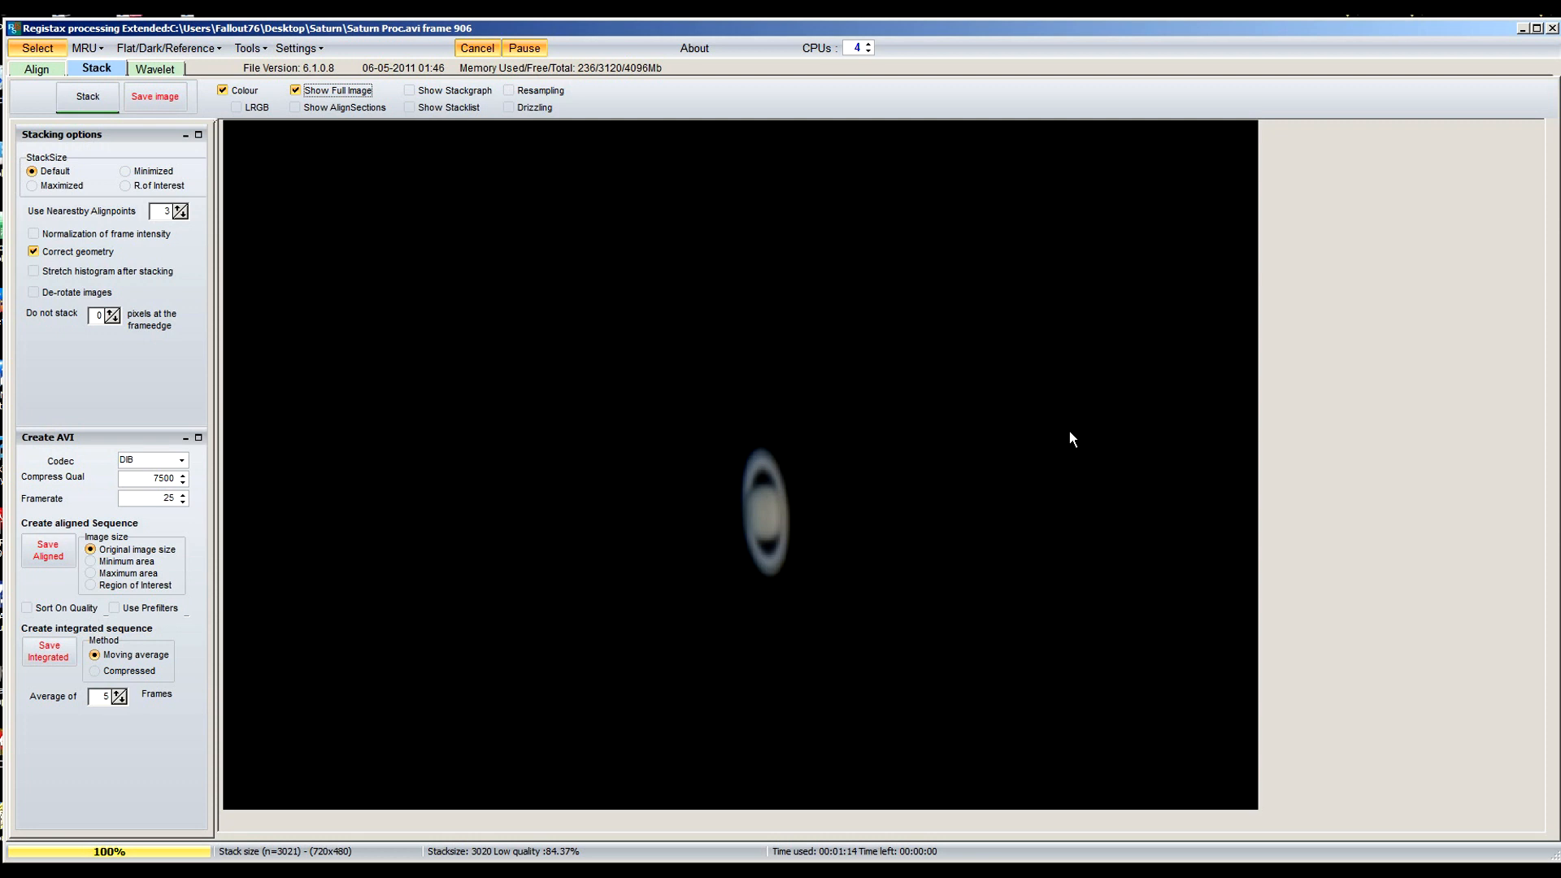
mouse_move(402, 405)
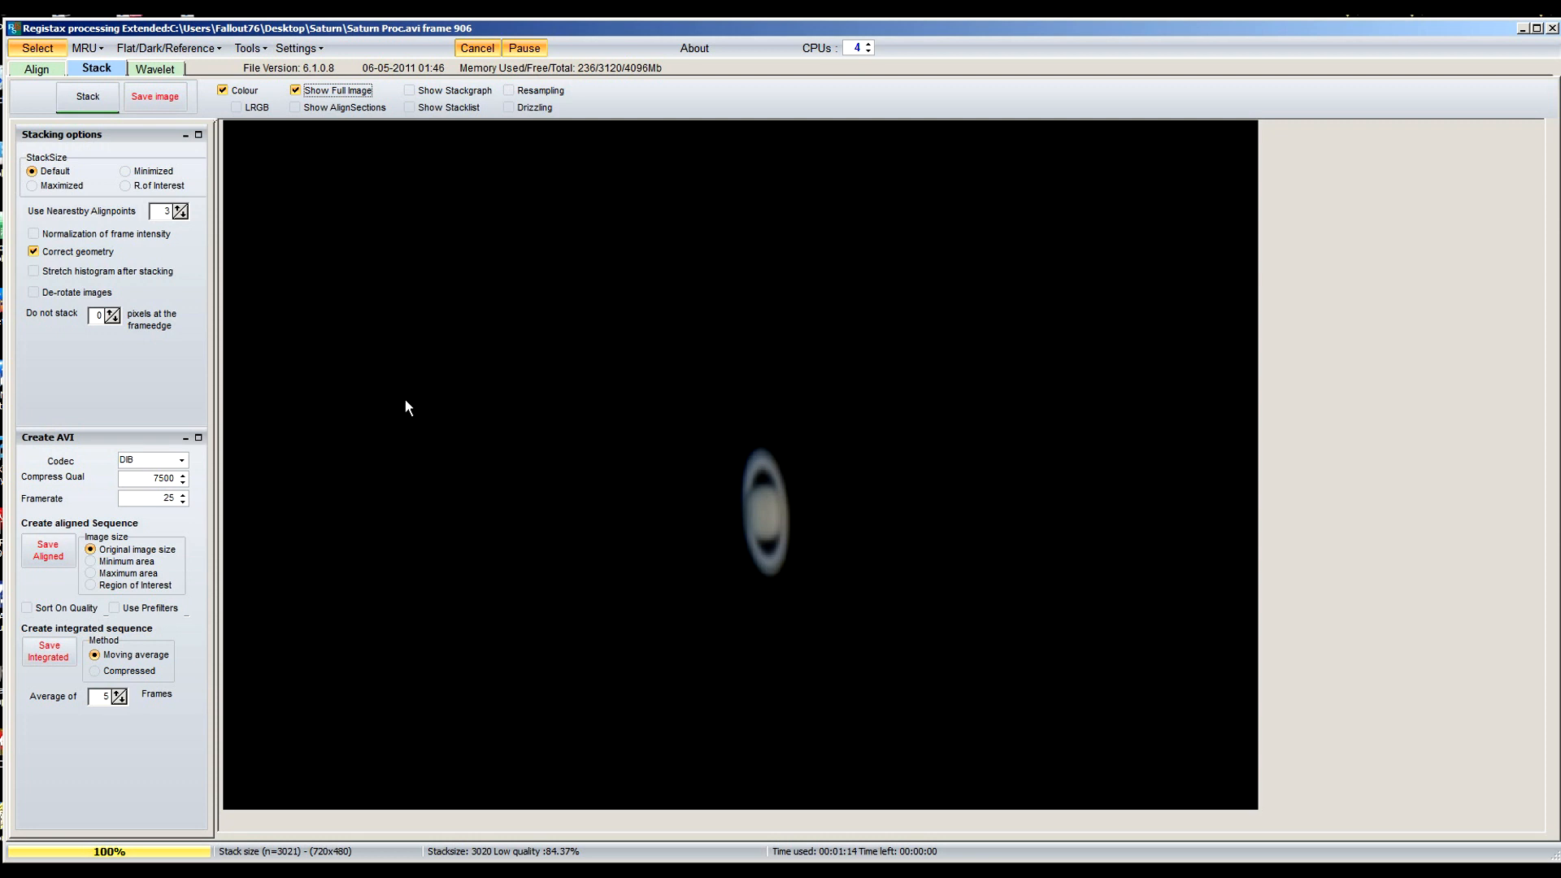
left_click(155, 68)
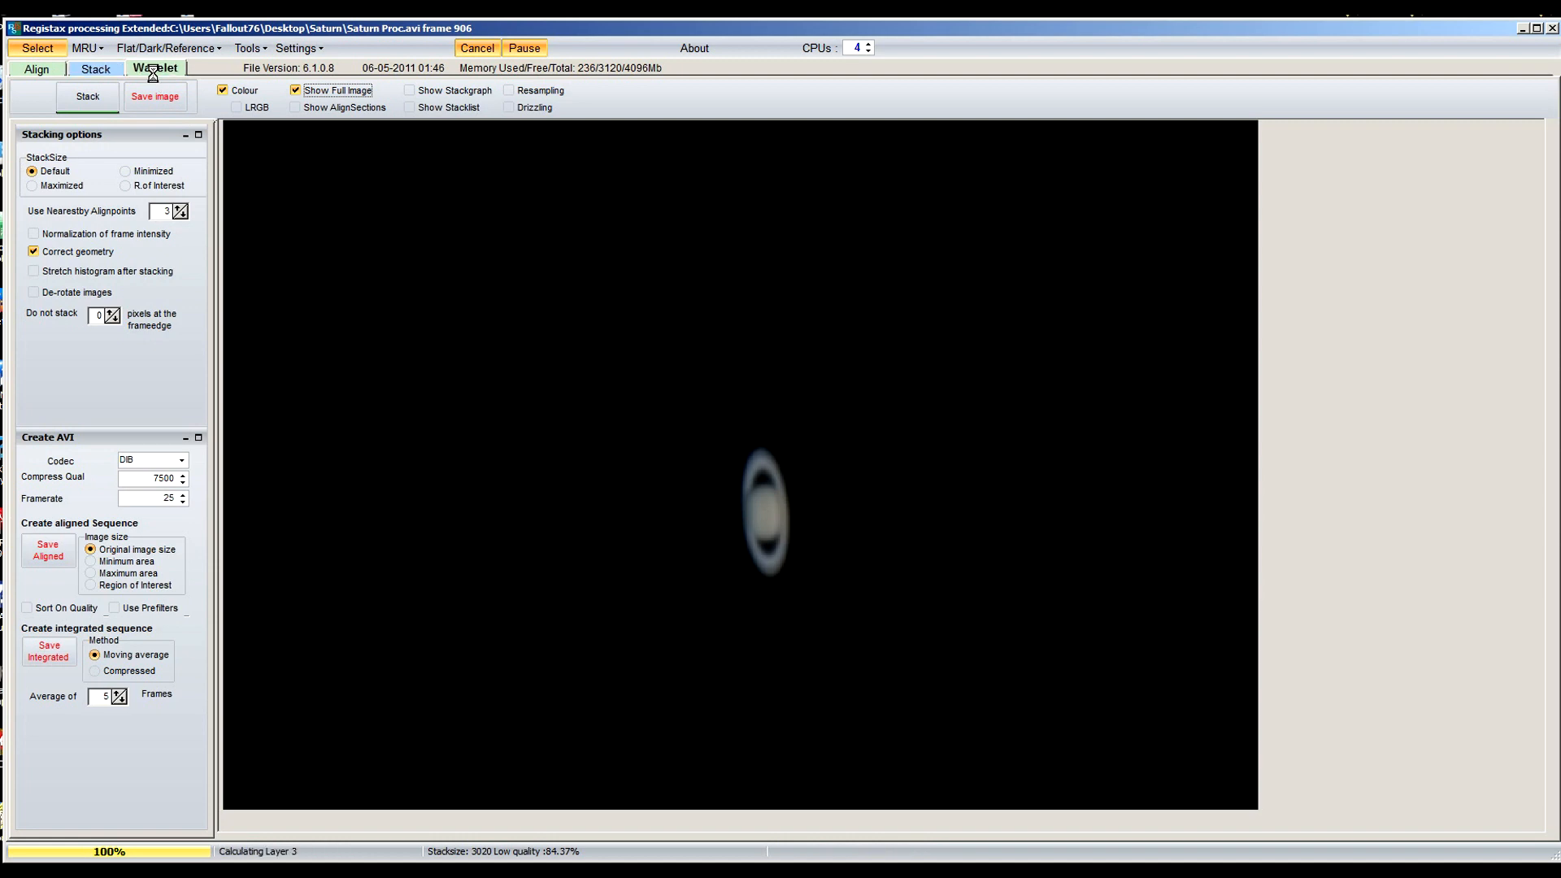
Load the Saturn.rwv scheme on the Wavelet tab to sharpen the stack
left_click(153, 68)
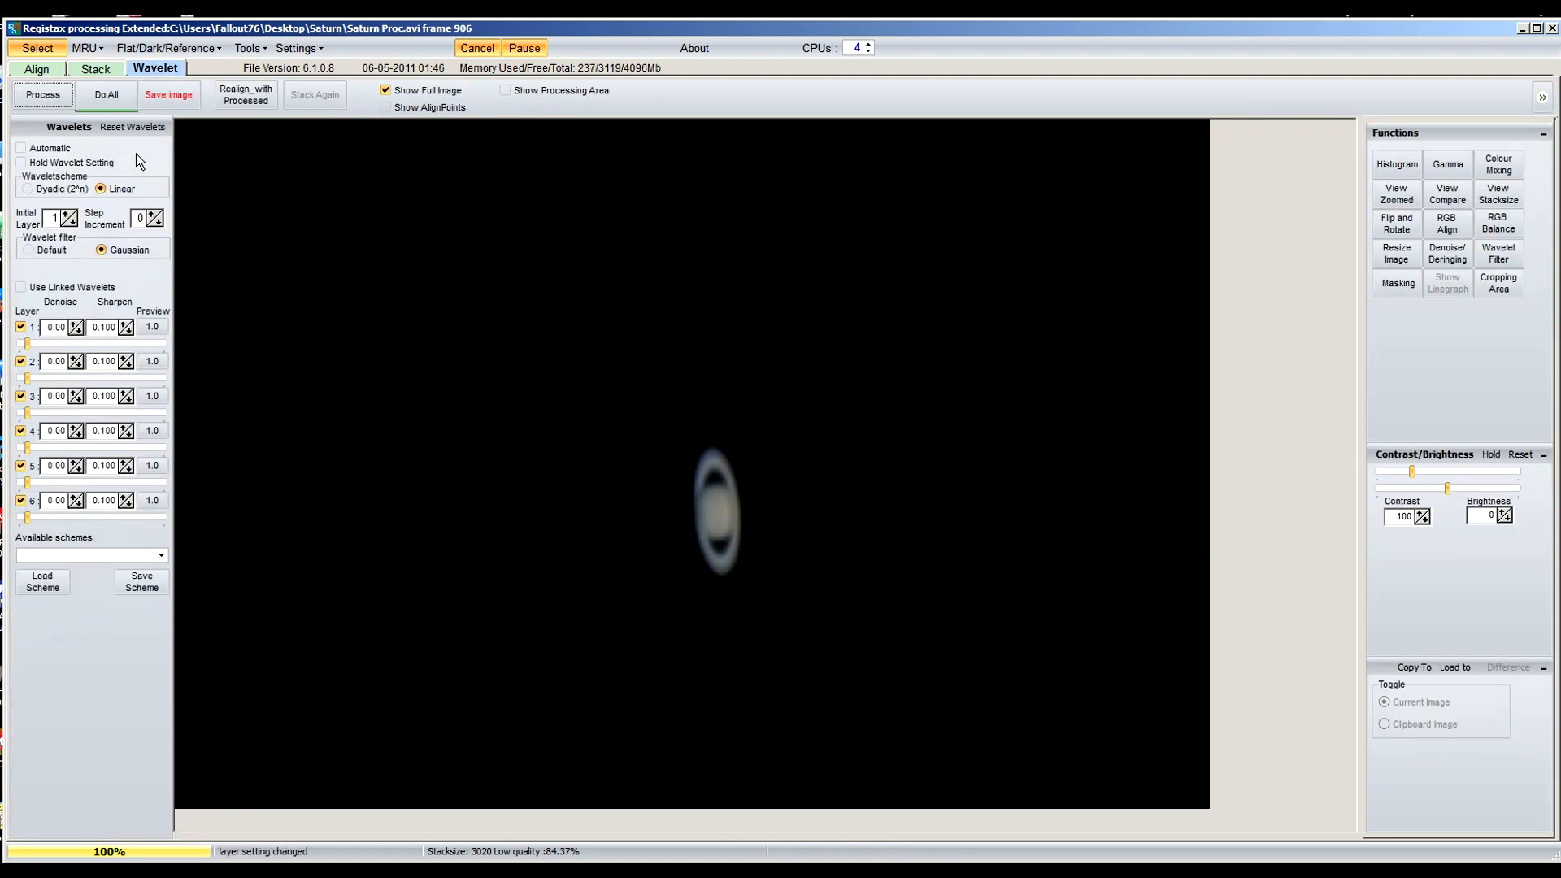
mouse_move(135, 547)
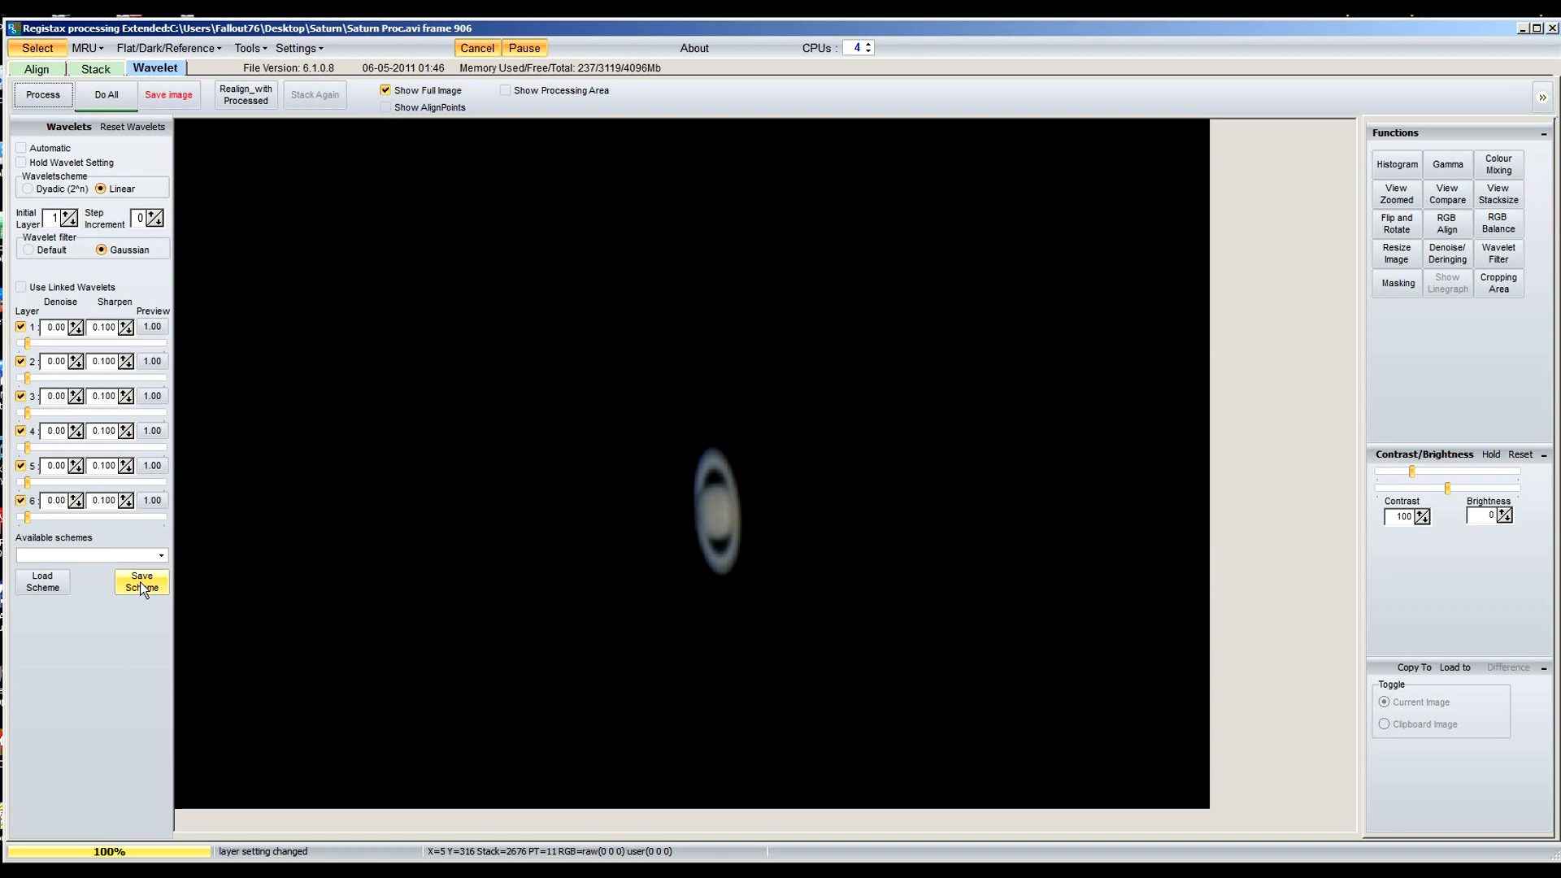
left_click(160, 555)
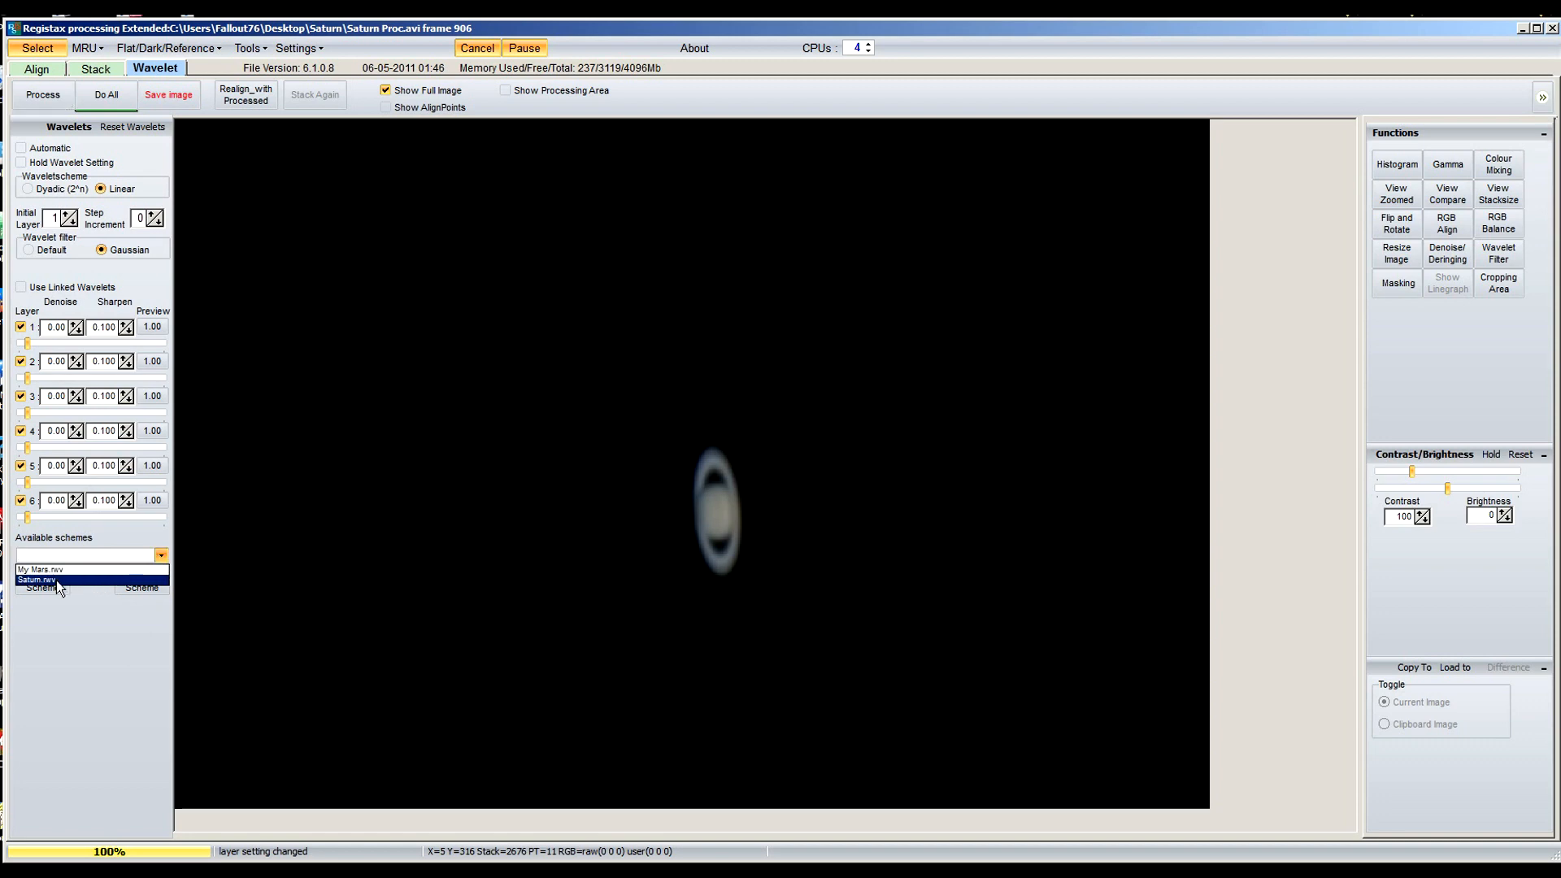
left_click(39, 579)
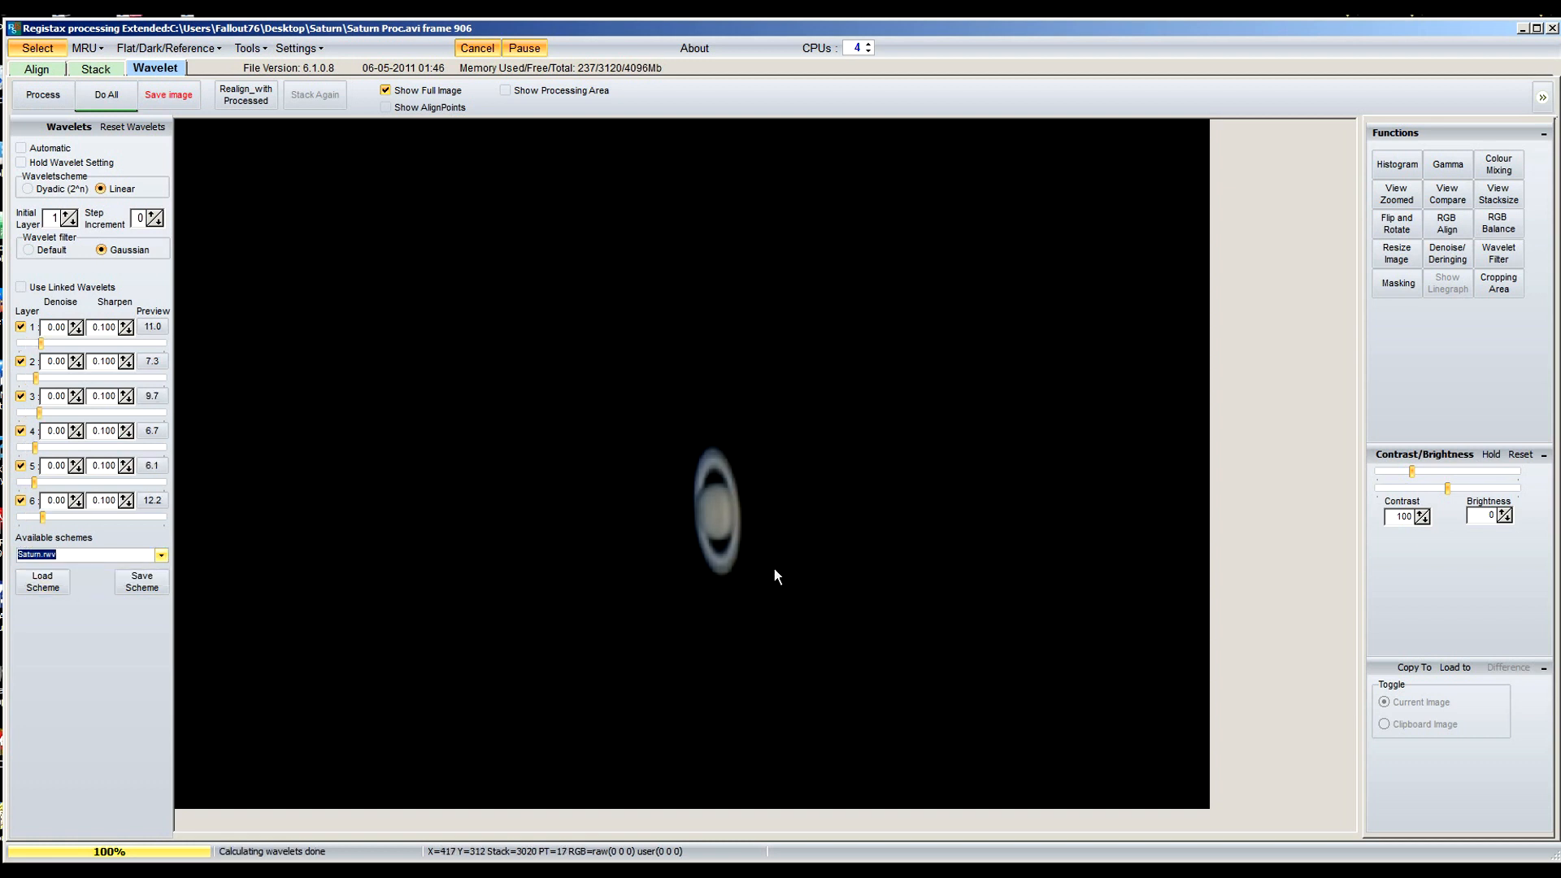
mouse_move(743, 472)
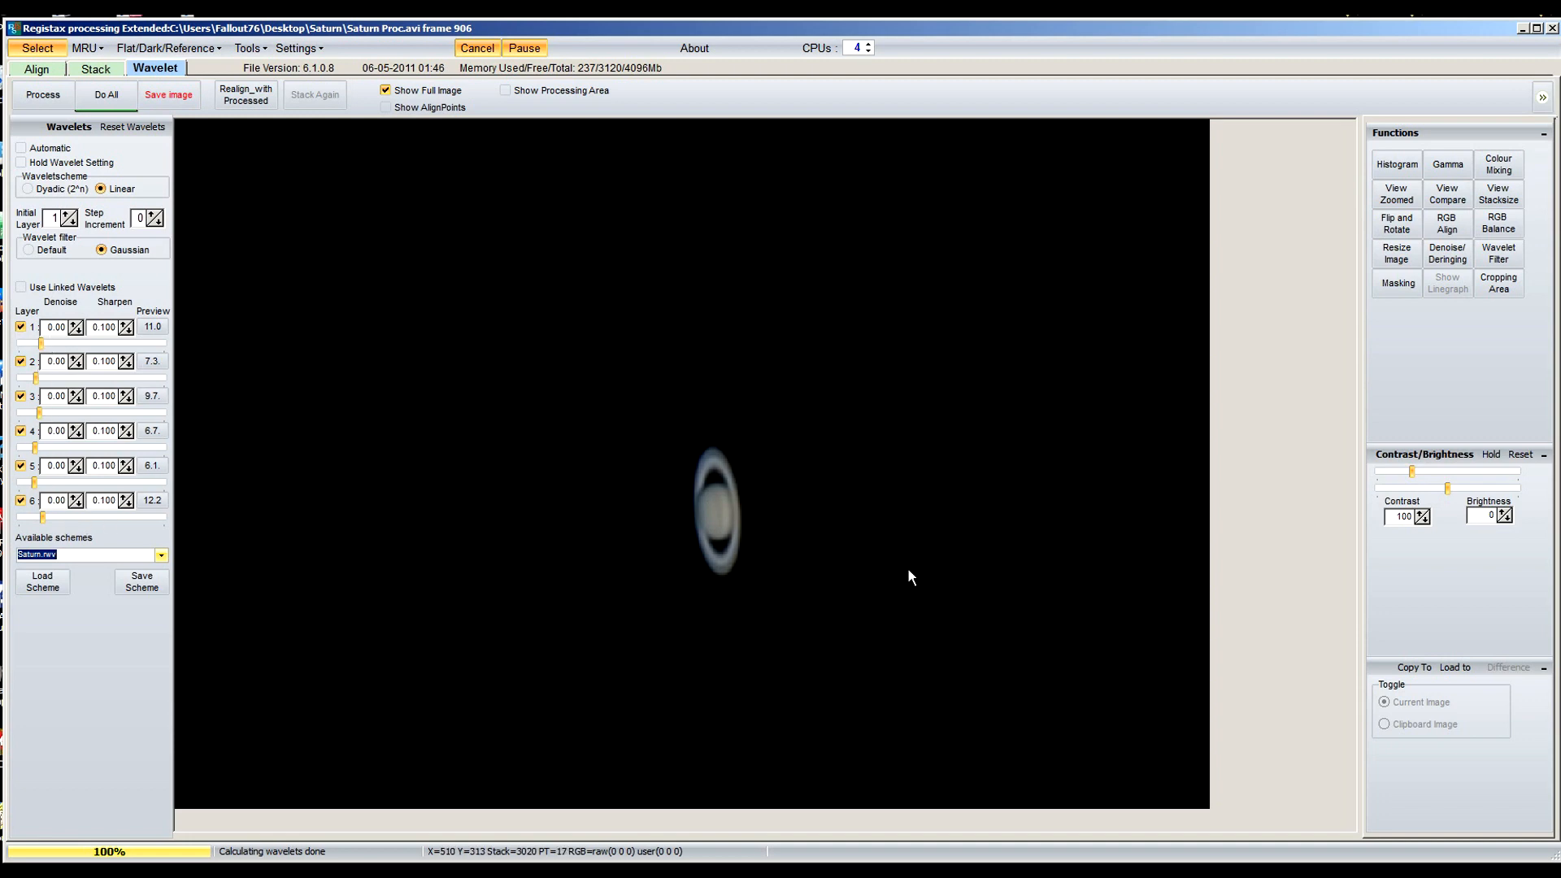
mouse_move(748, 275)
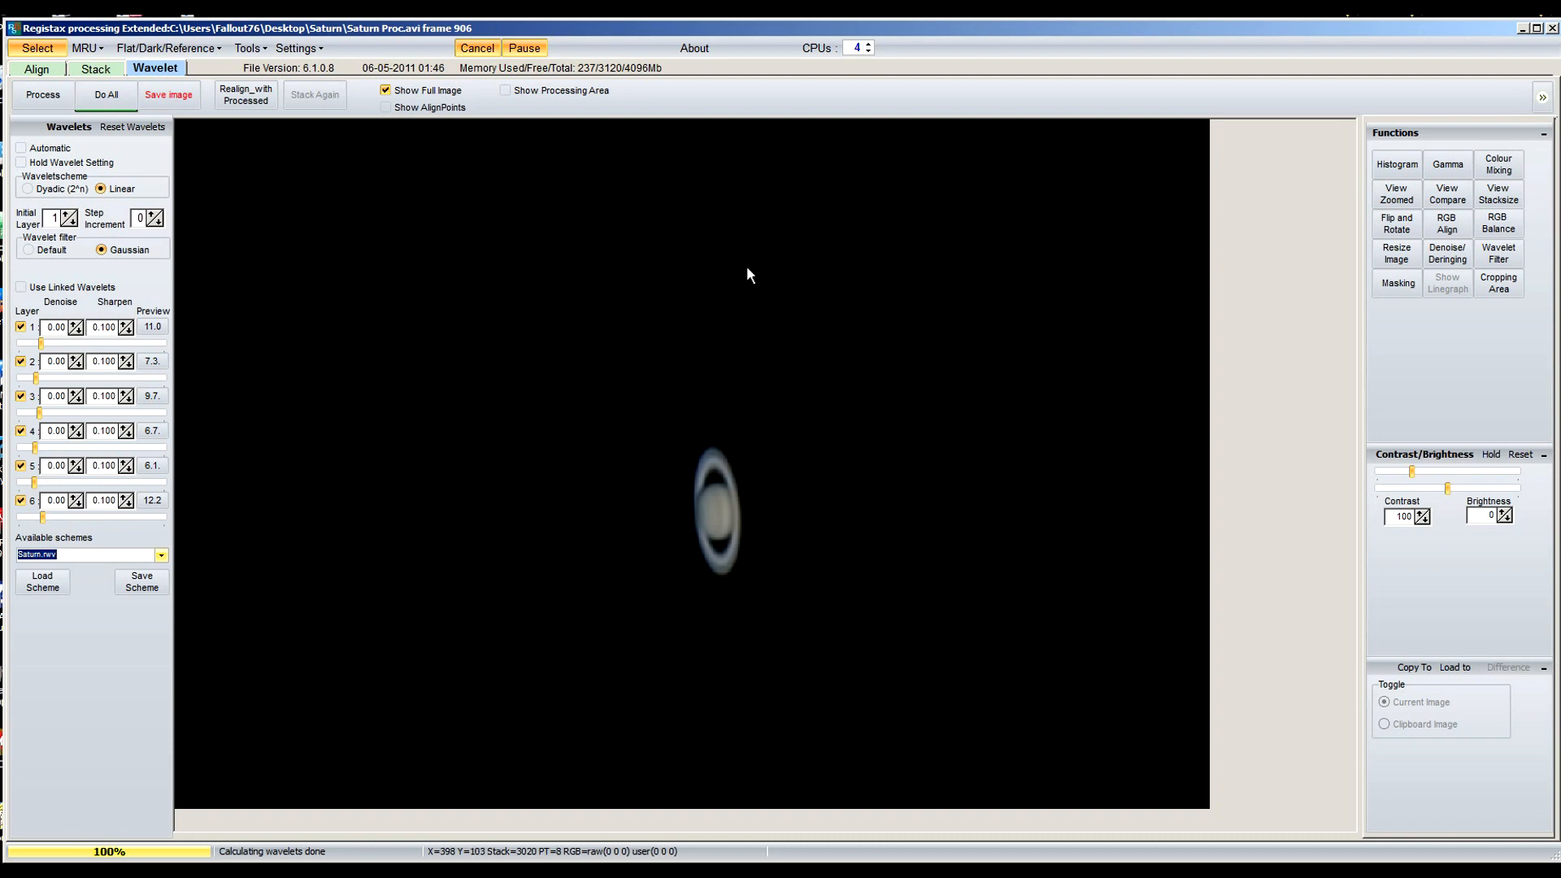
mouse_move(1132, 262)
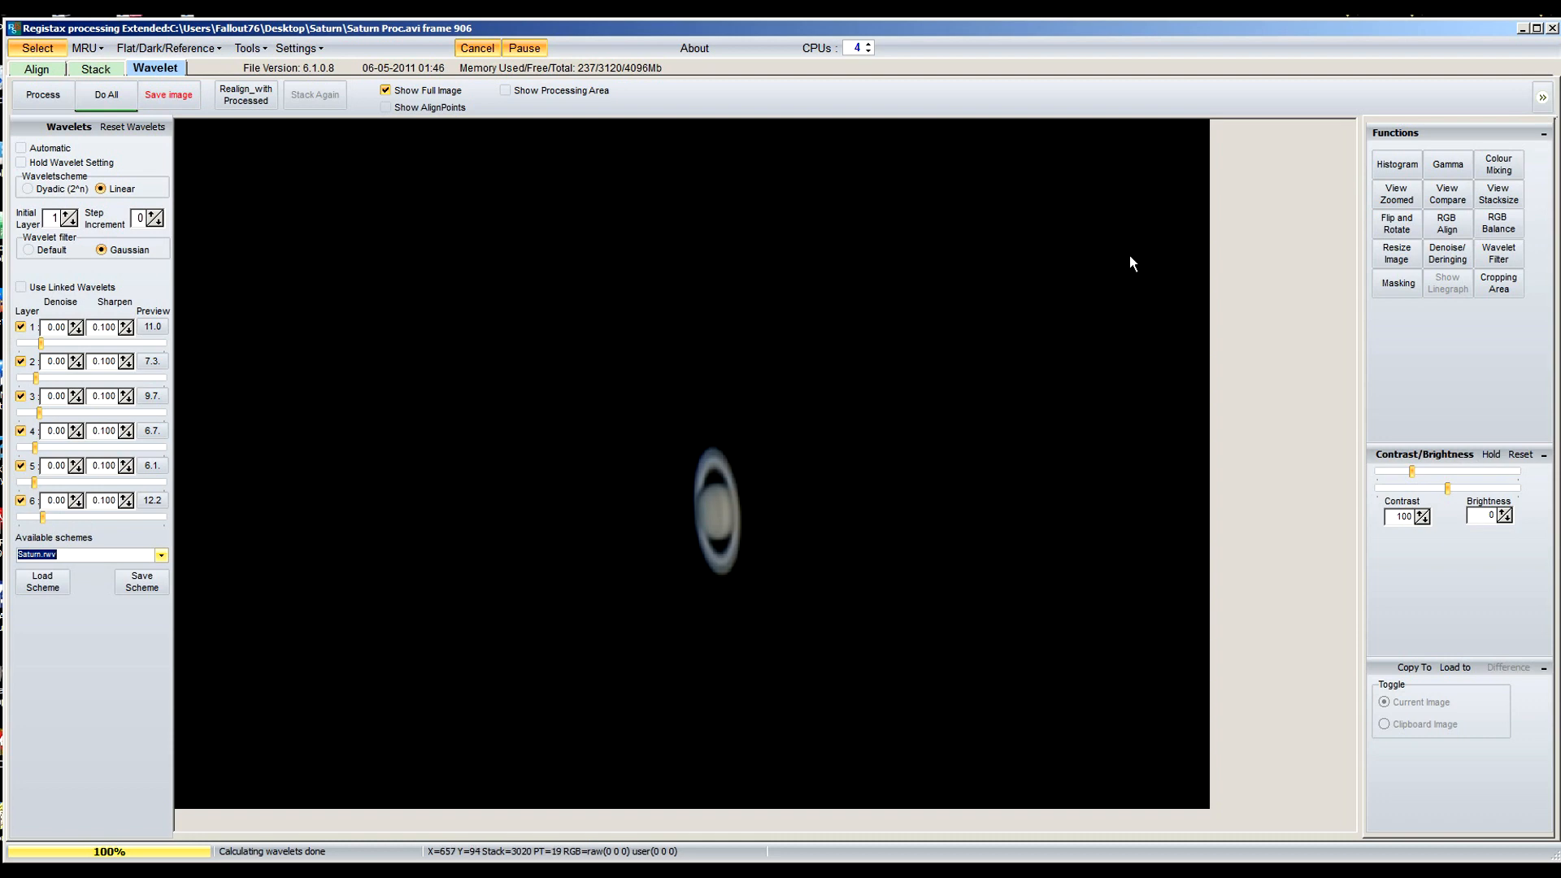
Stretch the histogram between levels 10 and 243, then slightly bend the gamma curve
left_click(1396, 164)
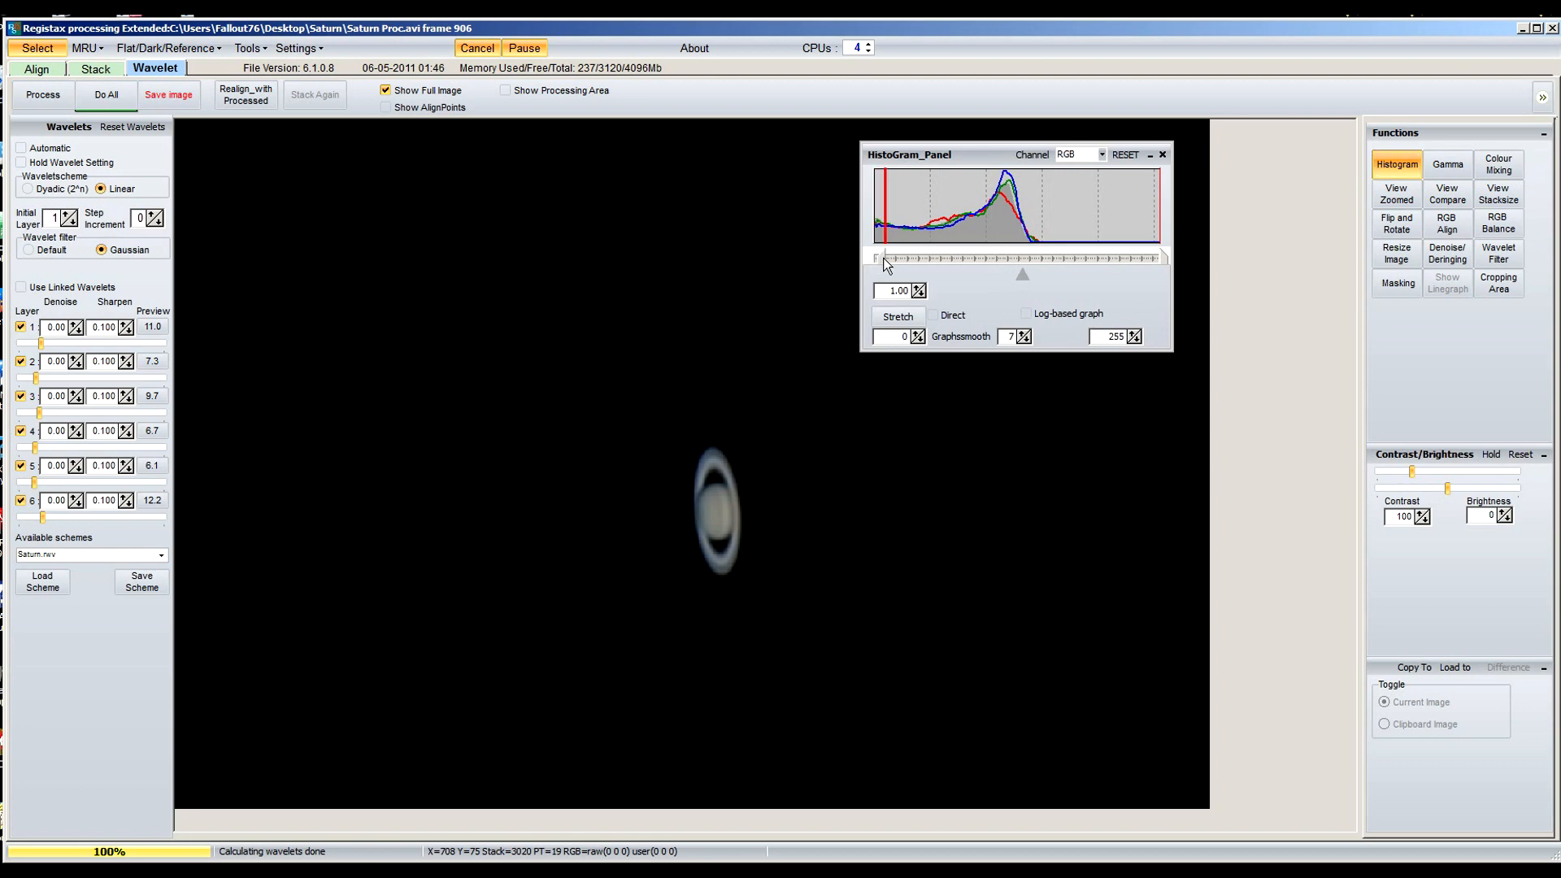
left_click_drag(884, 261, 1149, 260)
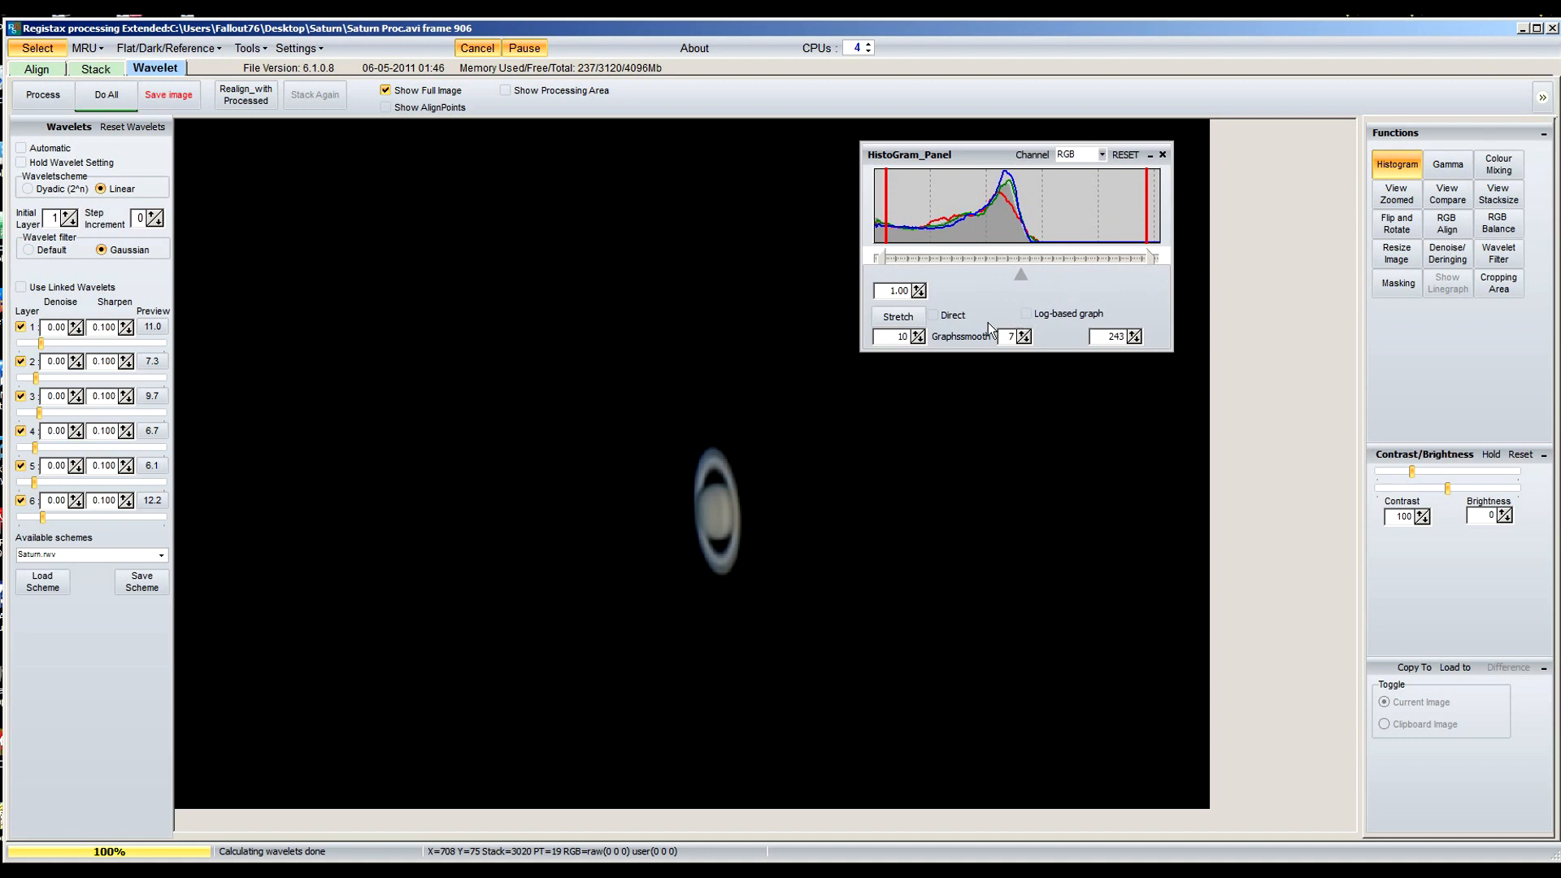
left_click(897, 317)
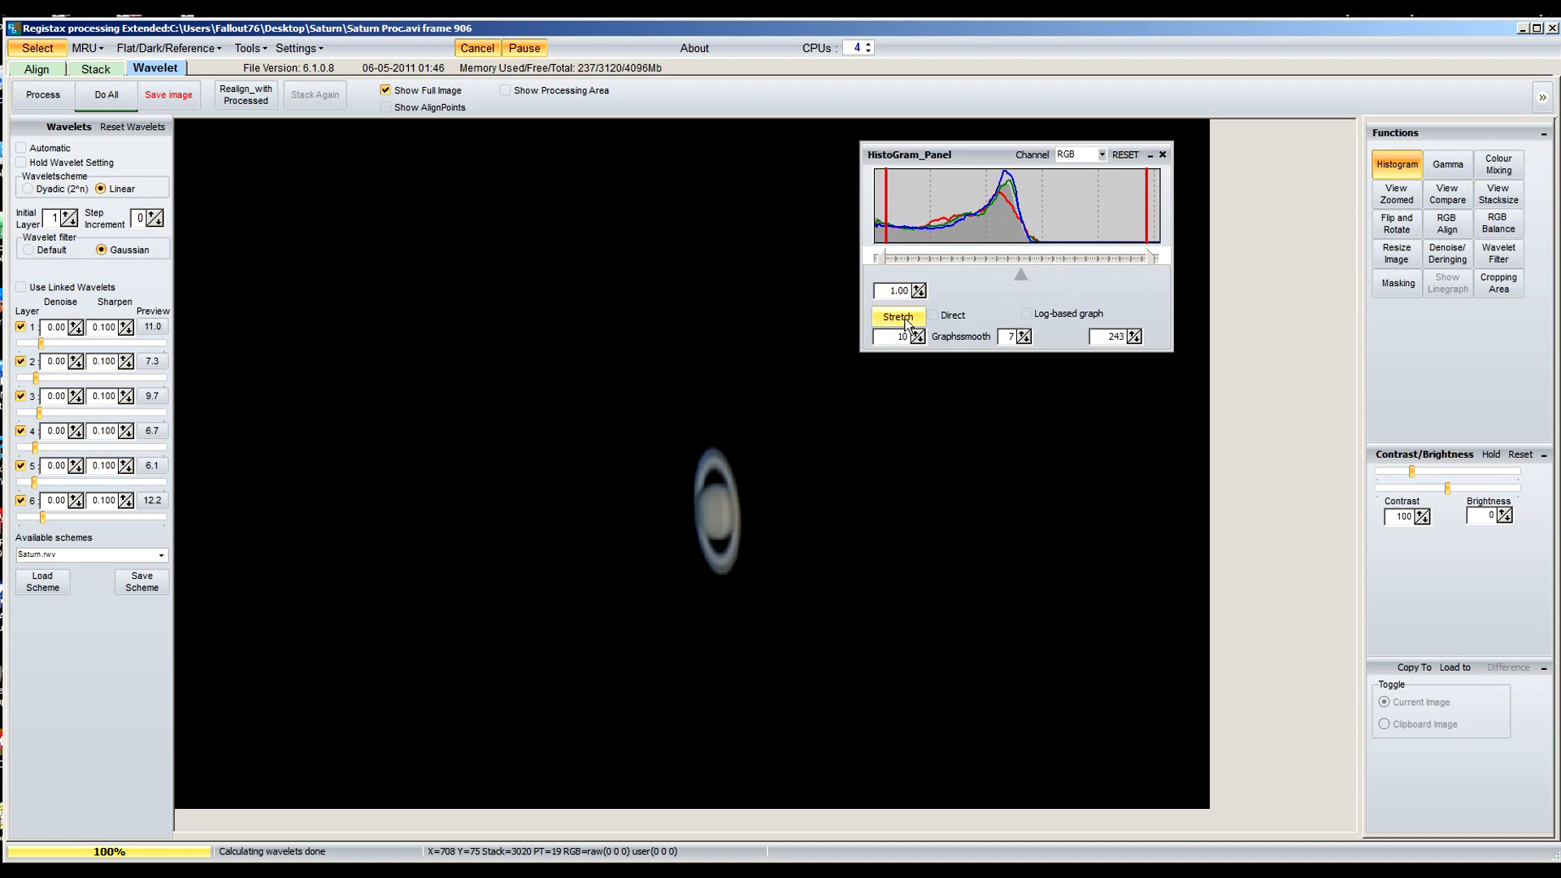
left_click(897, 316)
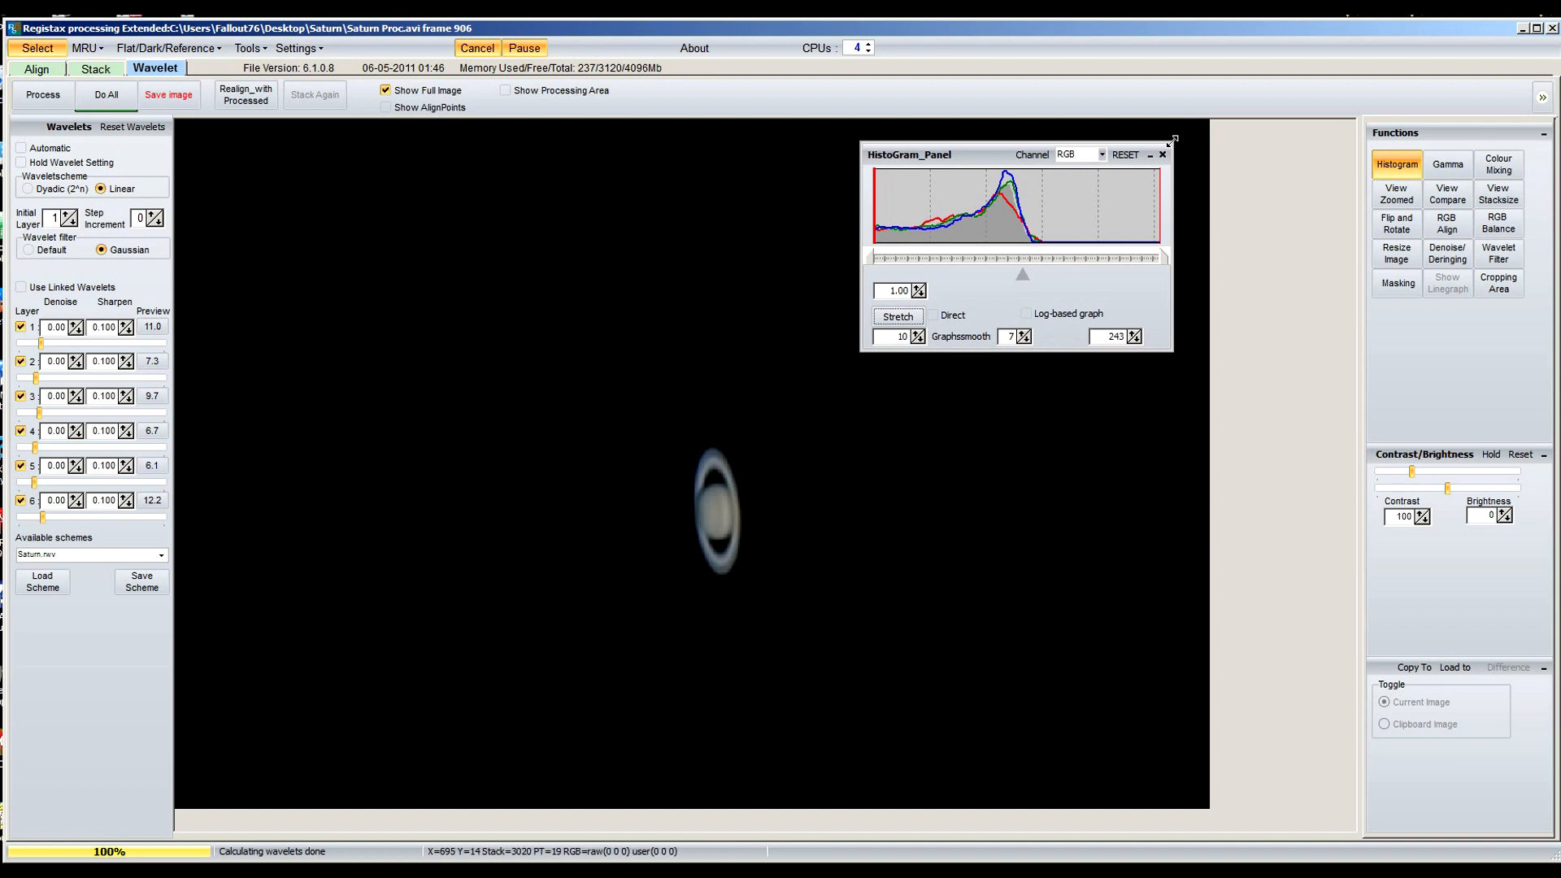
left_click(1448, 164)
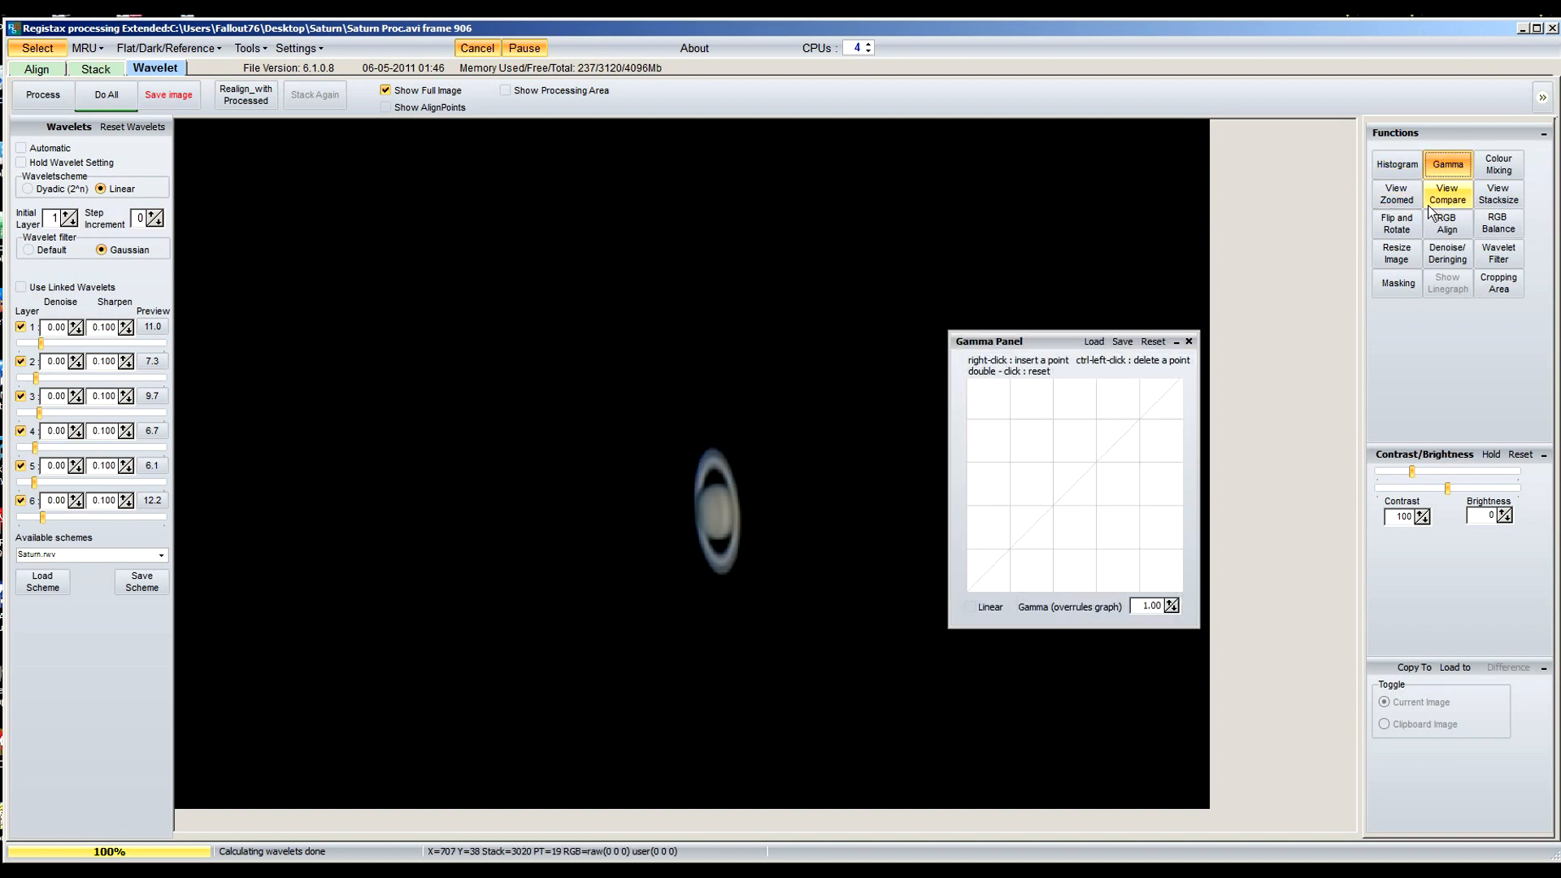
mouse_move(1054, 512)
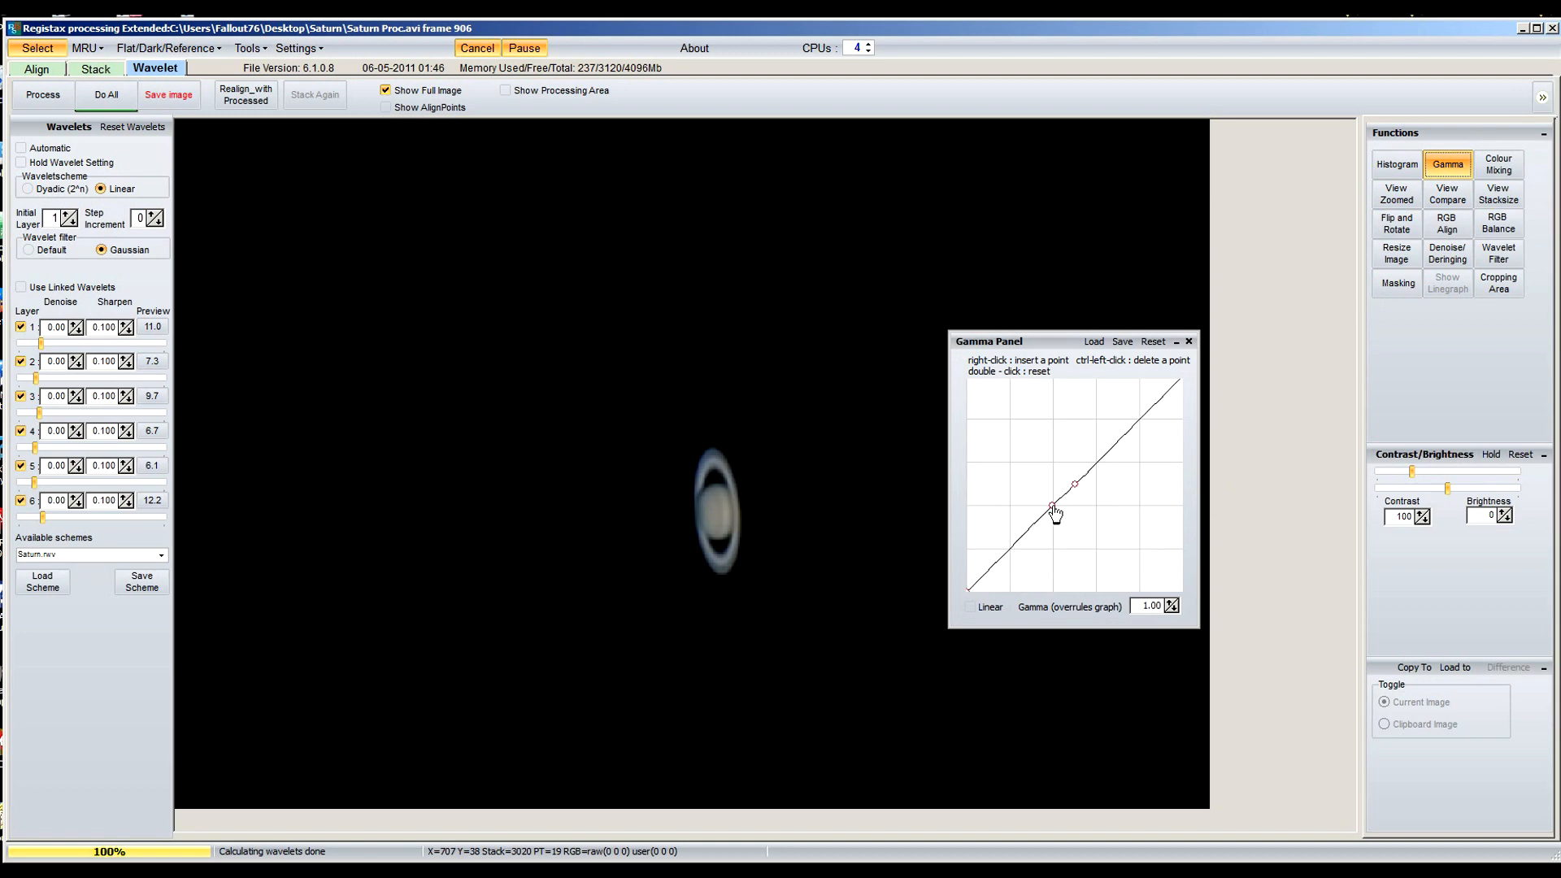
mouse_move(1055, 512)
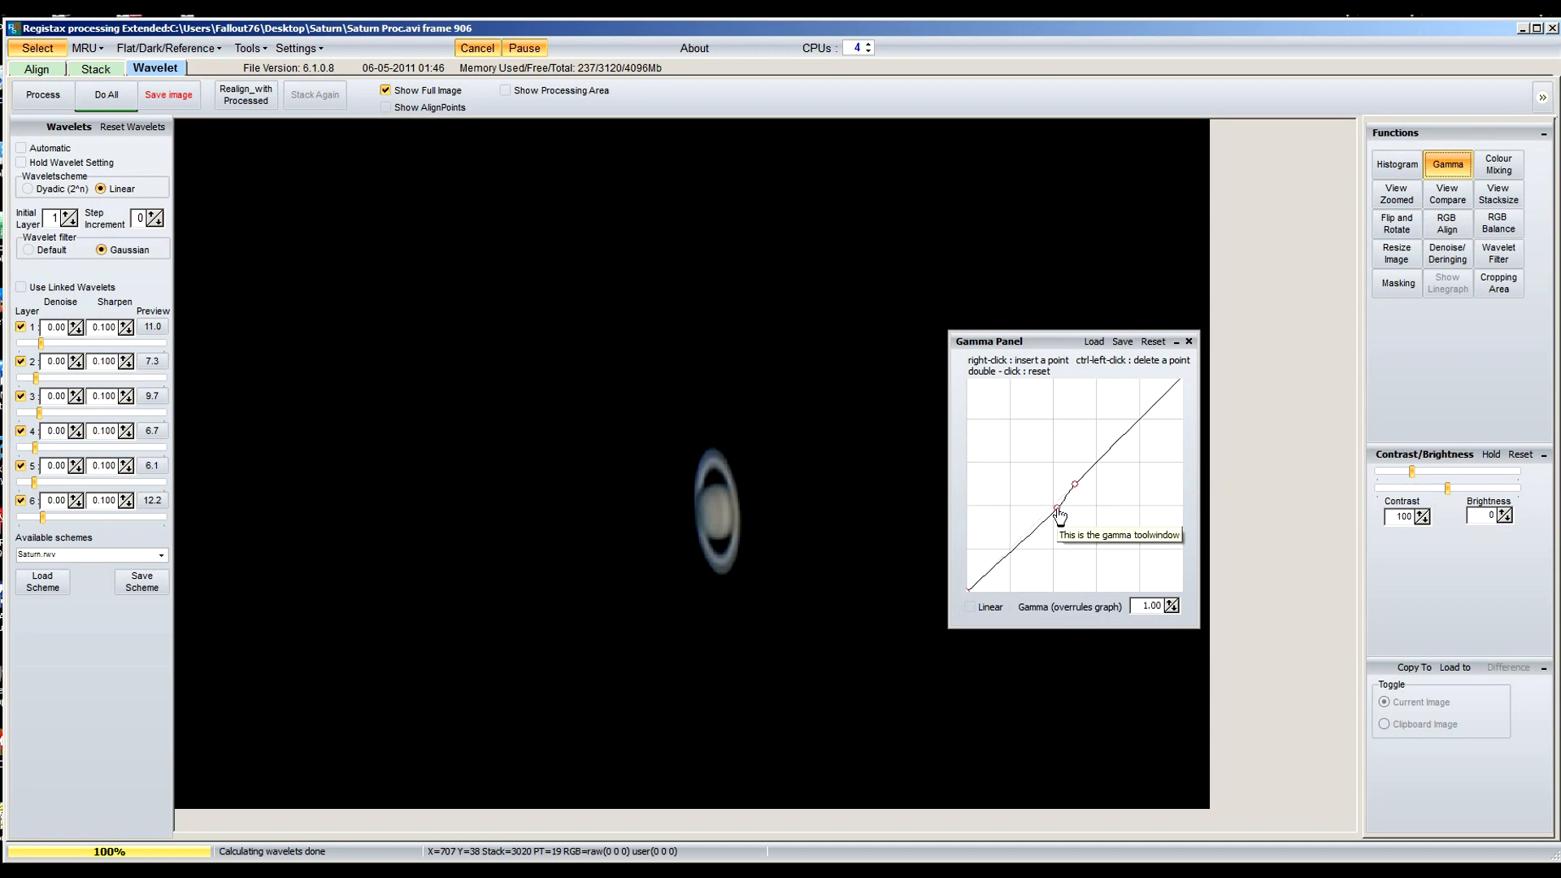
left_click_drag(1060, 510, 1074, 484)
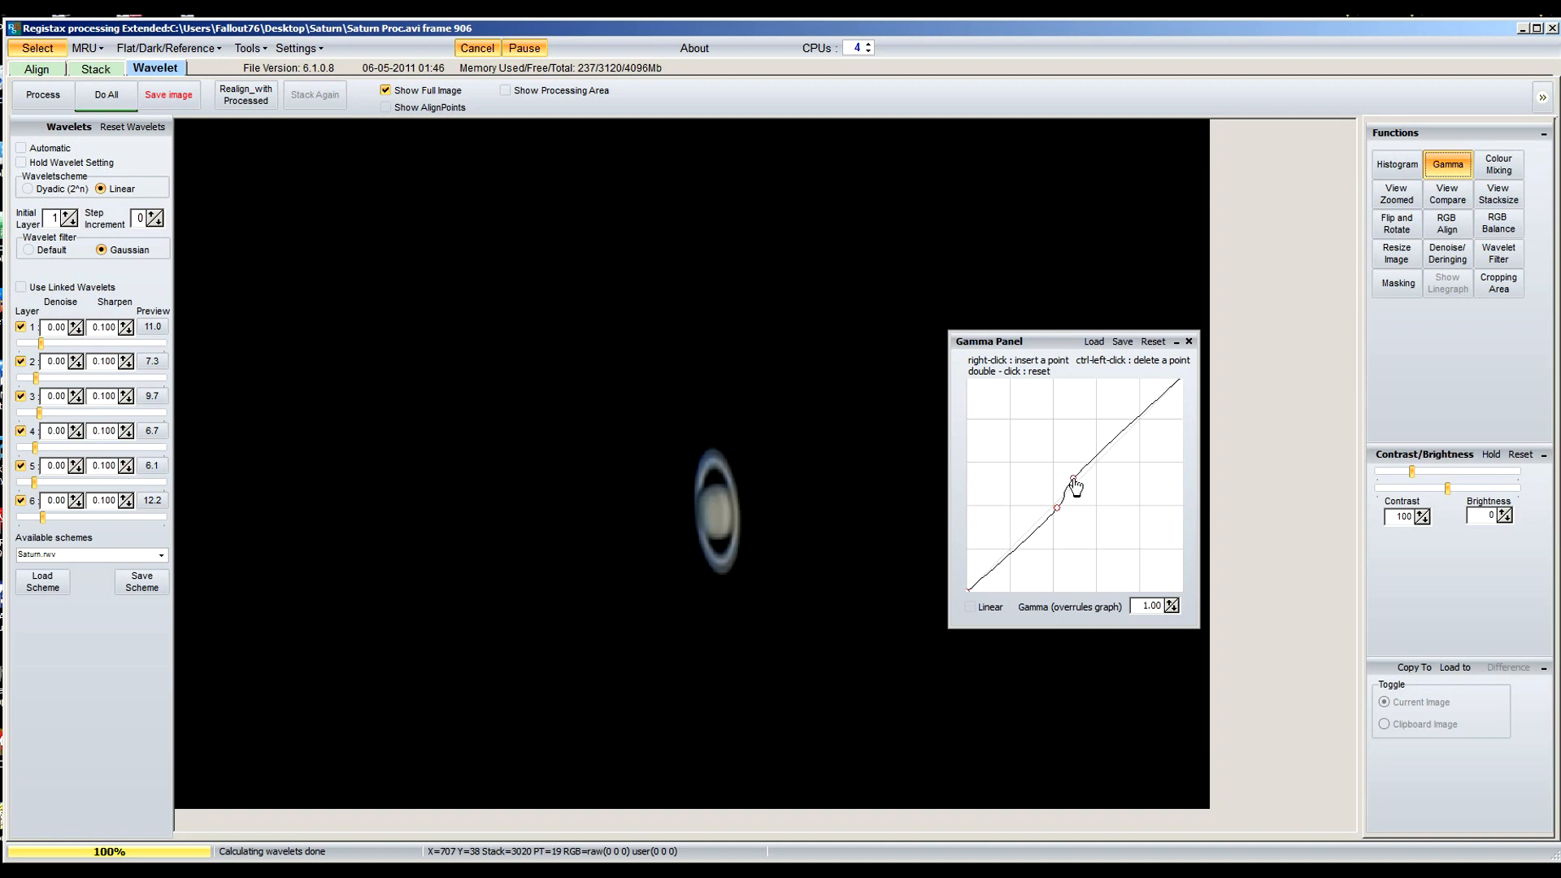
mouse_move(1078, 489)
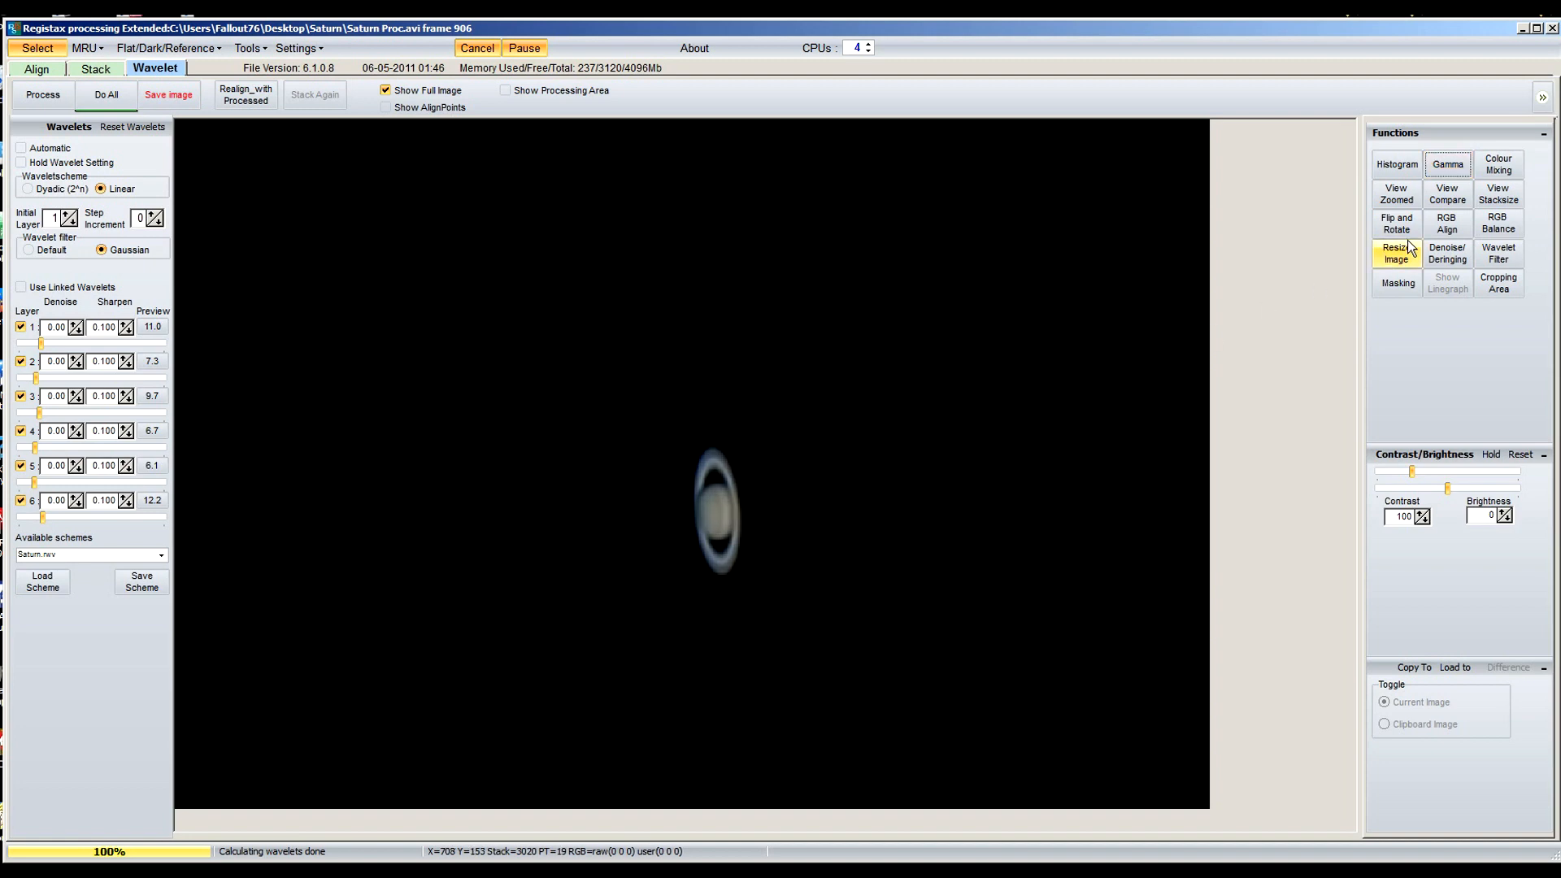
Estimate RGB channel alignment, then auto-balance colours to red 1.06, green 0.99, blue 0.94
left_click(1447, 224)
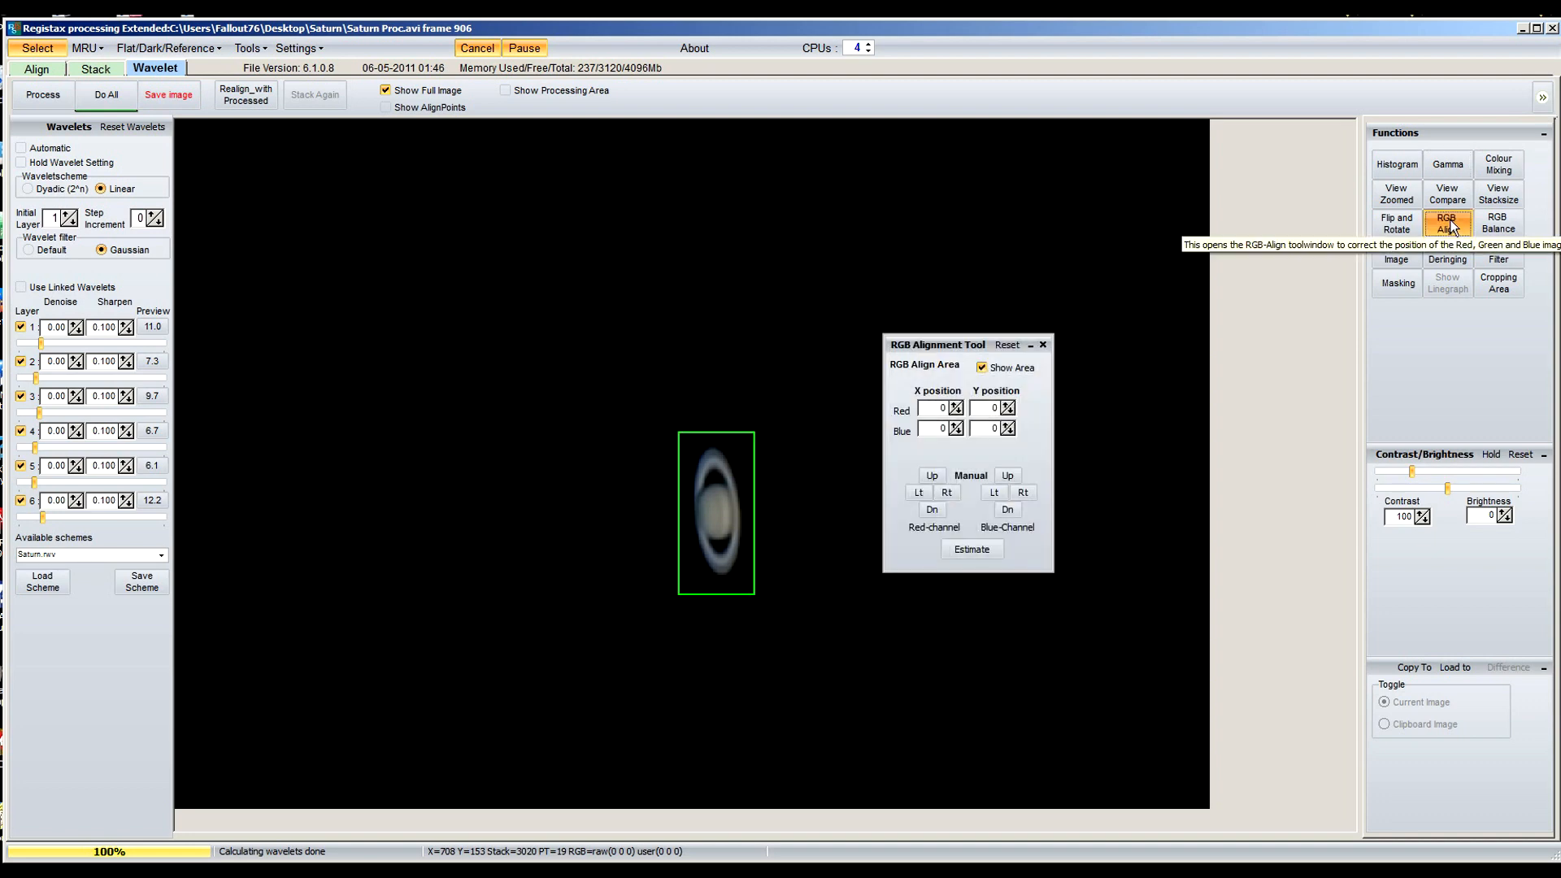
left_click(972, 550)
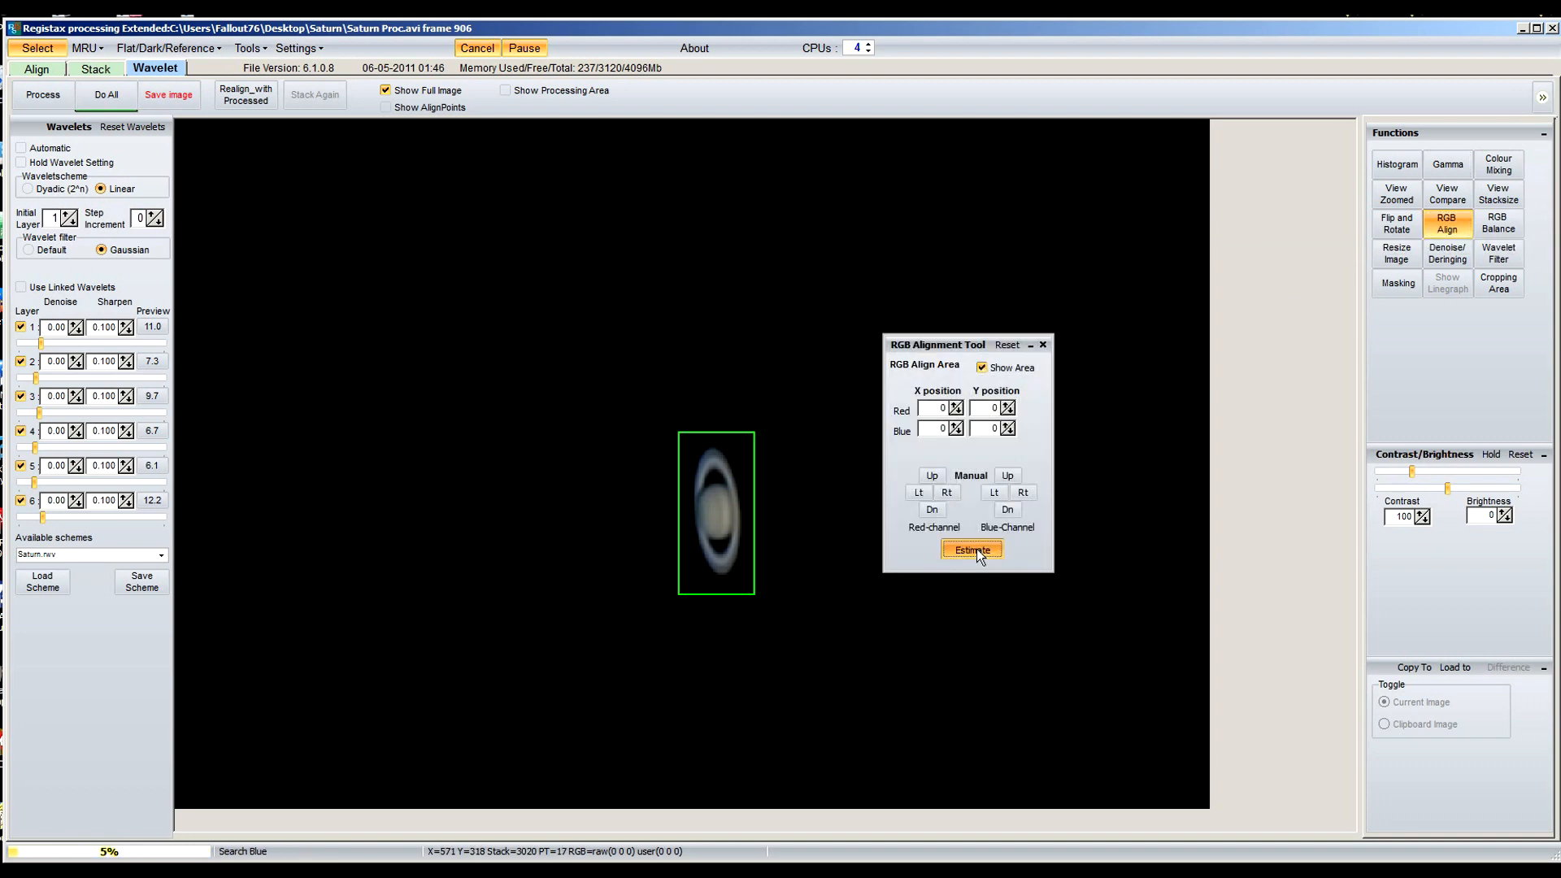
left_click(972, 550)
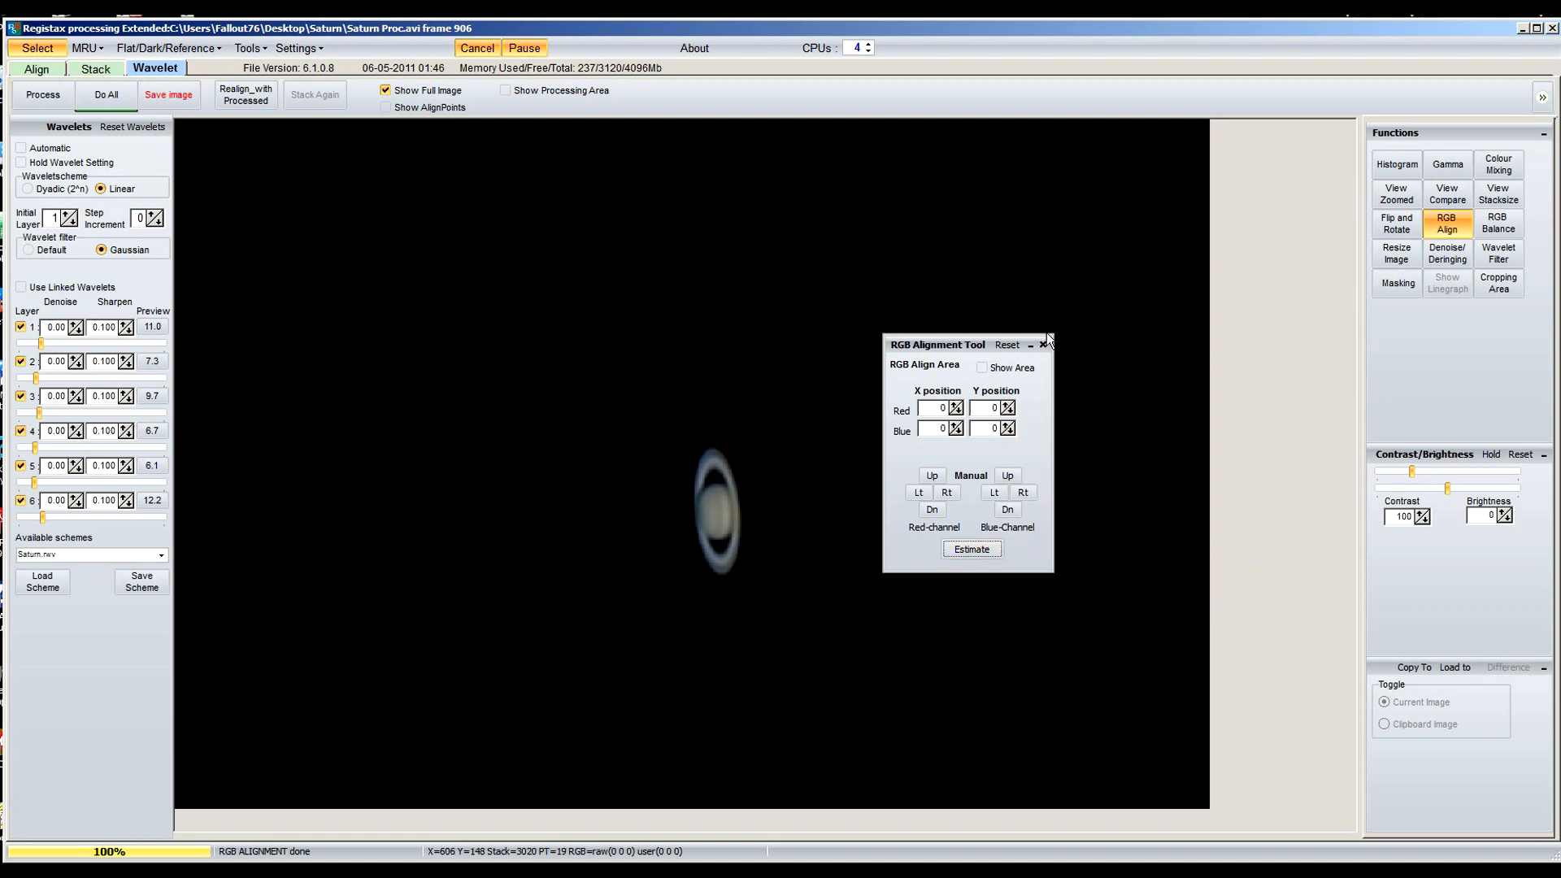
left_click(1042, 345)
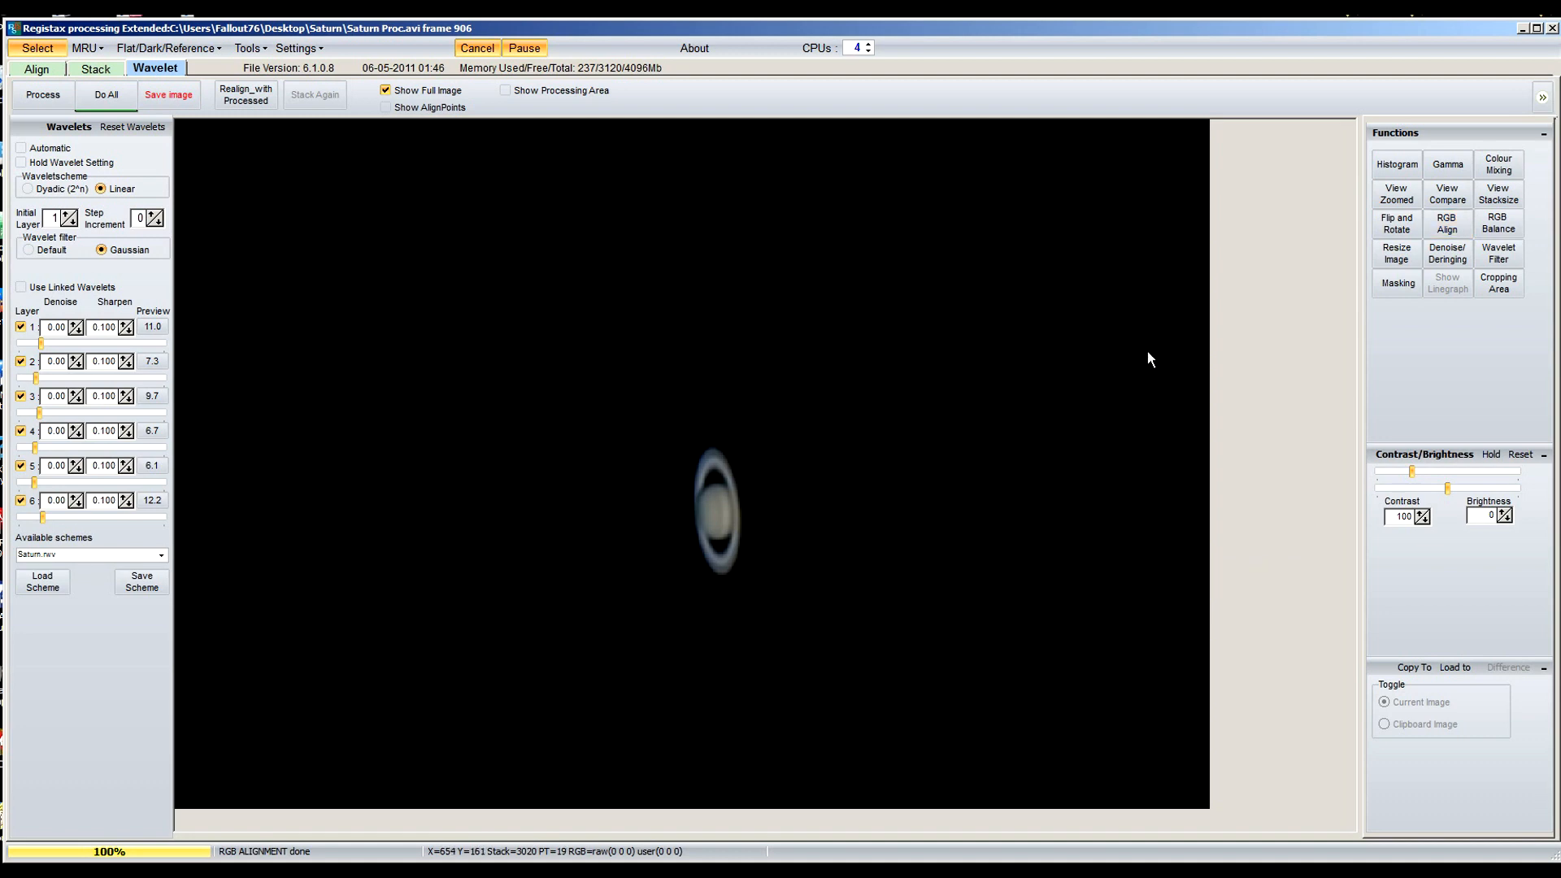
left_click(1500, 223)
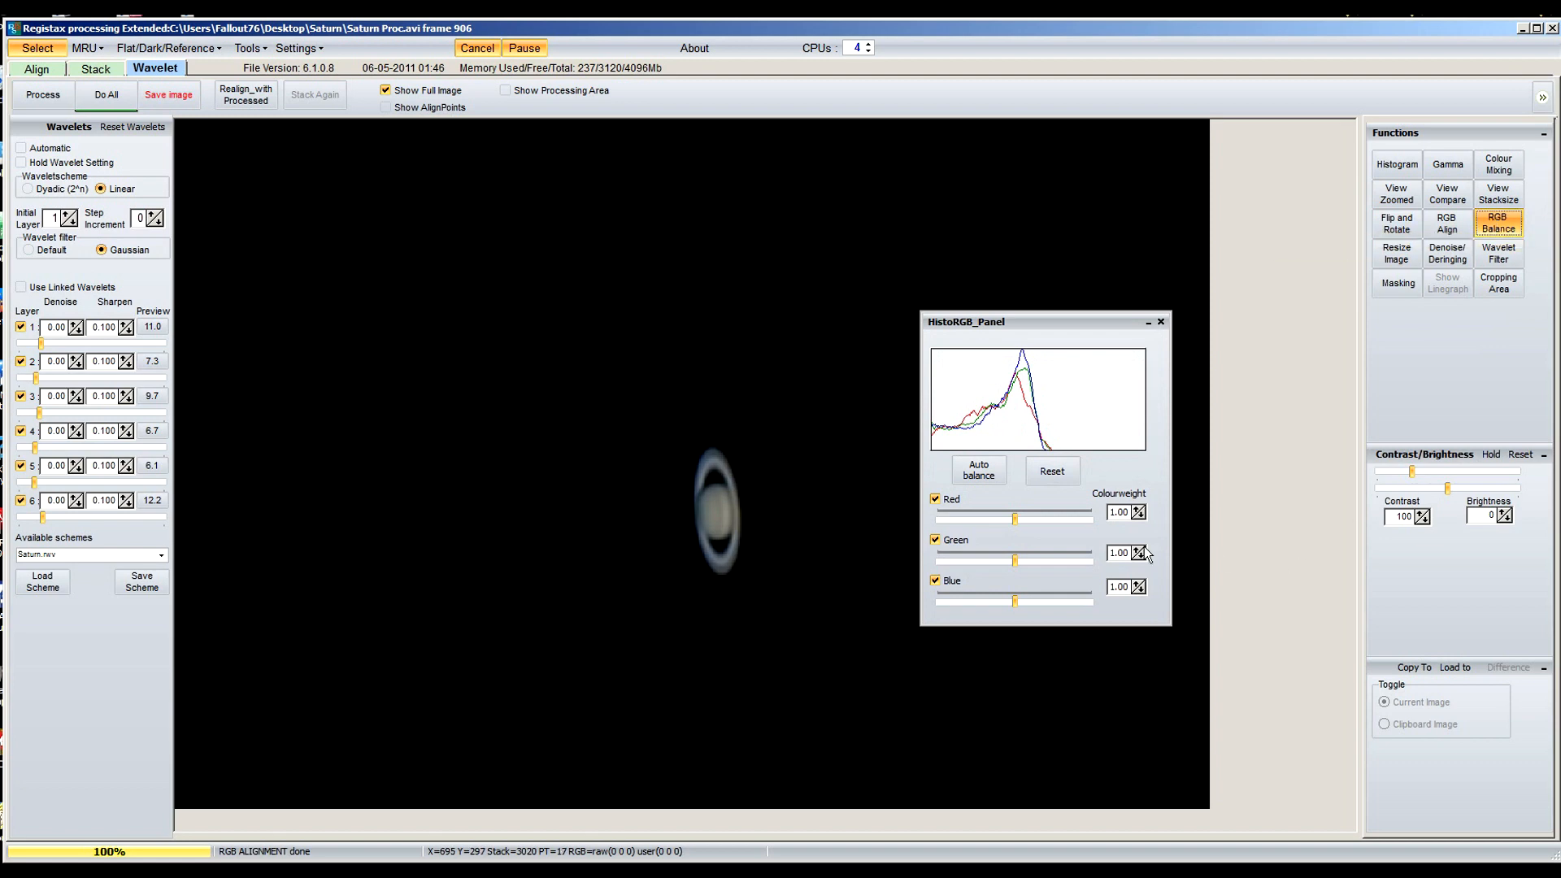
left_click(978, 470)
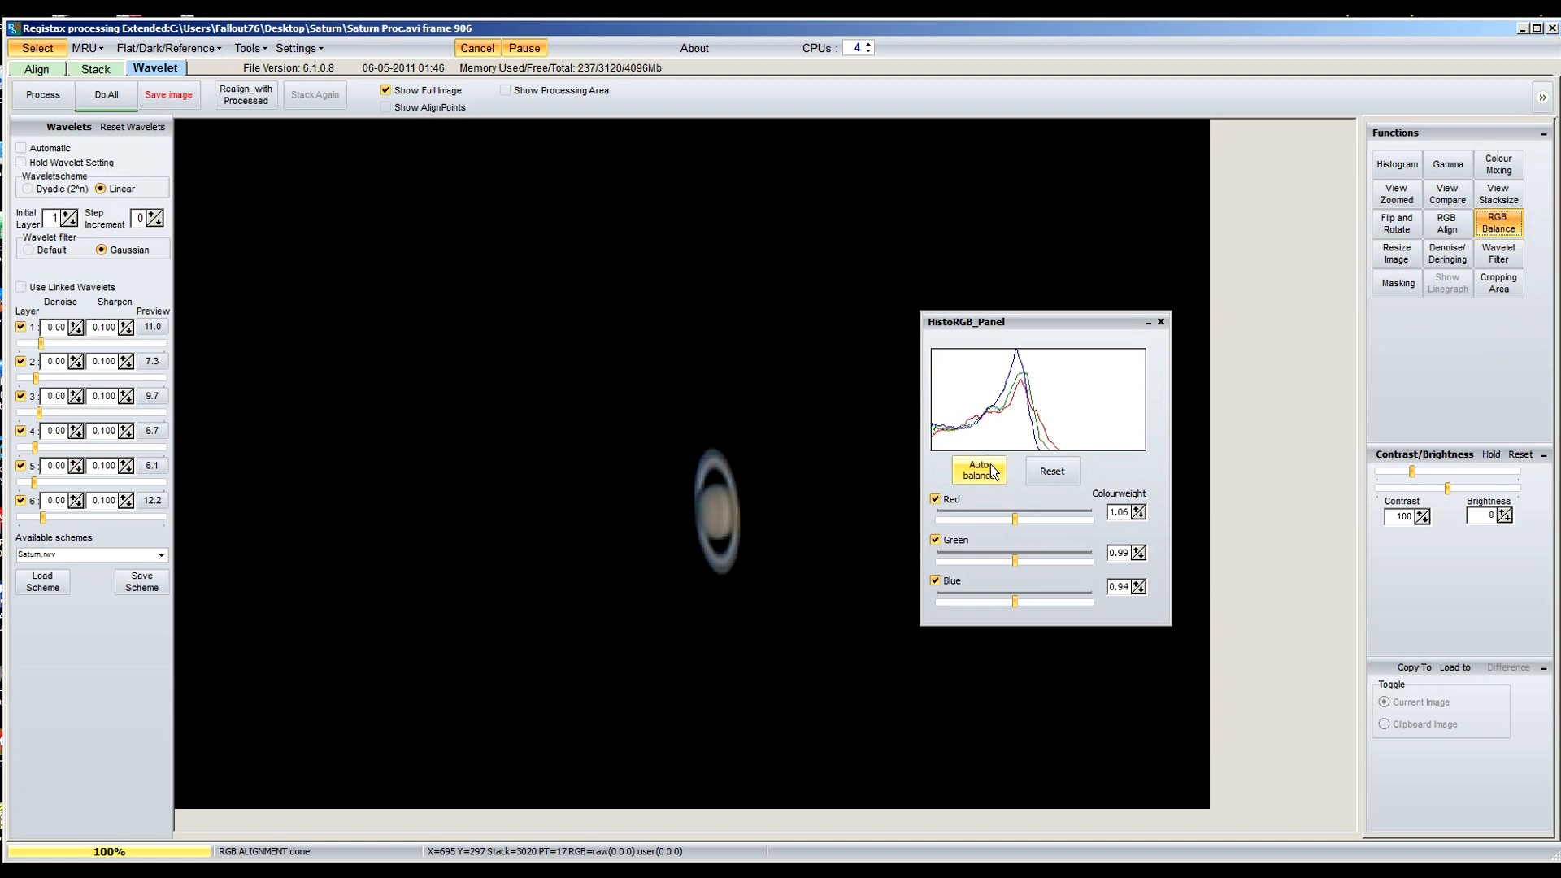
mouse_move(983, 475)
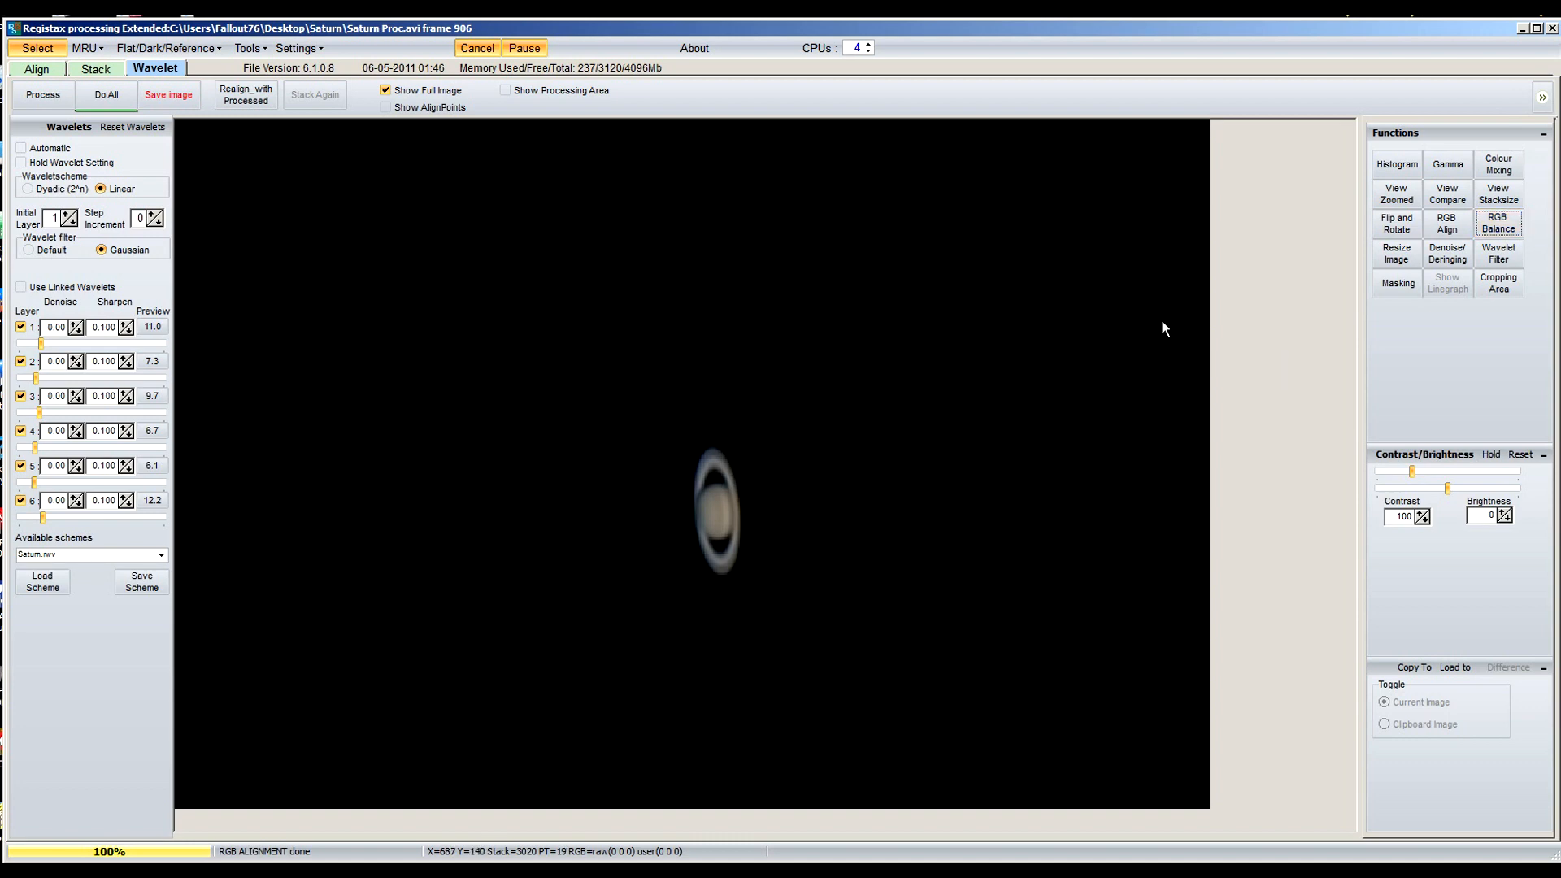
Turn on layer 1 De-noising plus dark and bright side De-ringing at 10
left_click(1447, 253)
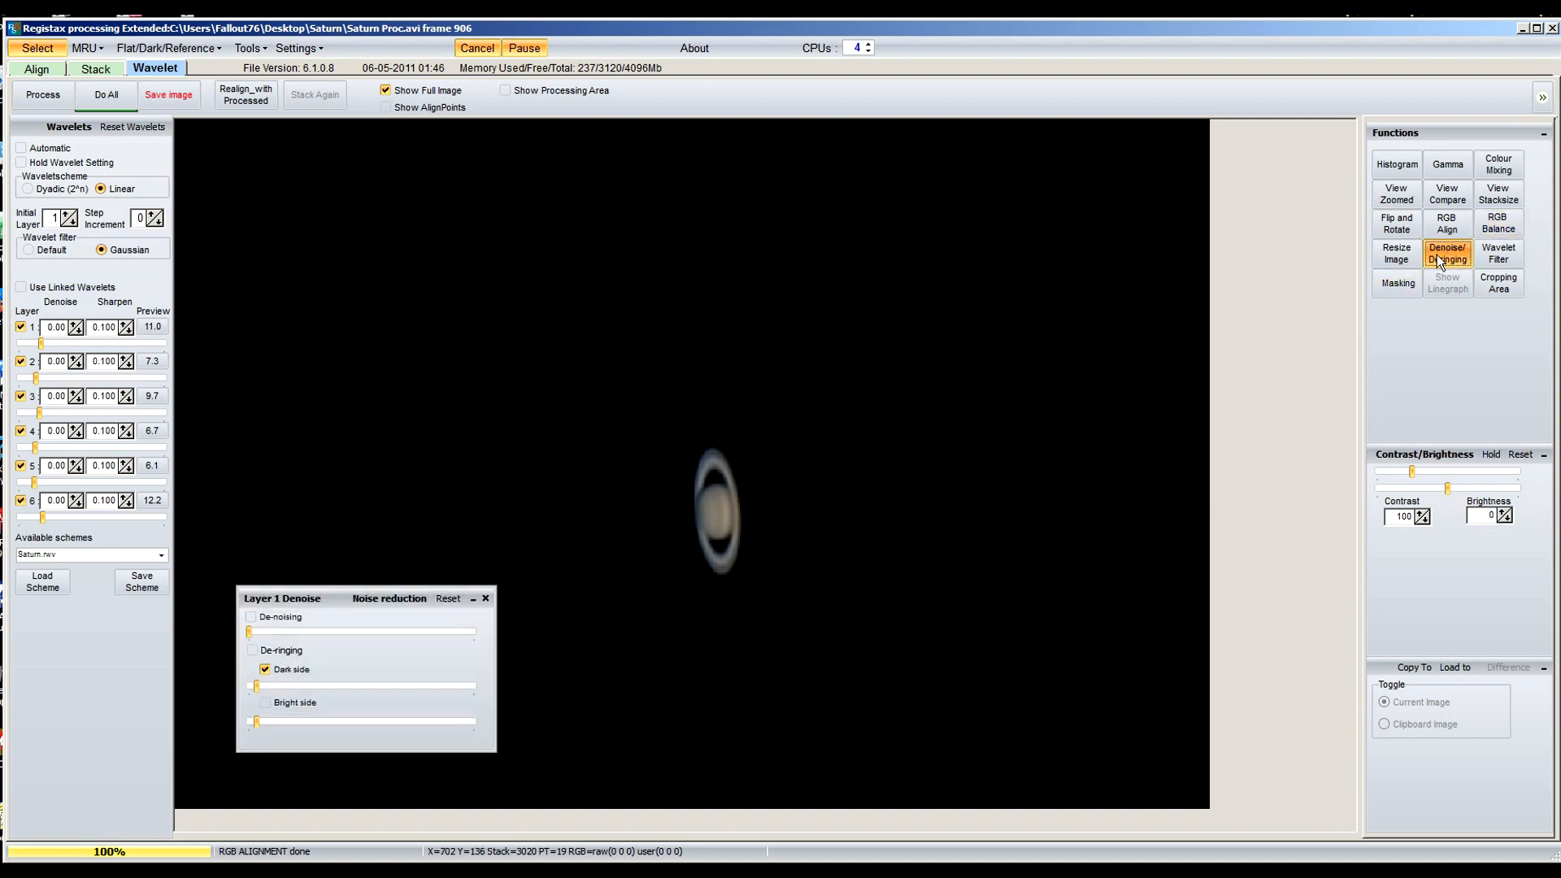
left_click(250, 616)
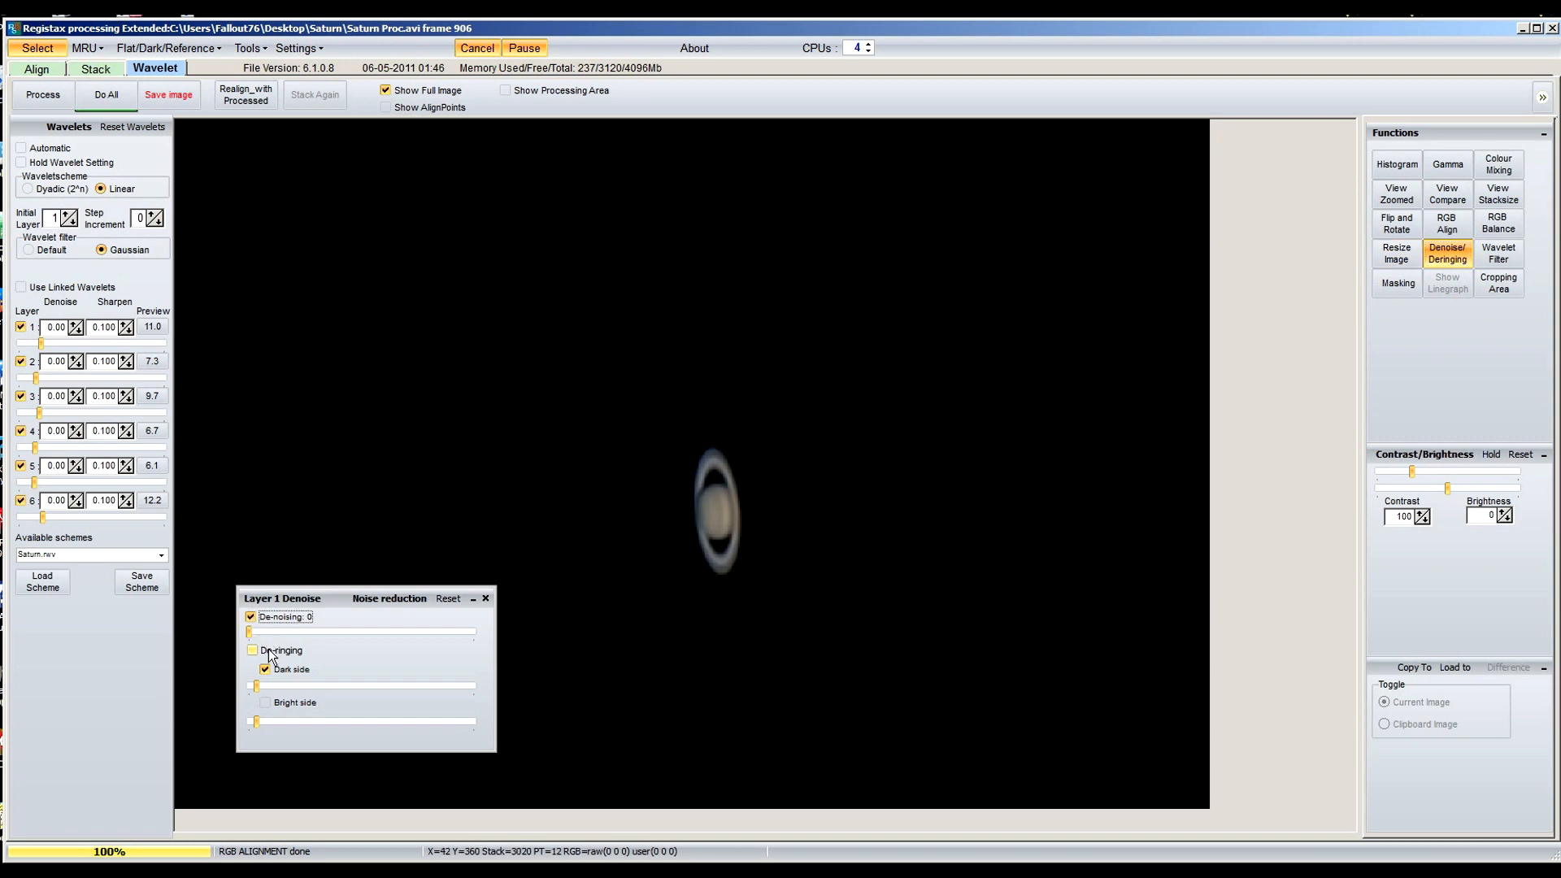
left_click(252, 651)
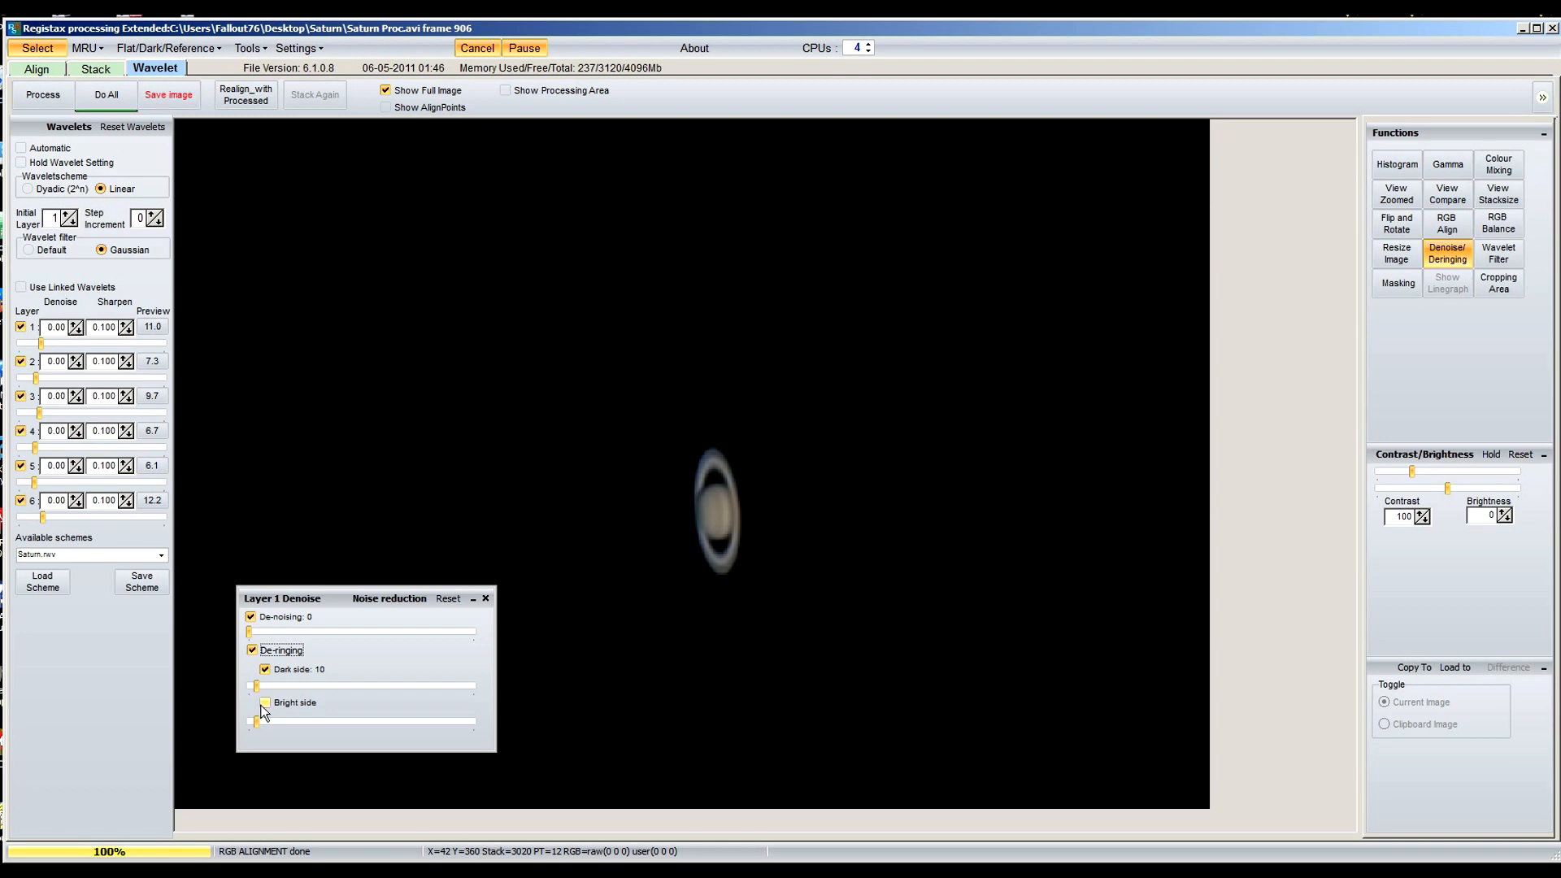
left_click(263, 702)
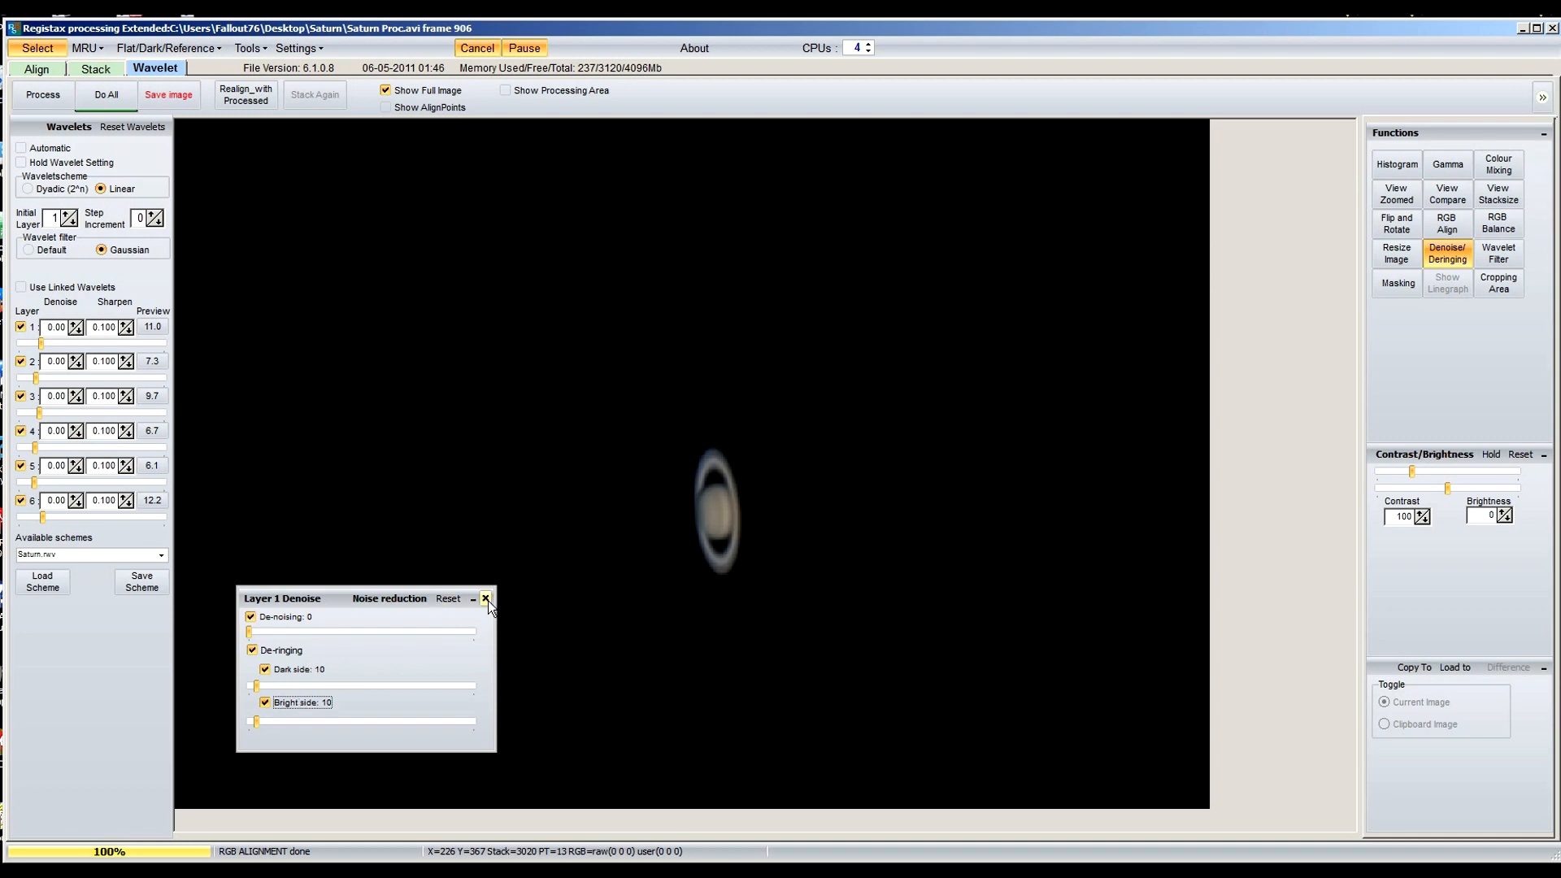
left_click(485, 599)
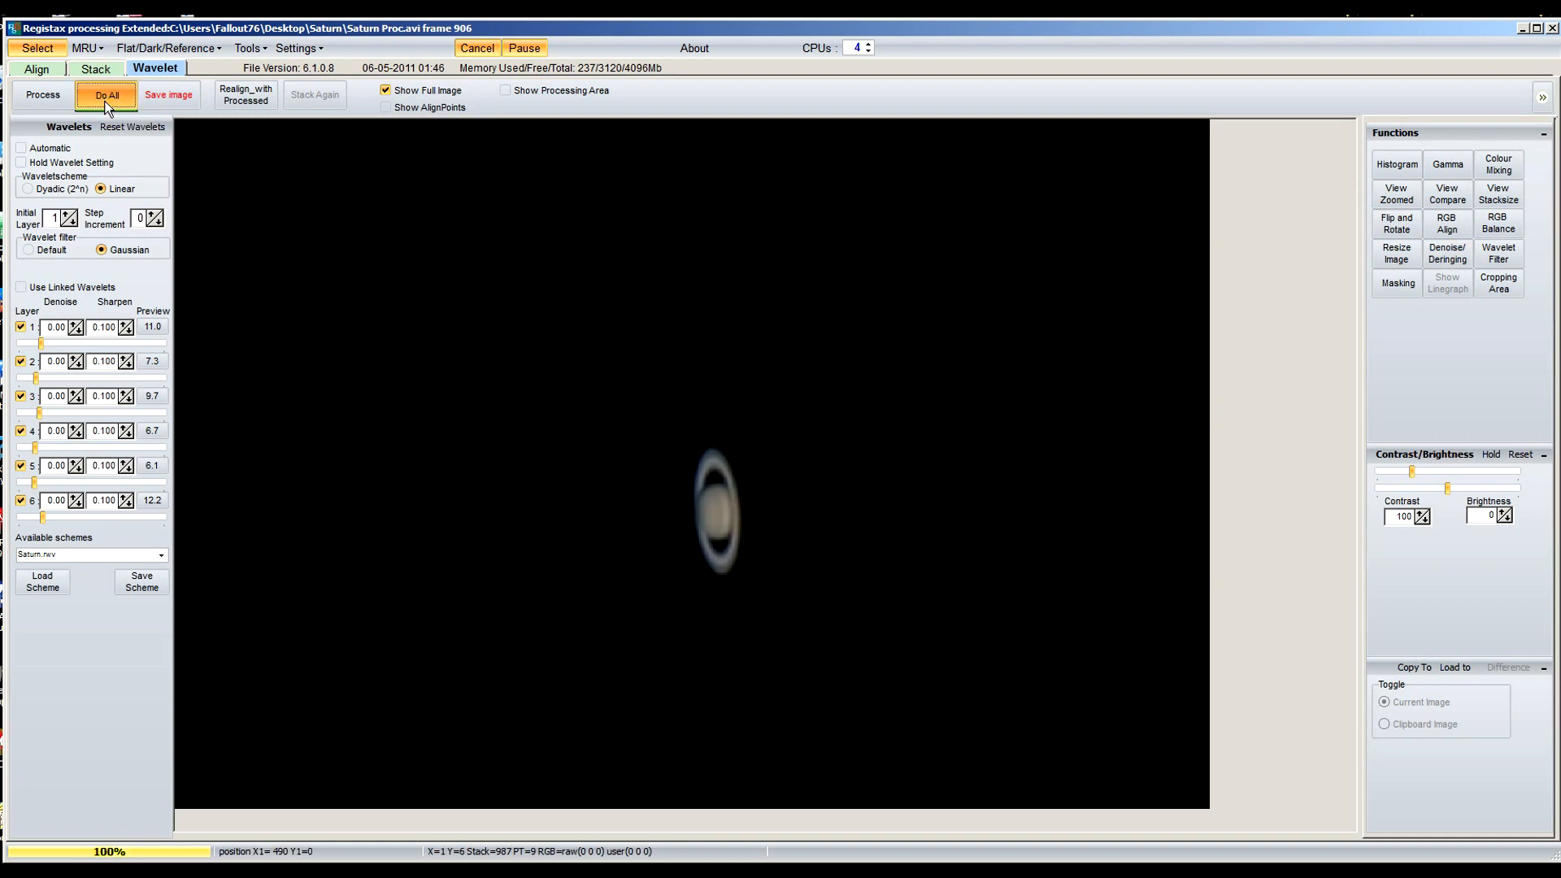
Run Do All on the Saturn image, then bring up Resize Image at 100 percent
left_click(108, 95)
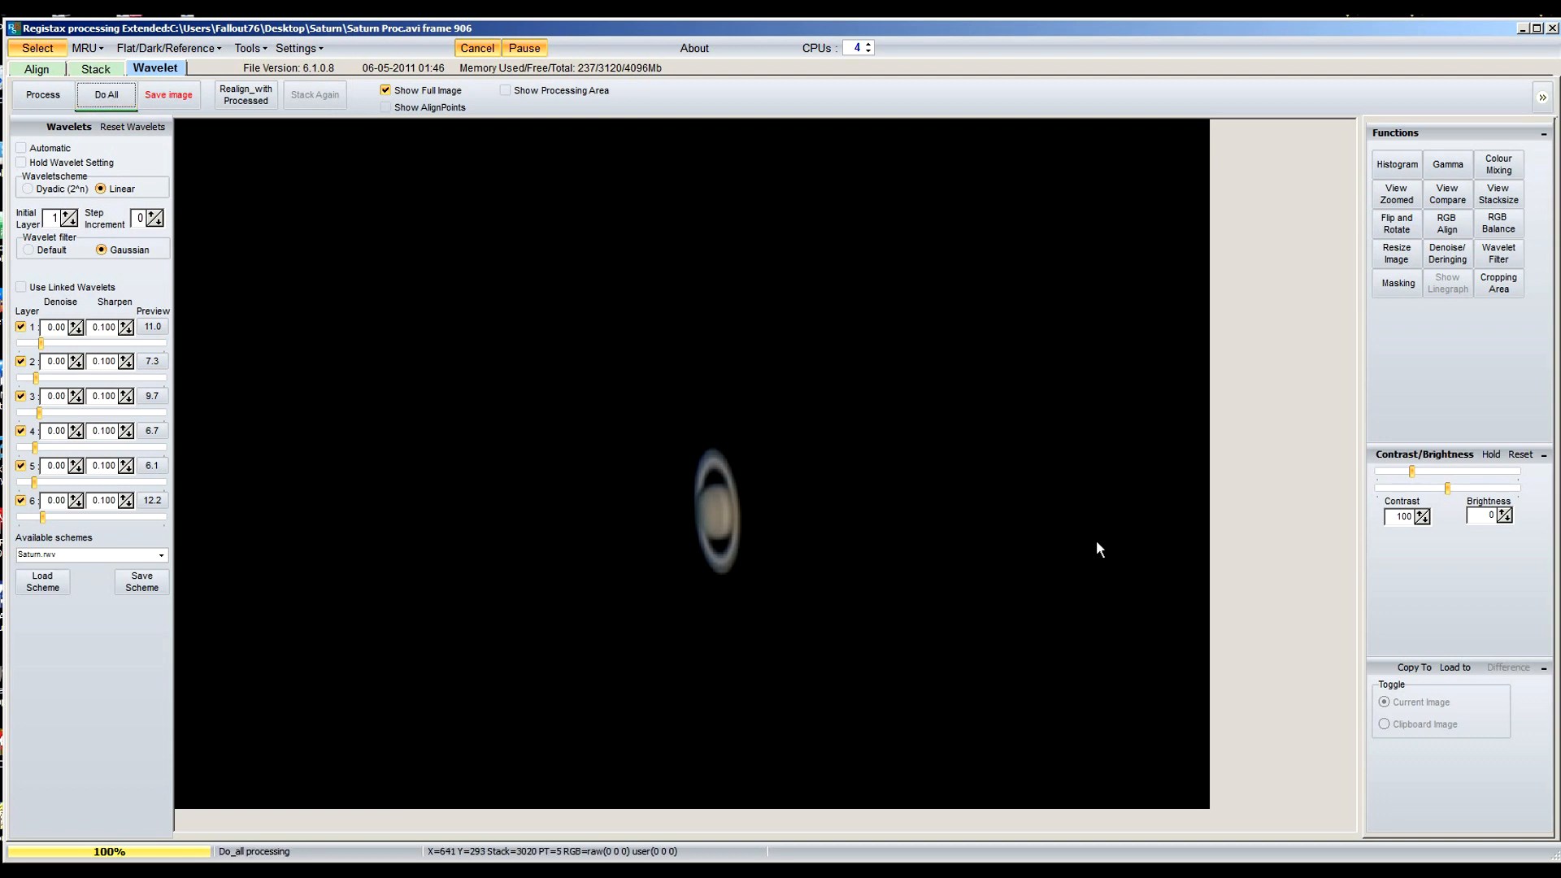
mouse_move(1035, 460)
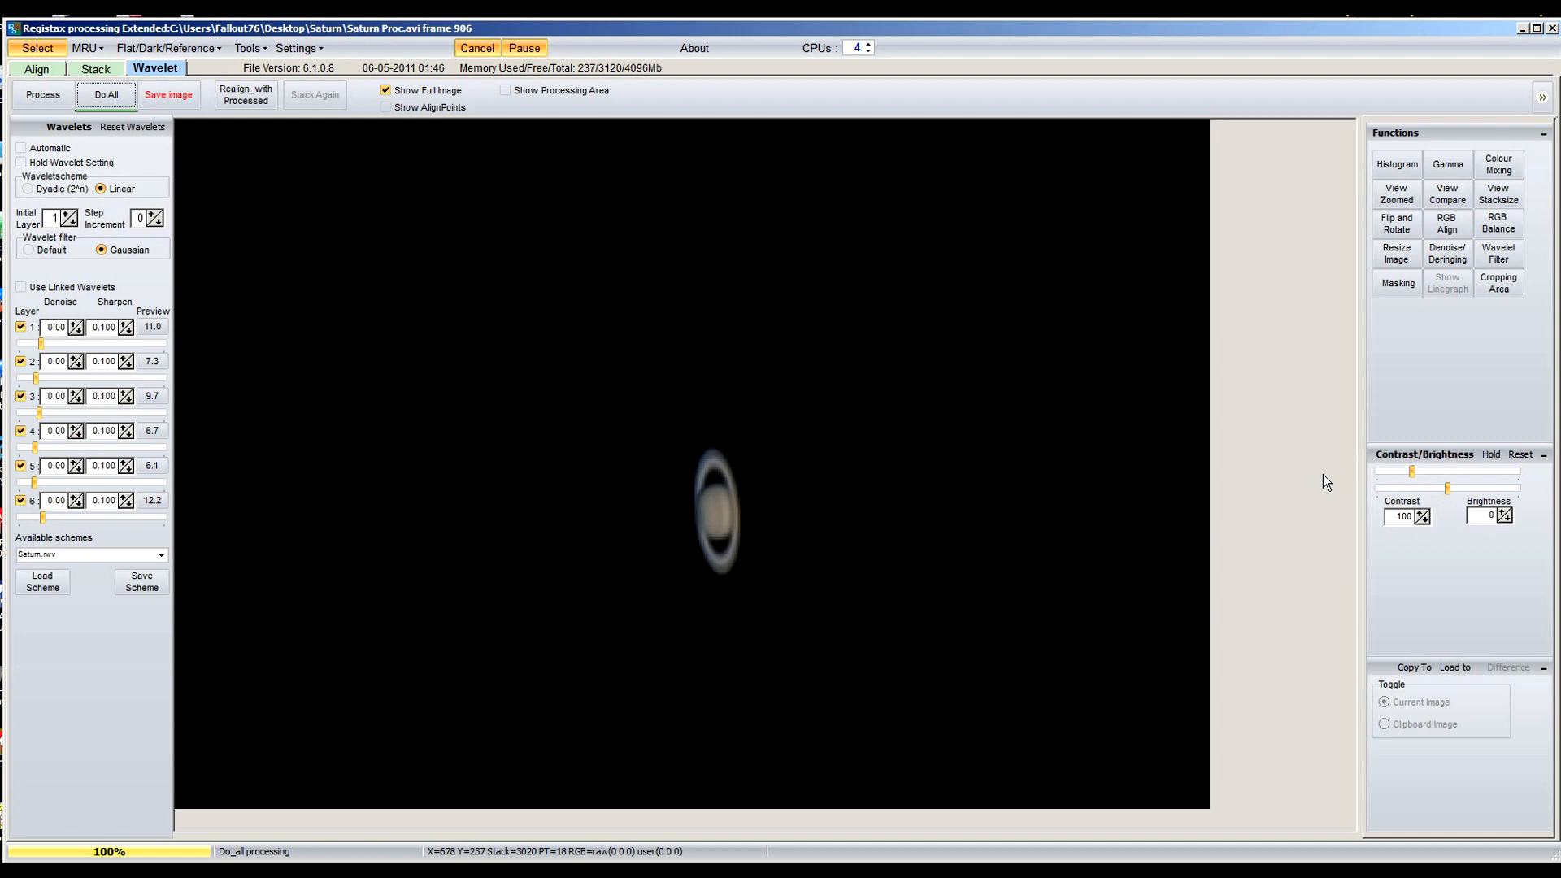
mouse_move(1360, 254)
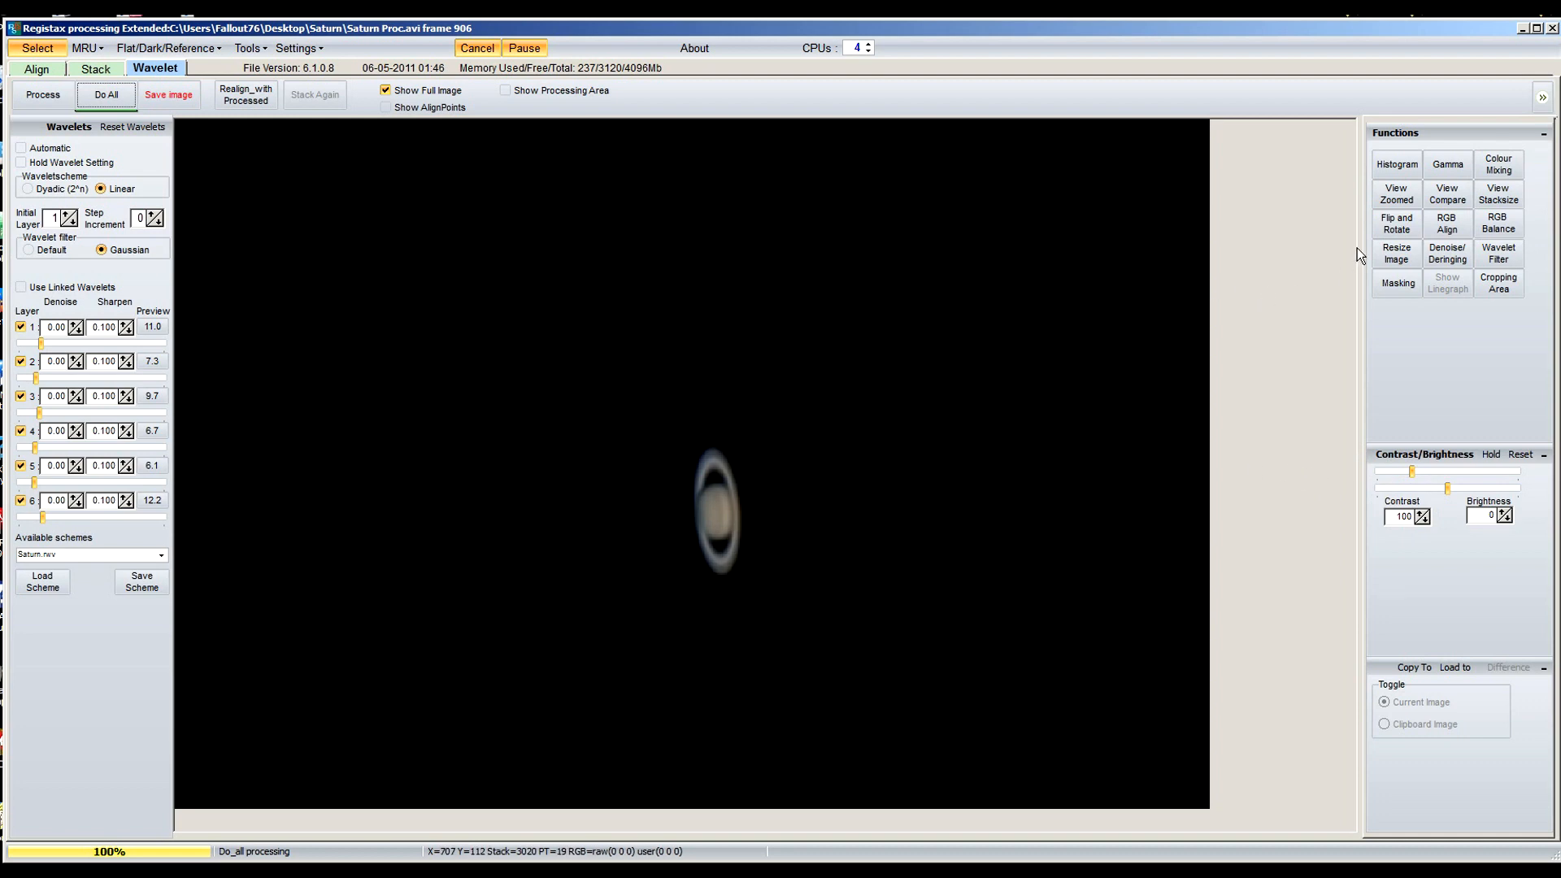
left_click(1396, 253)
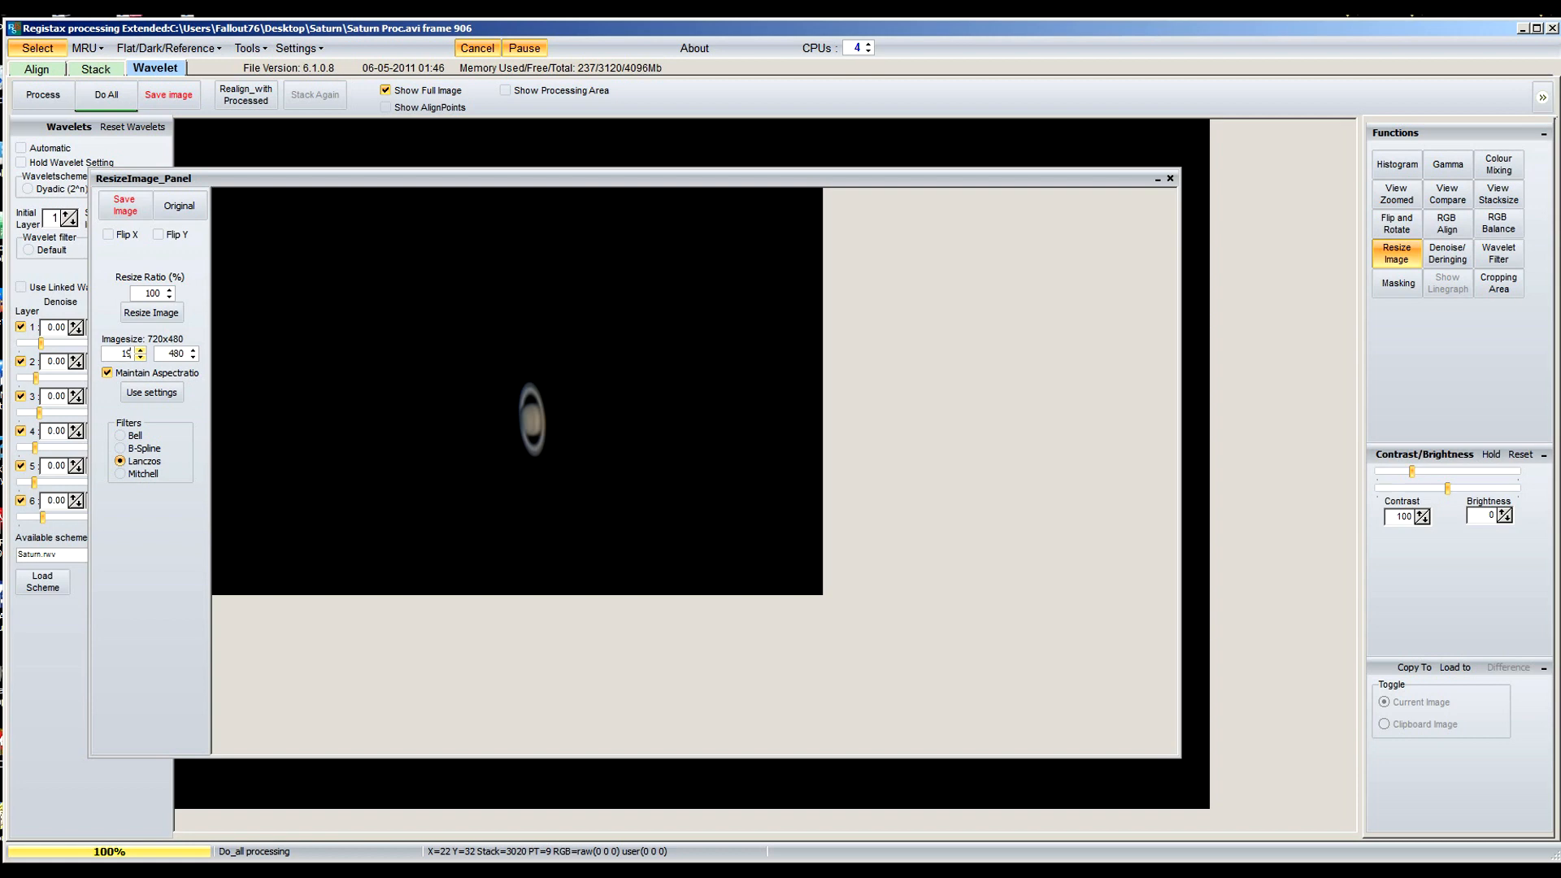
Set the ResizeImage size fields to 1920 and 1280 and apply with Use settings
type("1920")
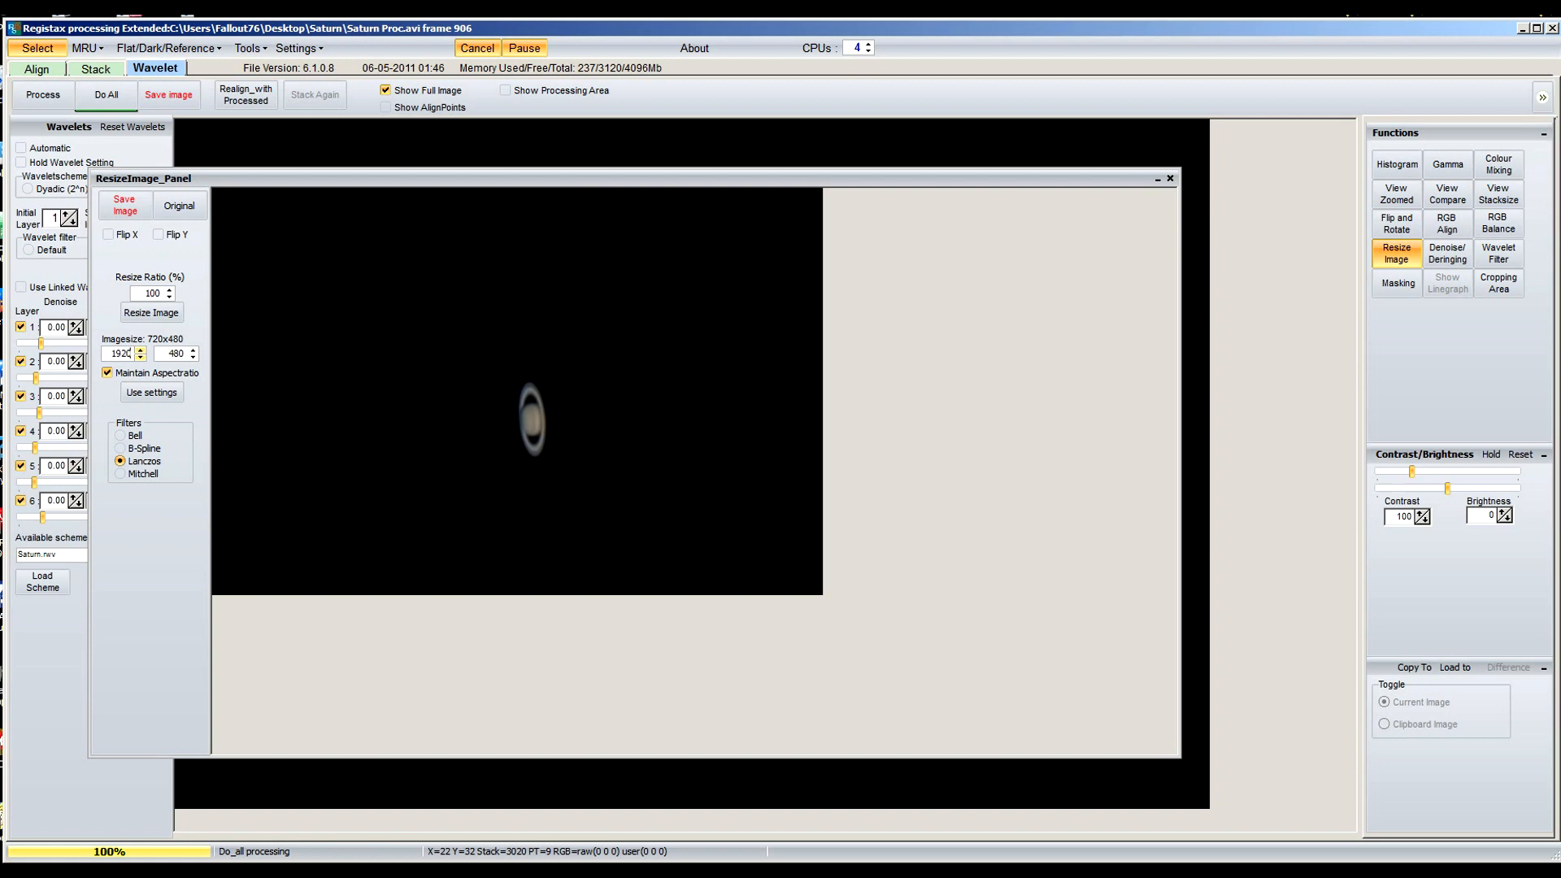
left_click(172, 353)
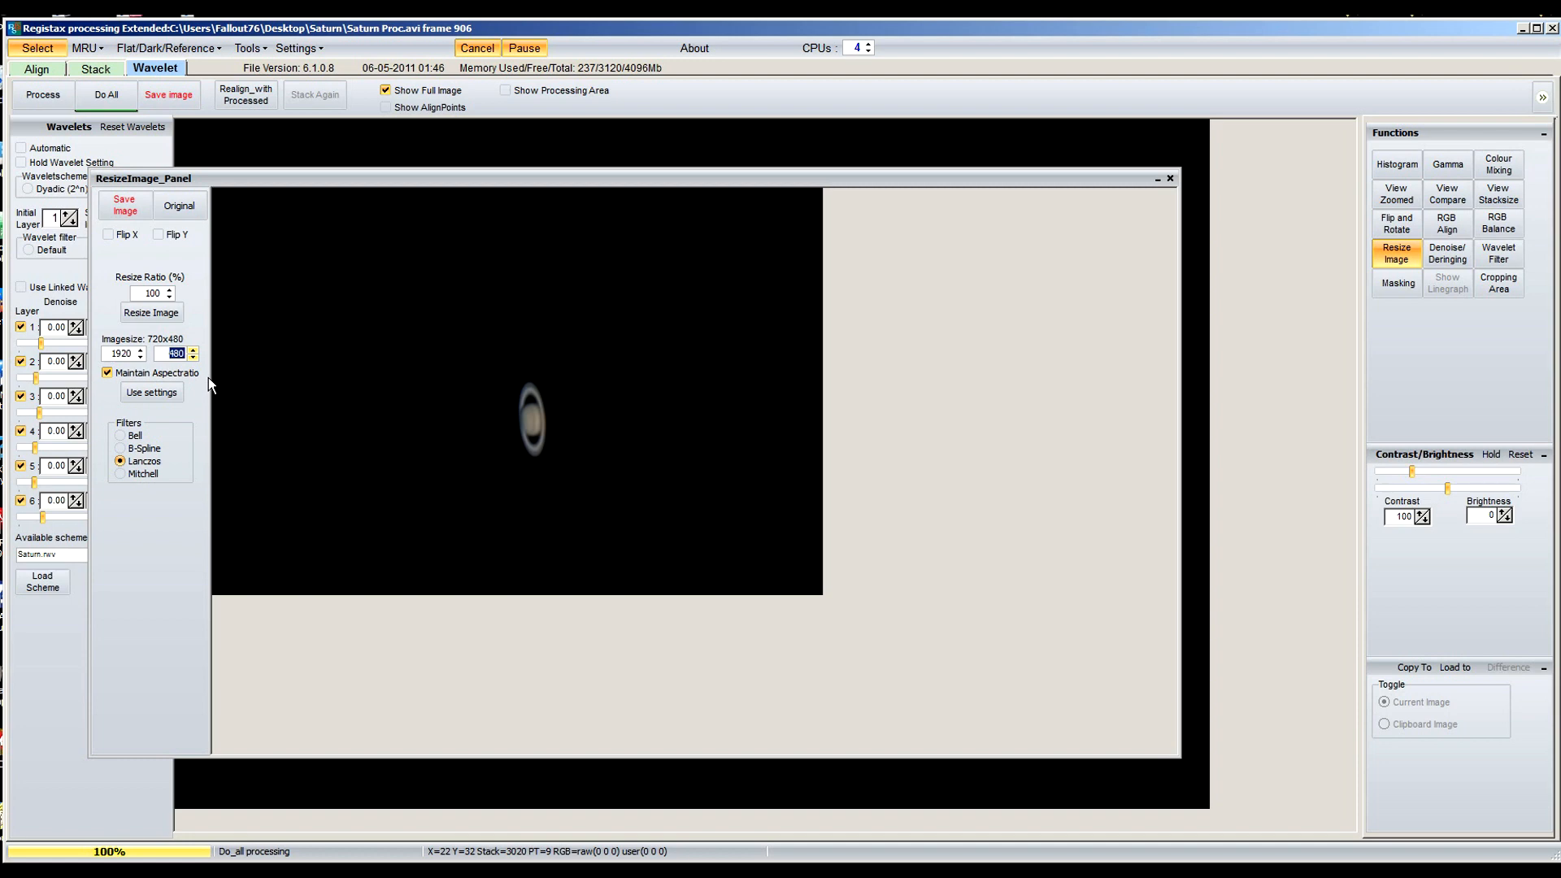
left_click(193, 349)
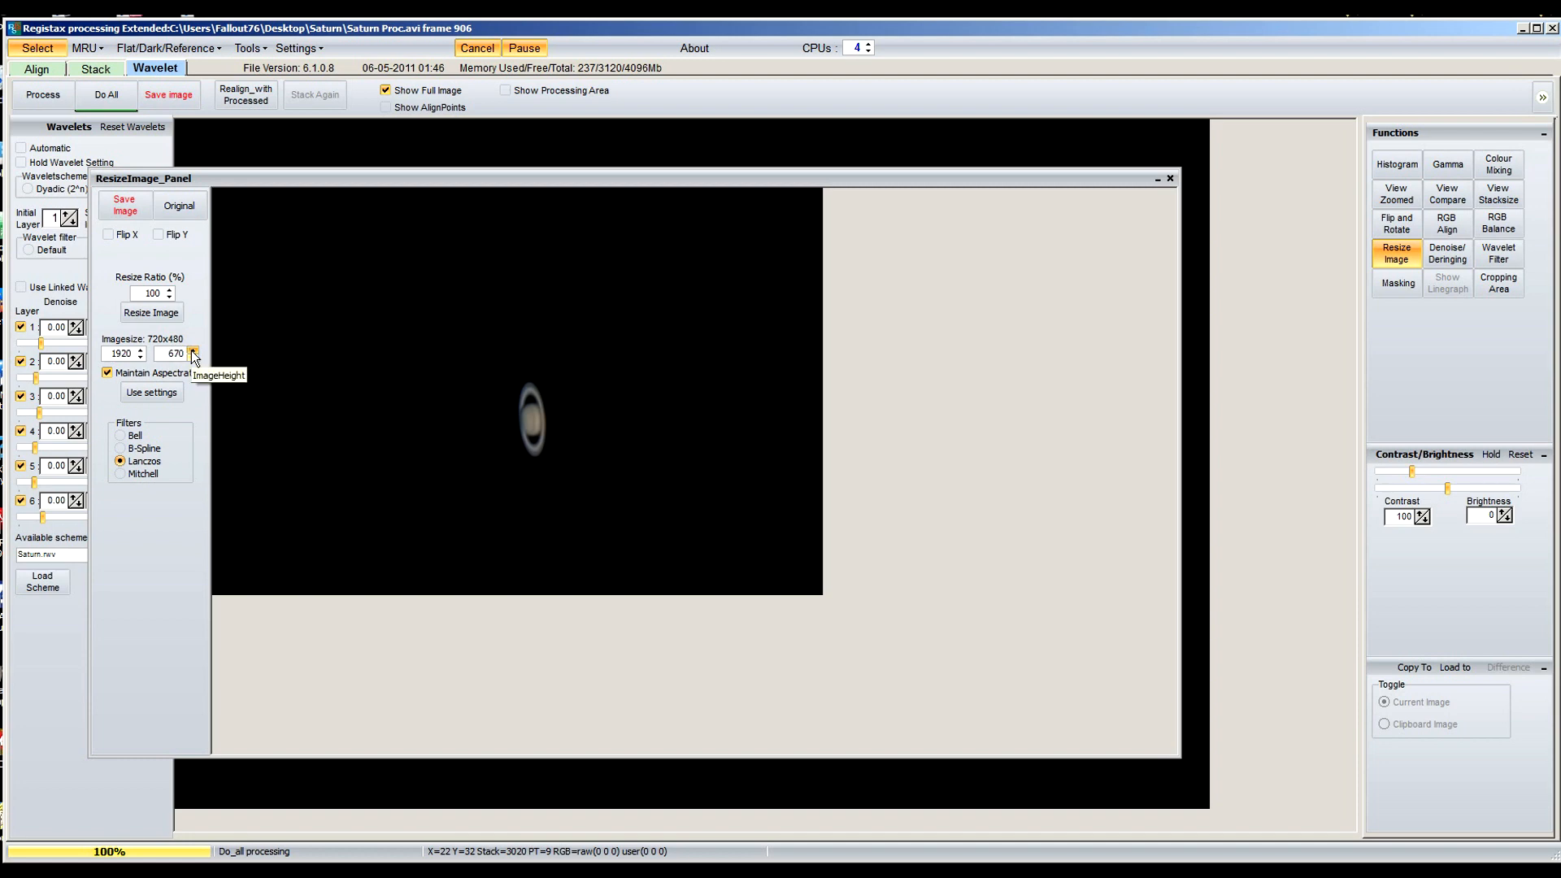
left_click(192, 349)
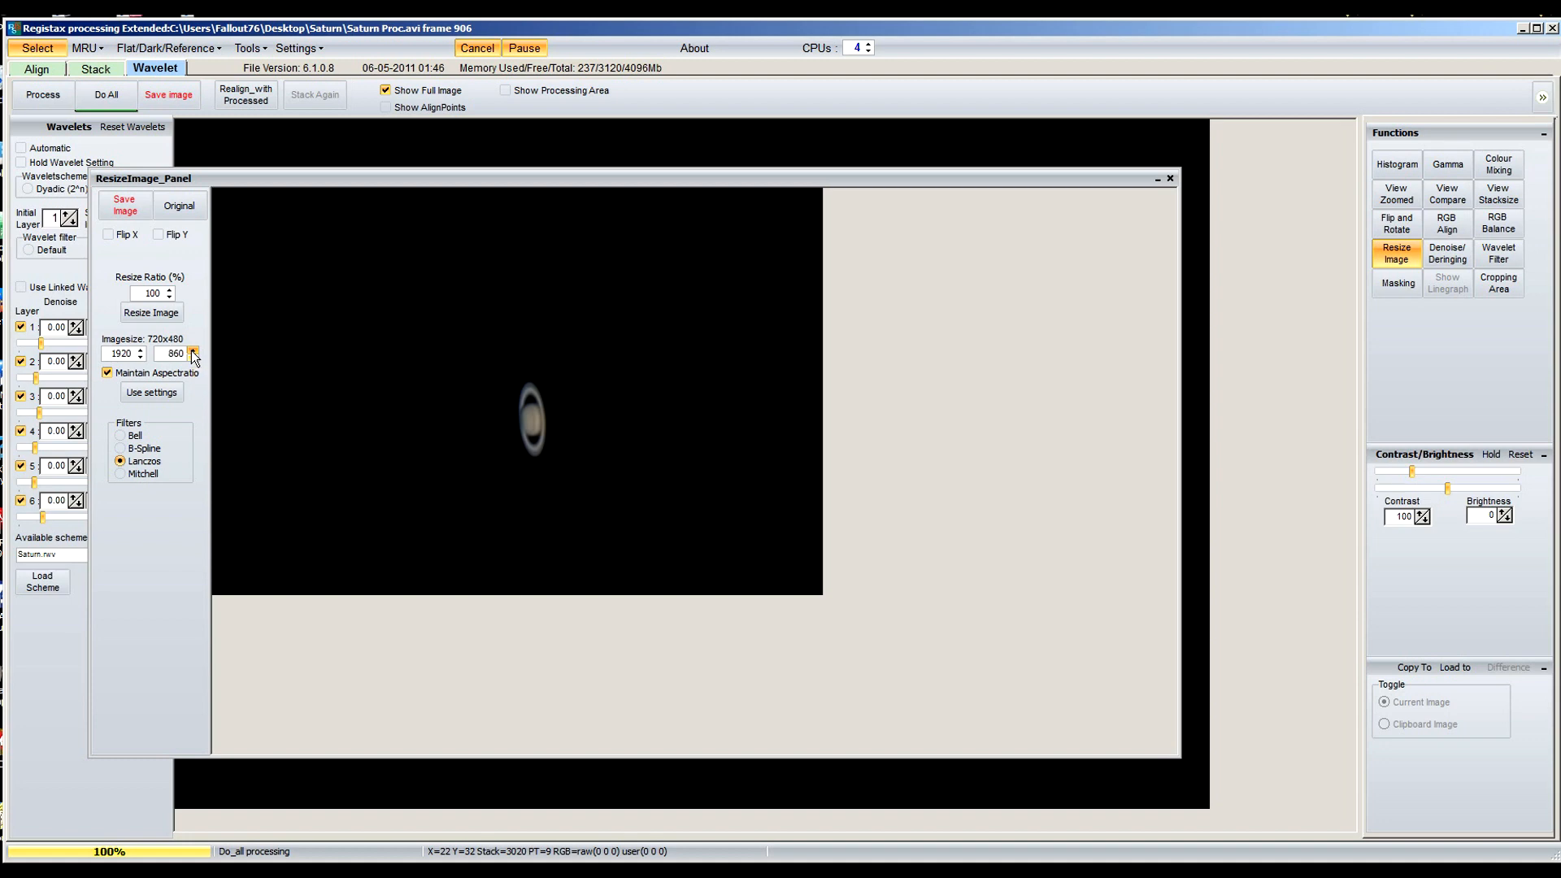
left_click(194, 350)
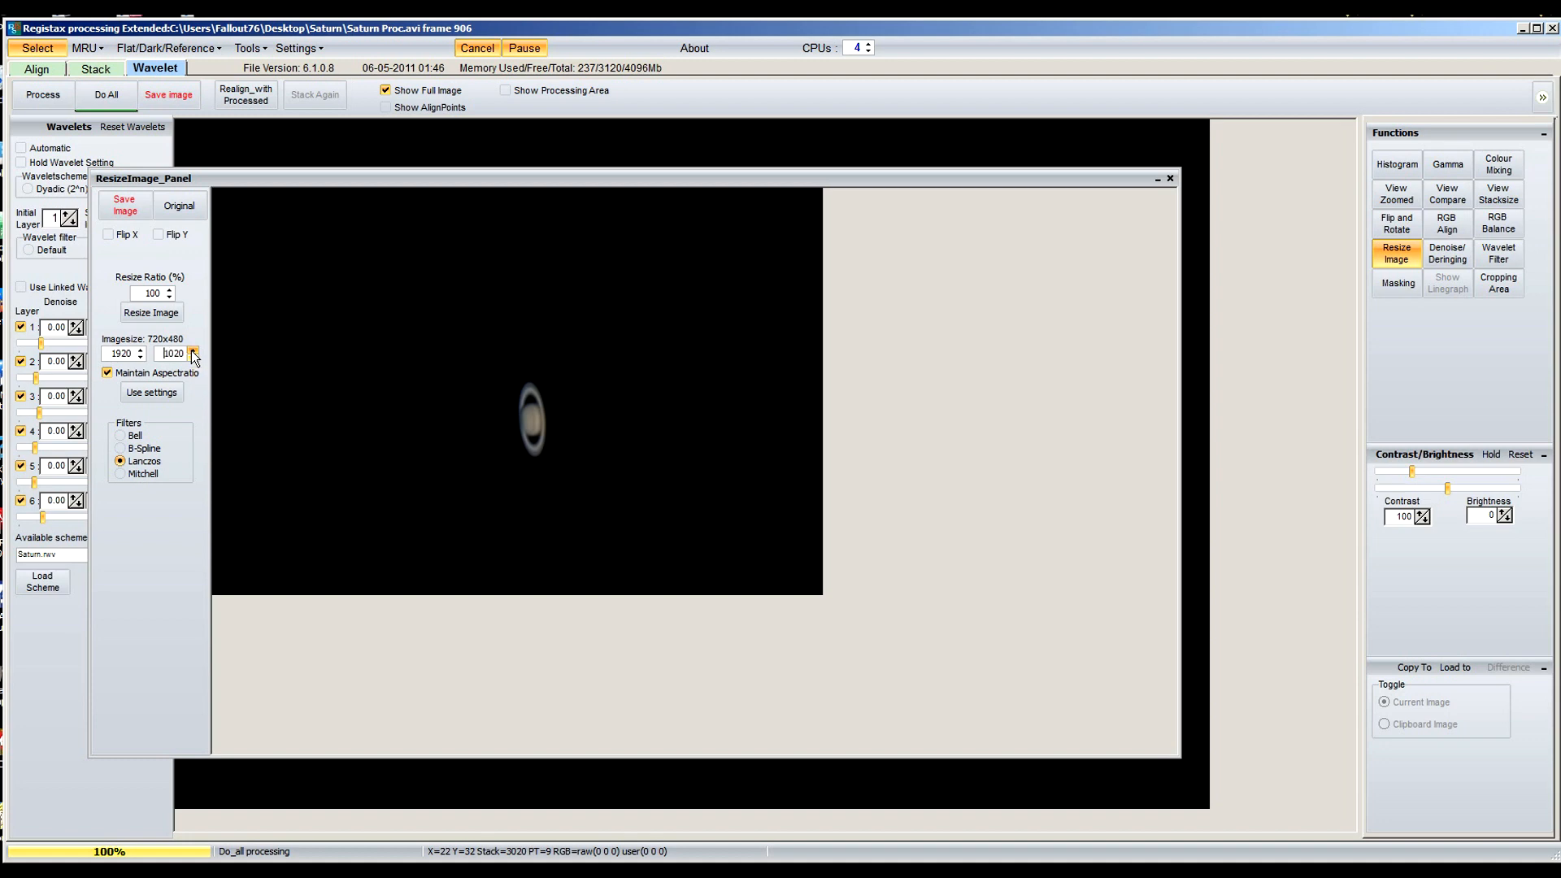
left_click(193, 350)
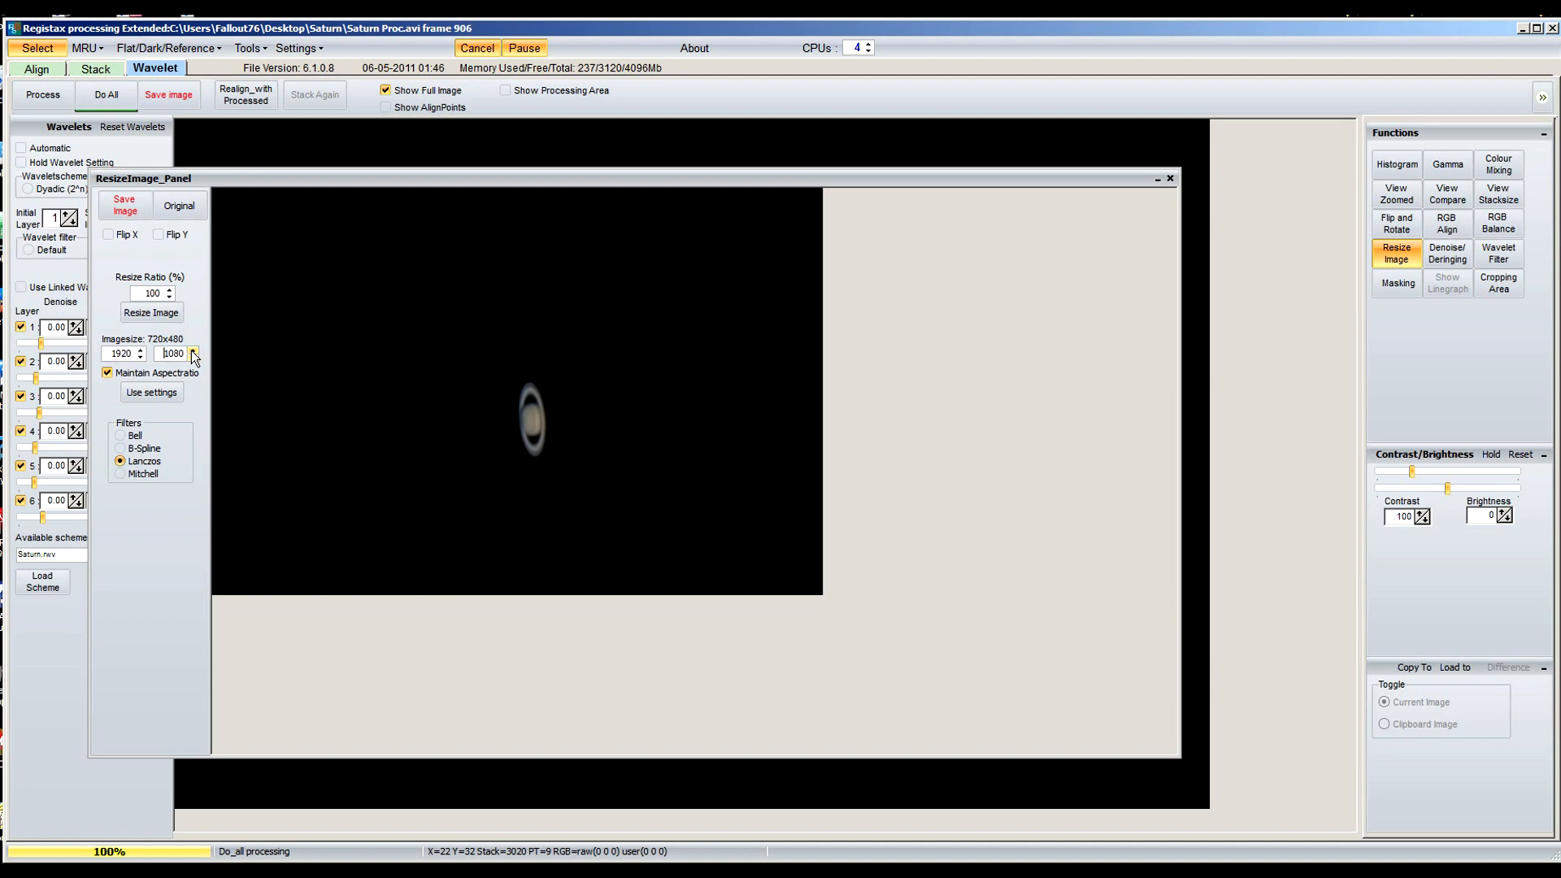
mouse_move(298, 399)
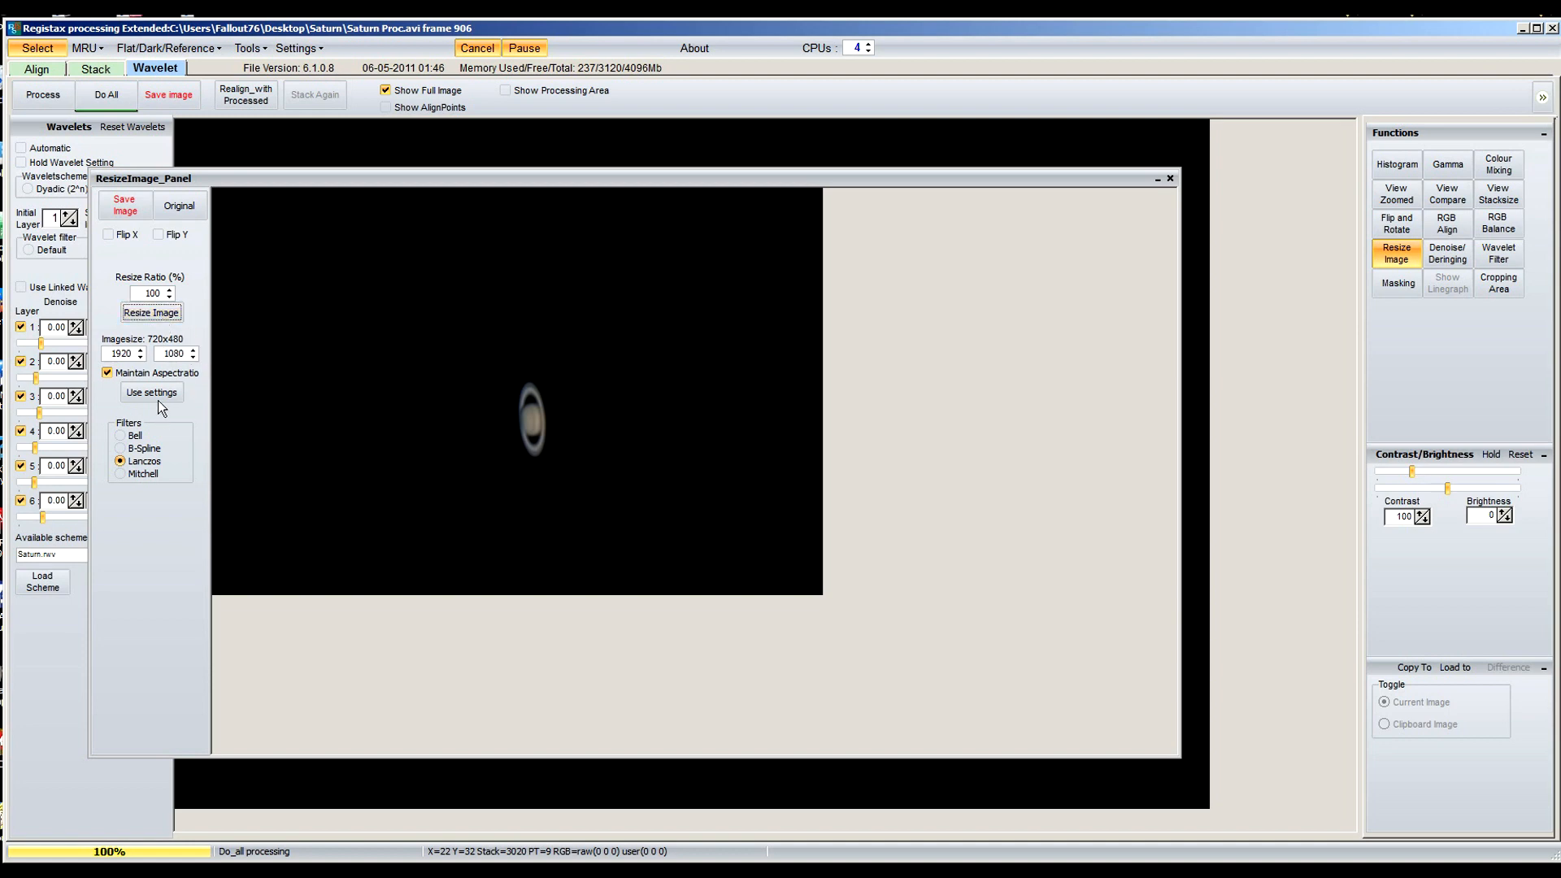
left_click(151, 392)
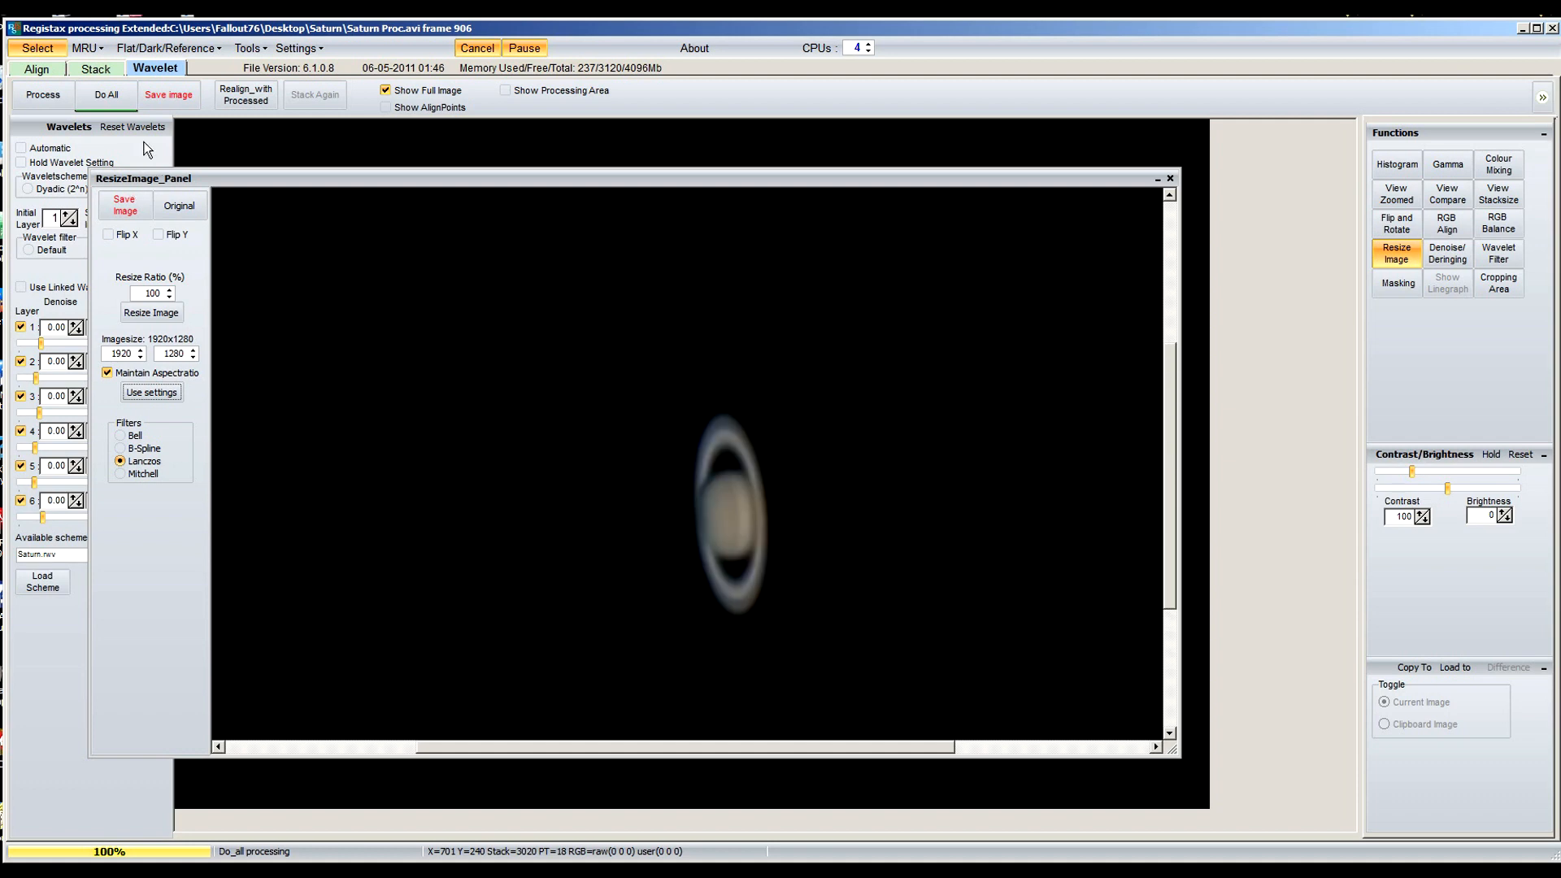
Save the resized Saturn image as JPEG '1' in the Saturn folder
left_click(124, 204)
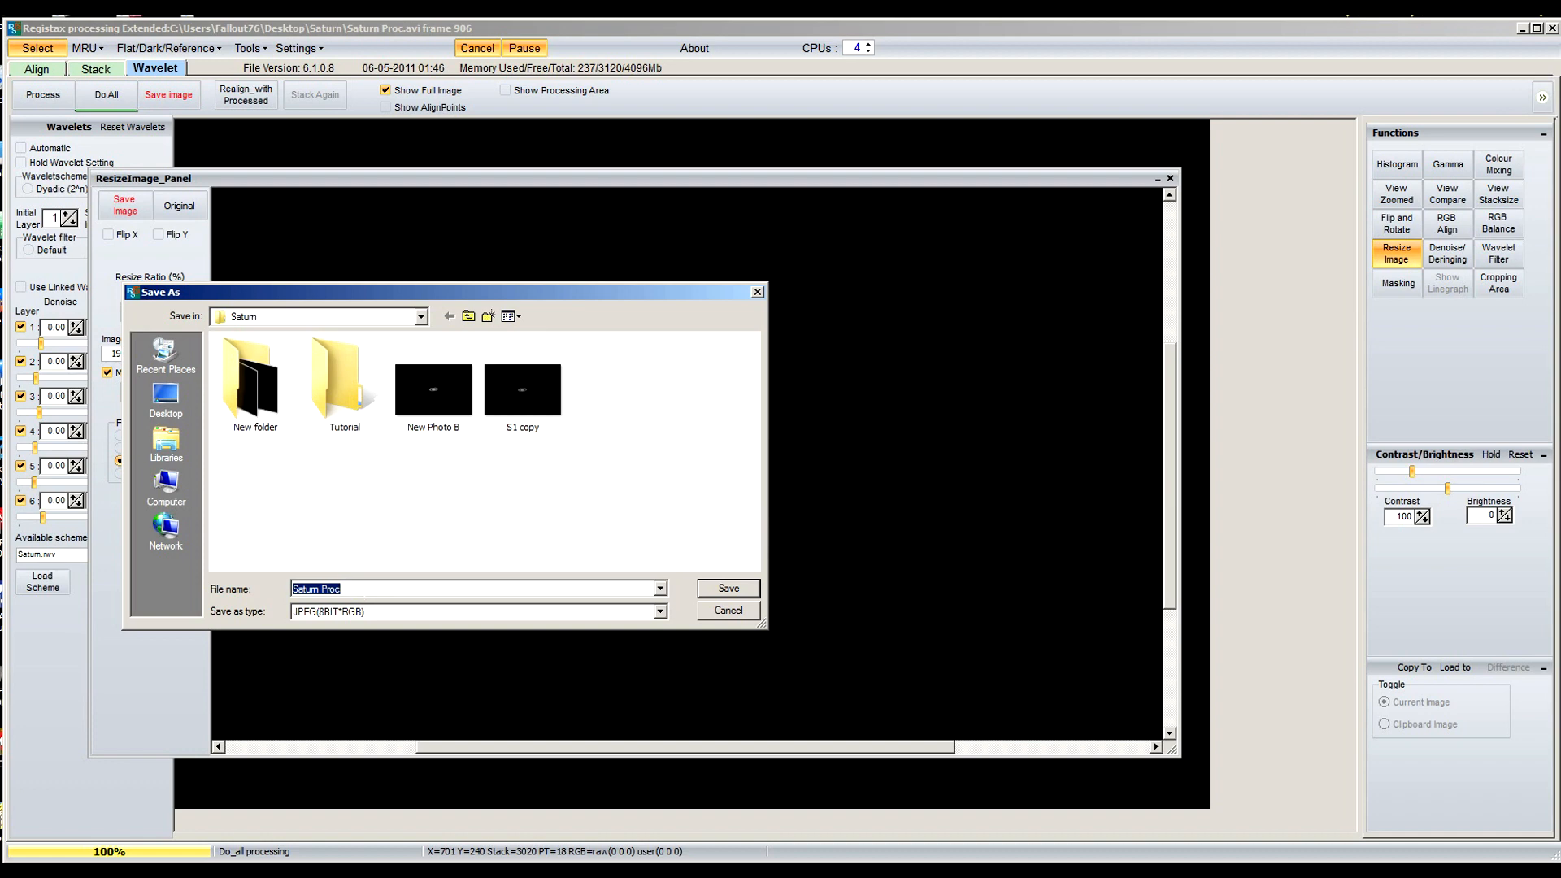
type("1")
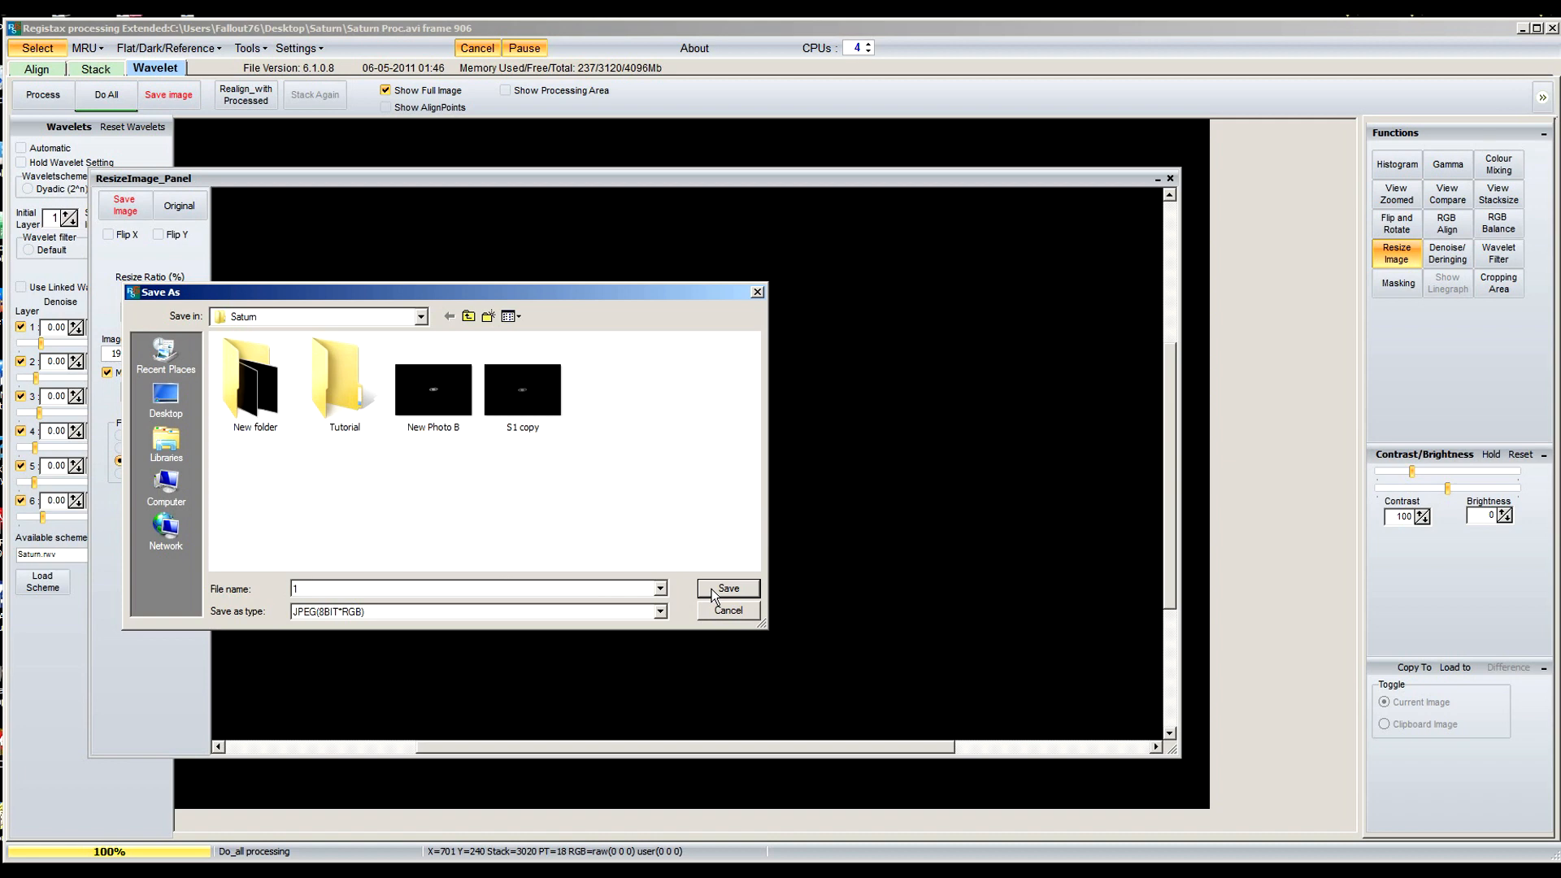
left_click(728, 588)
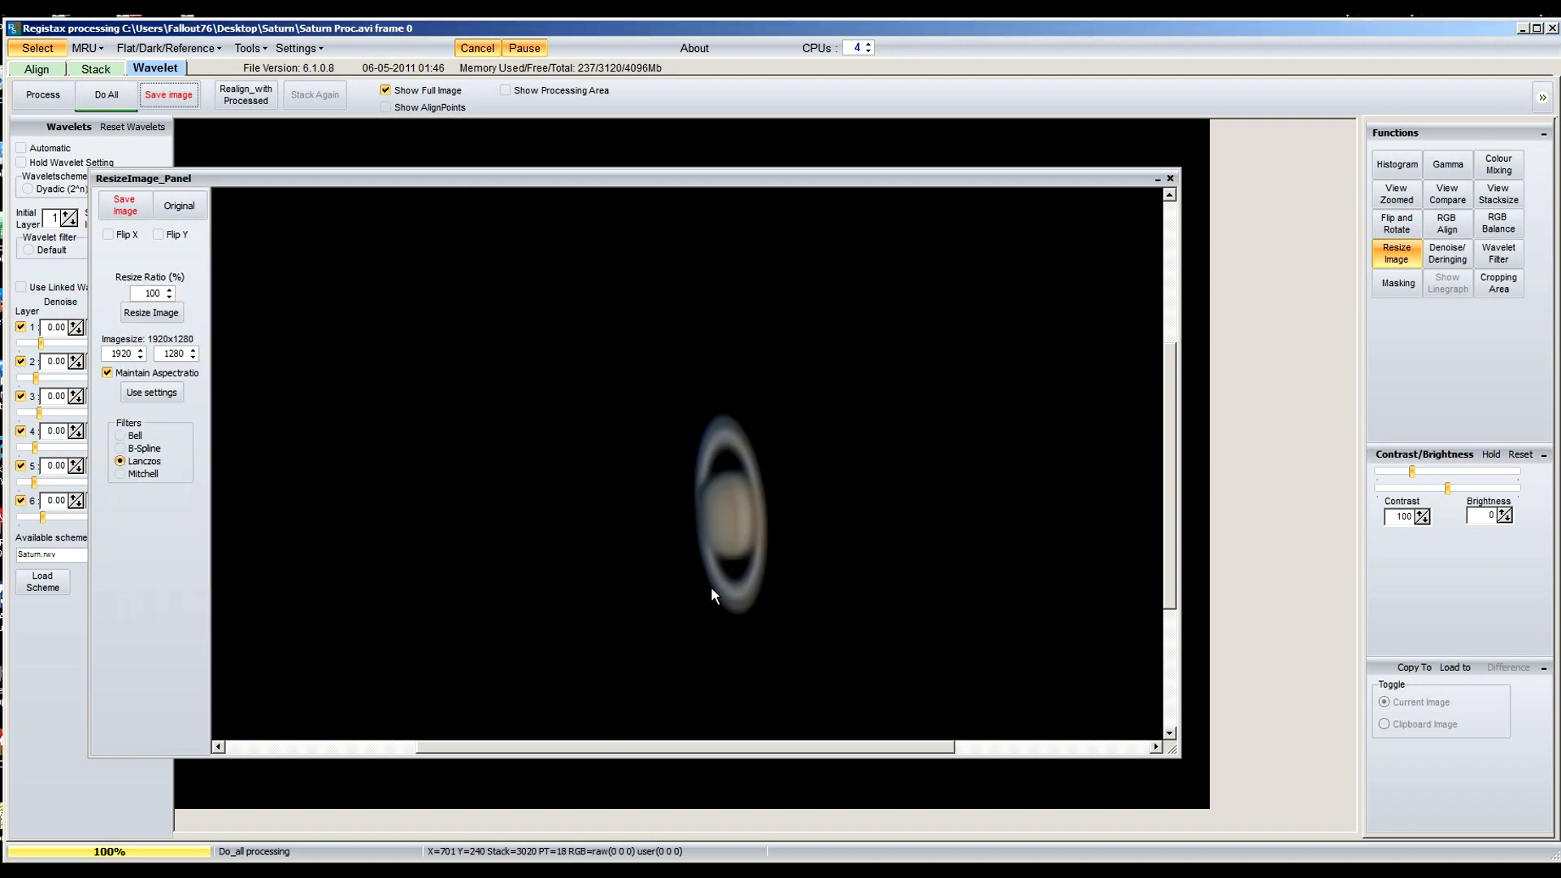
mouse_move(174, 846)
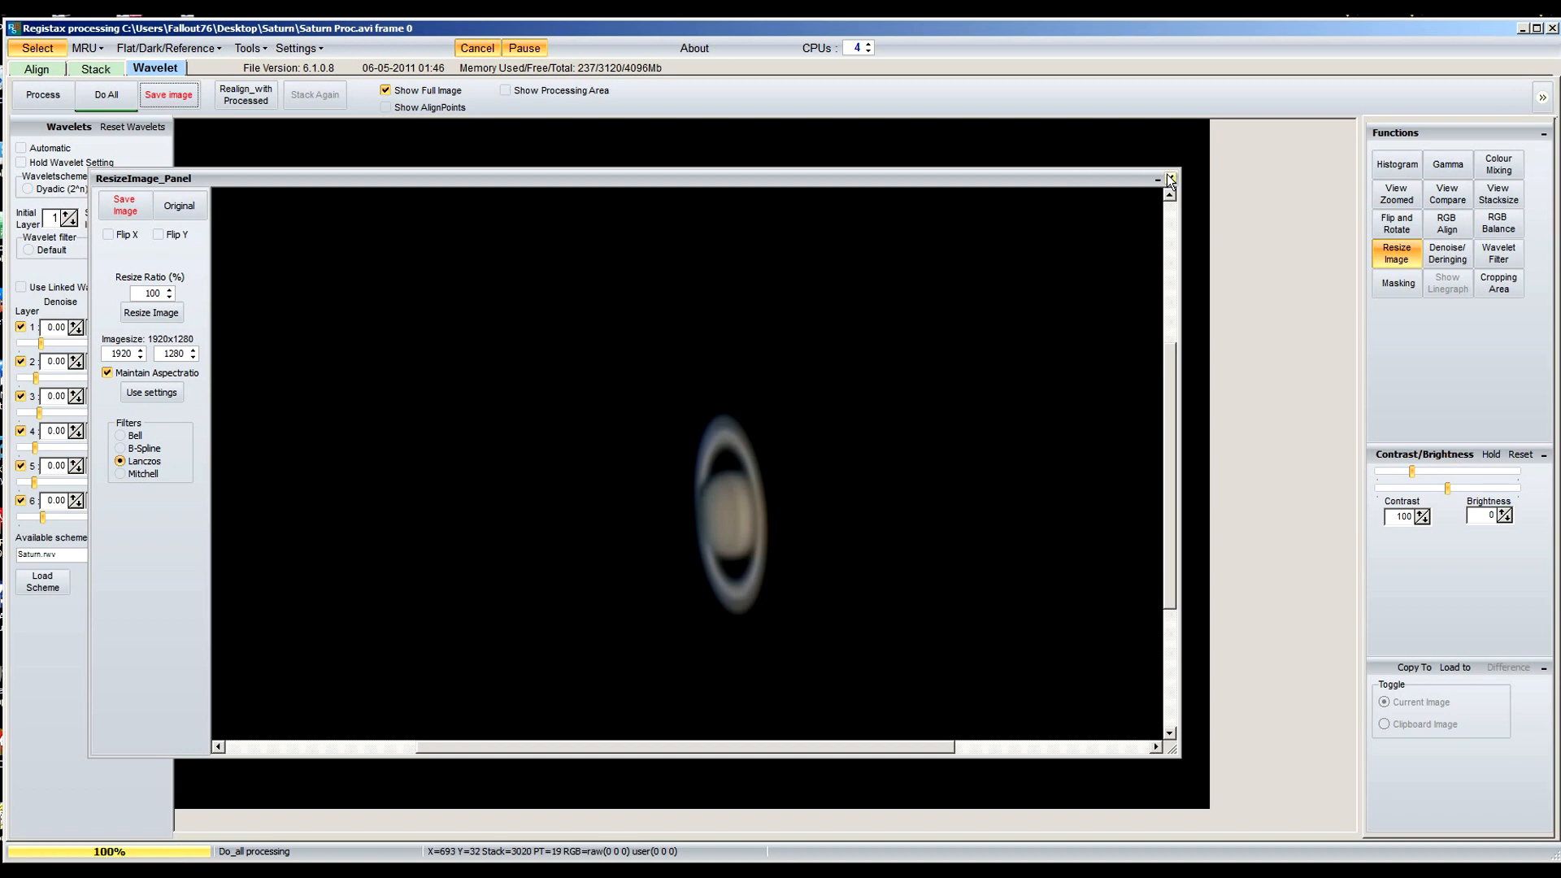
Close the resize panel, preview image 1 in the Saturn folder, and list its open-with options
left_click(1170, 180)
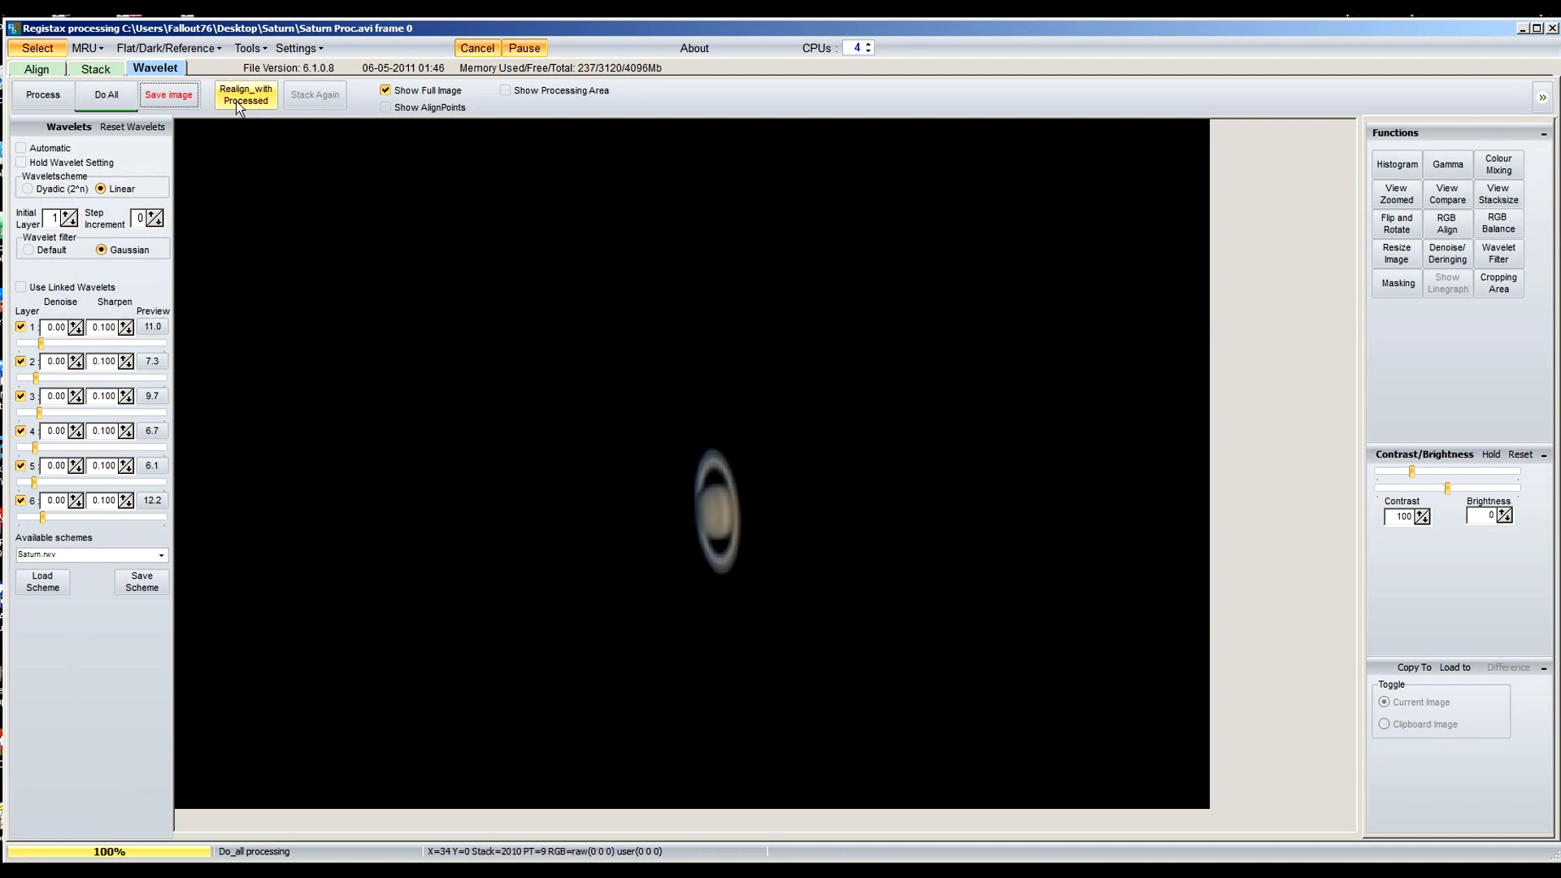
mouse_move(242, 100)
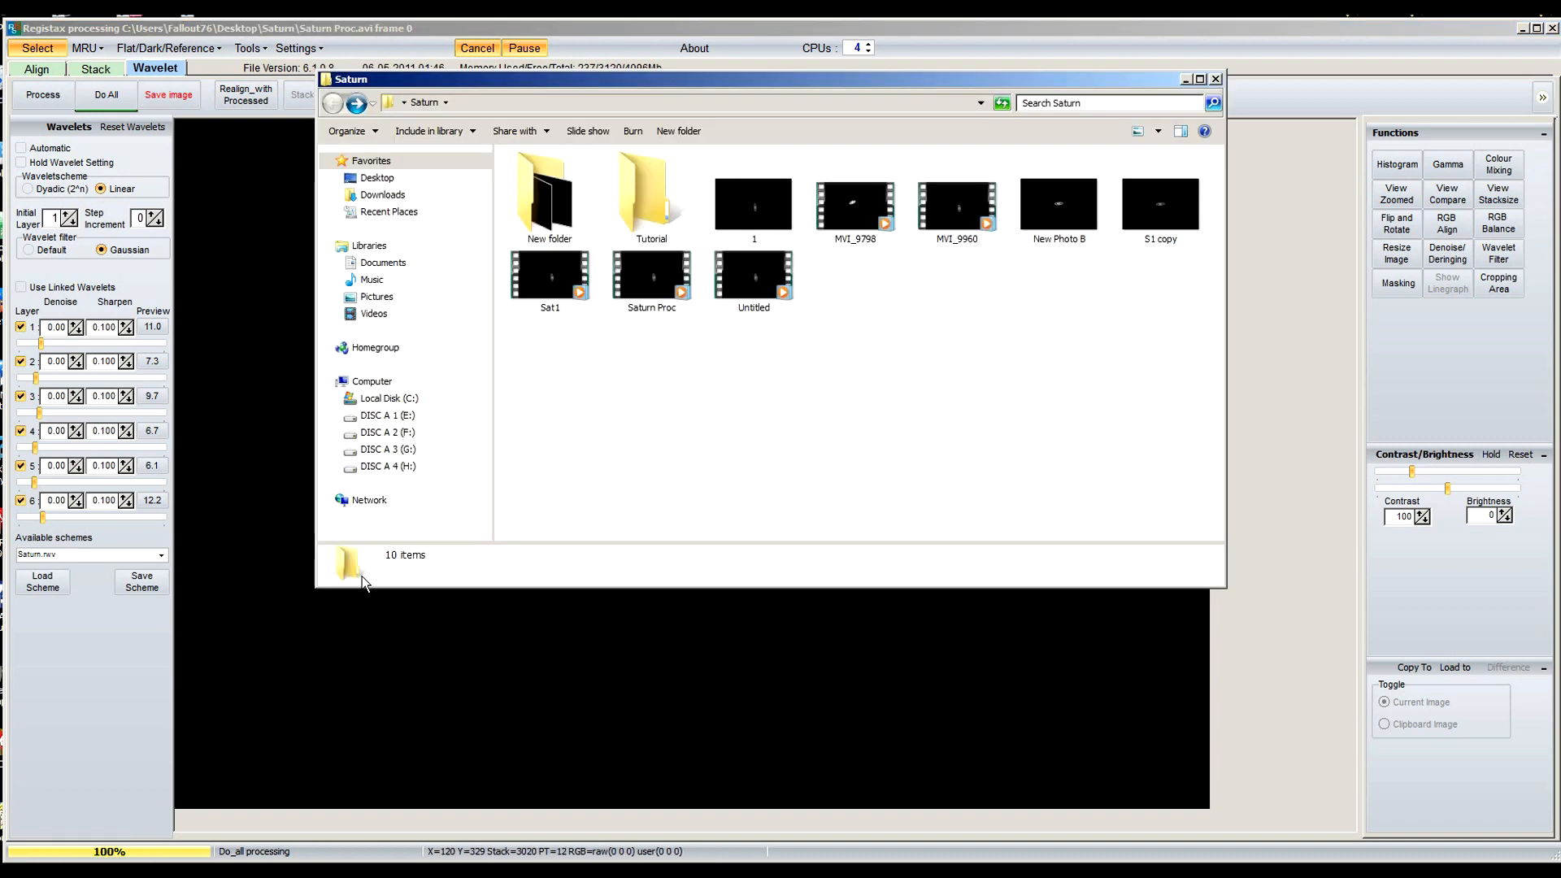
left_click(754, 199)
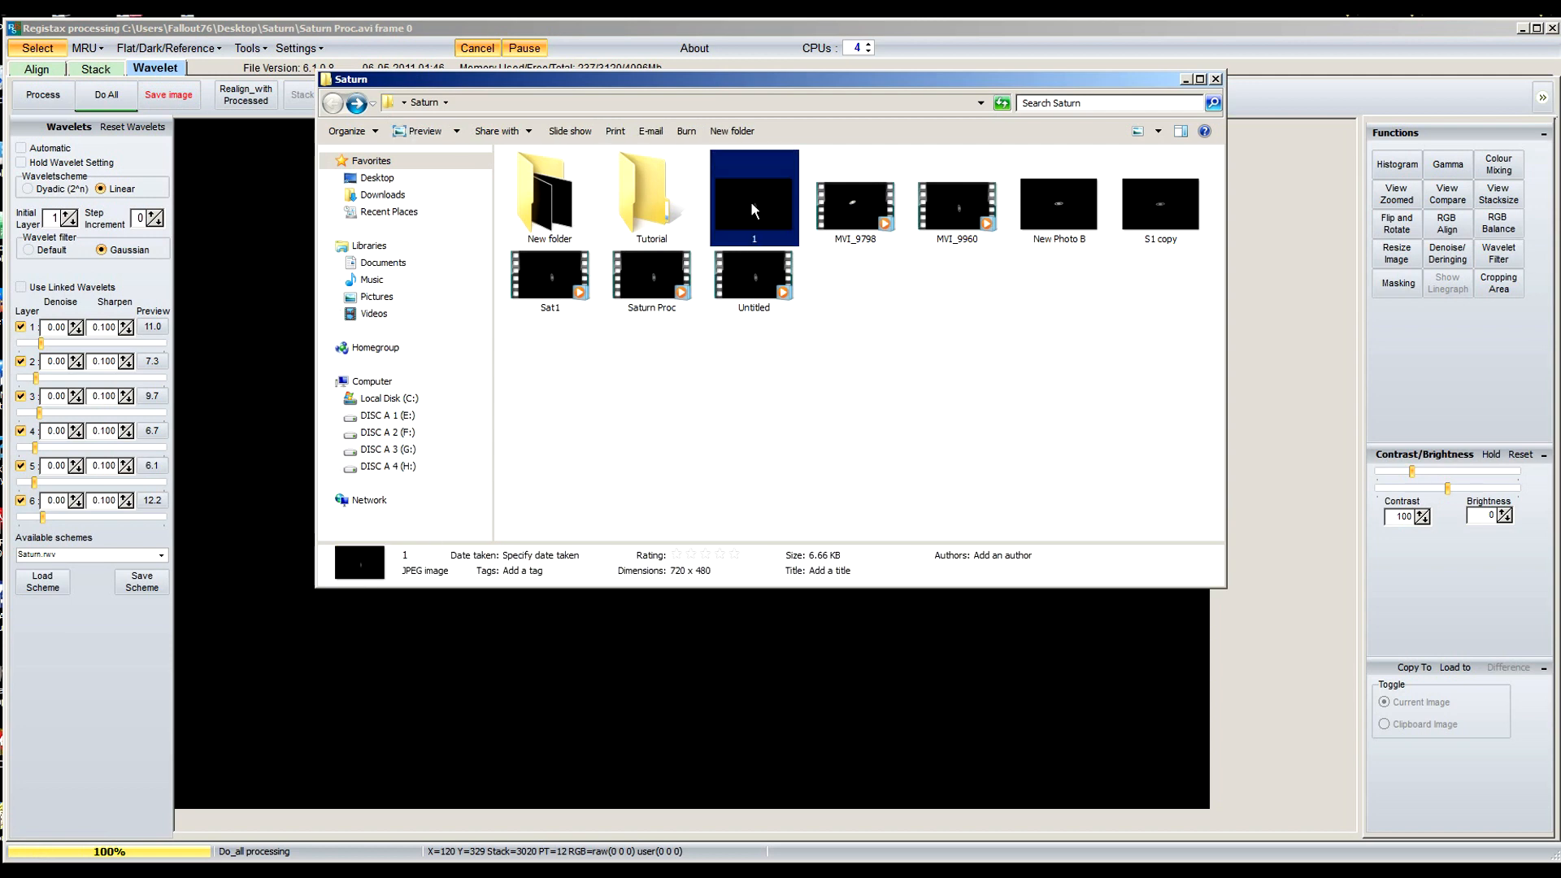
double_click(754, 198)
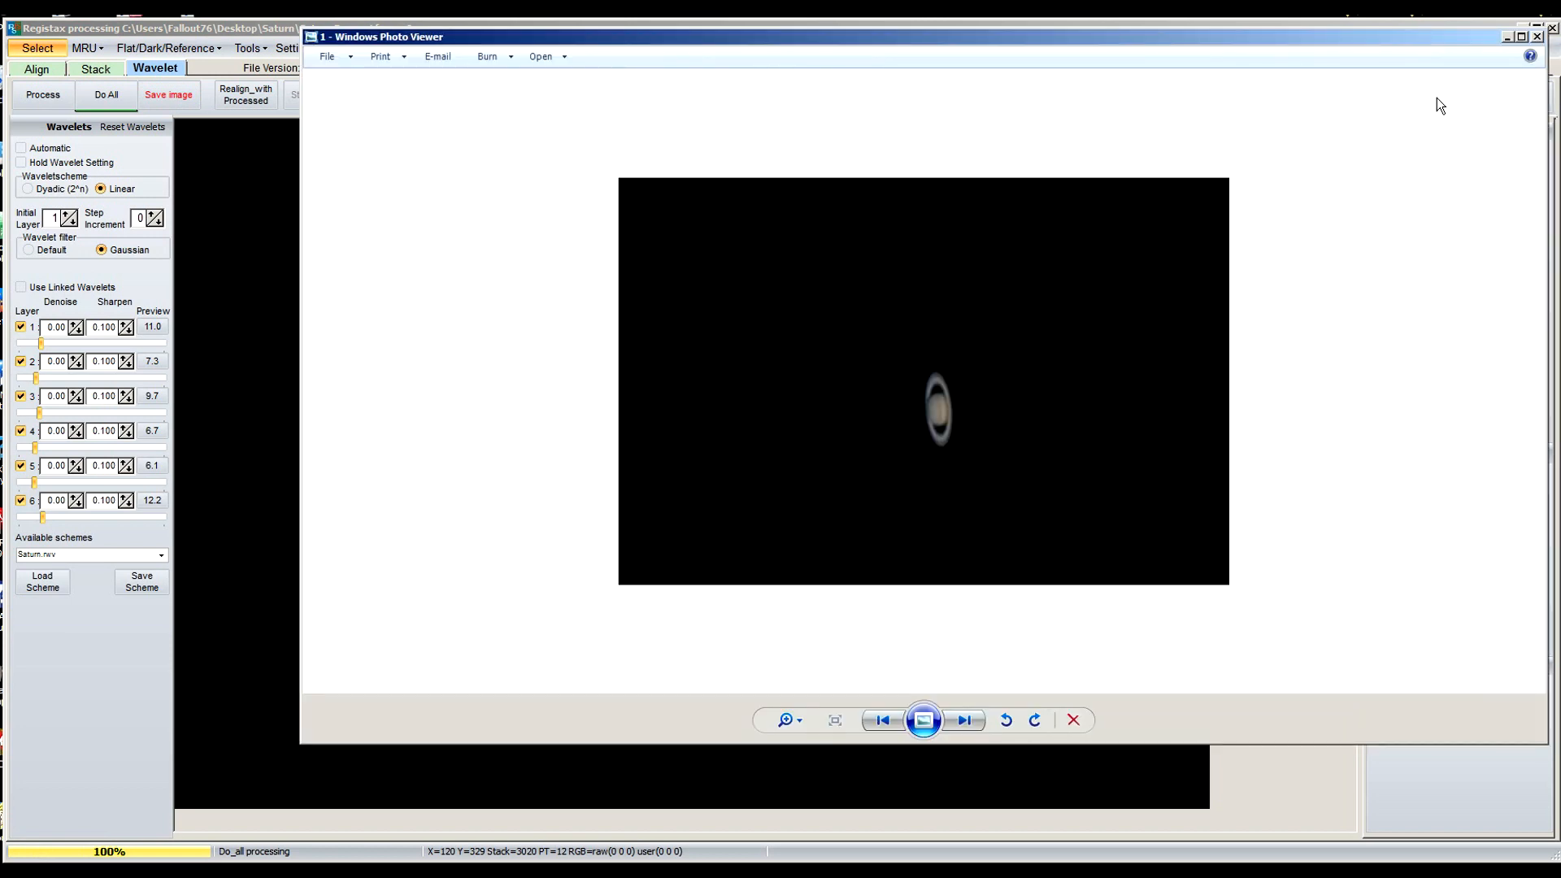
right_click(751, 187)
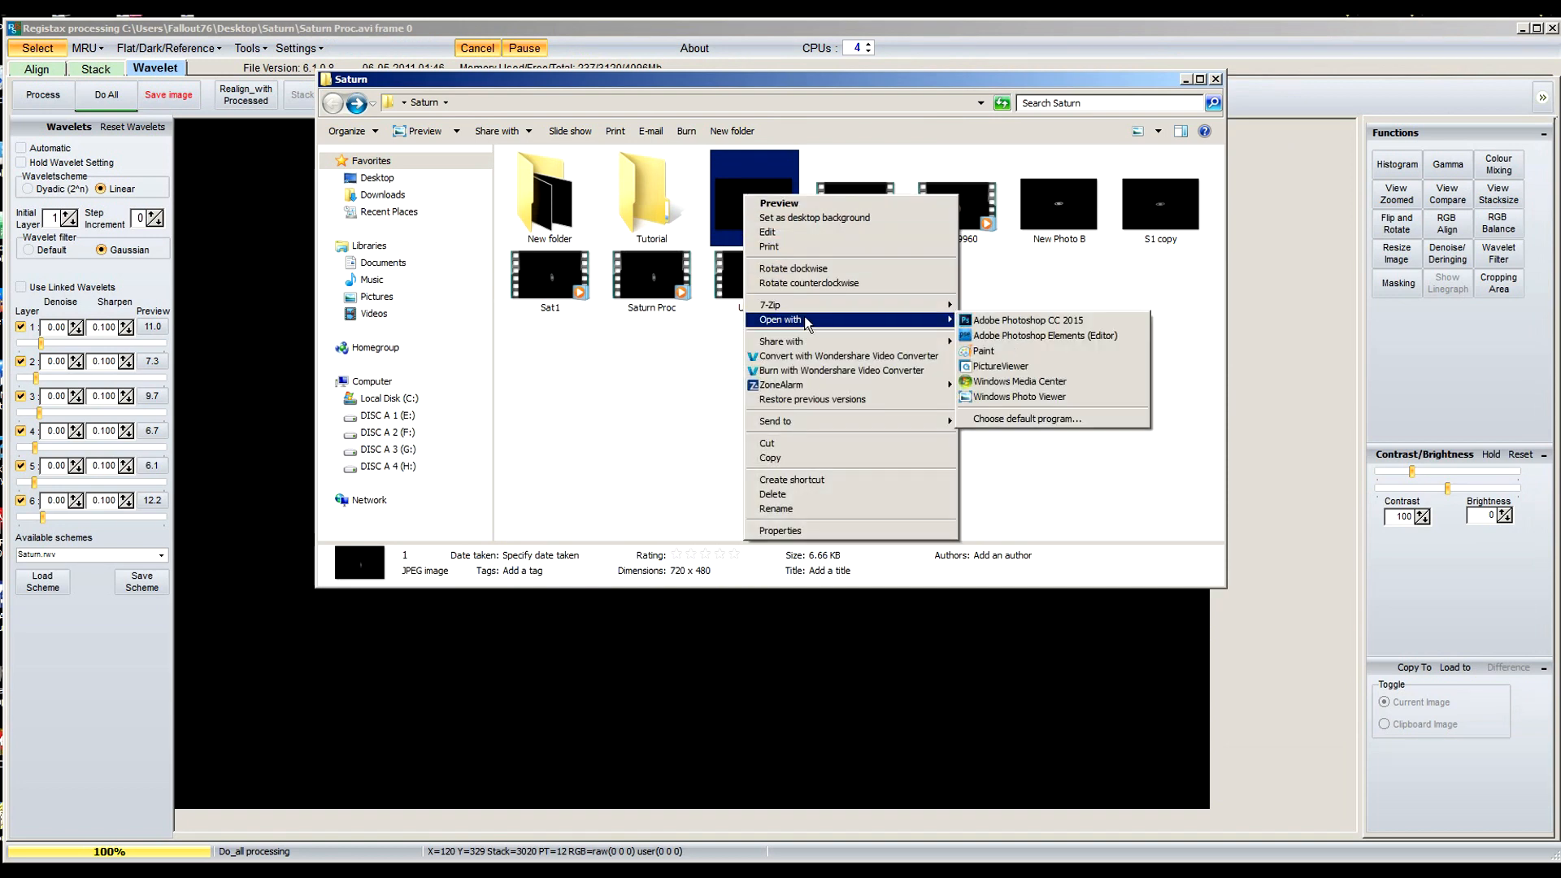
Open 1.jpg in Photoshop Elements Editor and marquee-select Saturn
left_click(1029, 346)
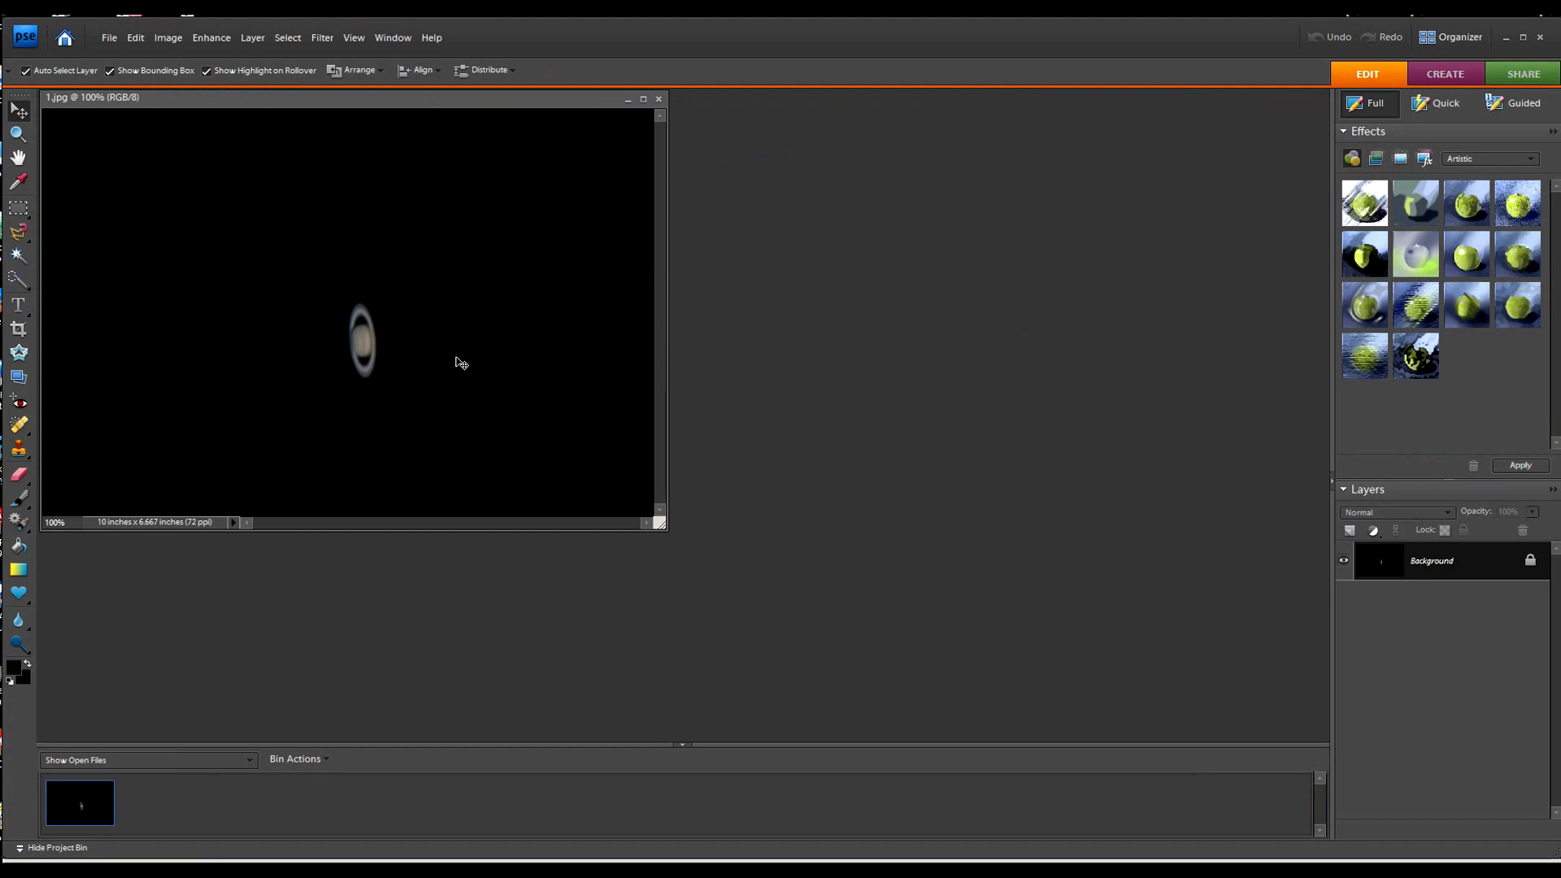
mouse_move(356, 369)
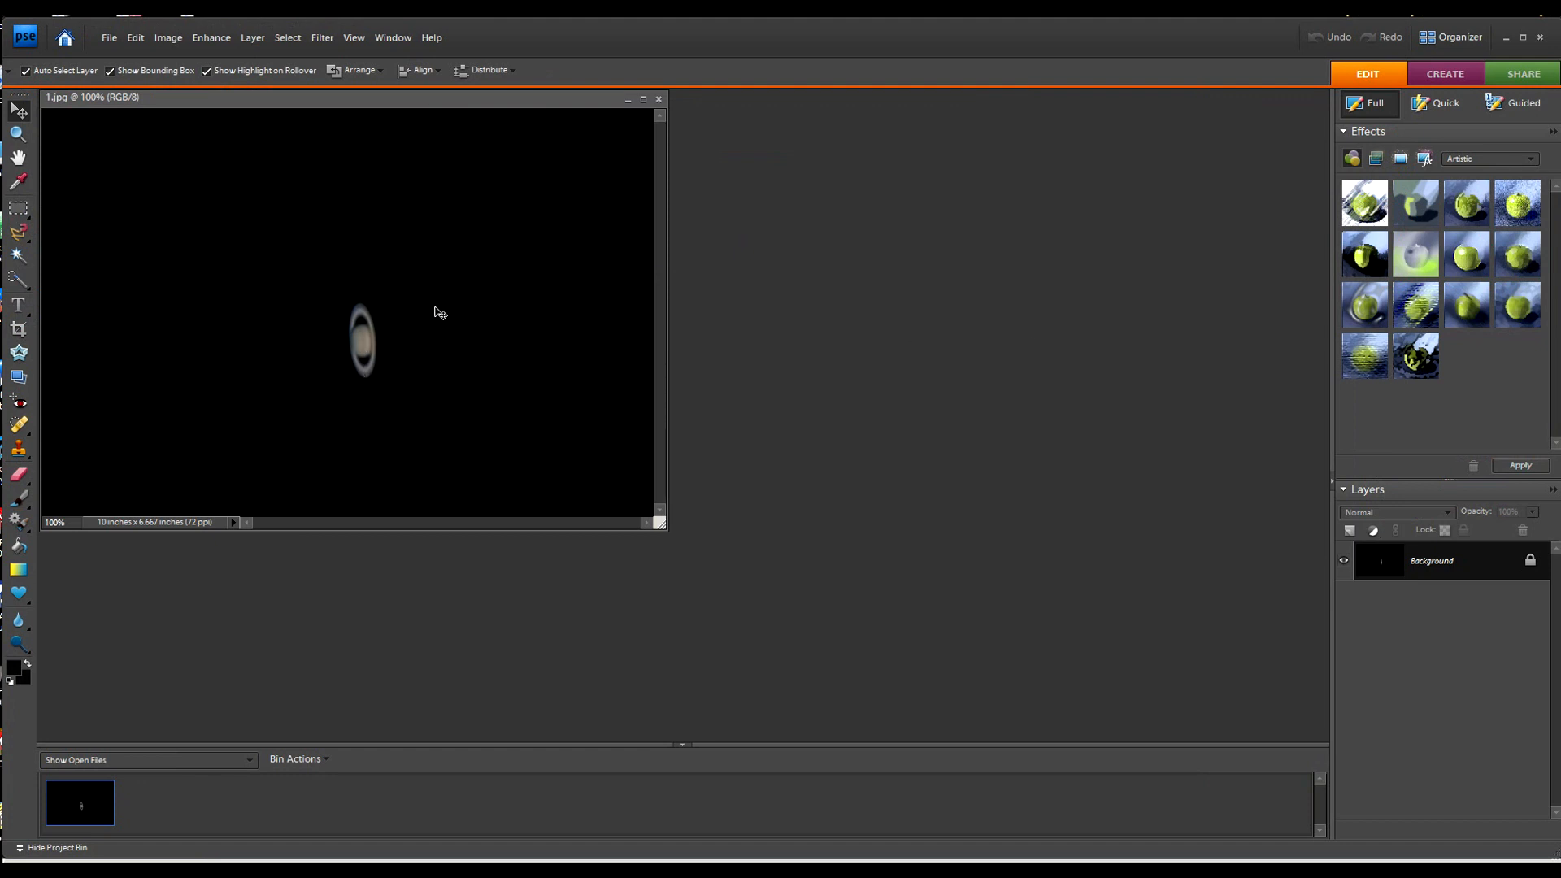
mouse_move(358, 284)
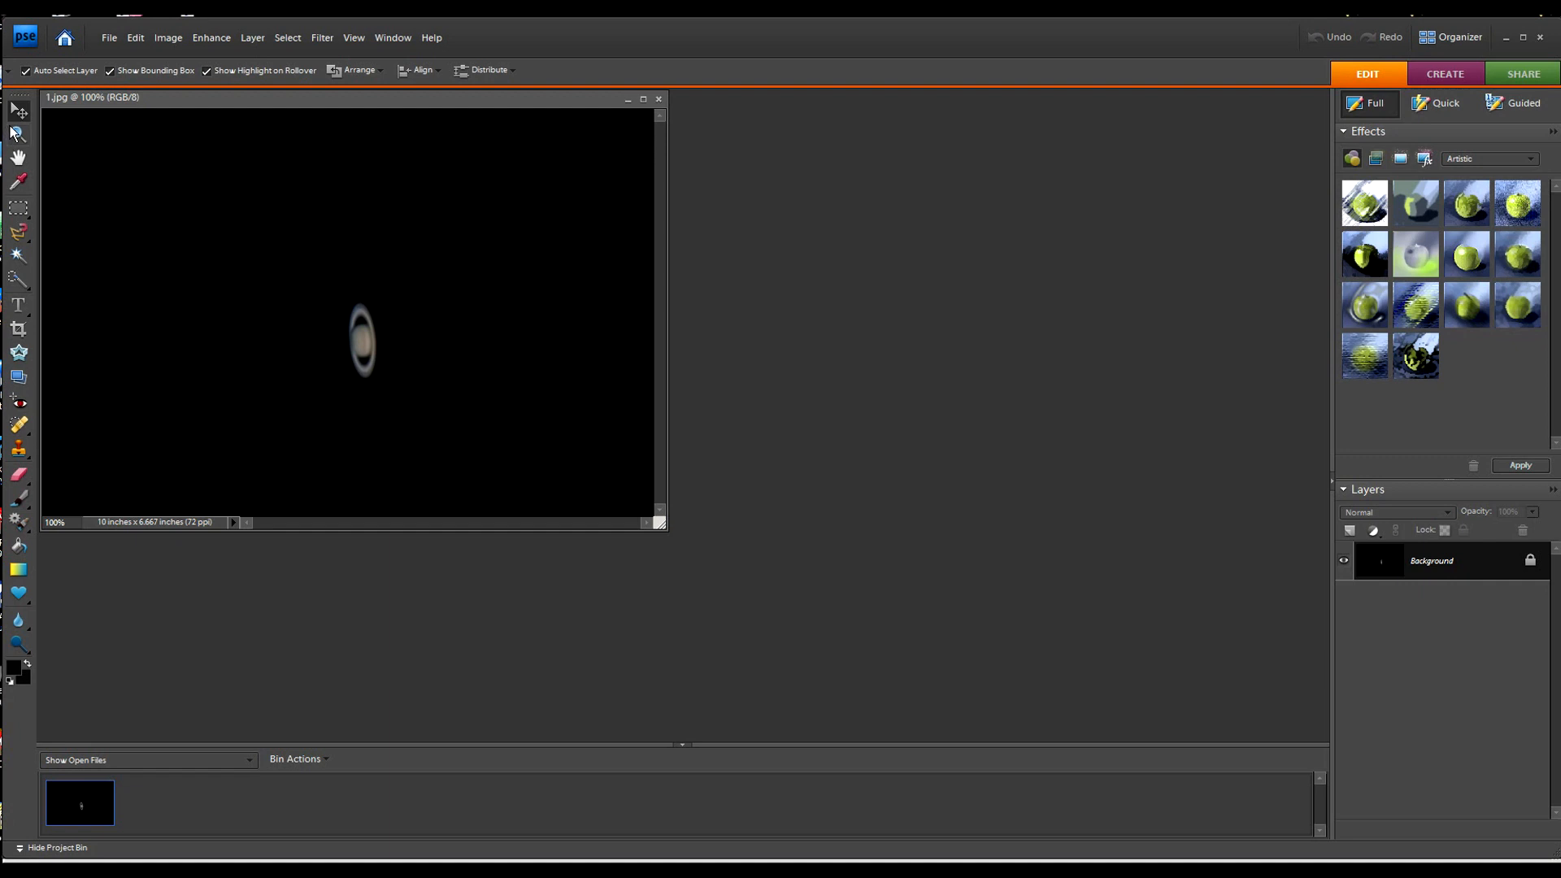
left_click(166, 37)
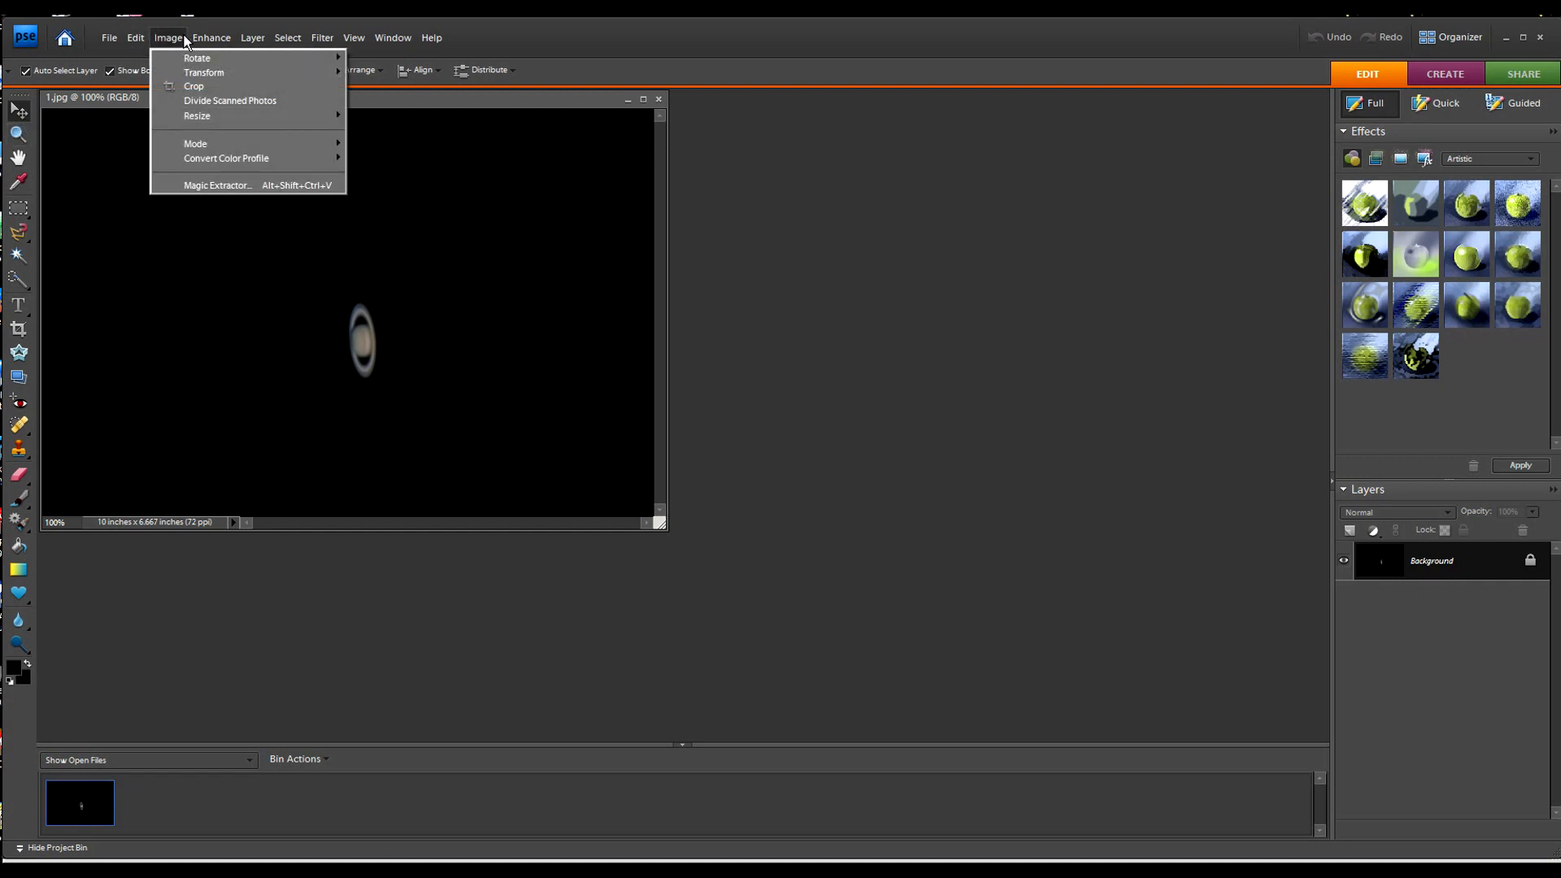
mouse_move(171, 247)
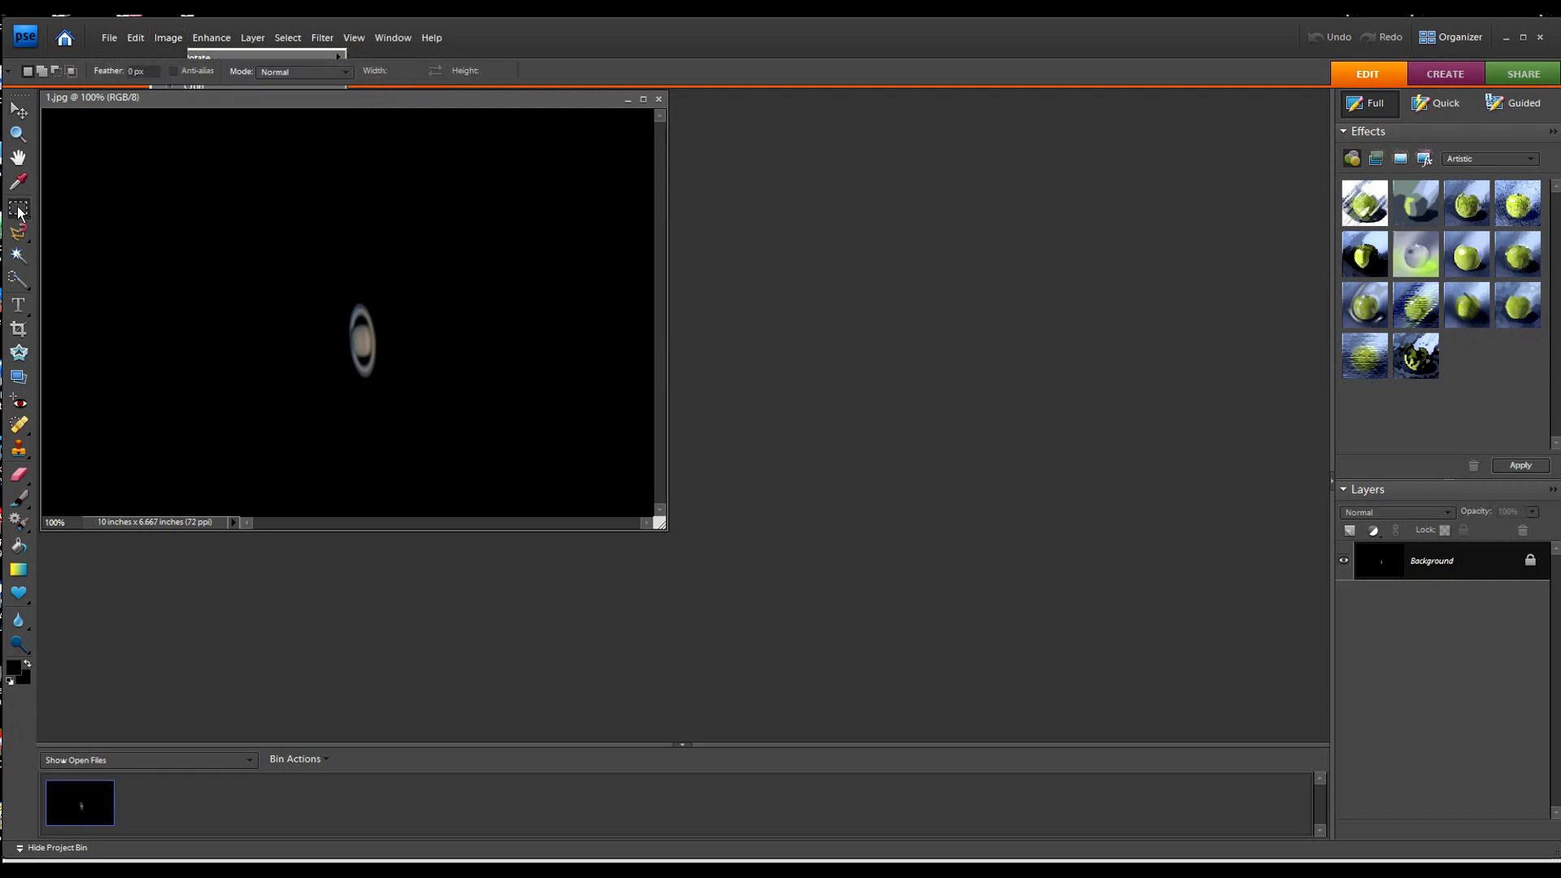
left_click_drag(327, 287, 387, 382)
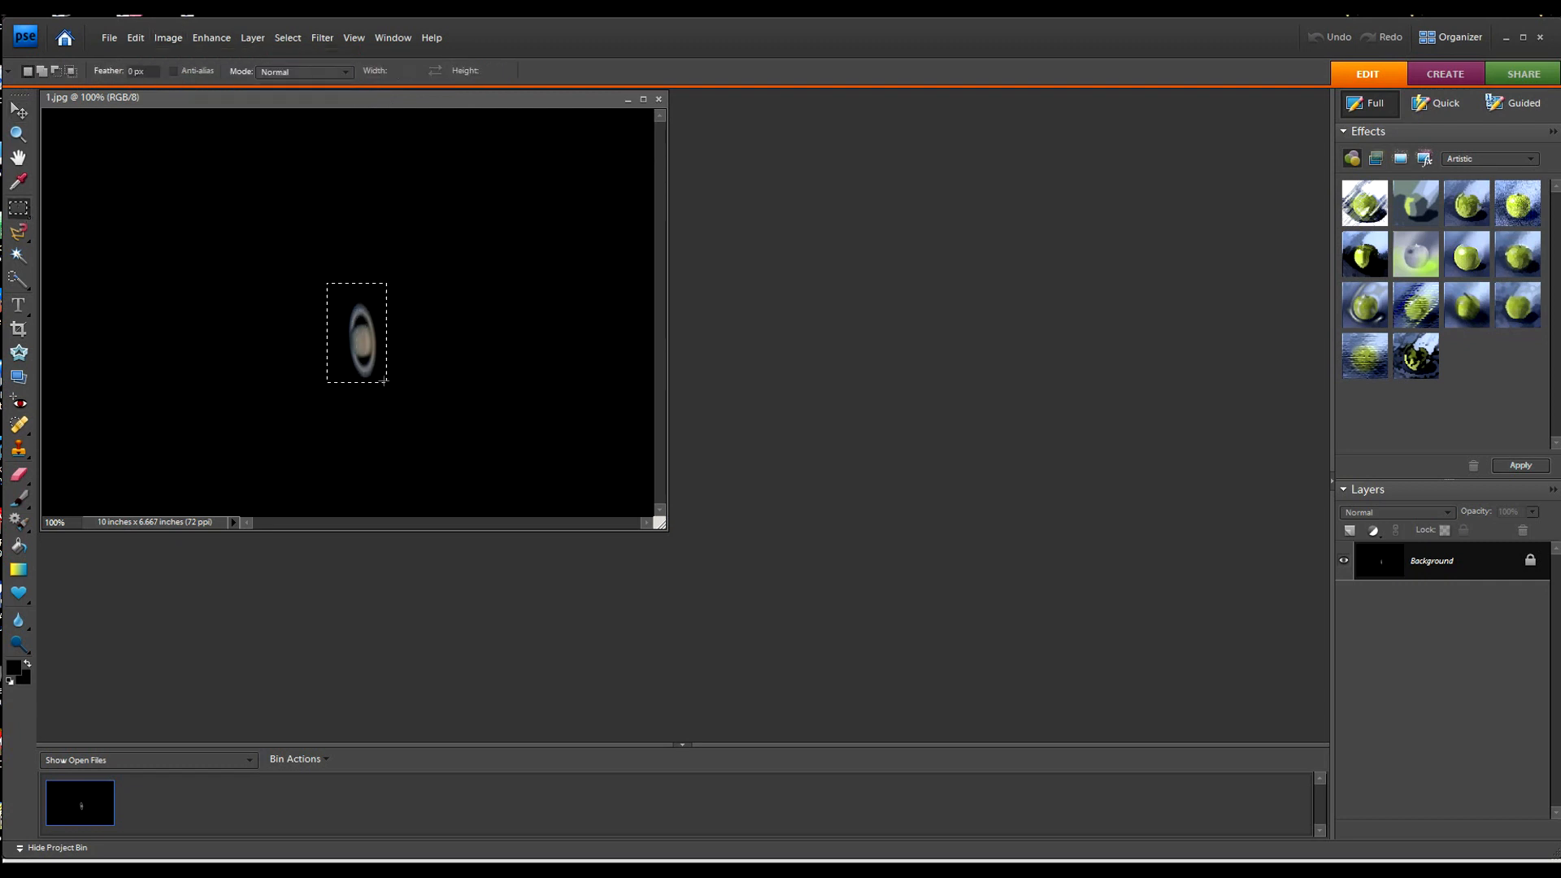
Switch to the Clone Stamp tool with a reduced brush size to paint out Saturn
left_click(135, 37)
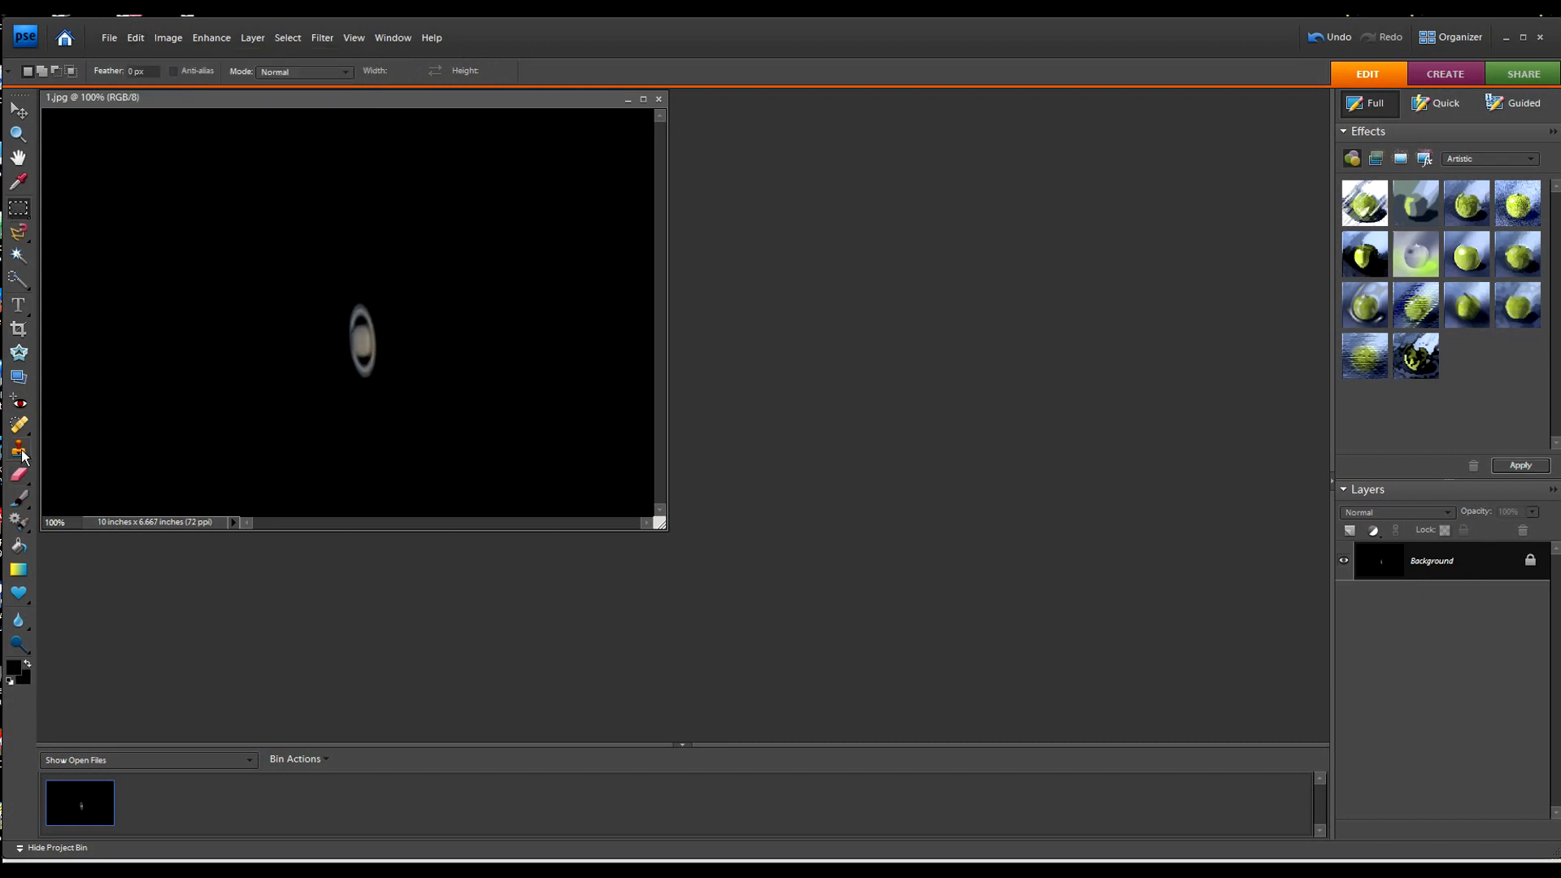
left_click(16, 449)
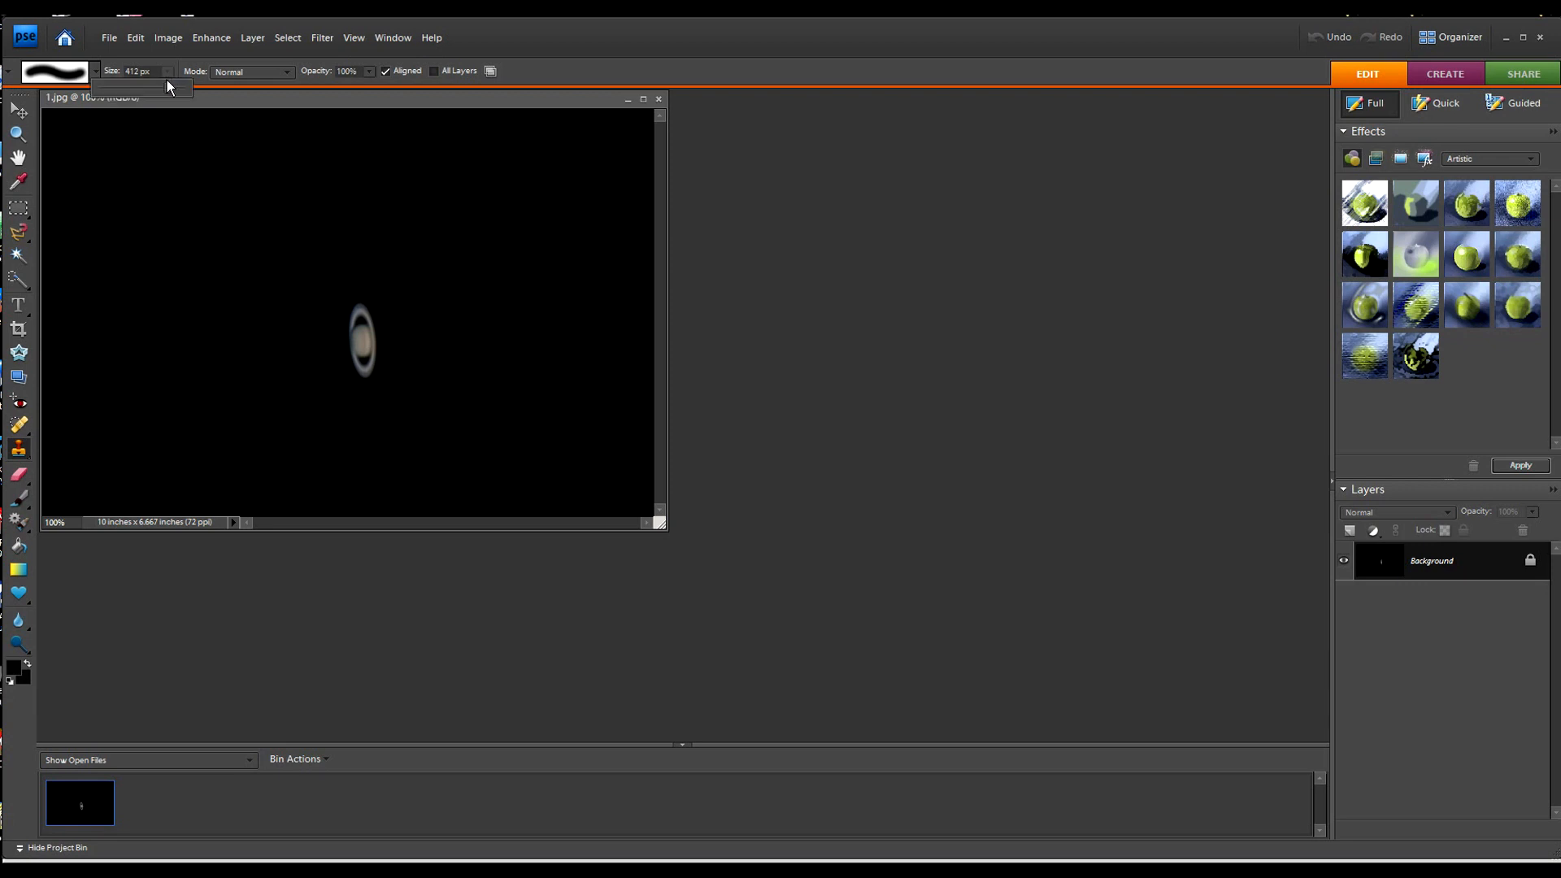
left_click_drag(174, 88, 154, 88)
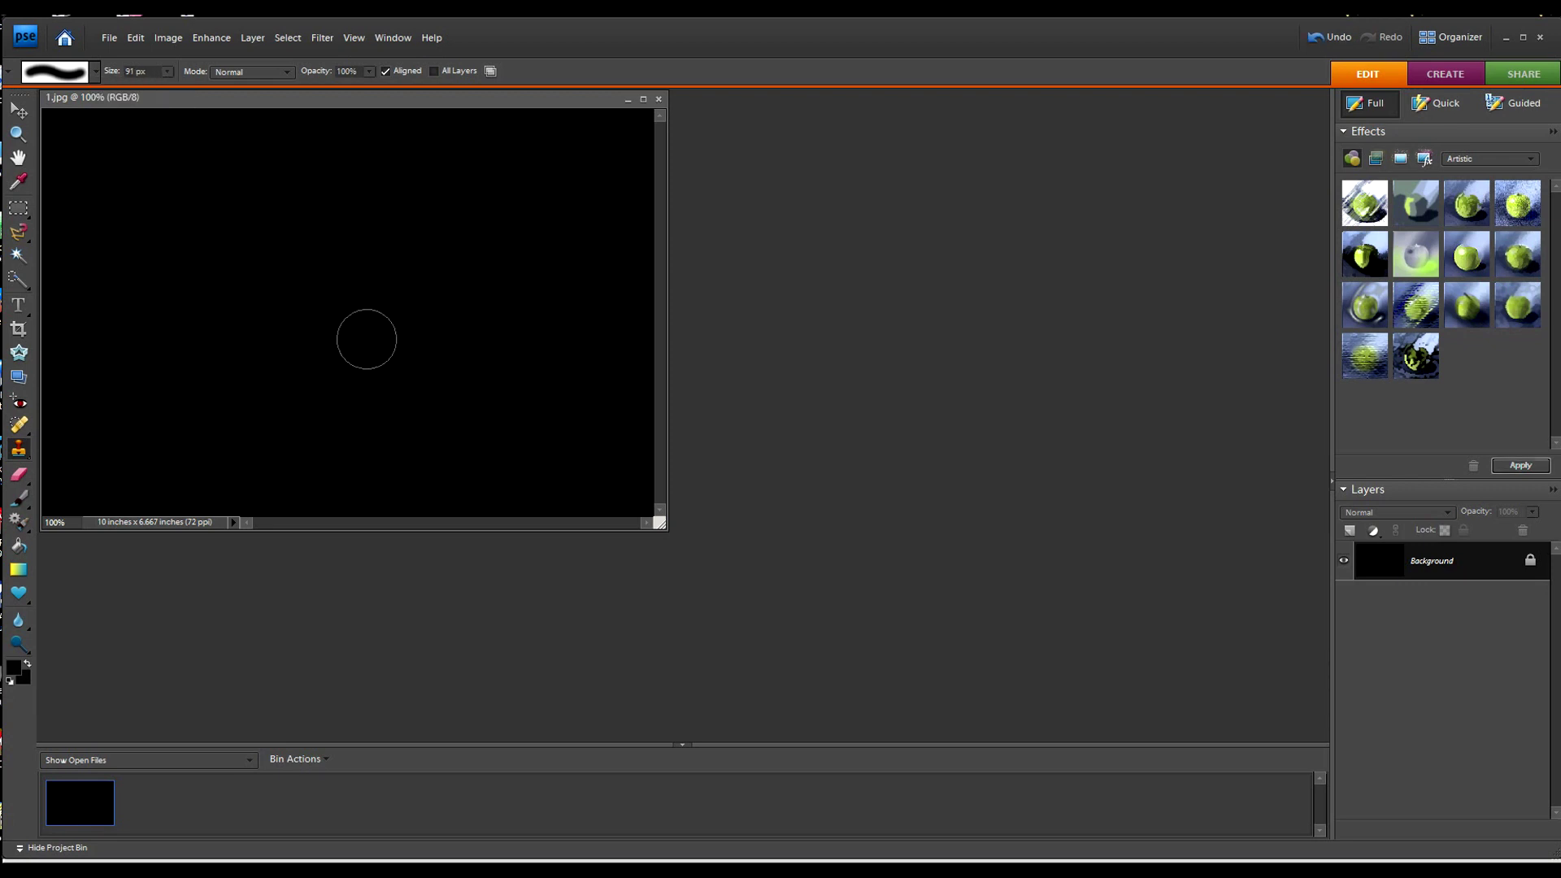
mouse_move(232, 249)
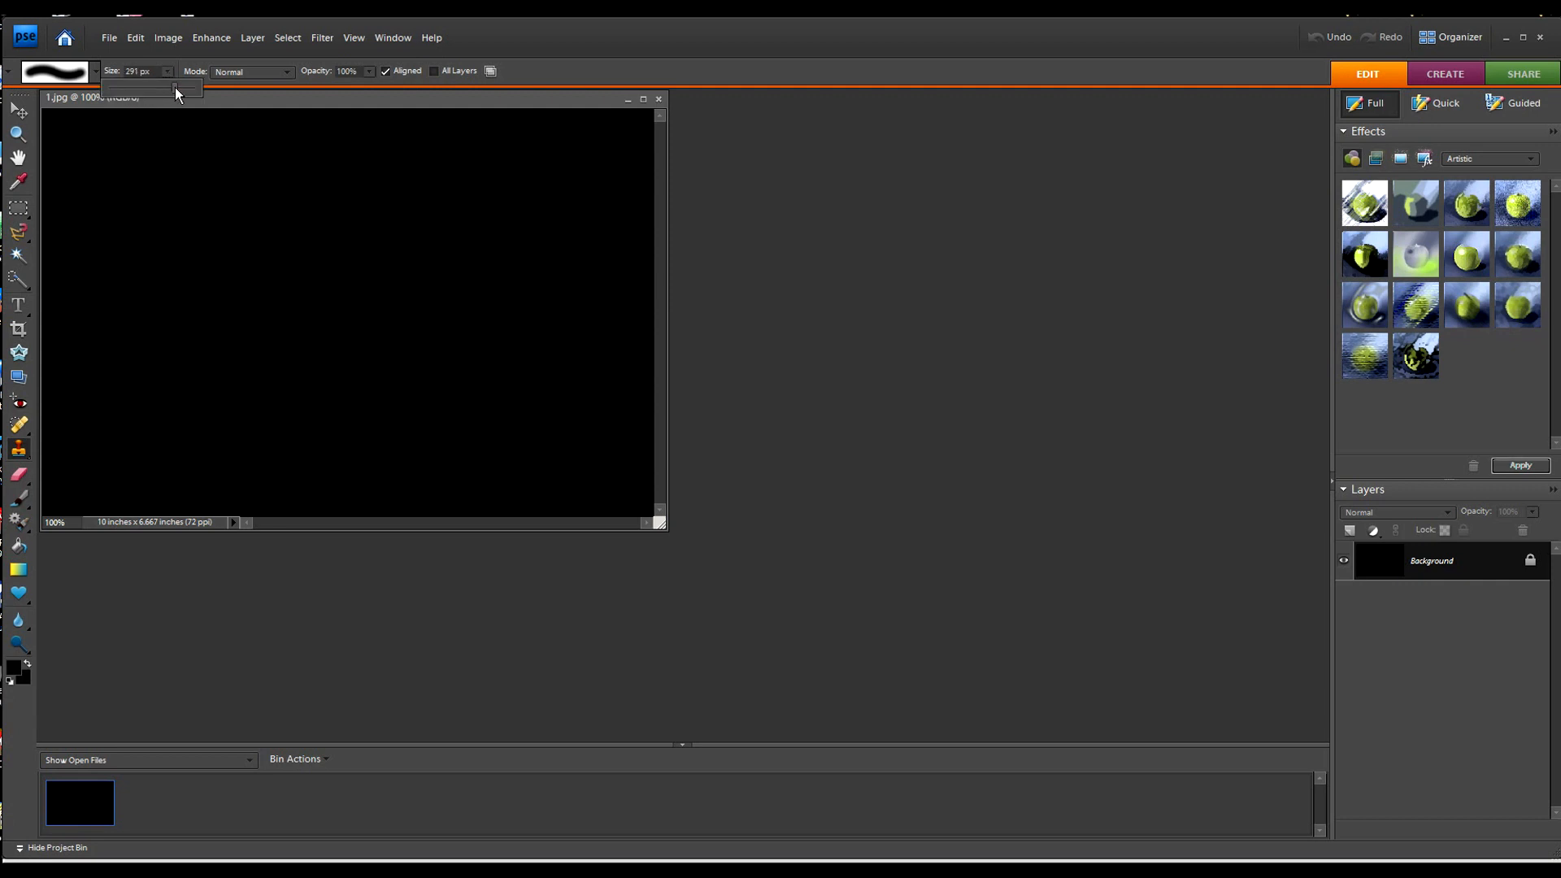
mouse_move(143, 163)
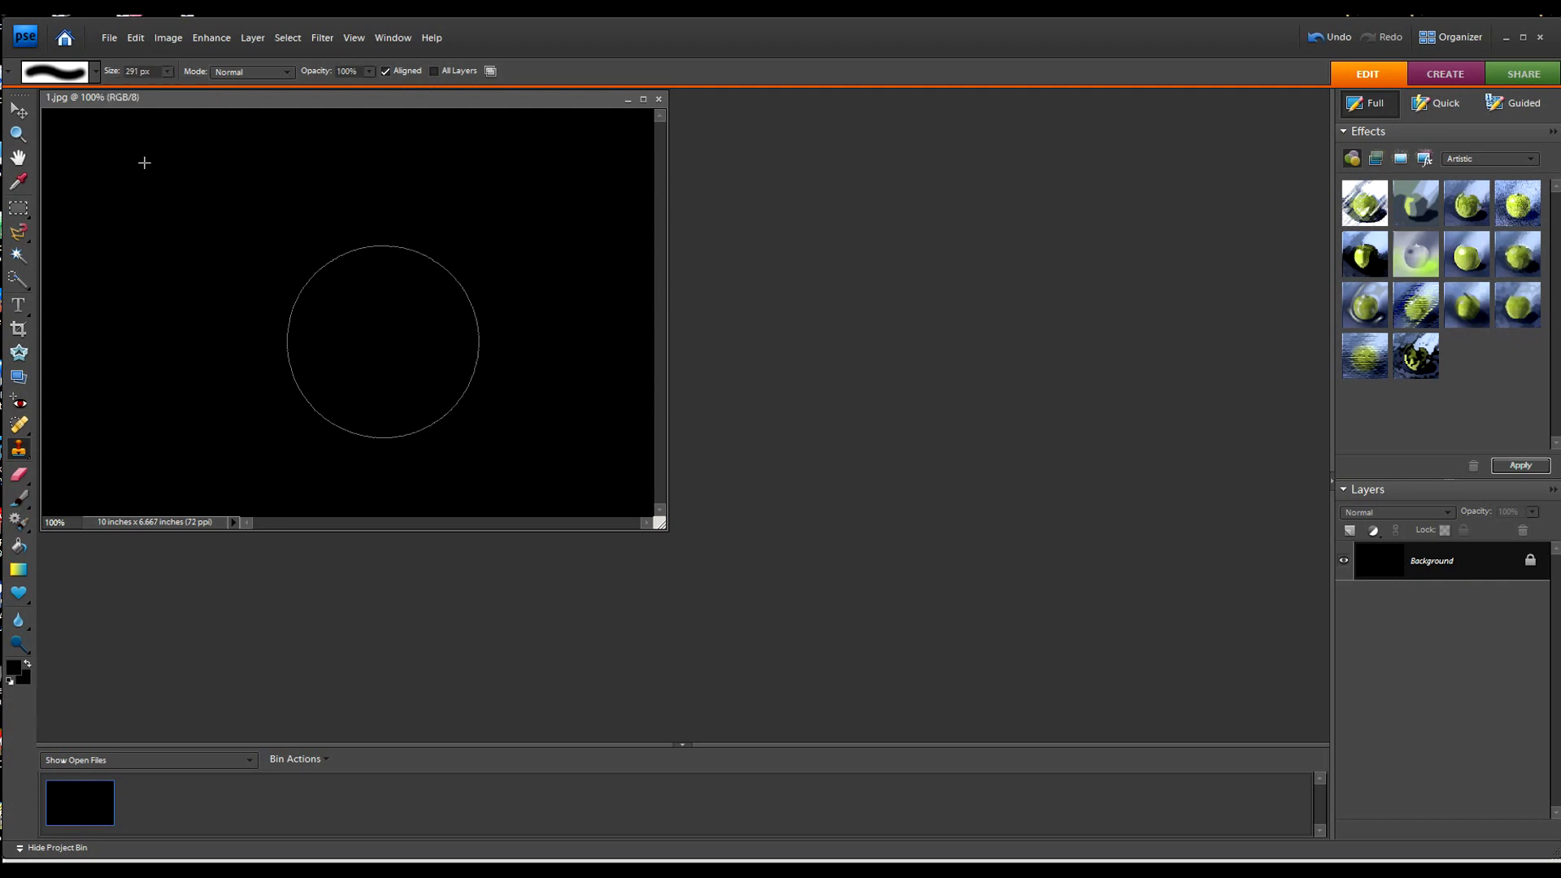
Place Saturn on its own 90°-rotated layer and make the Background layer active
left_click(15, 110)
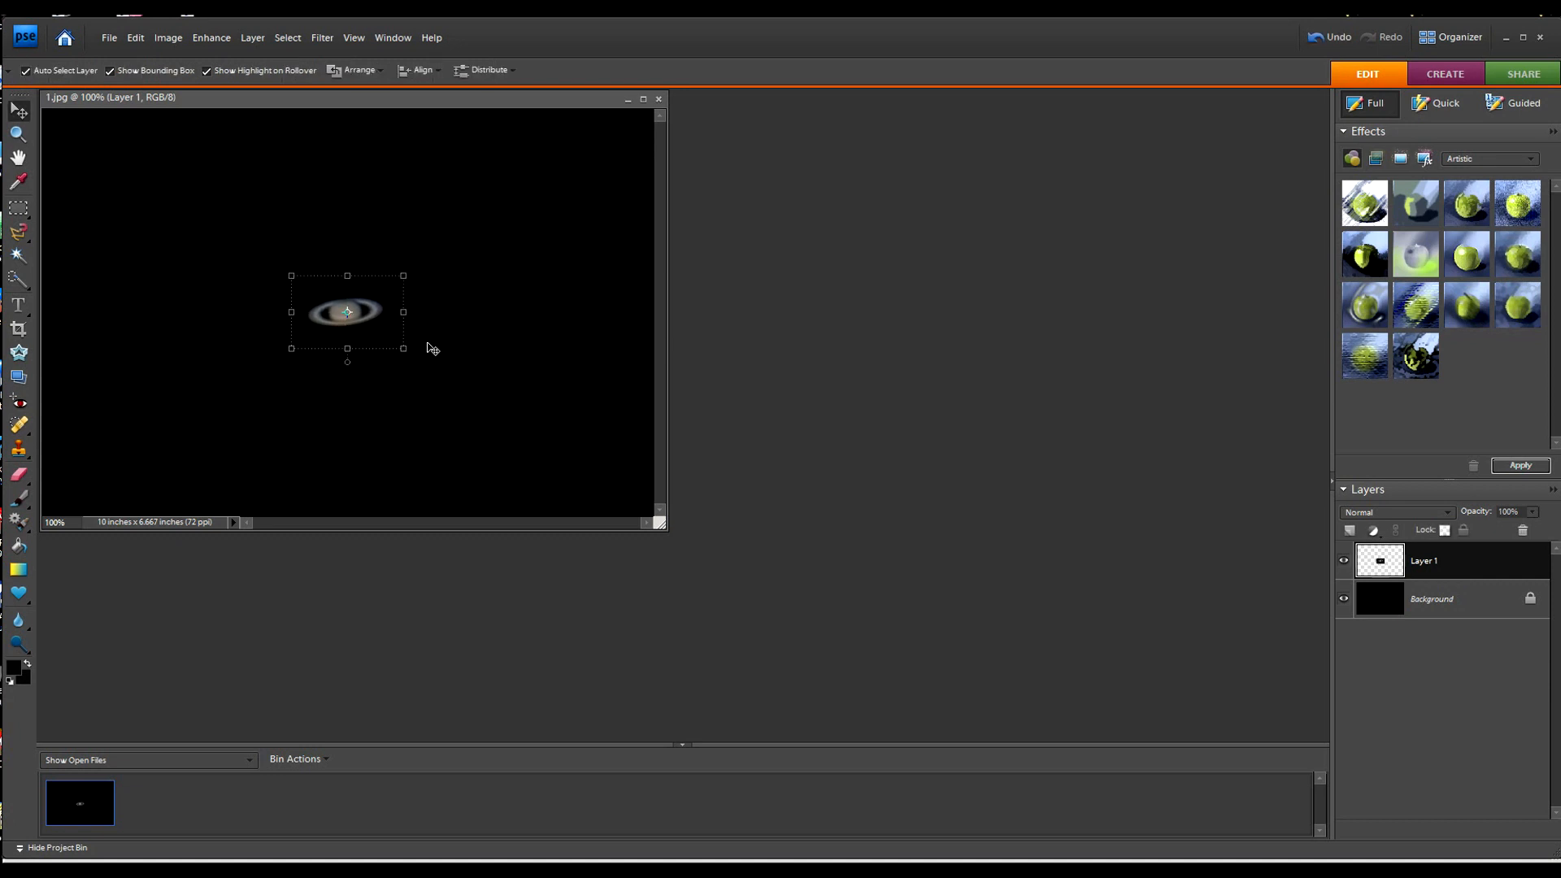
mouse_move(390, 300)
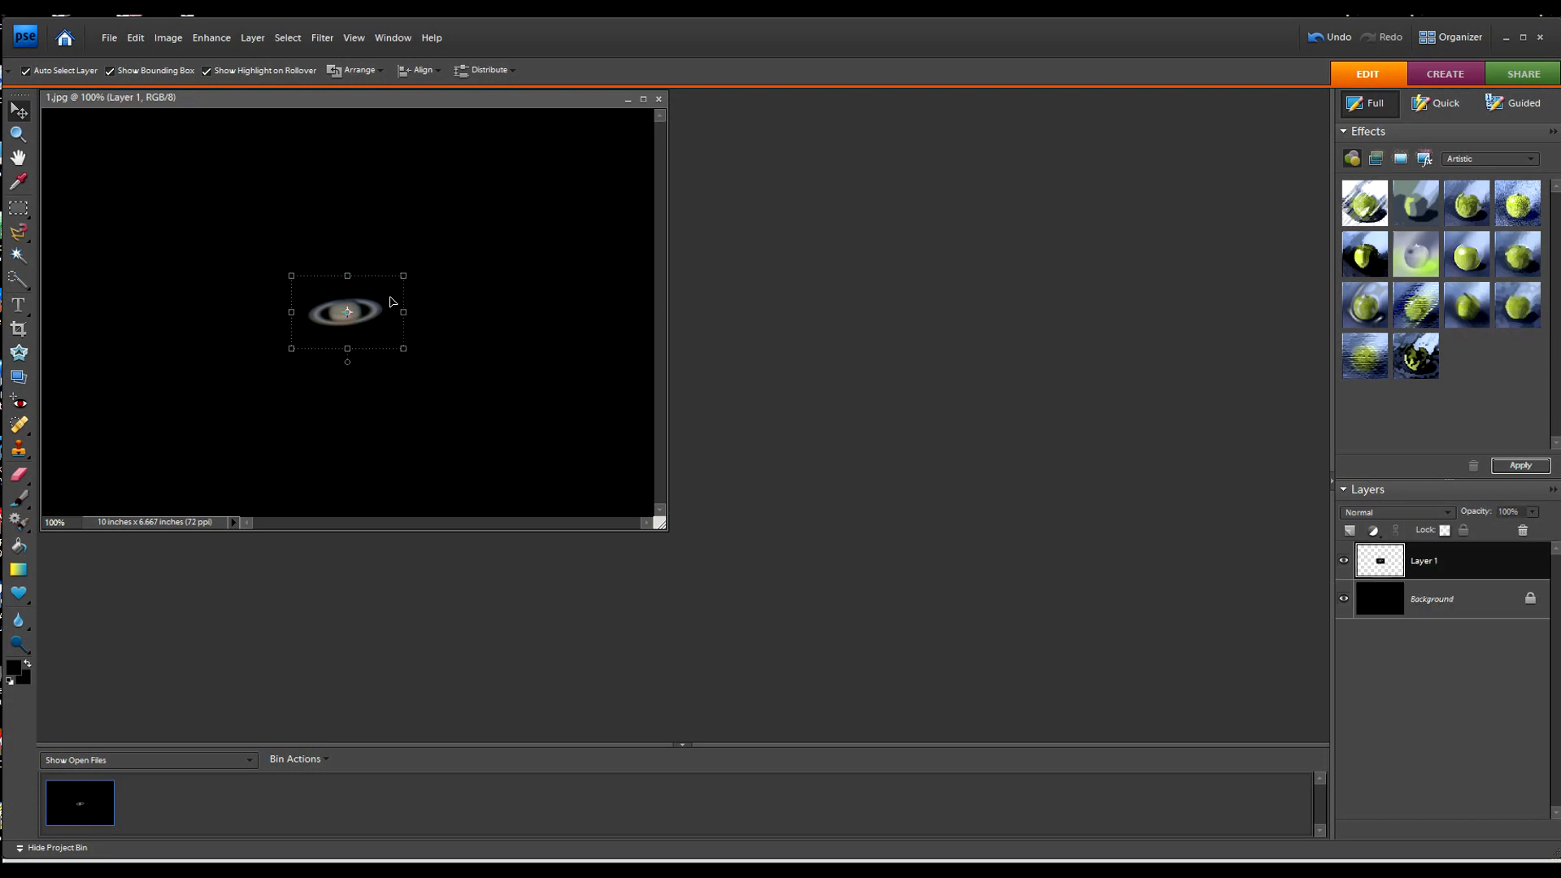
mouse_move(481, 205)
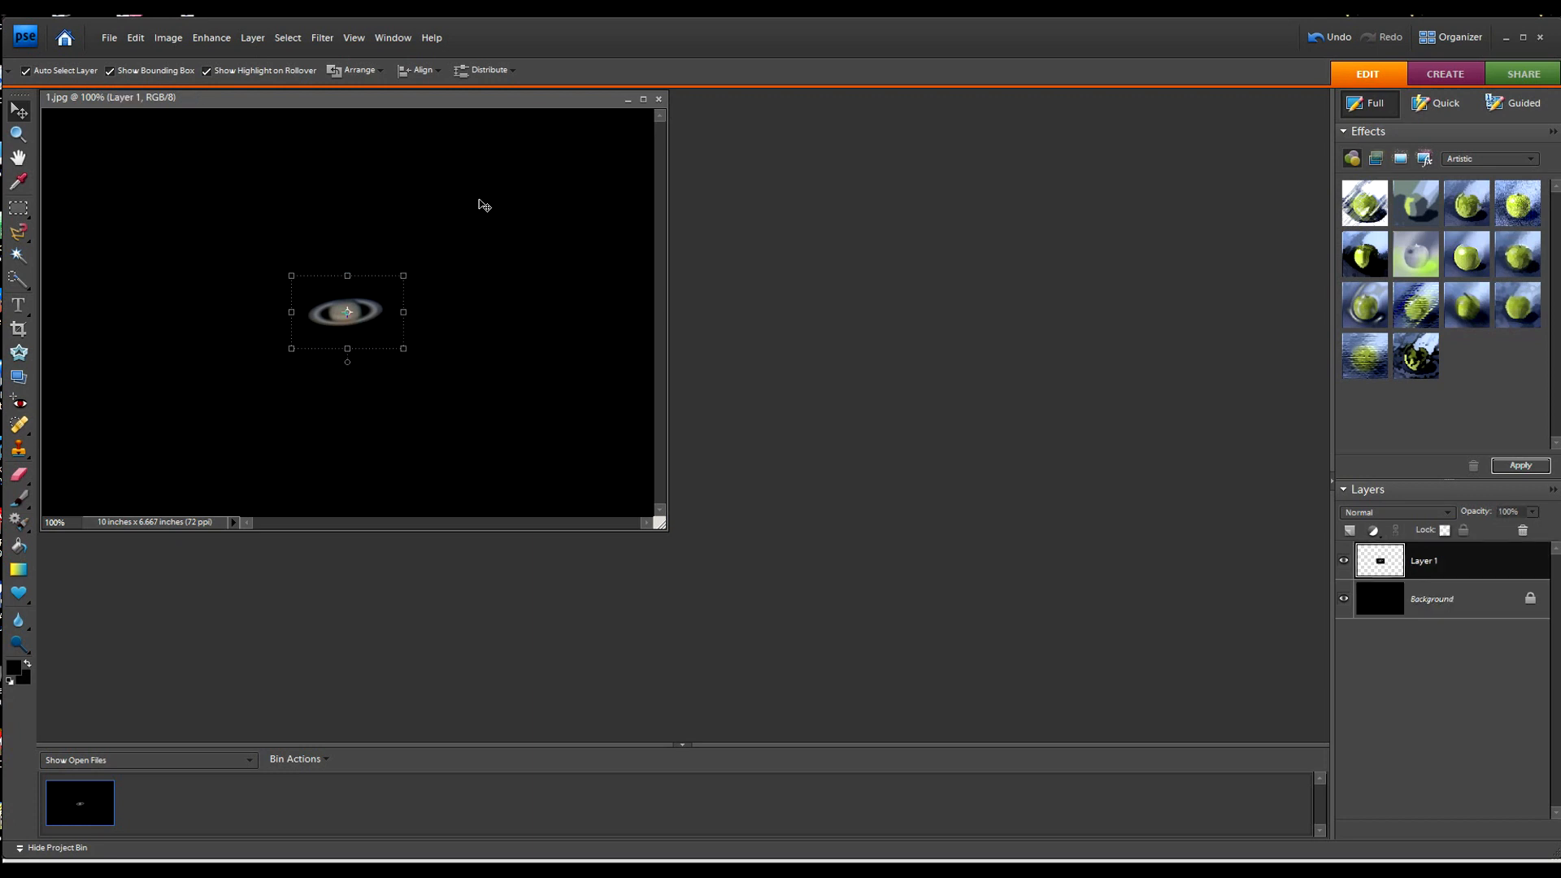
mouse_move(541, 313)
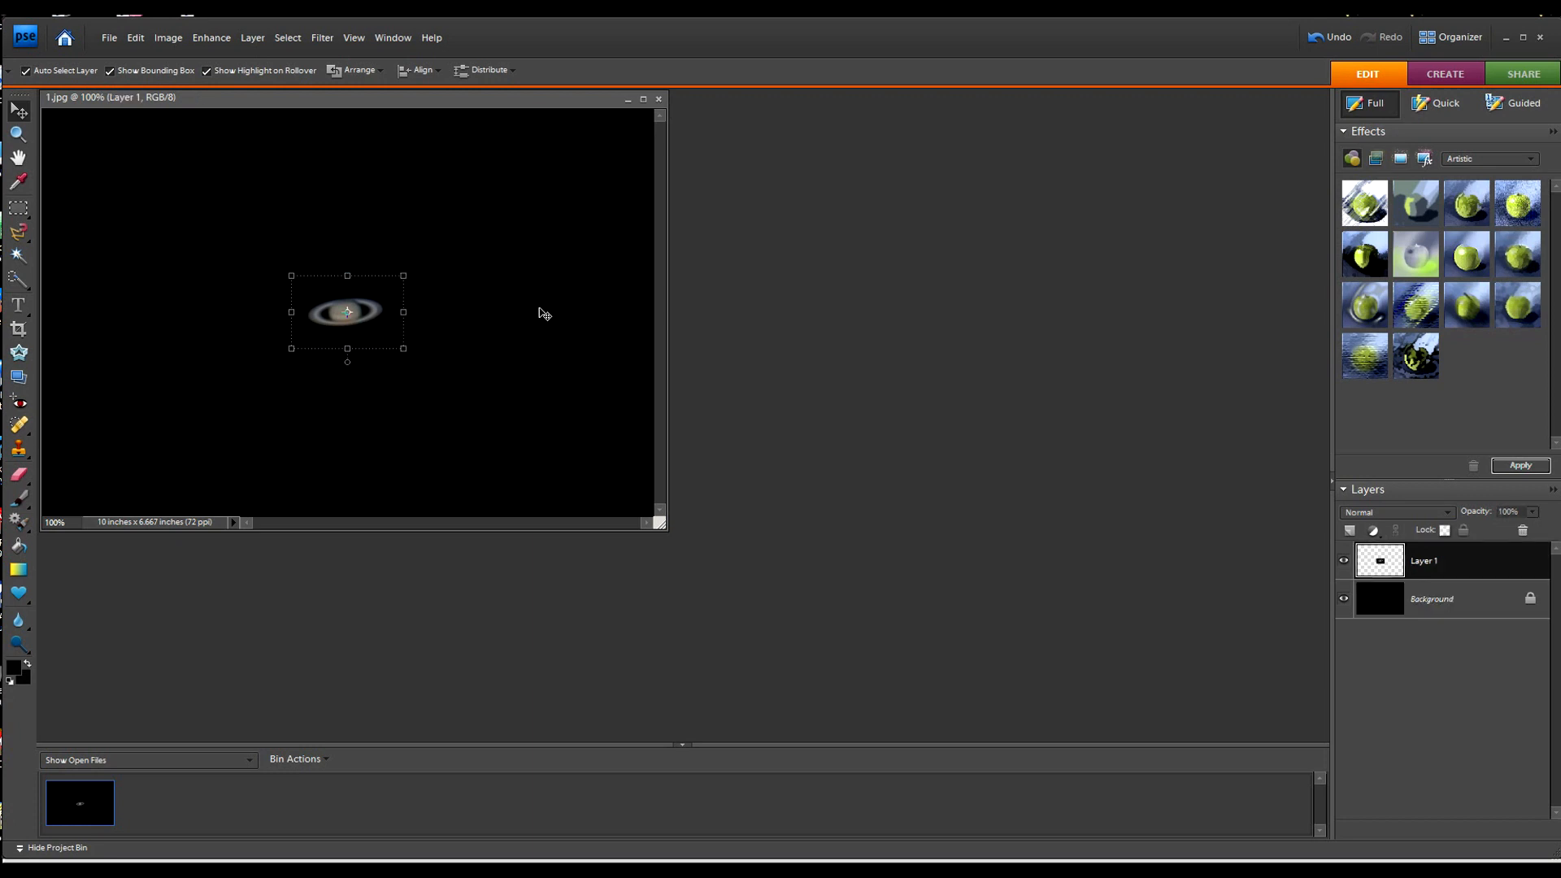
left_click(1431, 598)
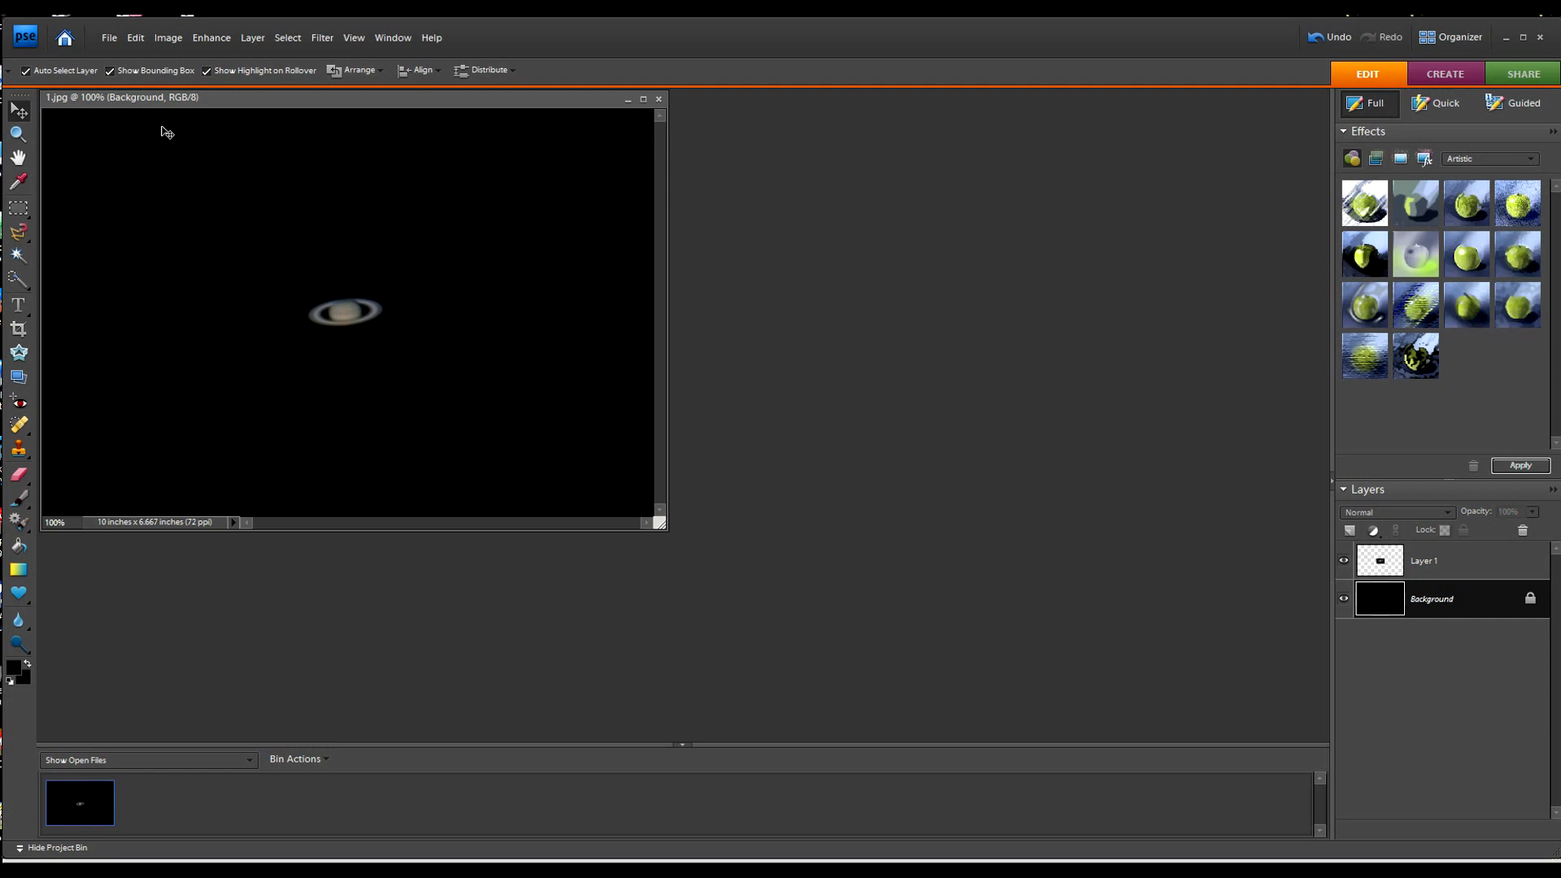
Save the edited picture as '1 copy.jpg' in JPEG format, accepting the JPEG Options
left_click(108, 37)
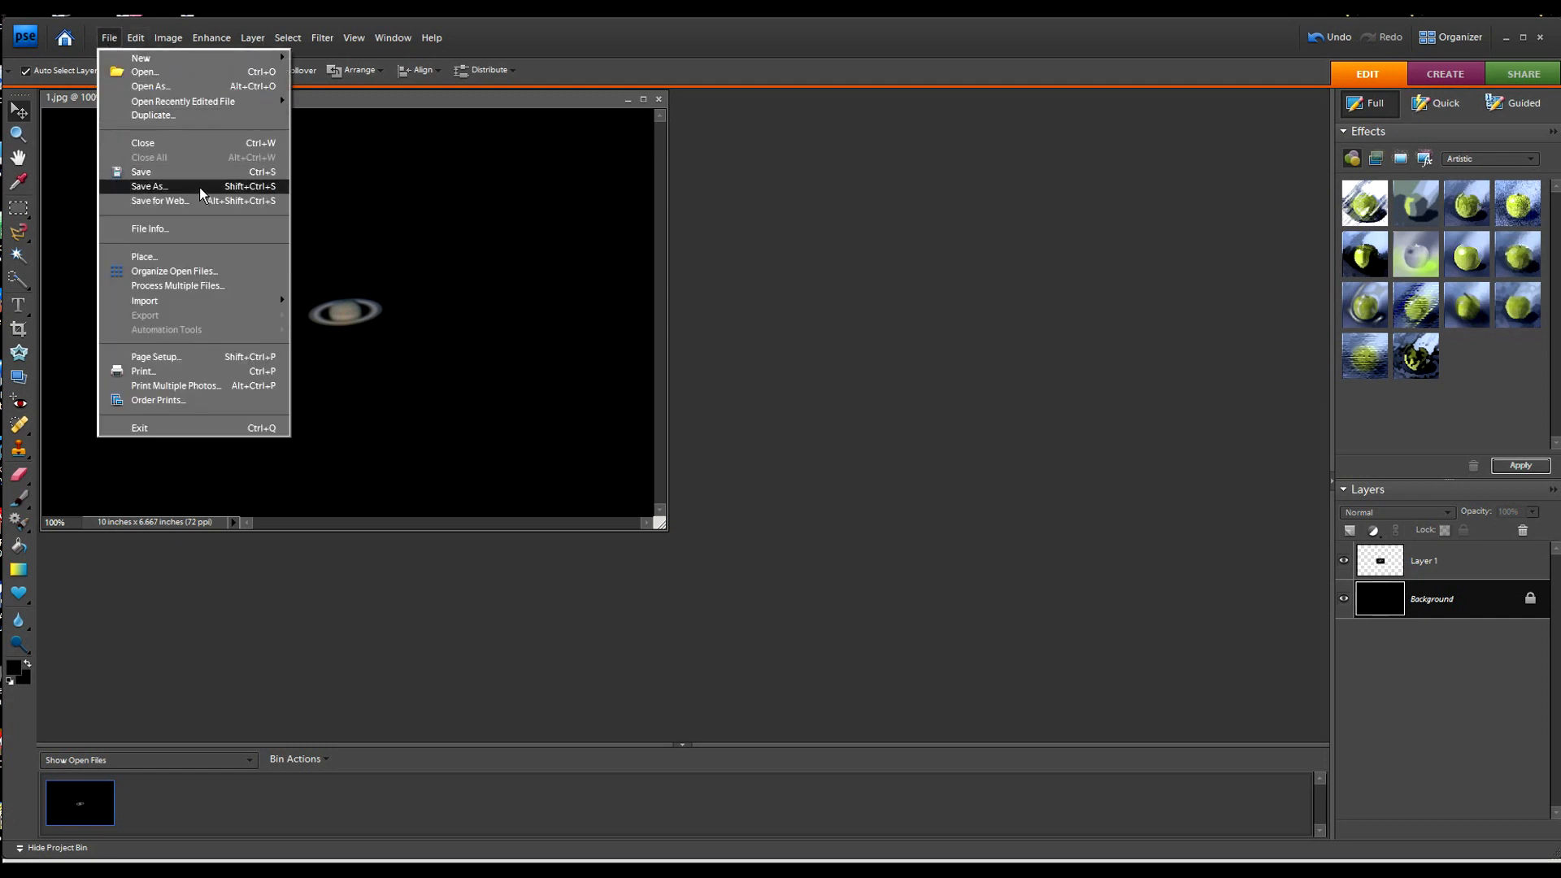
left_click(149, 186)
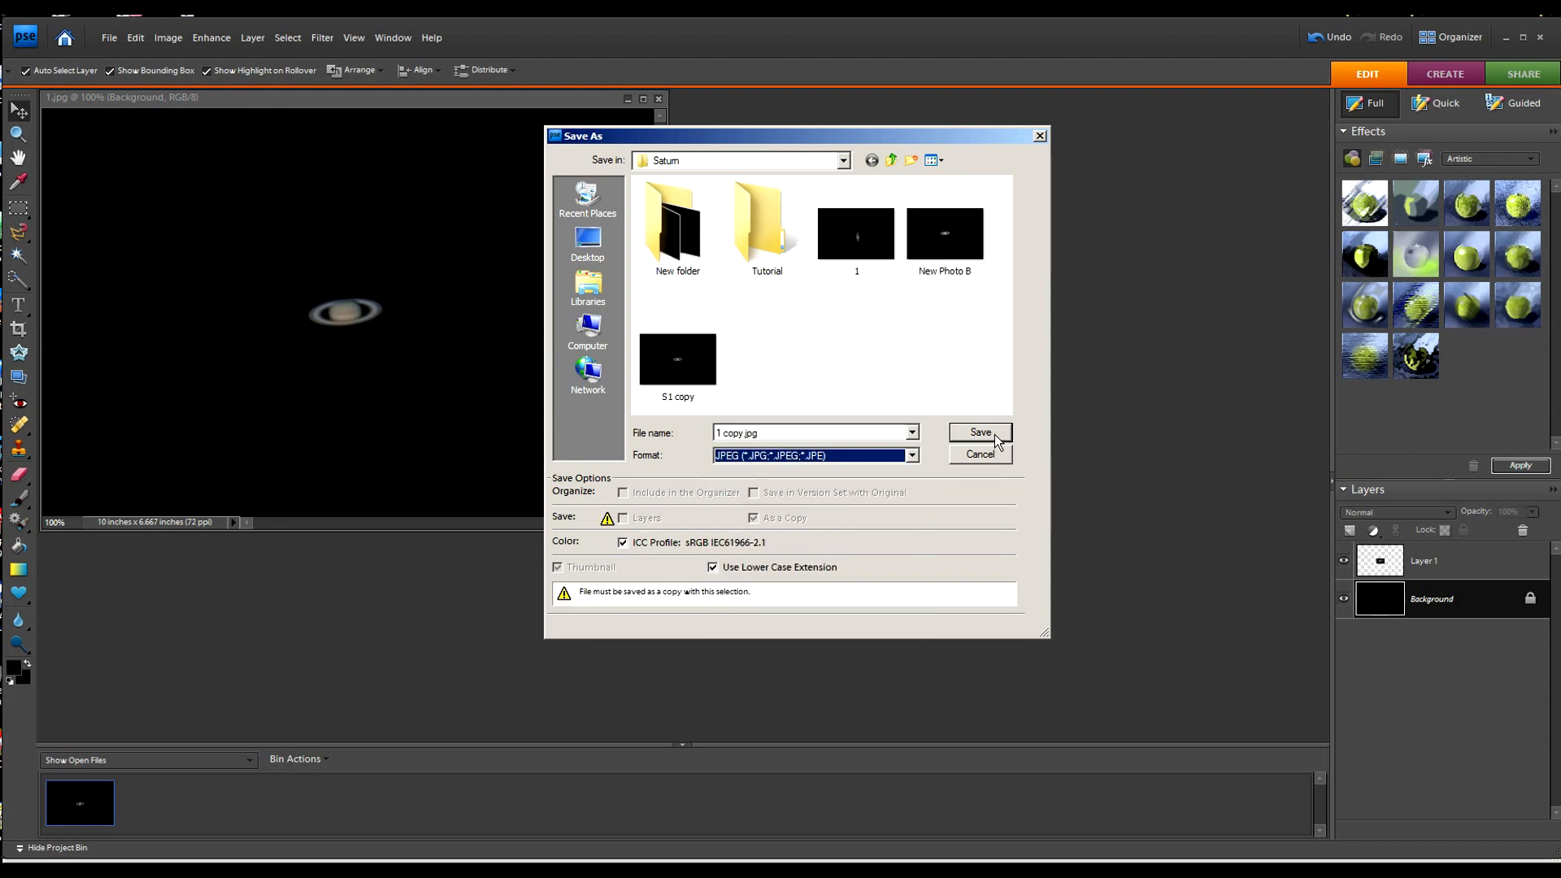
left_click(980, 432)
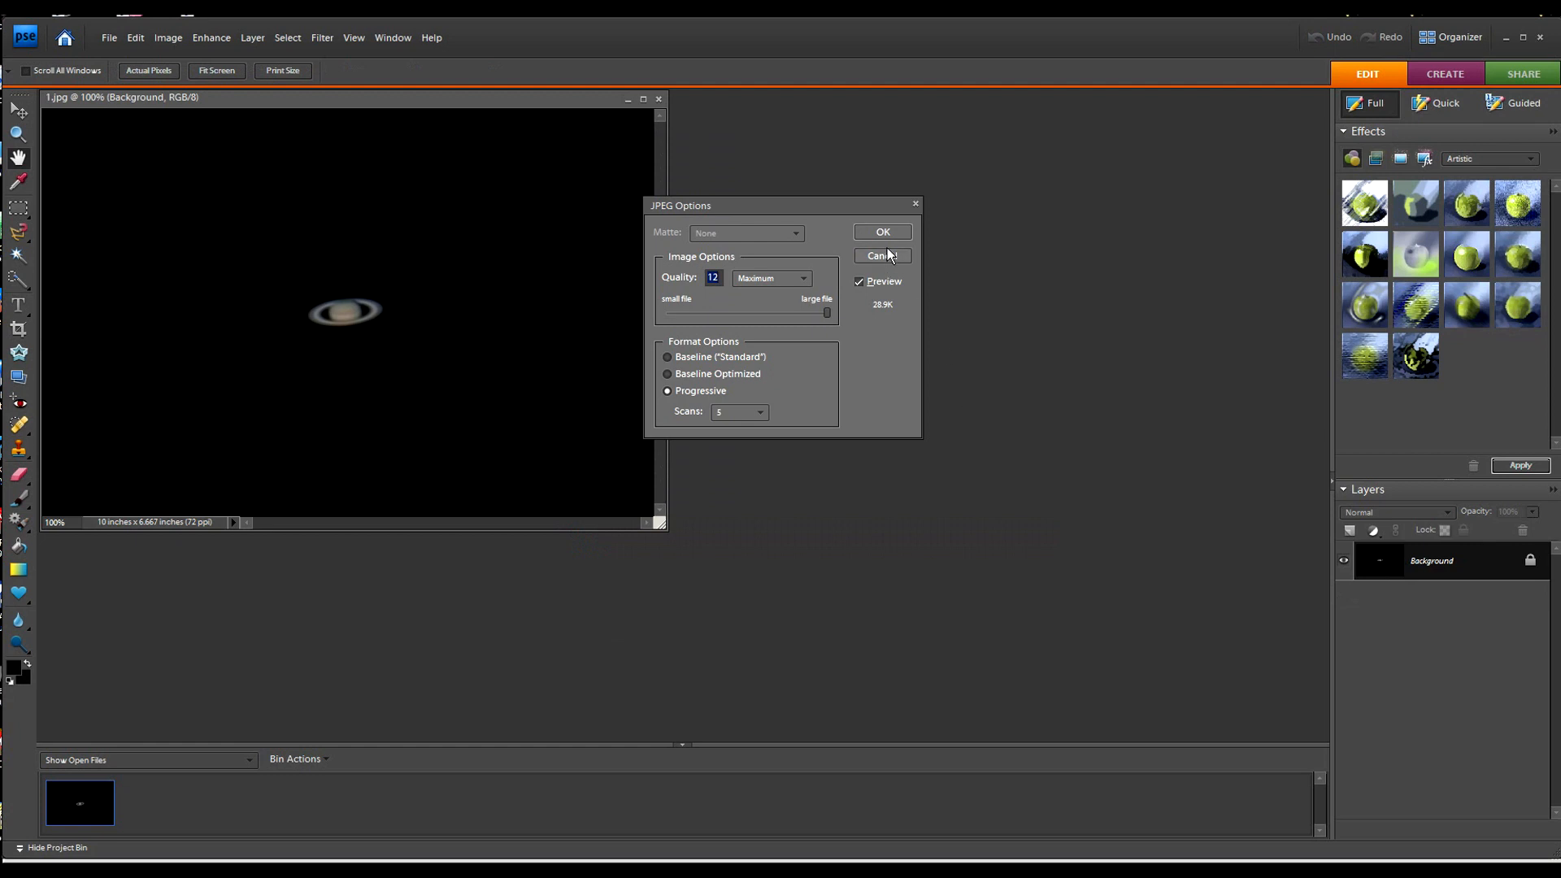
left_click(881, 256)
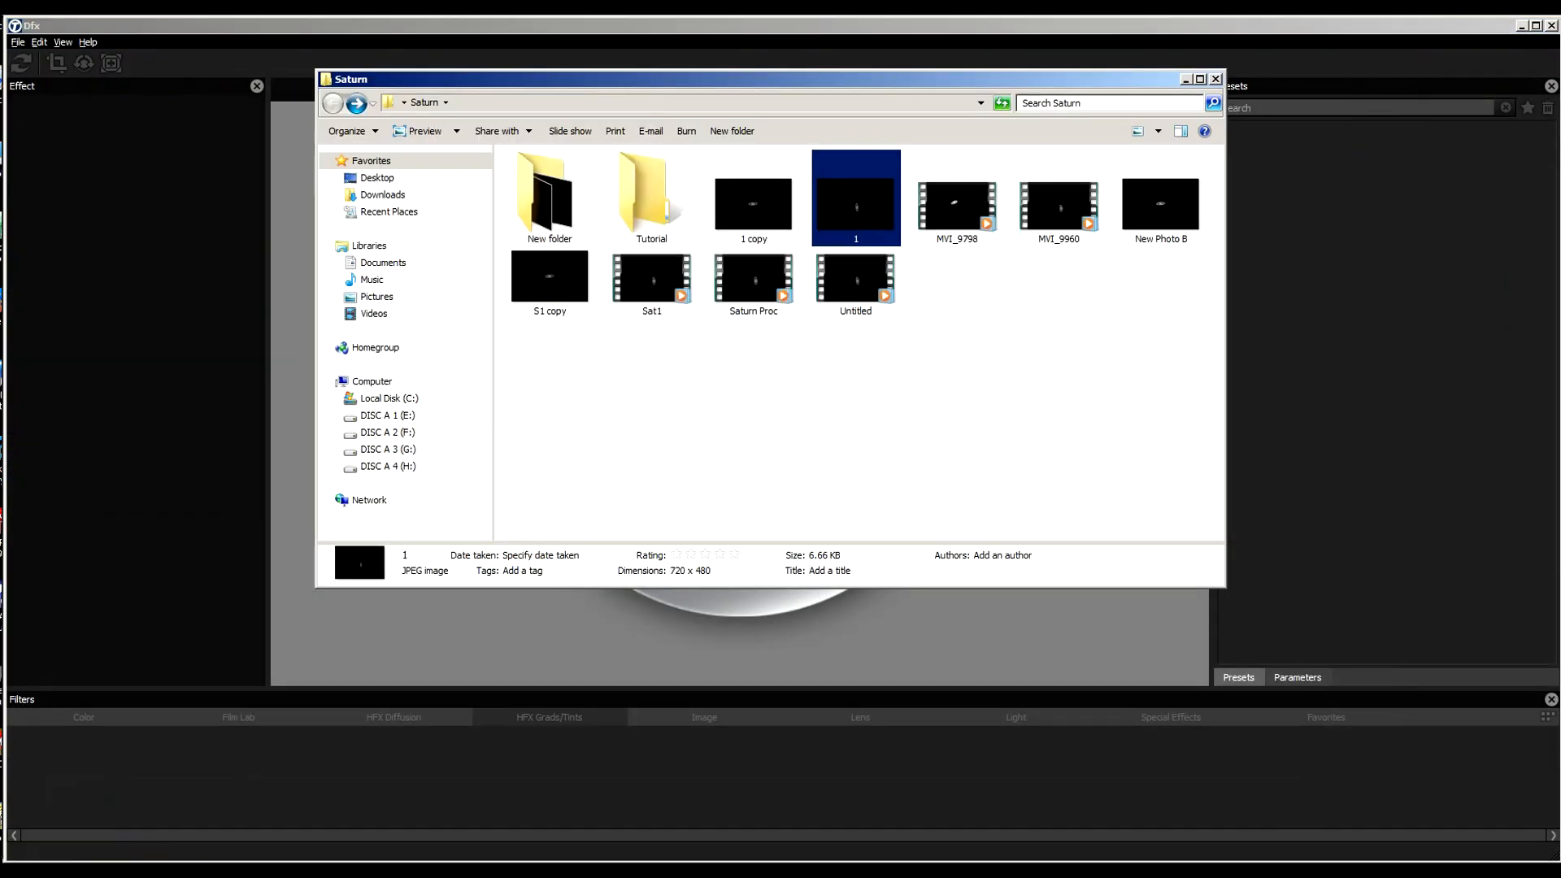
Open the '1 copy' Saturn thumbnail from the Saturn folder in Dfx
left_click(754, 199)
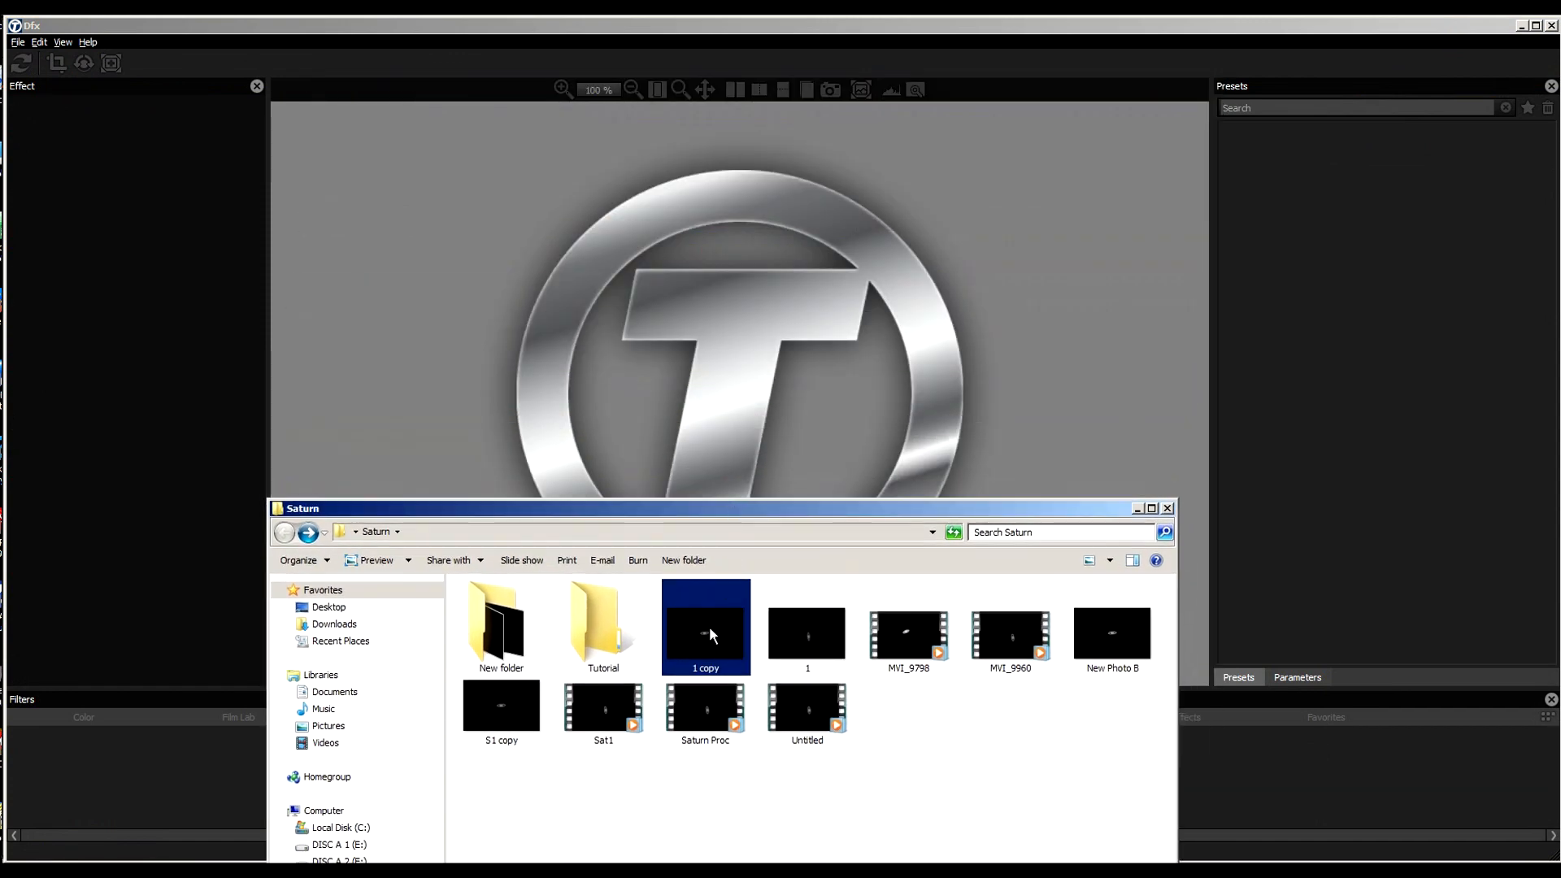
double_click(705, 627)
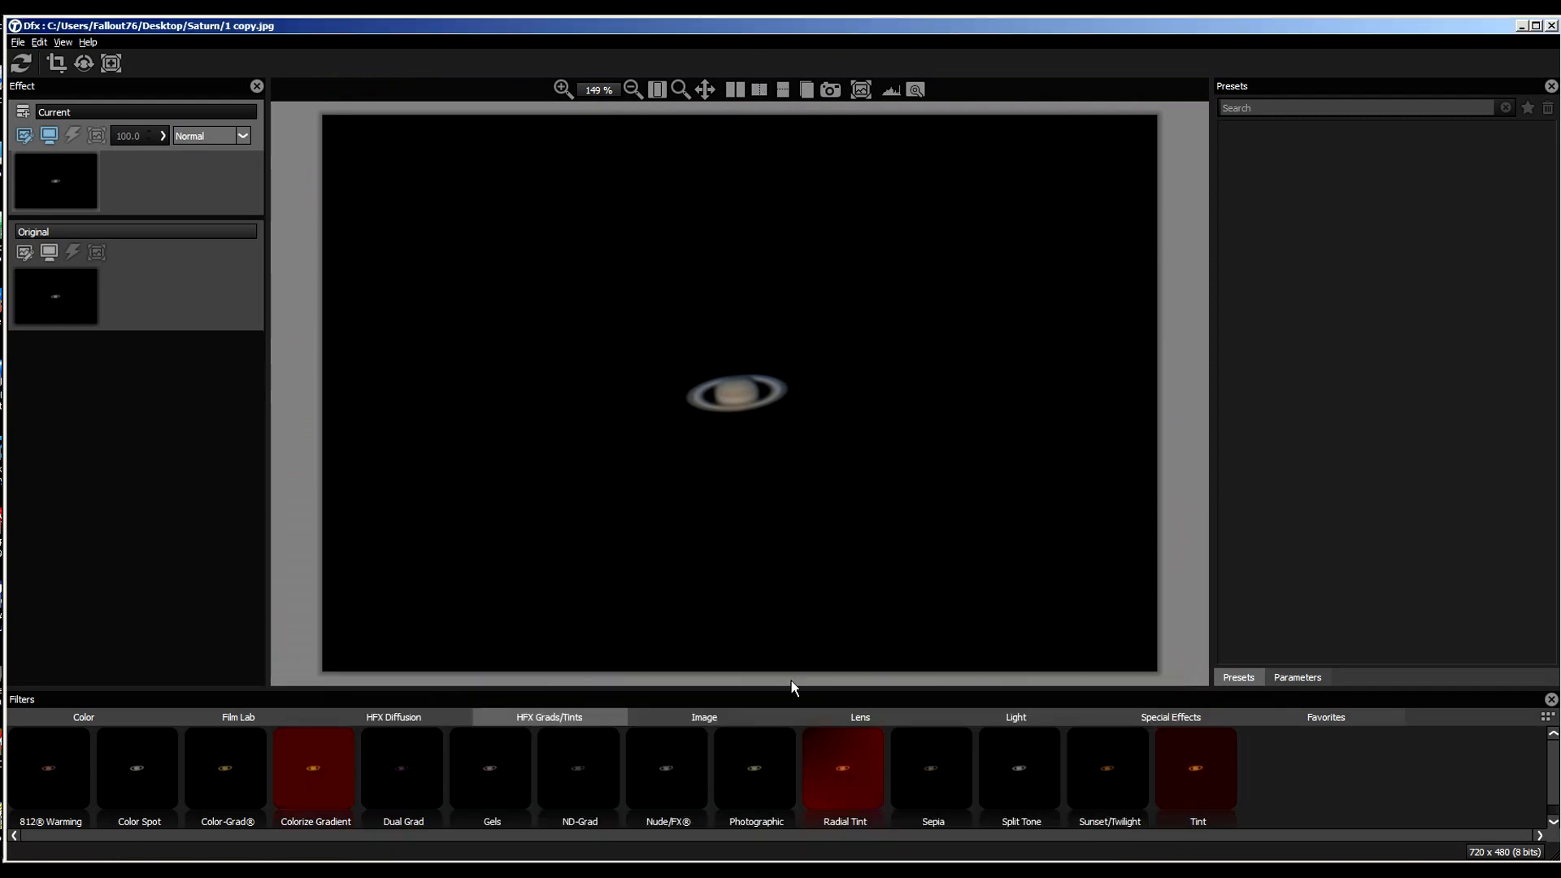
Stack Sharpen, DeNoise and a second Sharpen filter on the Saturn image
left_click(704, 717)
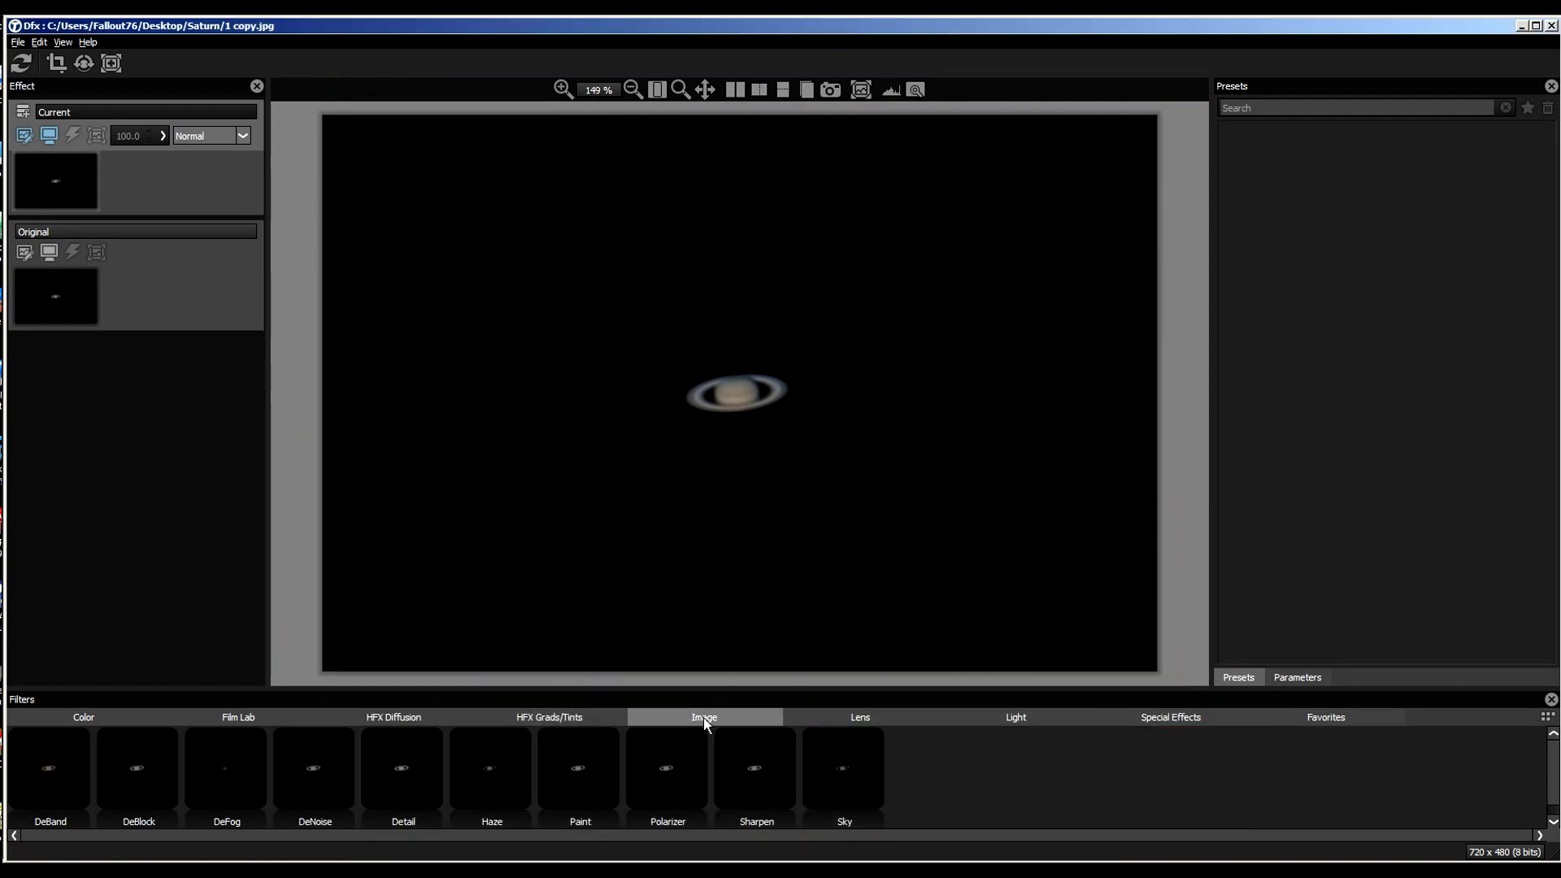
left_click(756, 769)
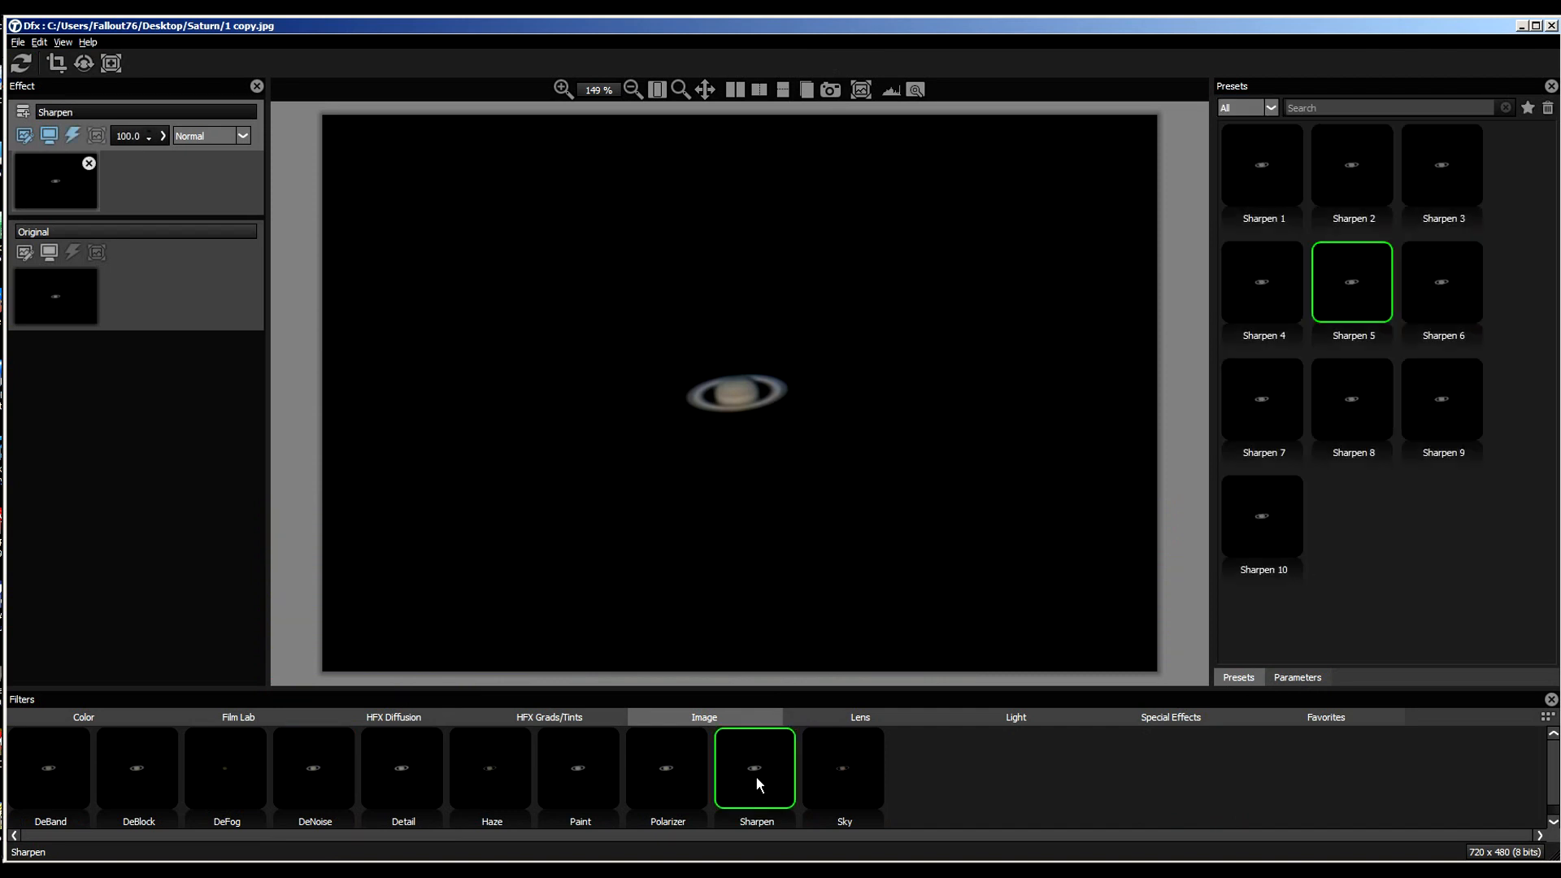
left_click(1262, 516)
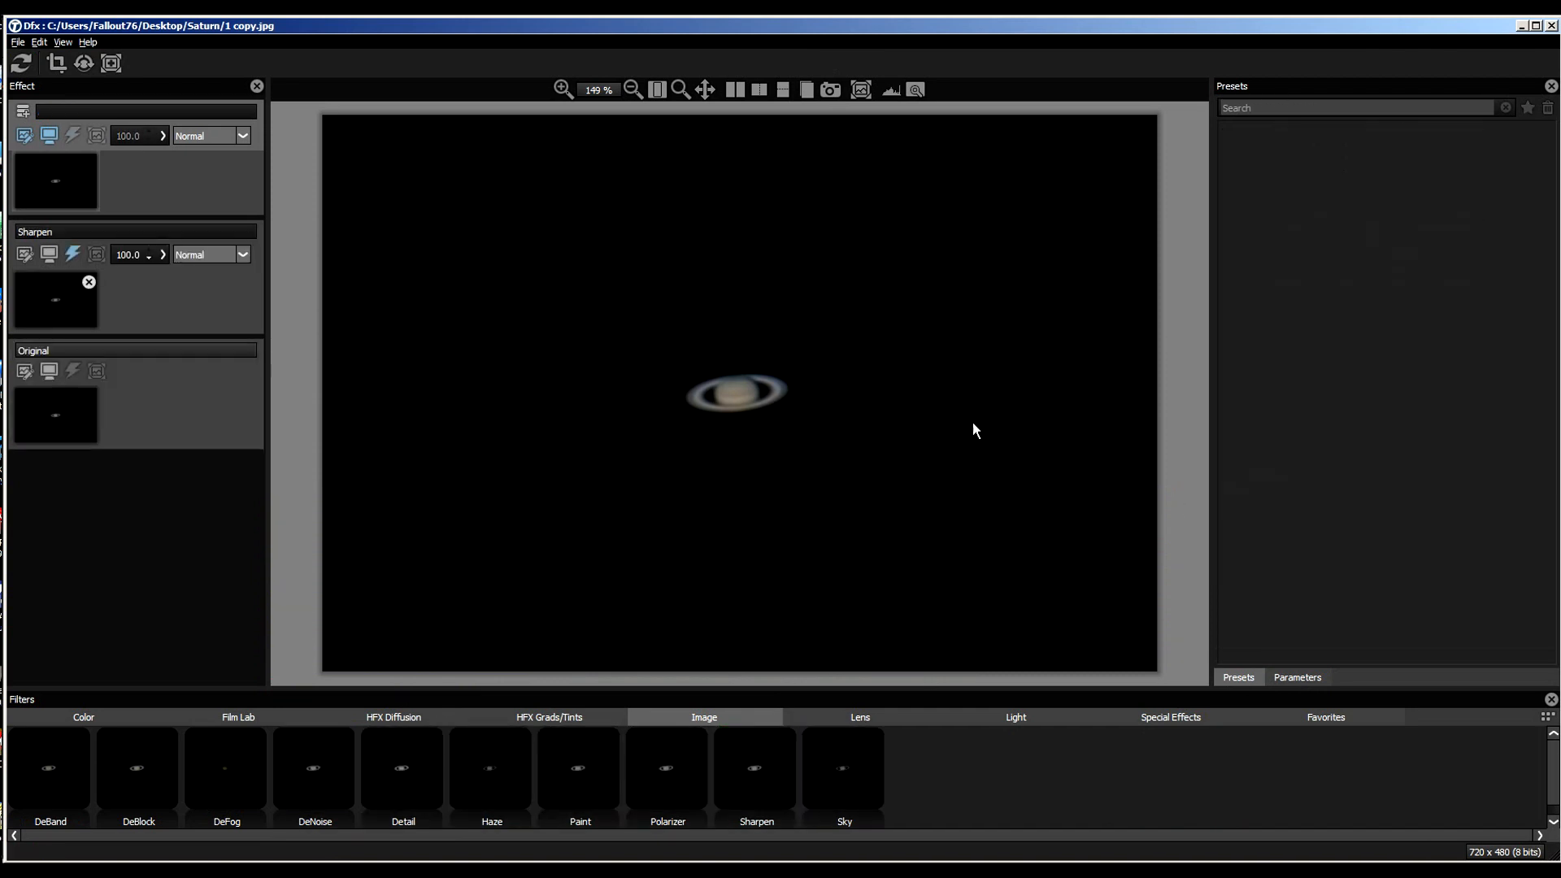
mouse_move(193, 769)
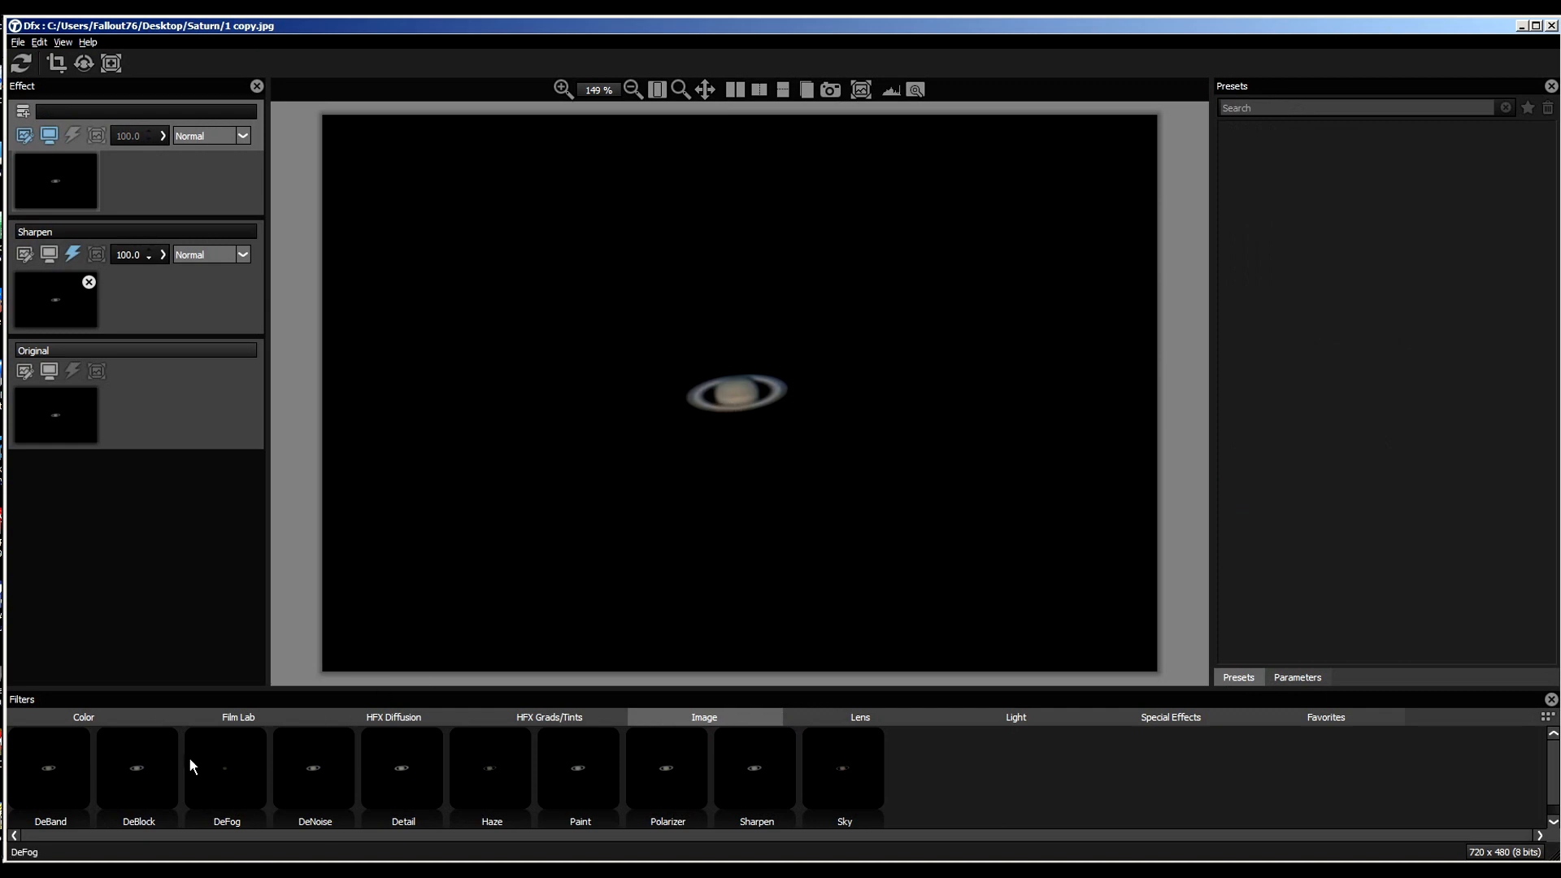
left_click(313, 773)
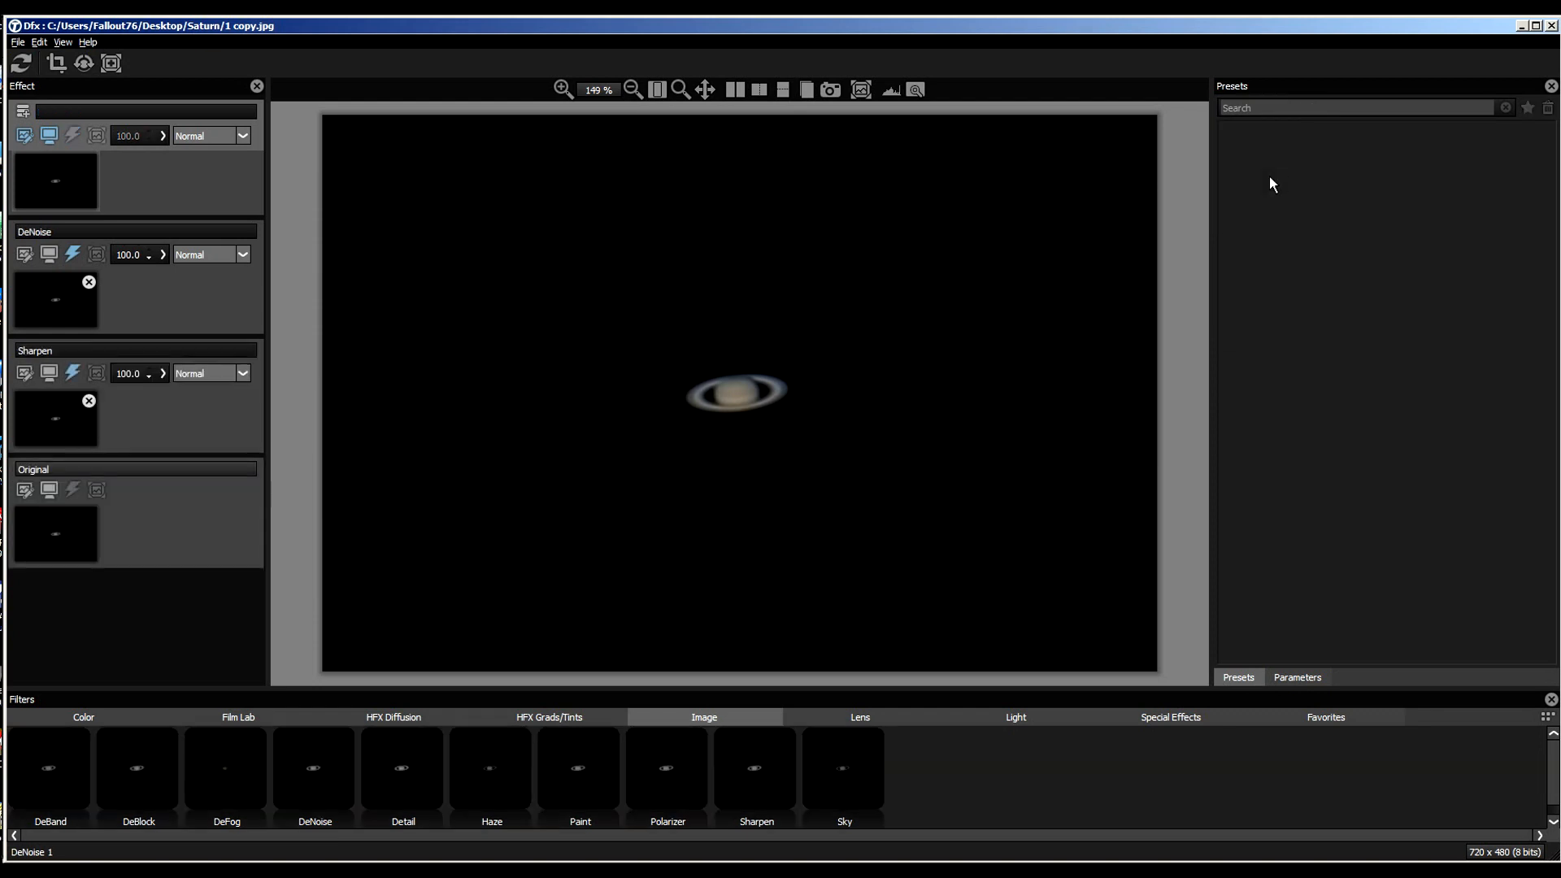
mouse_move(226, 787)
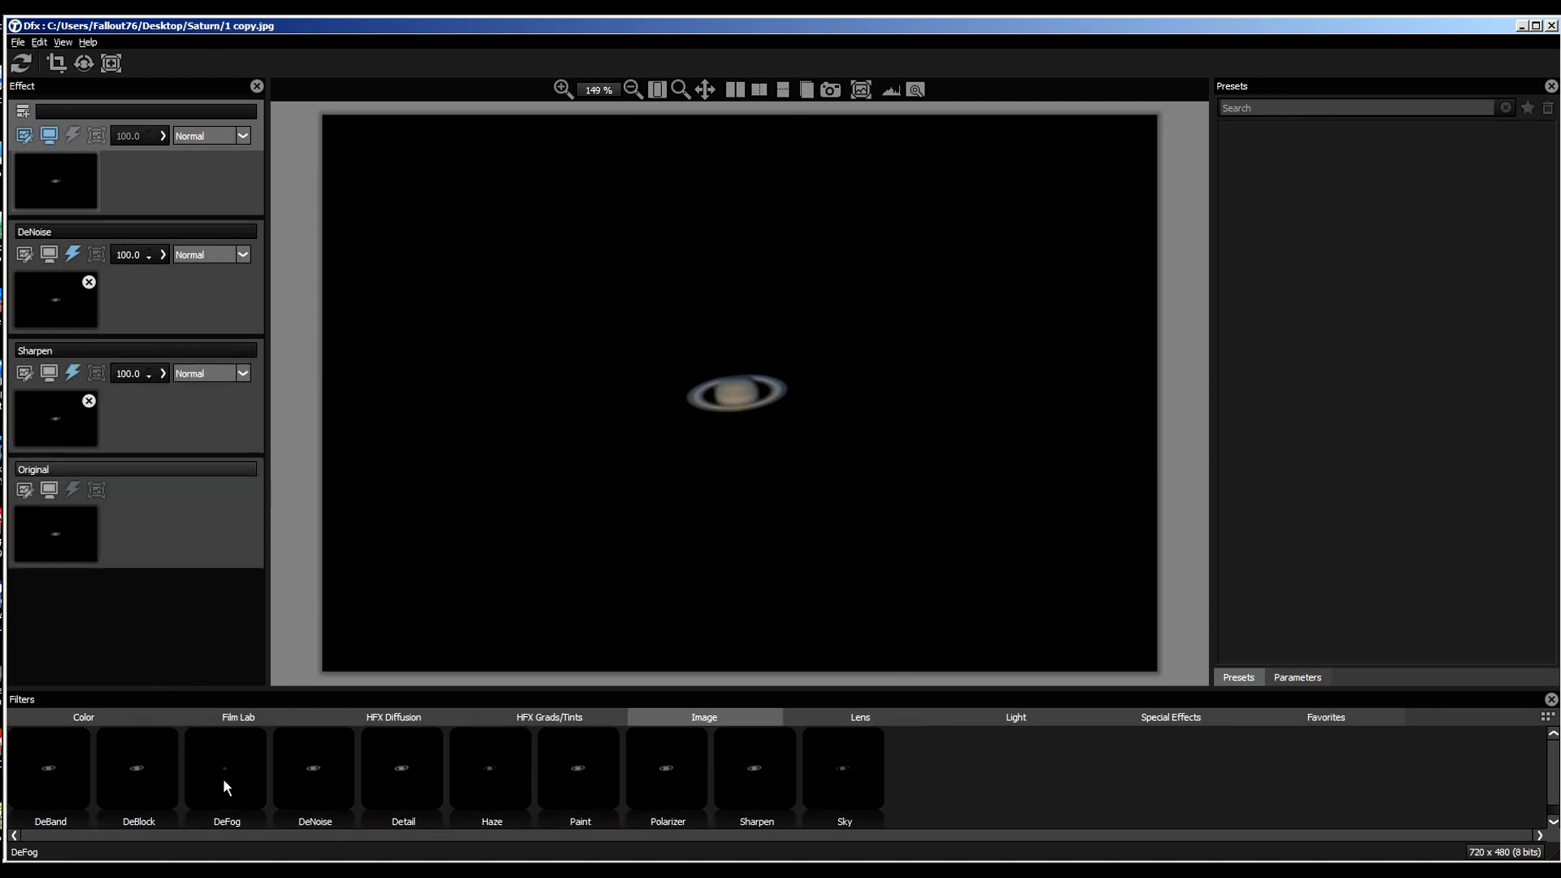
mouse_move(851, 765)
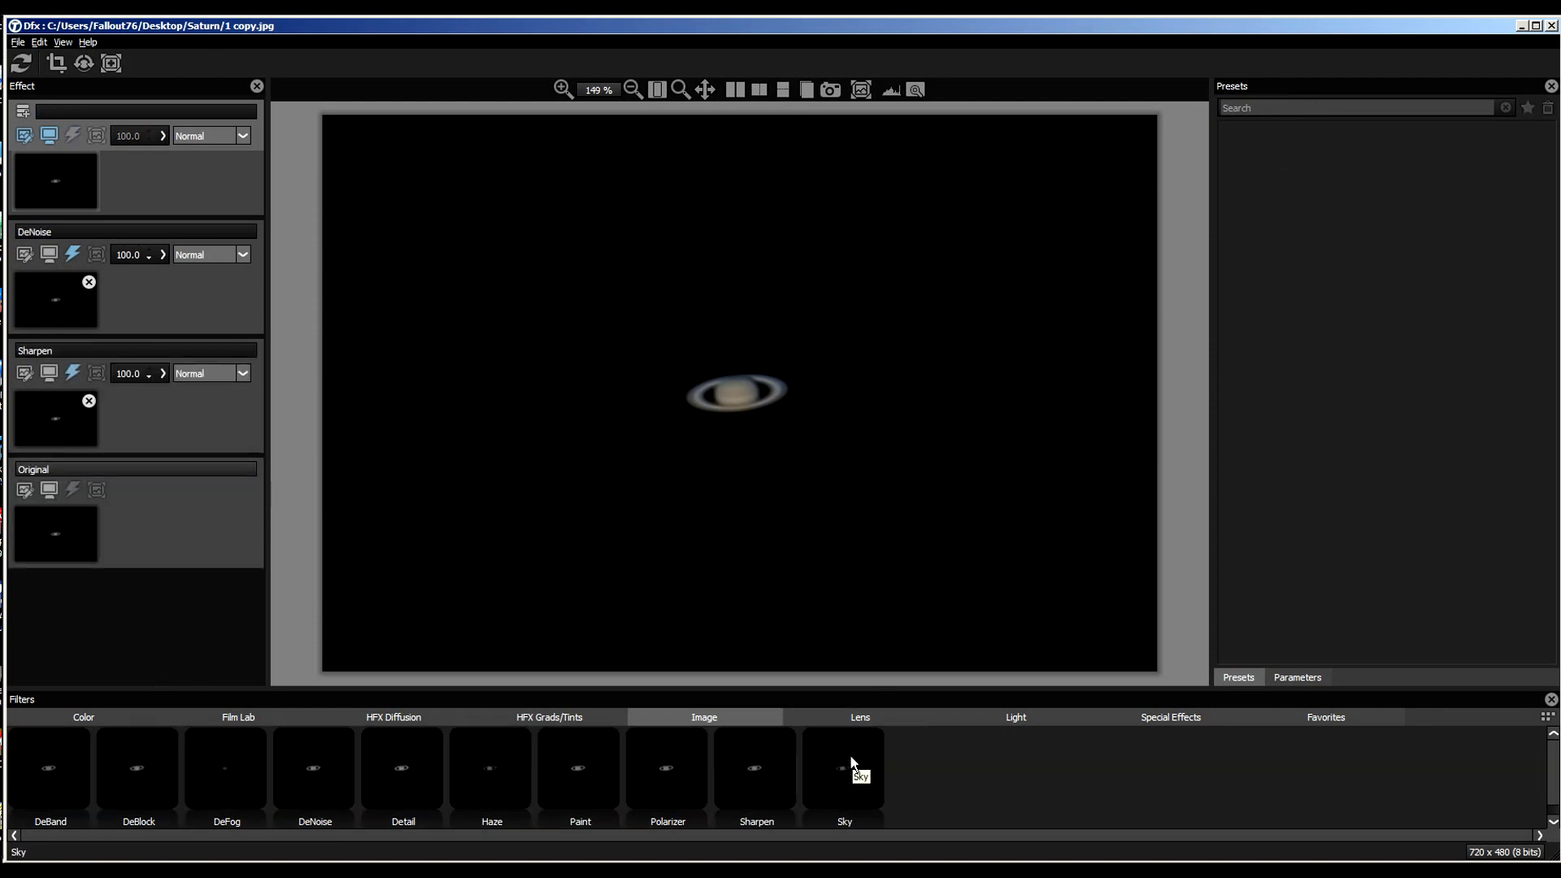
mouse_move(748, 791)
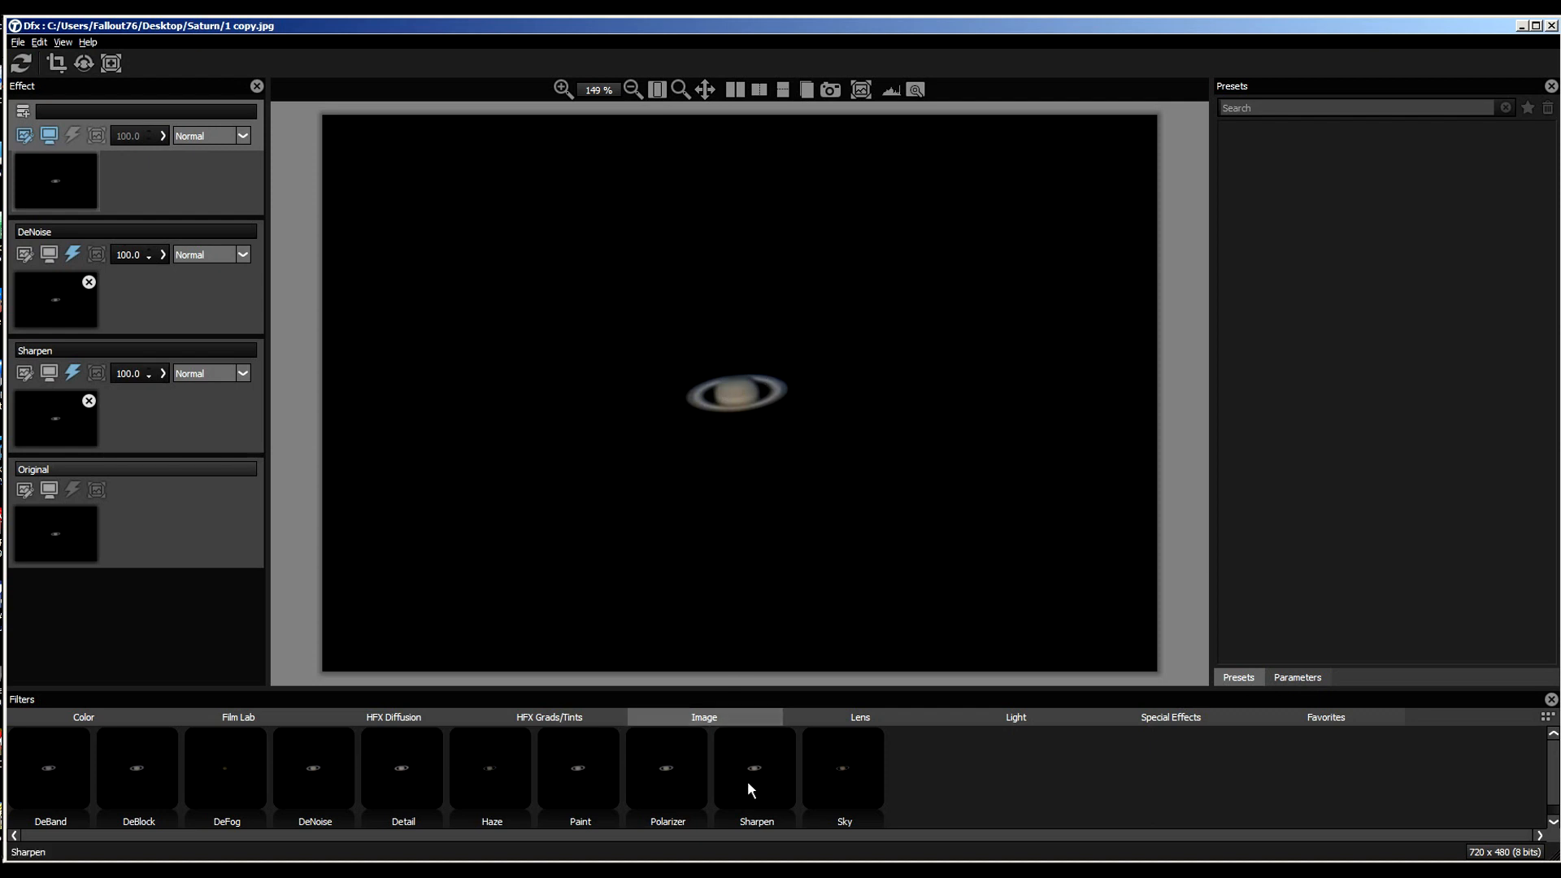
left_click(756, 771)
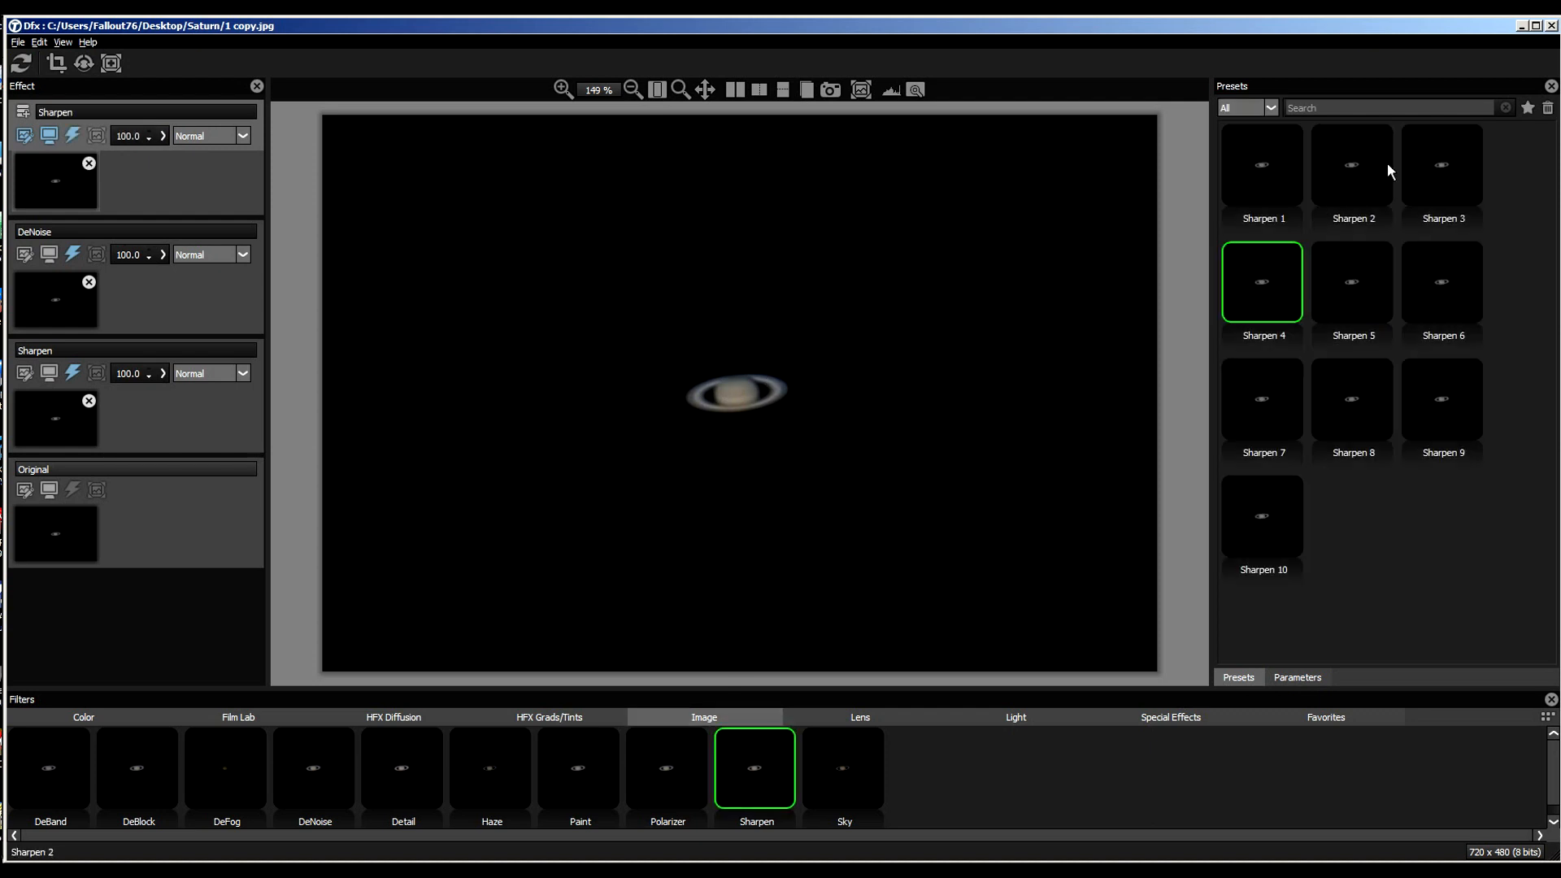
Add a Sky filter with preset Sky 1, lower Haze to 1.37, and commit it
left_click(844, 768)
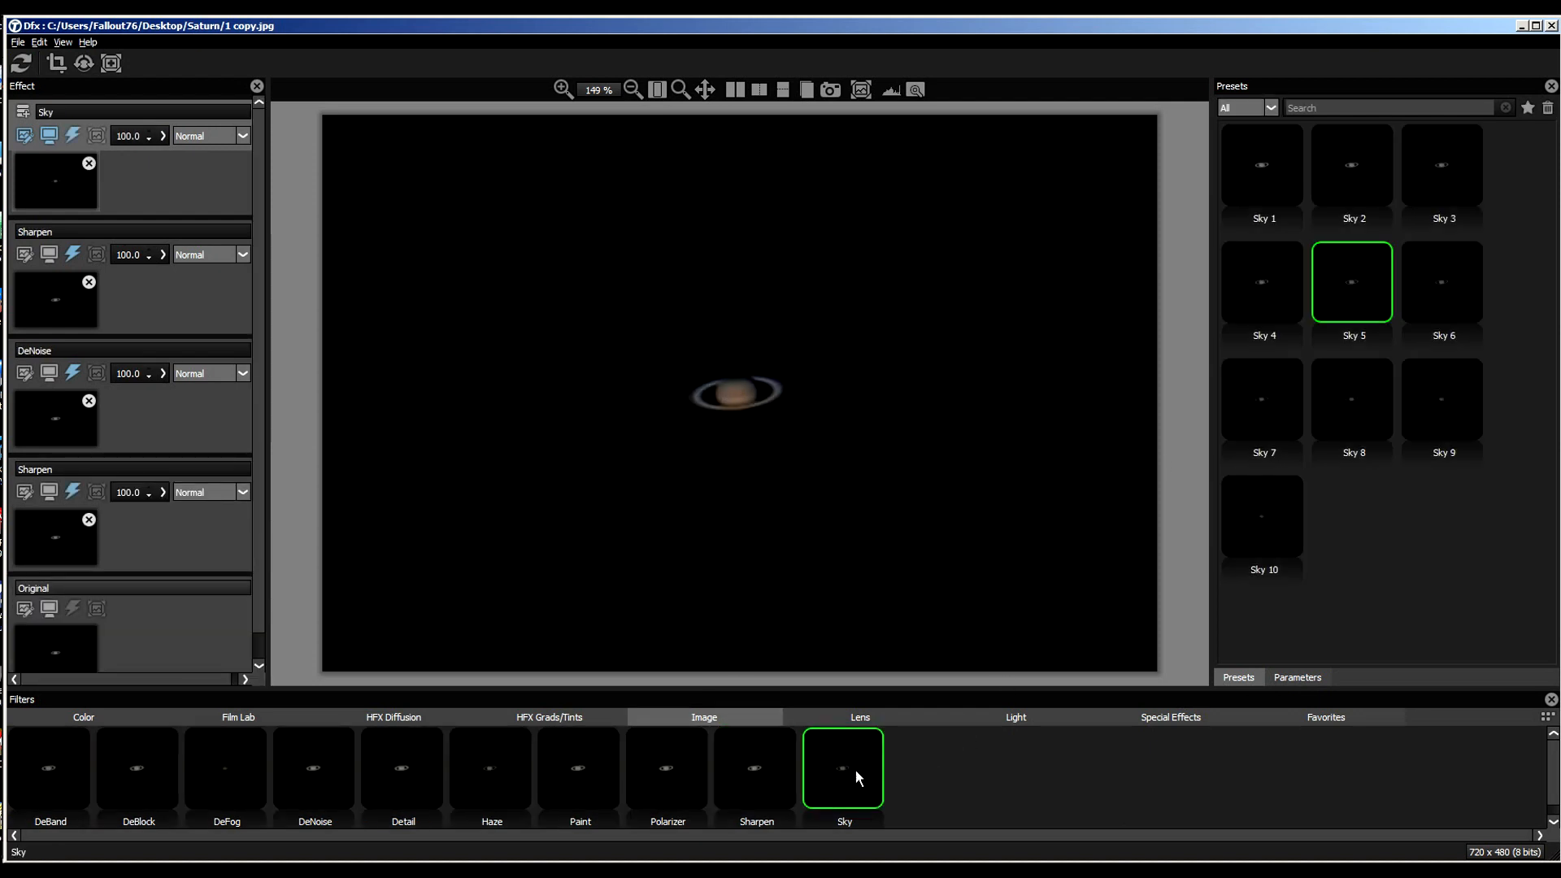
mouse_move(677, 408)
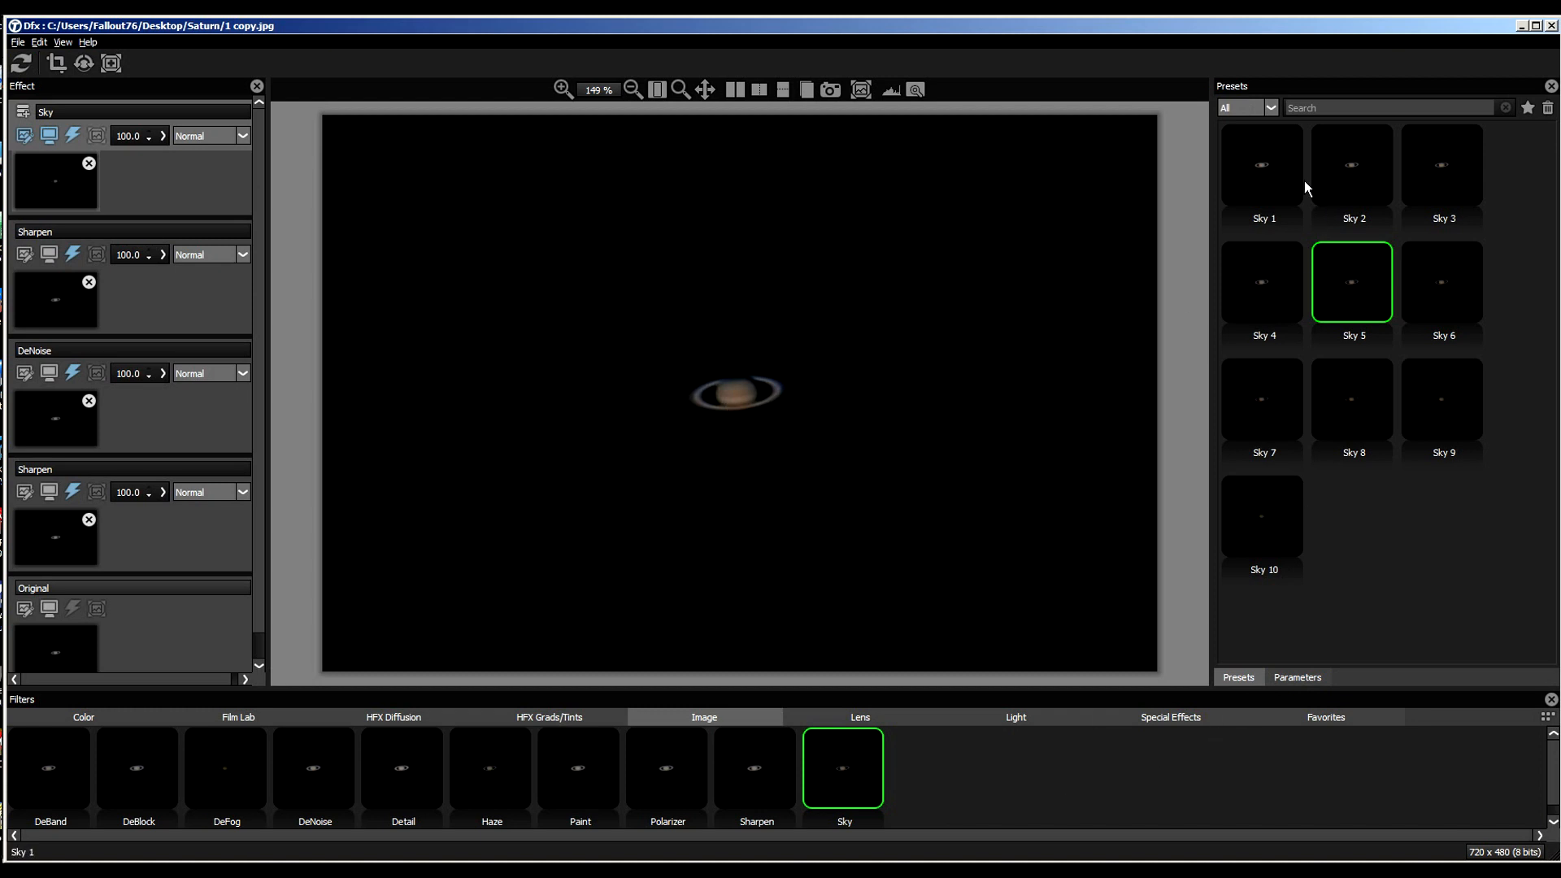
left_click(1262, 165)
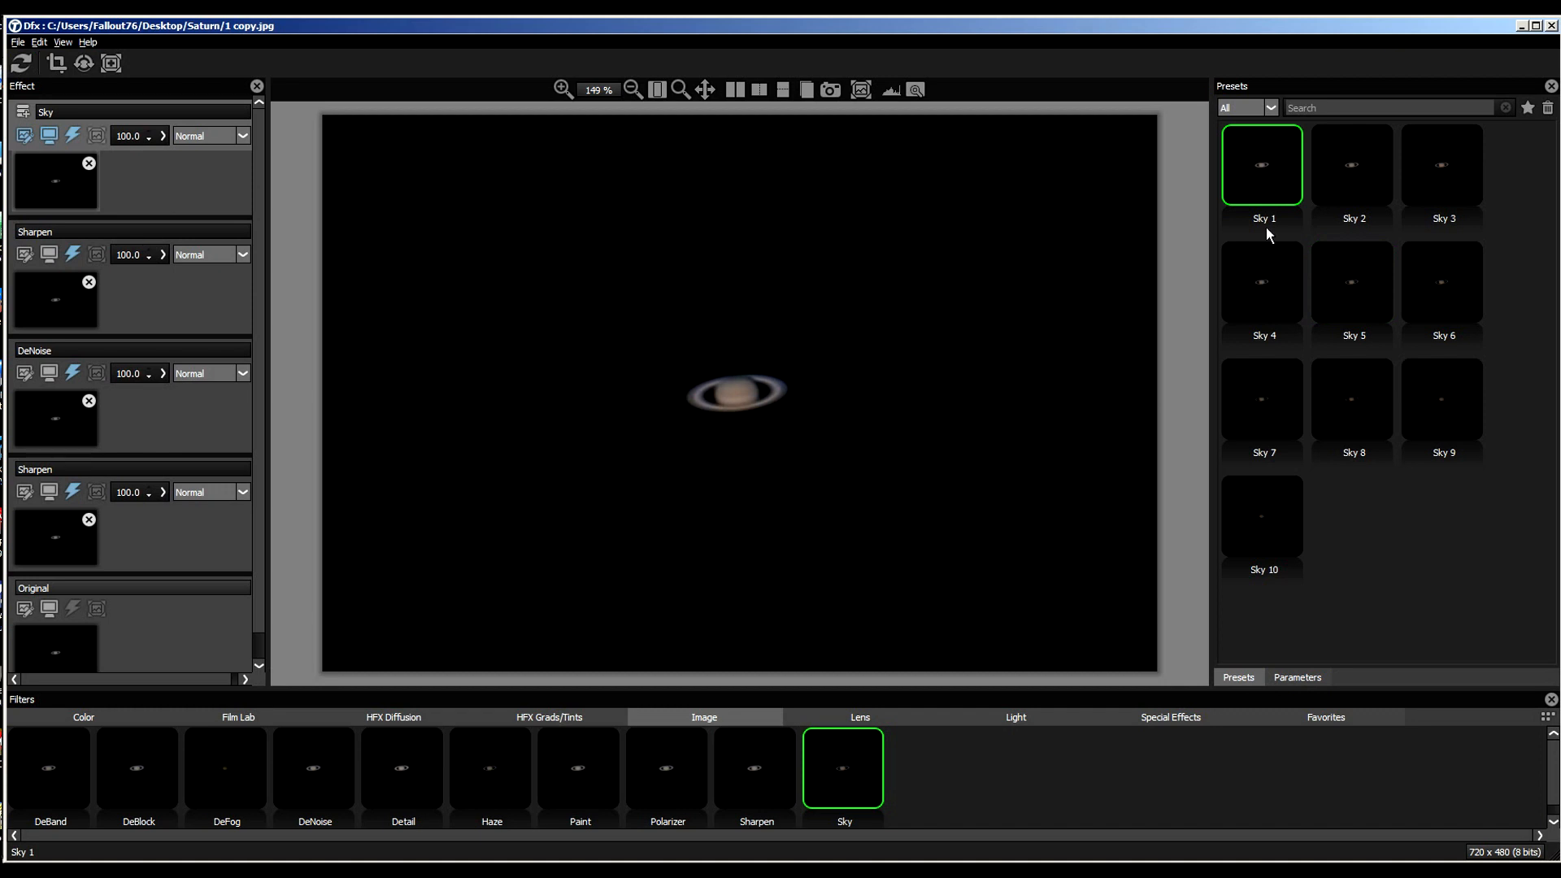
left_click(1297, 677)
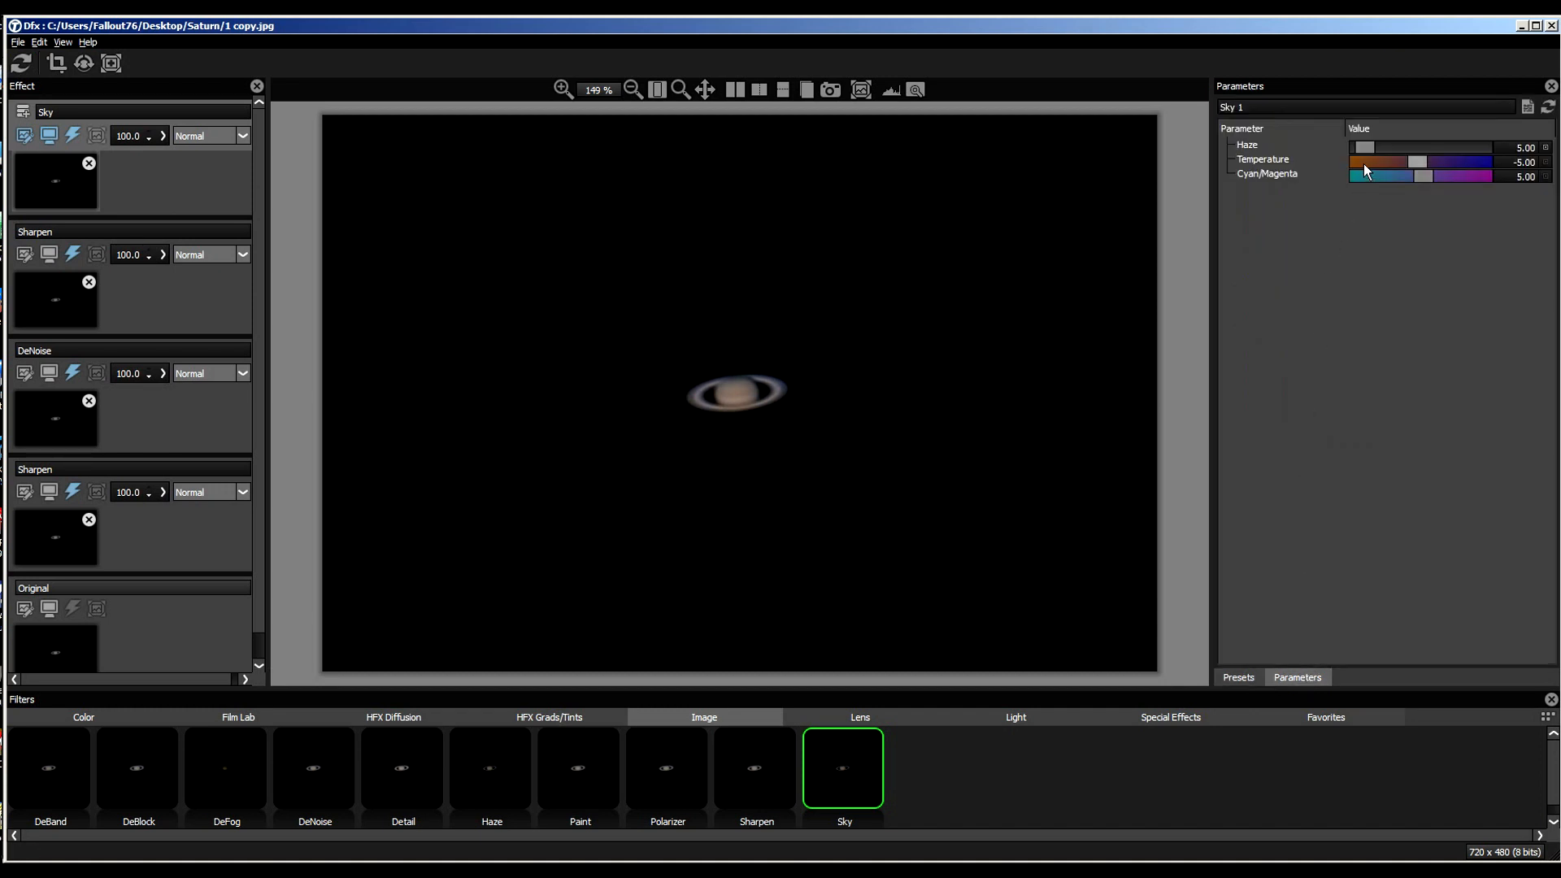
left_click_drag(1389, 147, 1361, 147)
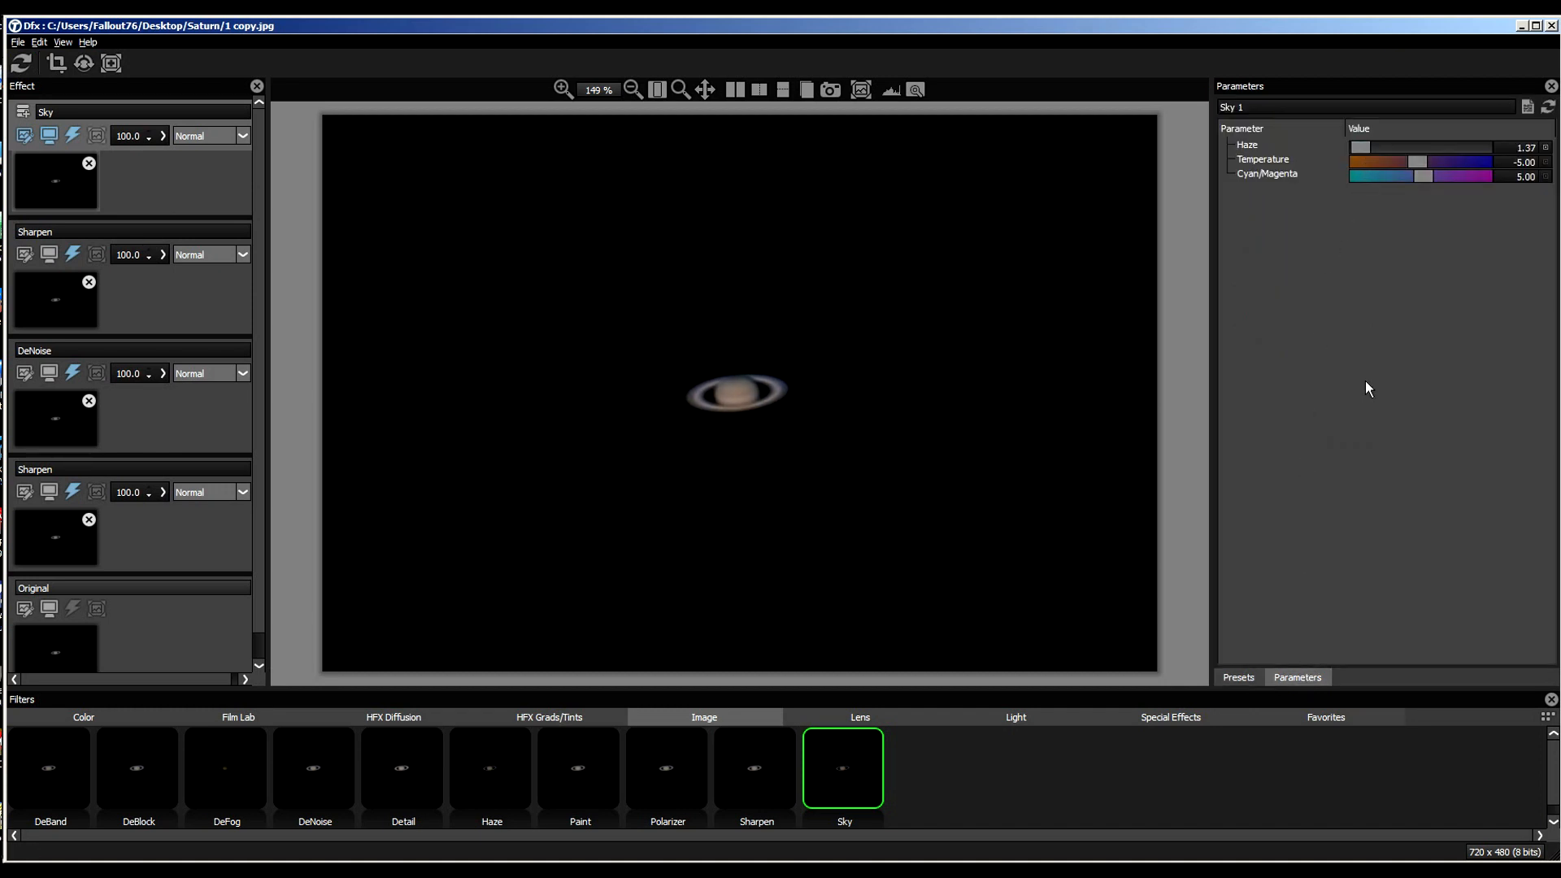
left_click(1238, 677)
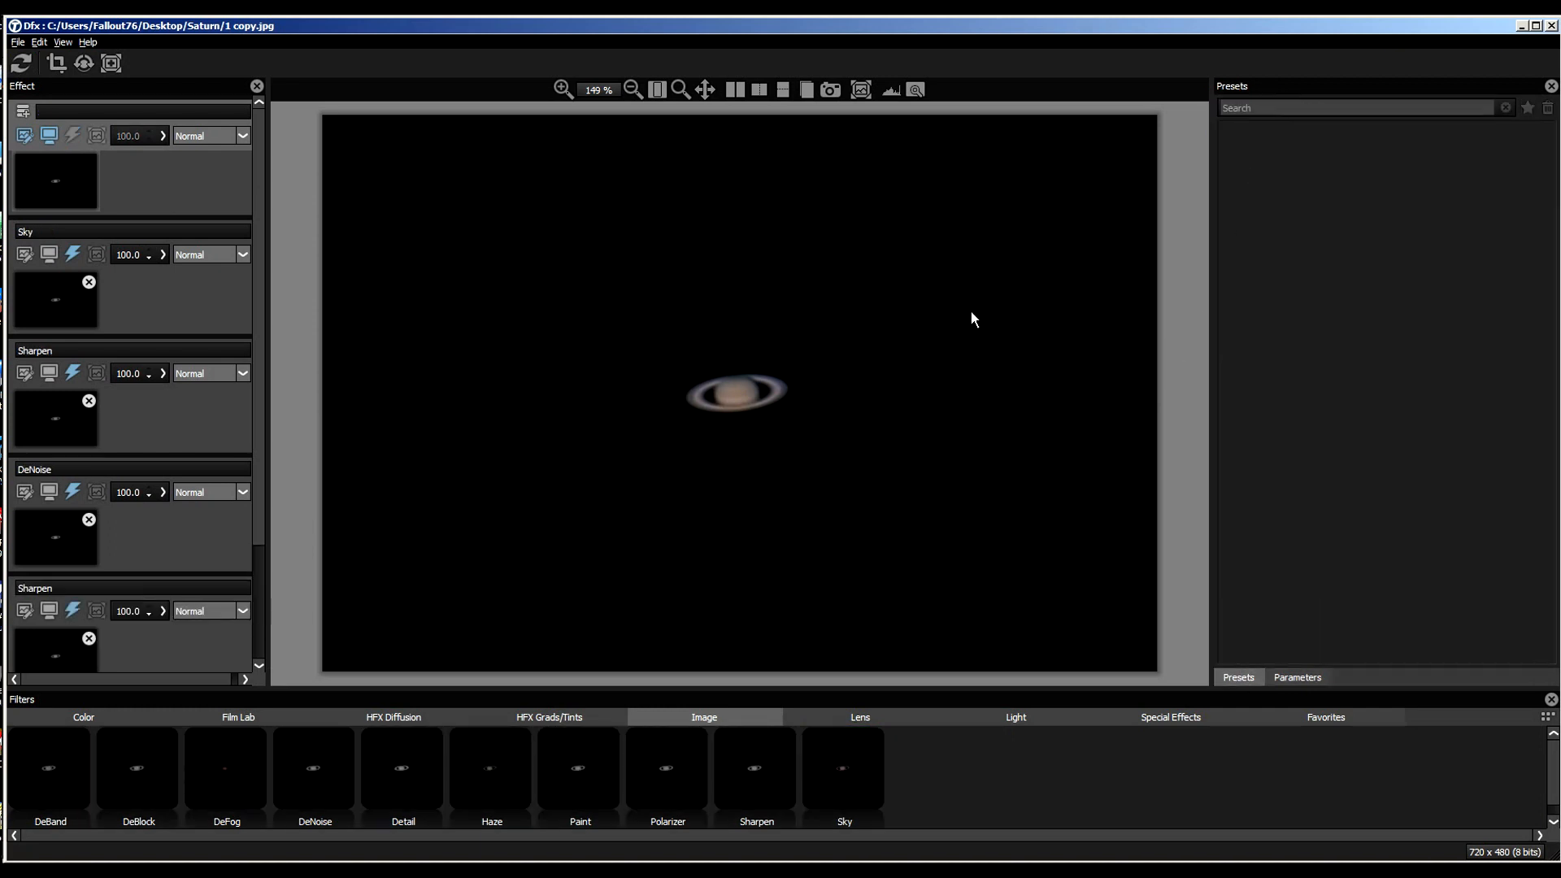
left_click(79, 739)
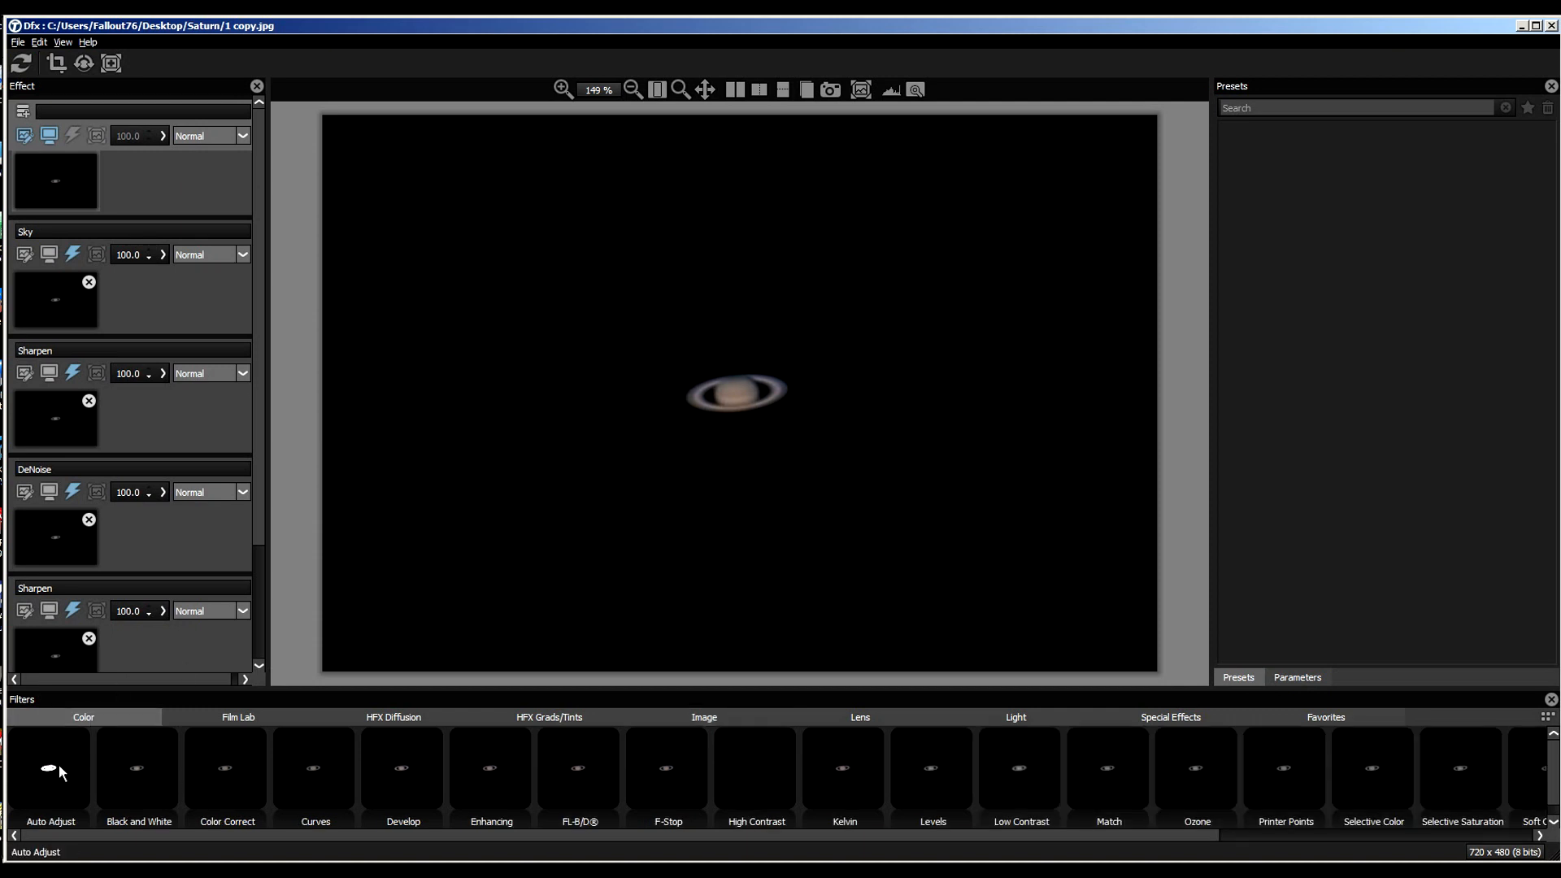
left_click(50, 783)
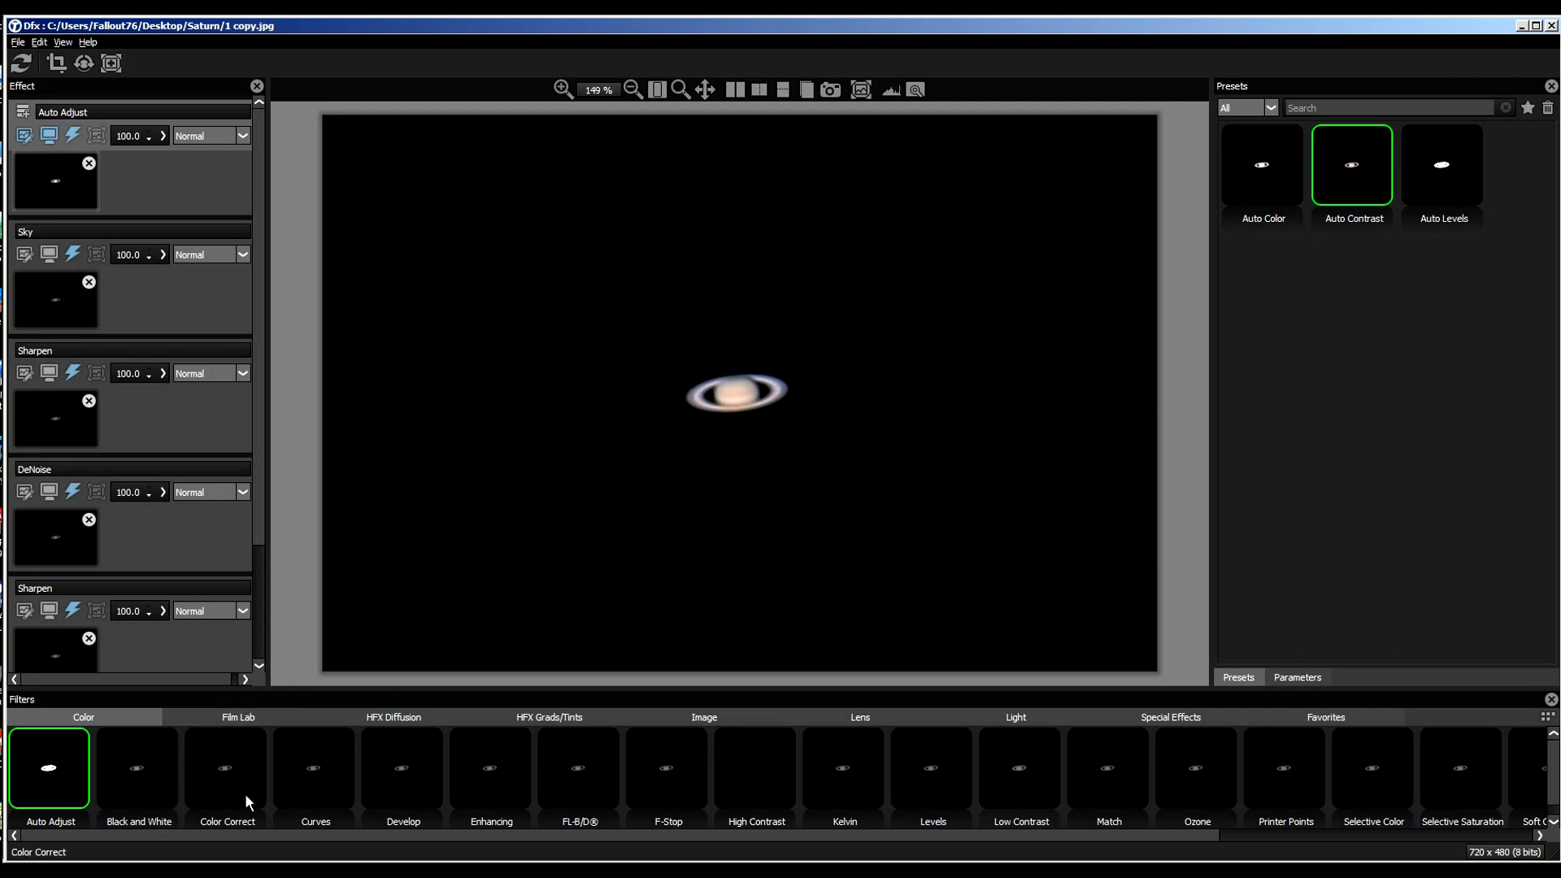
left_click(138, 775)
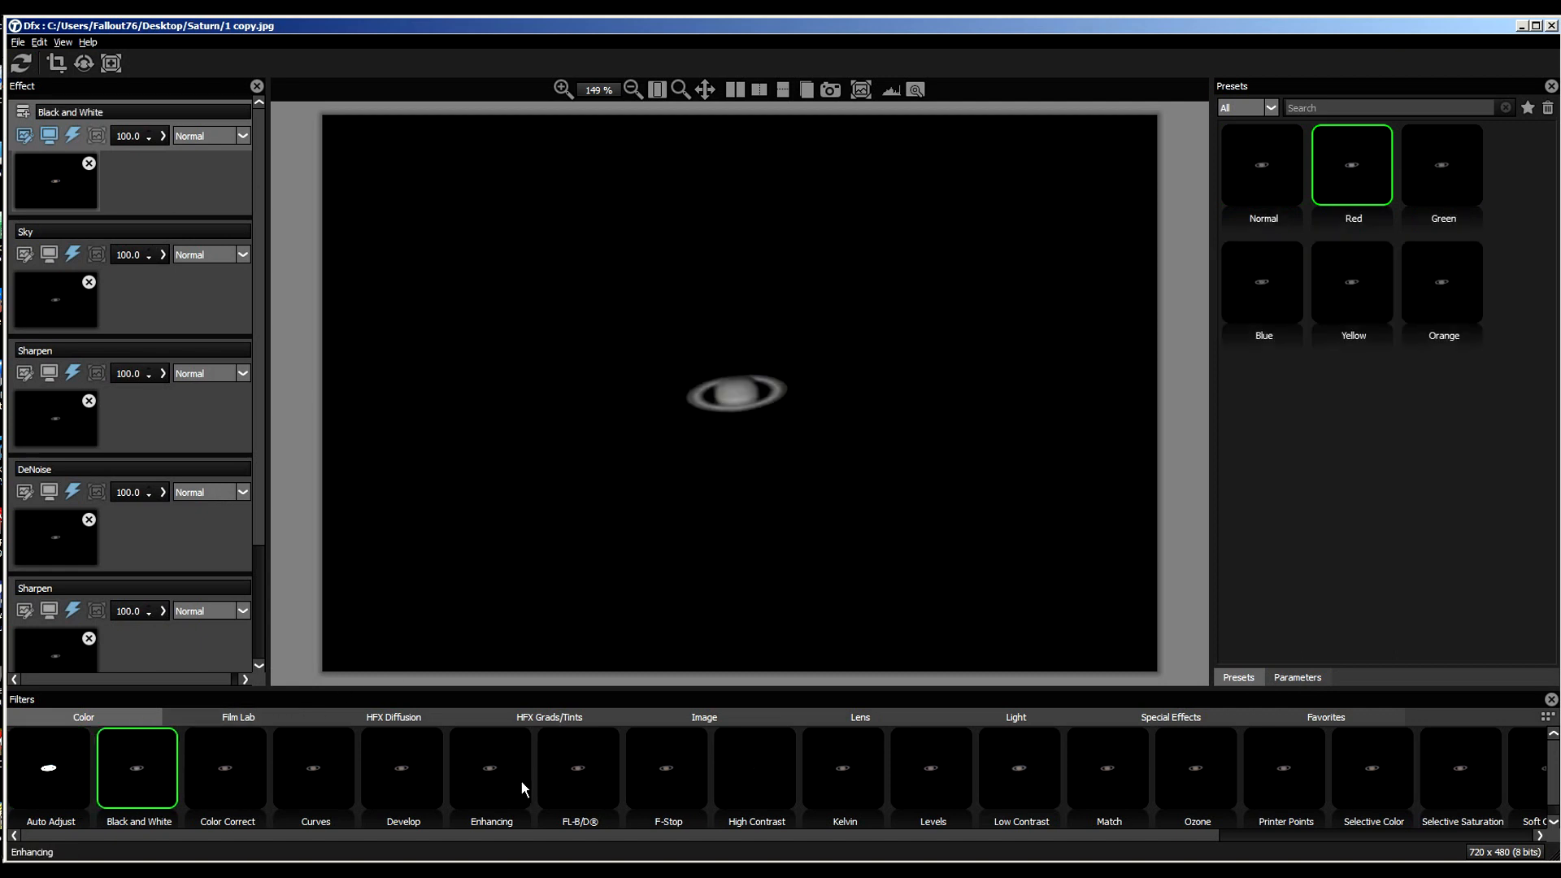
left_click(315, 774)
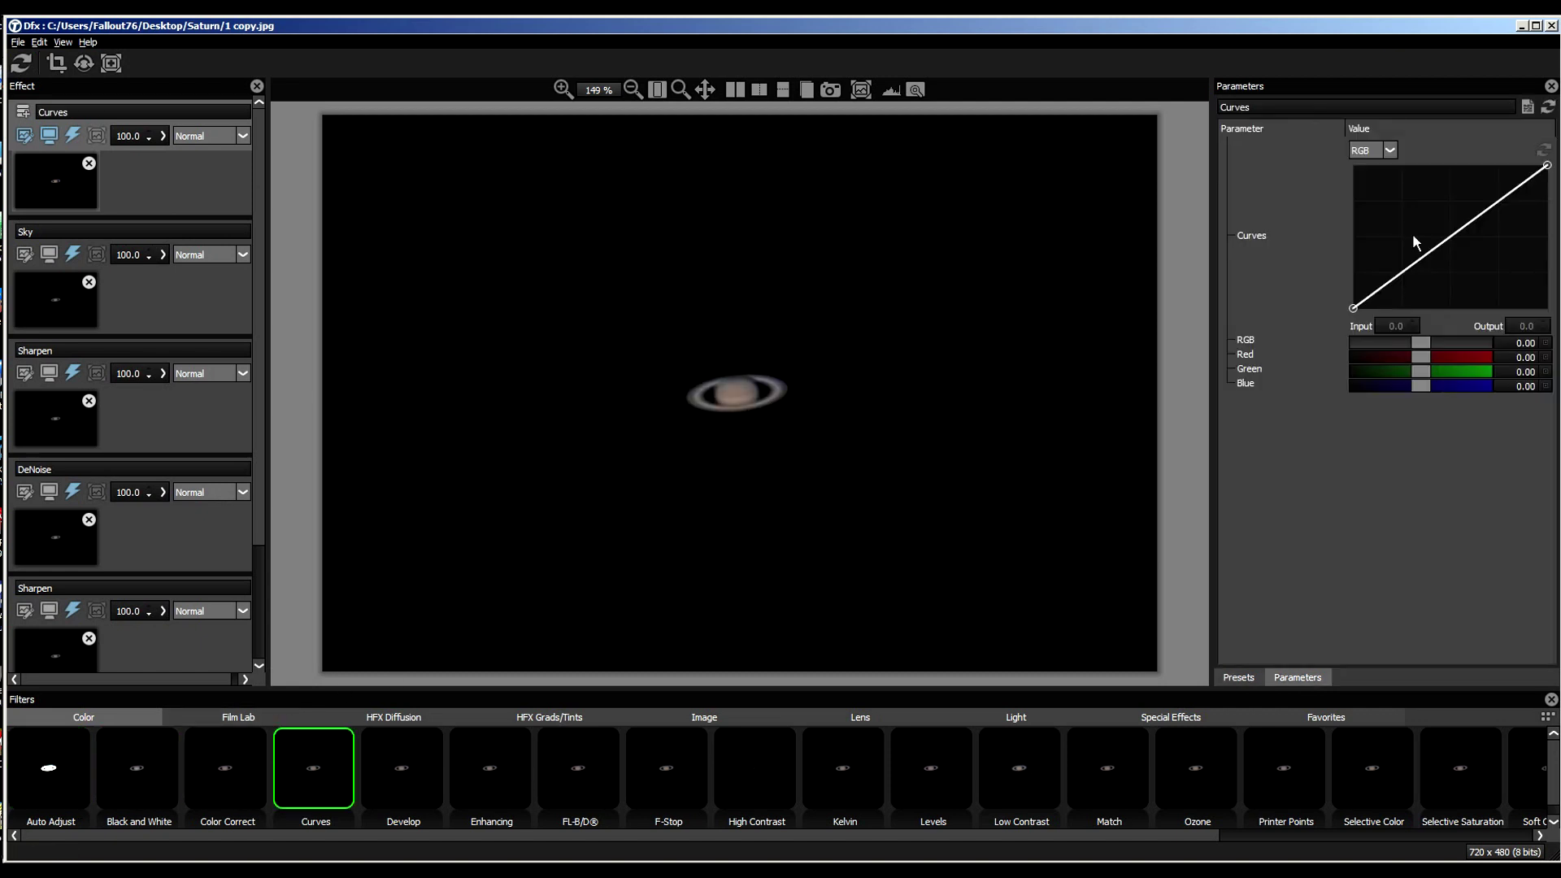
left_click(932, 780)
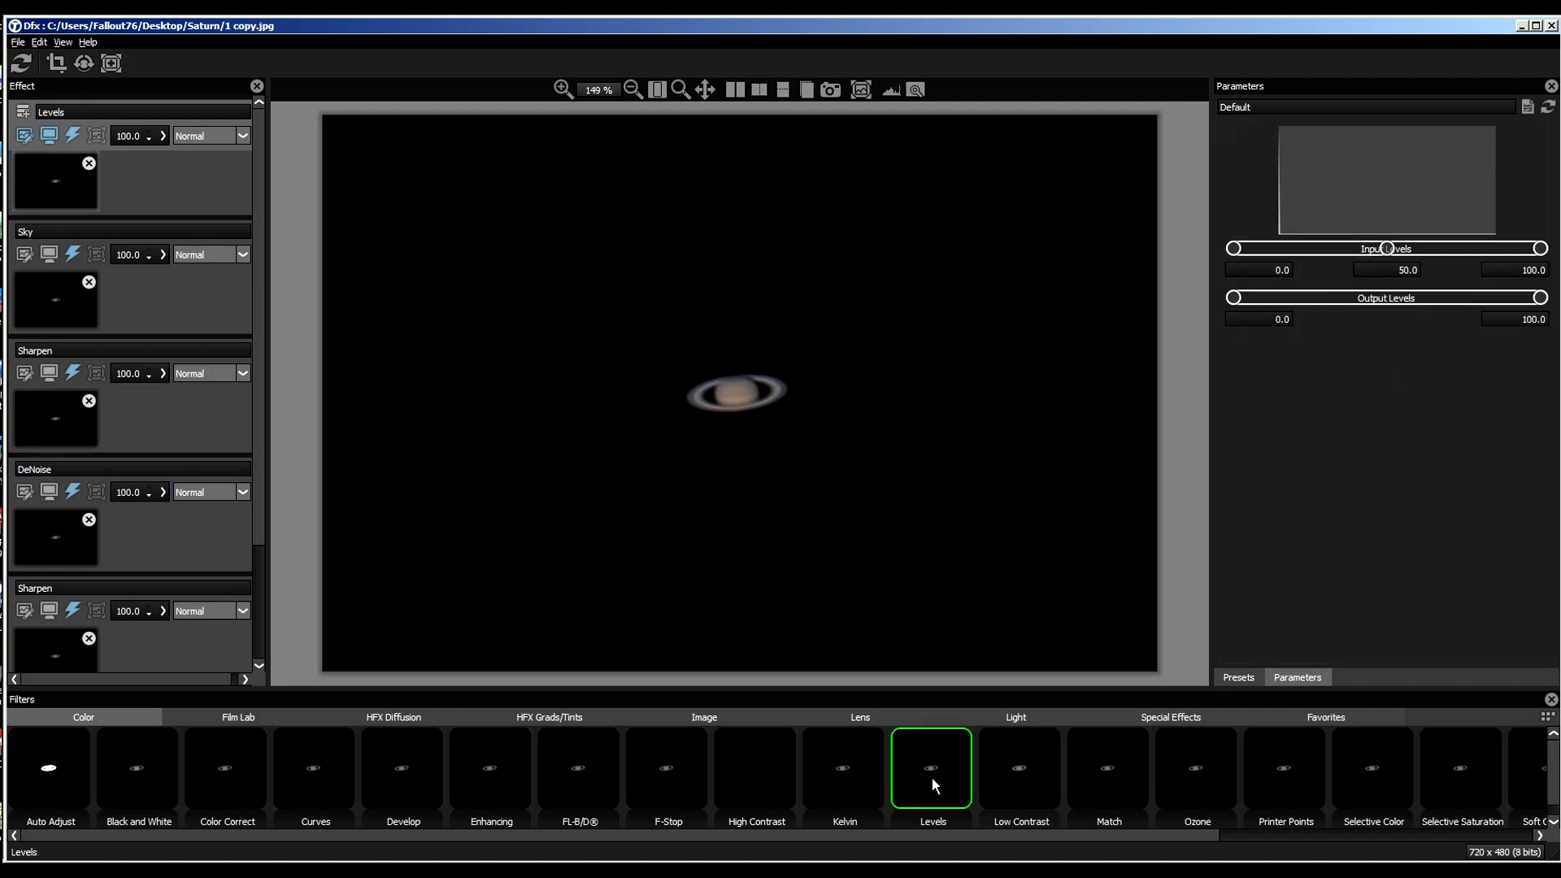
mouse_move(631, 735)
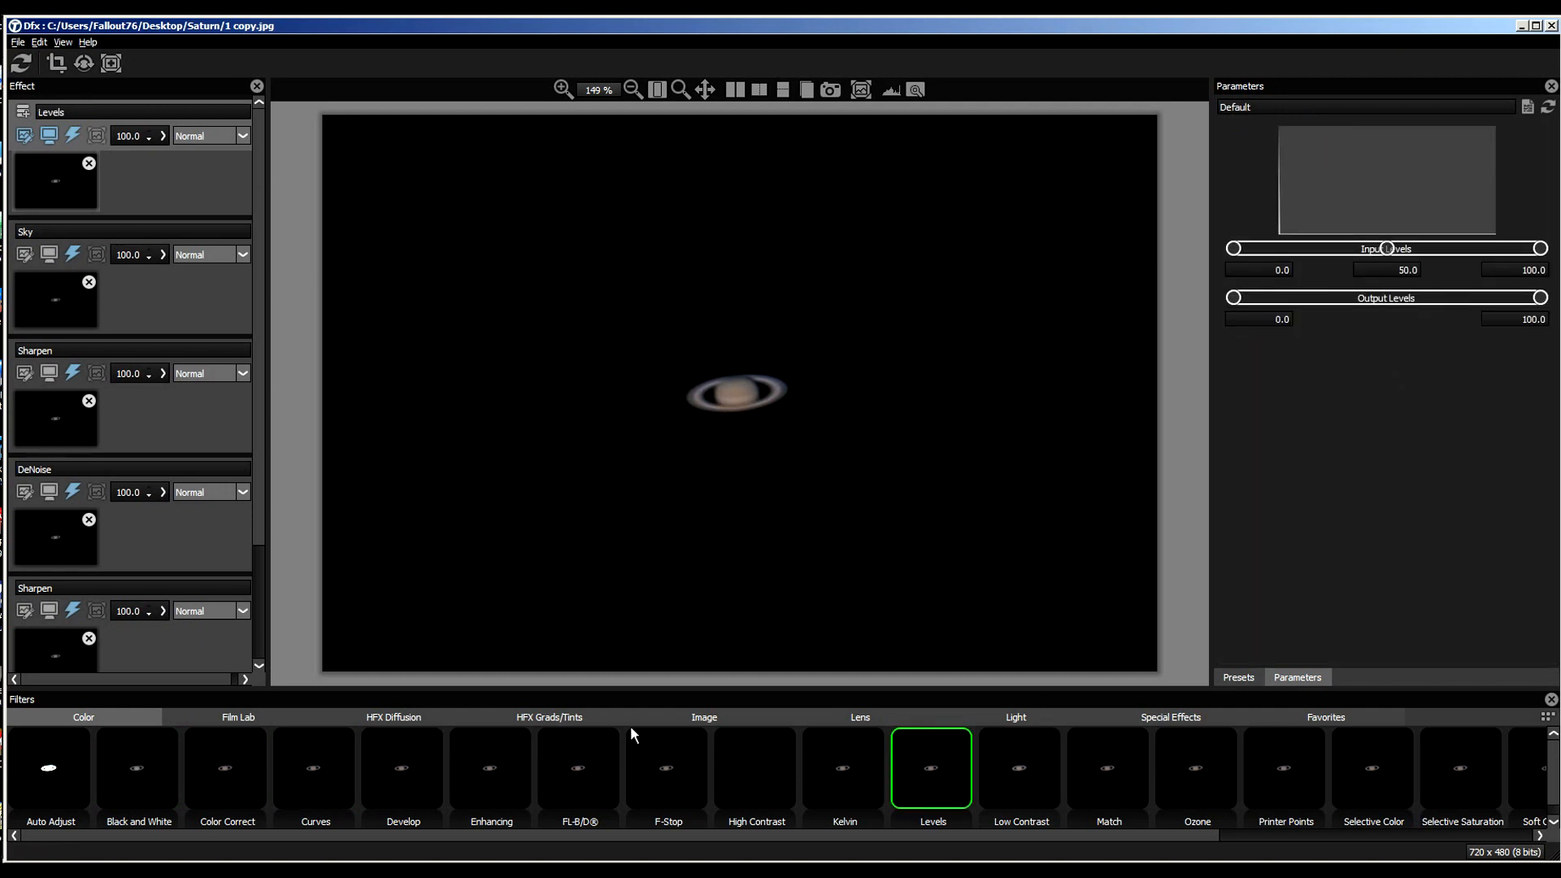
left_click(549, 717)
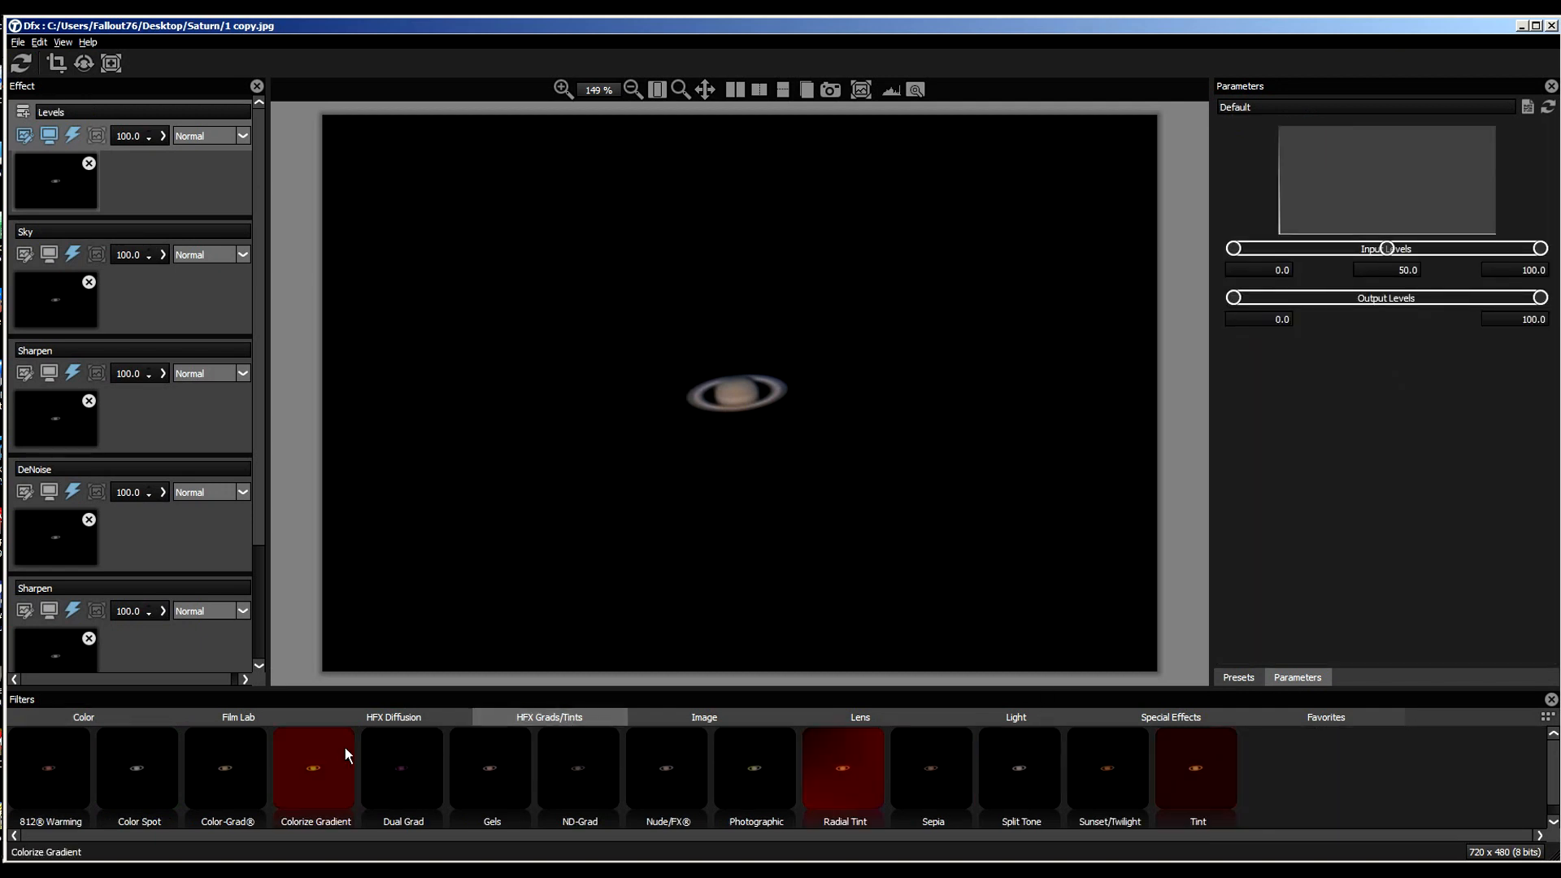
left_click(226, 772)
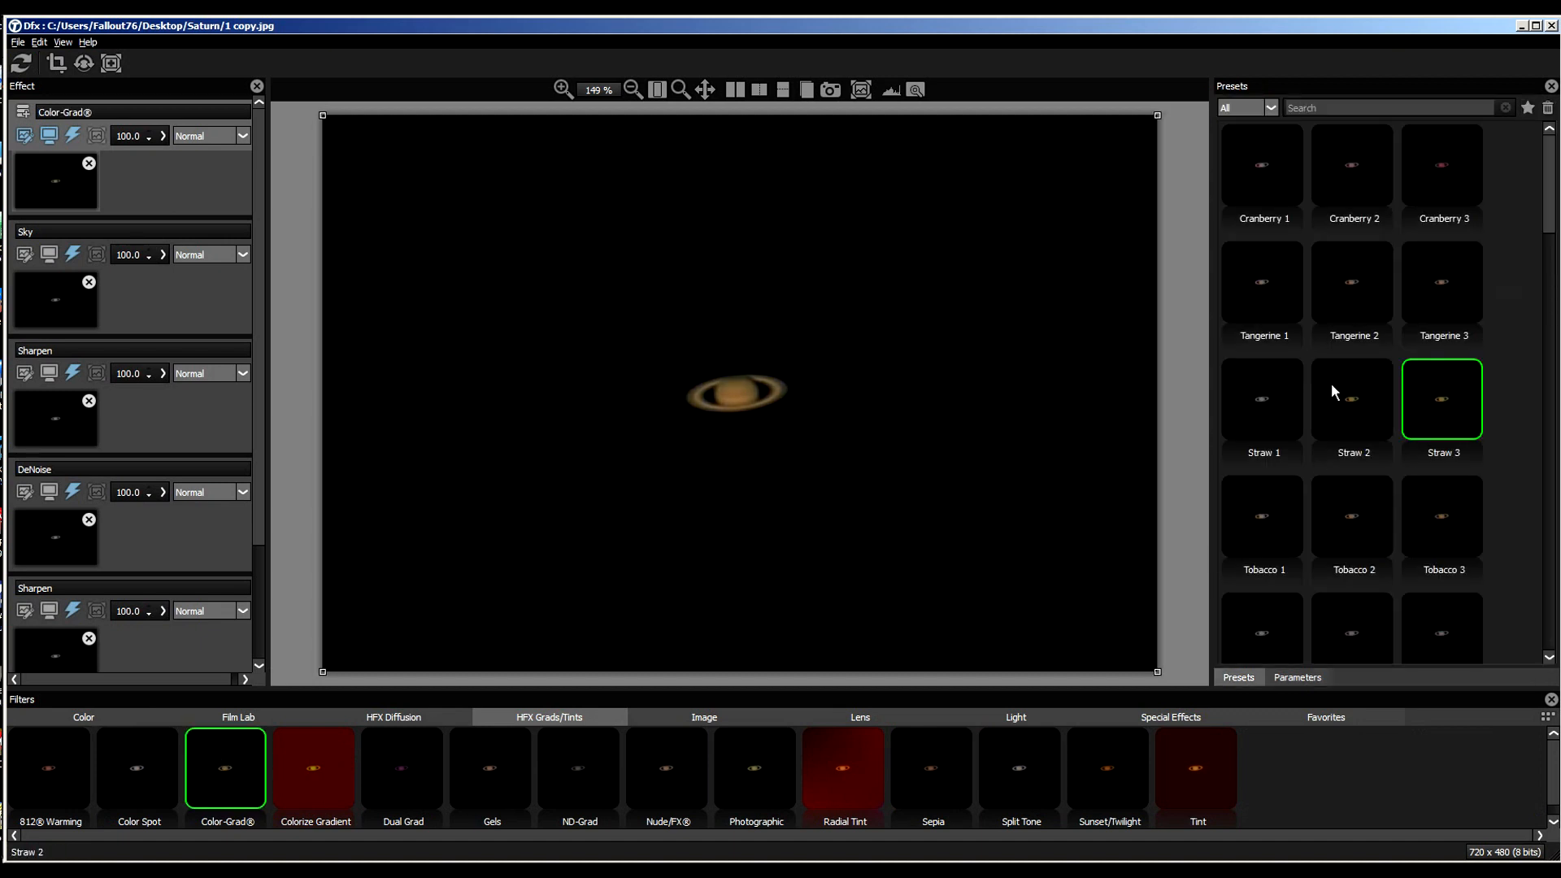
left_click(490, 776)
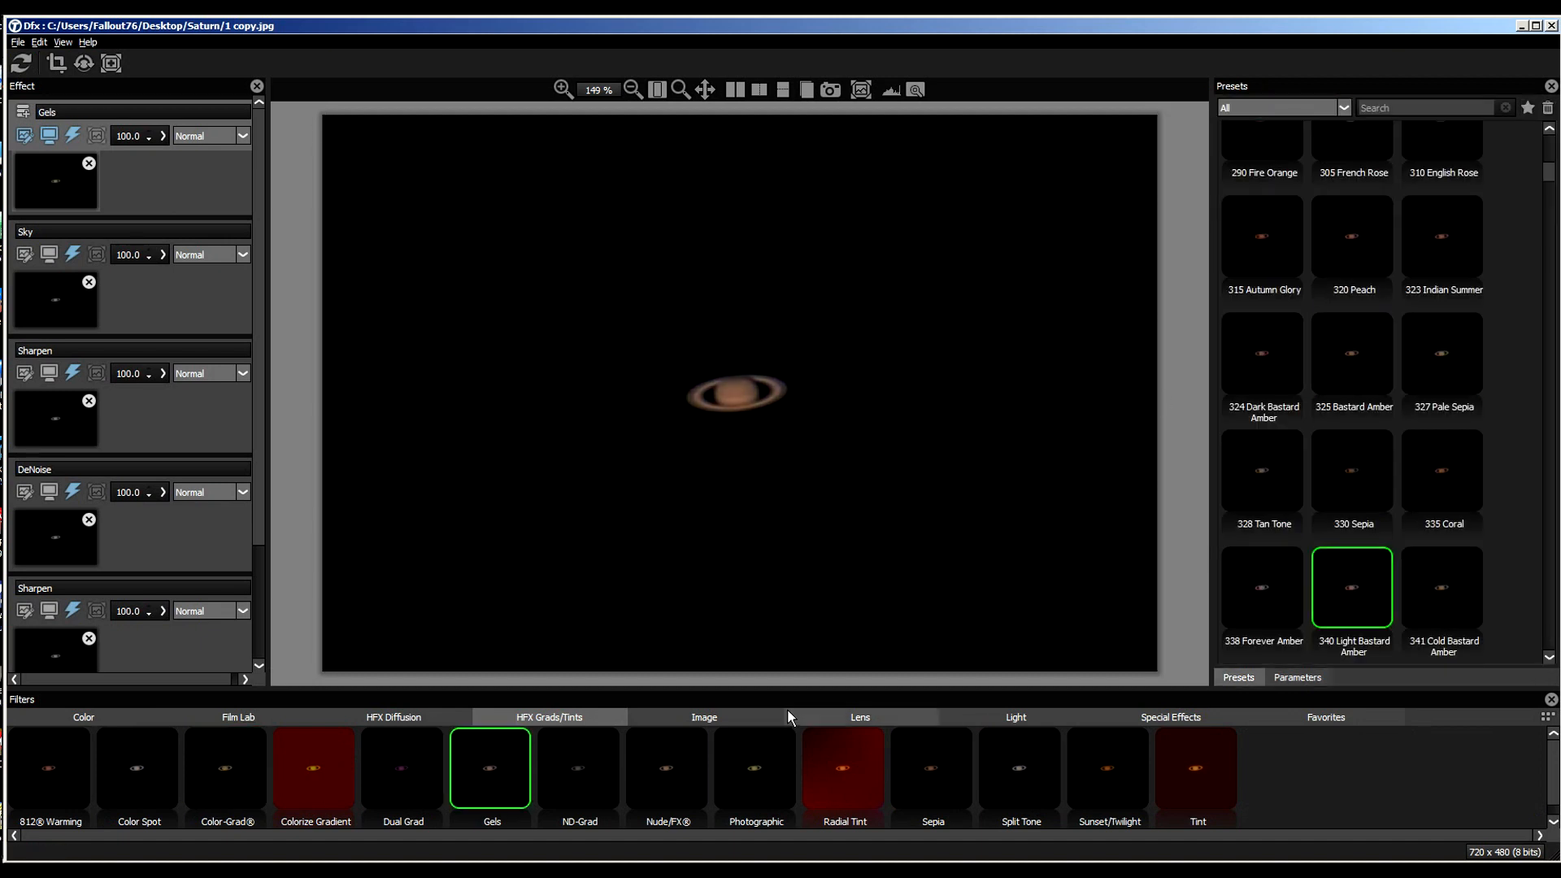
scroll("down", 3)
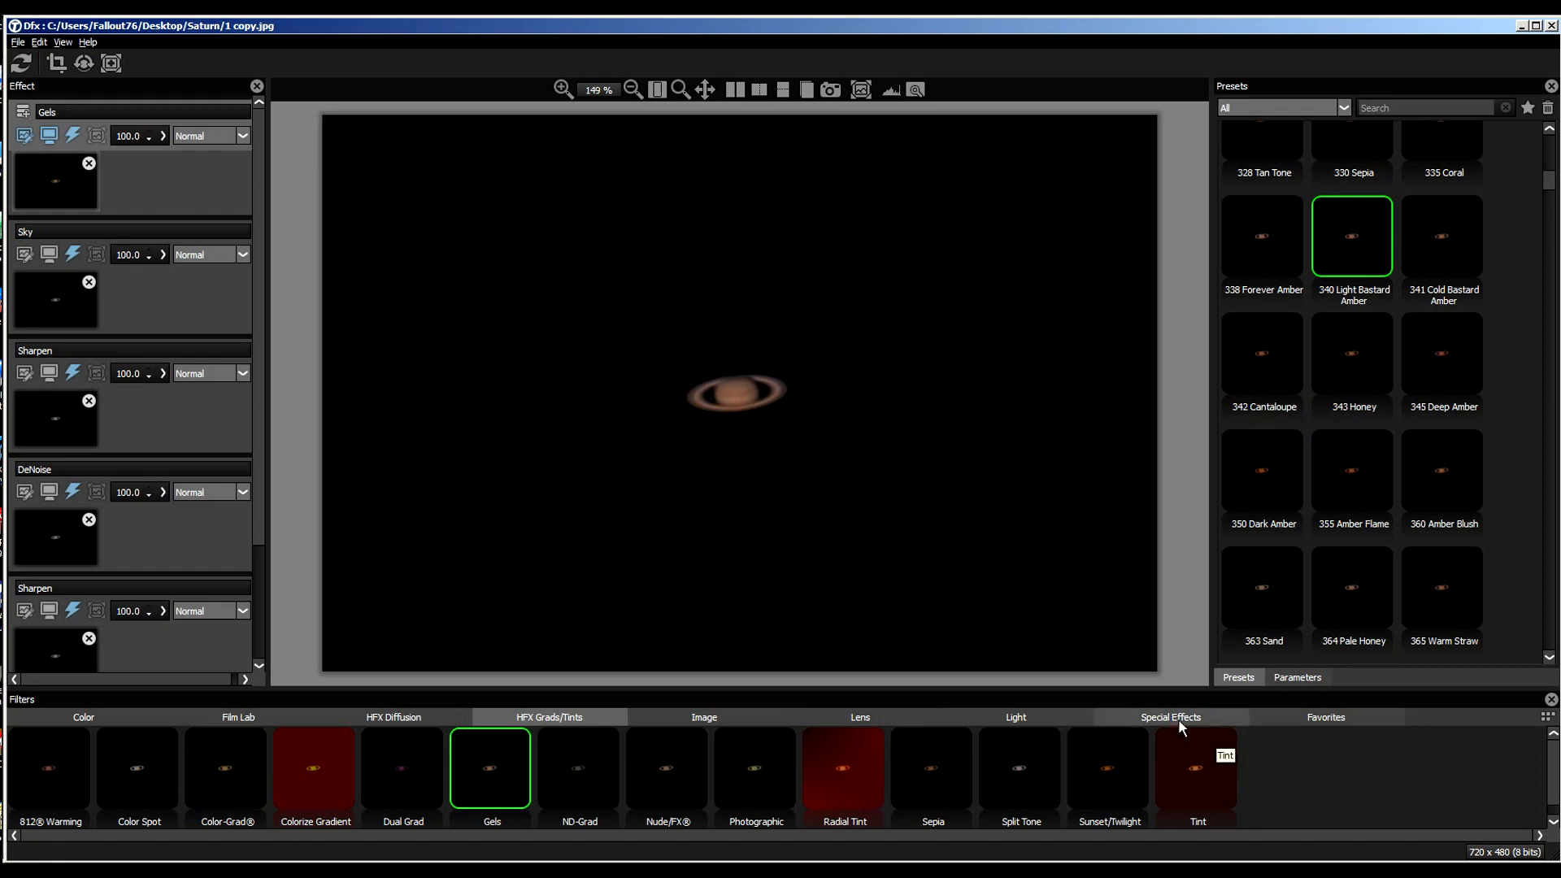
left_click(1108, 775)
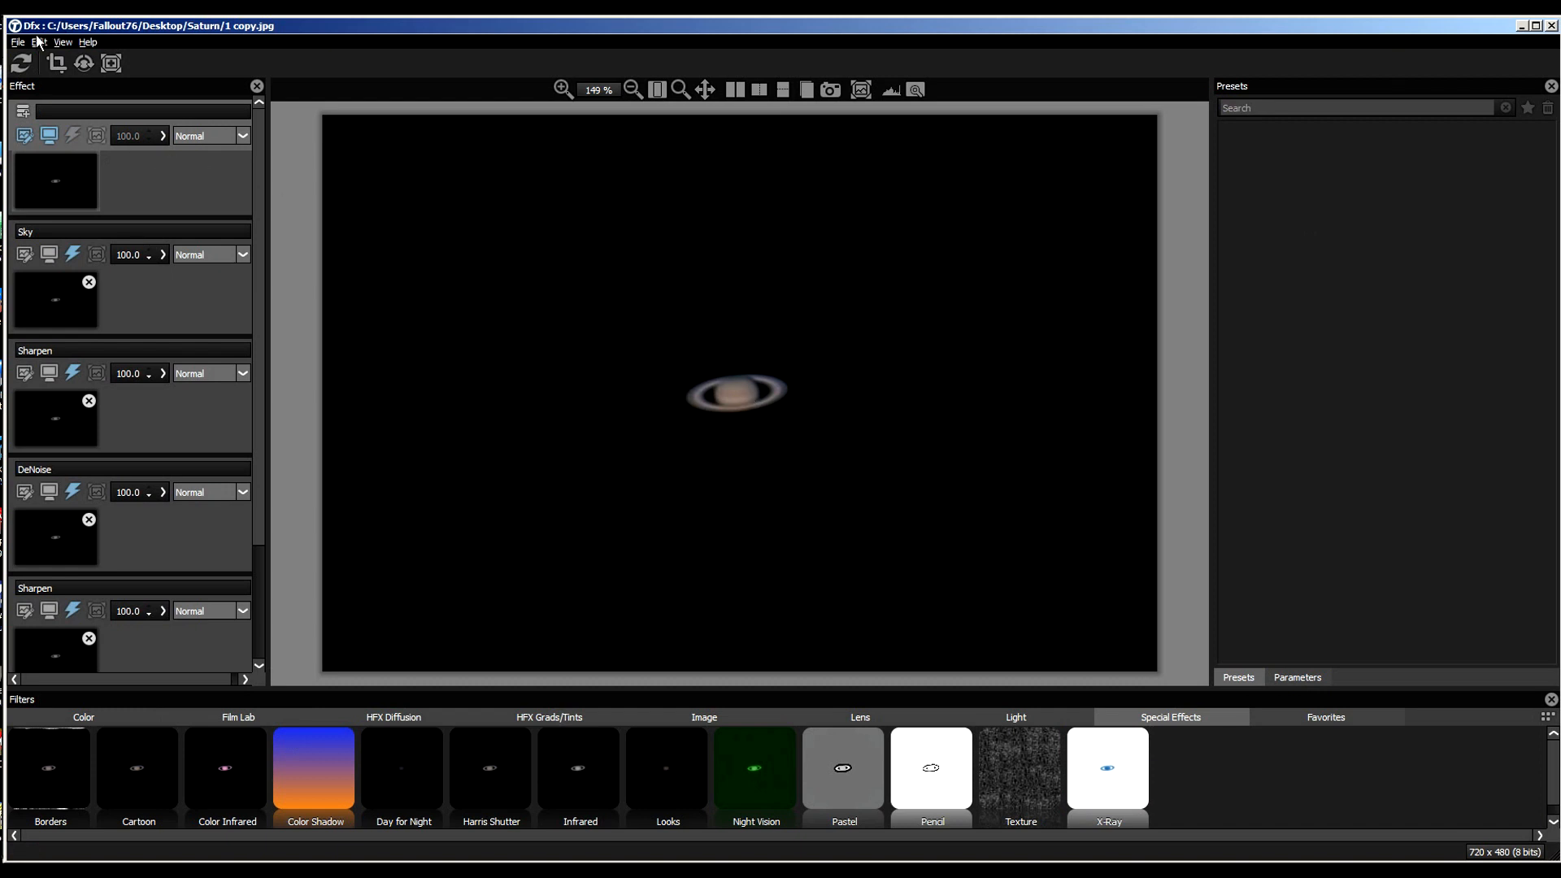
Save the filtered Saturn image as JPEG over '1 copy' and open it from Explorer
left_click(13, 37)
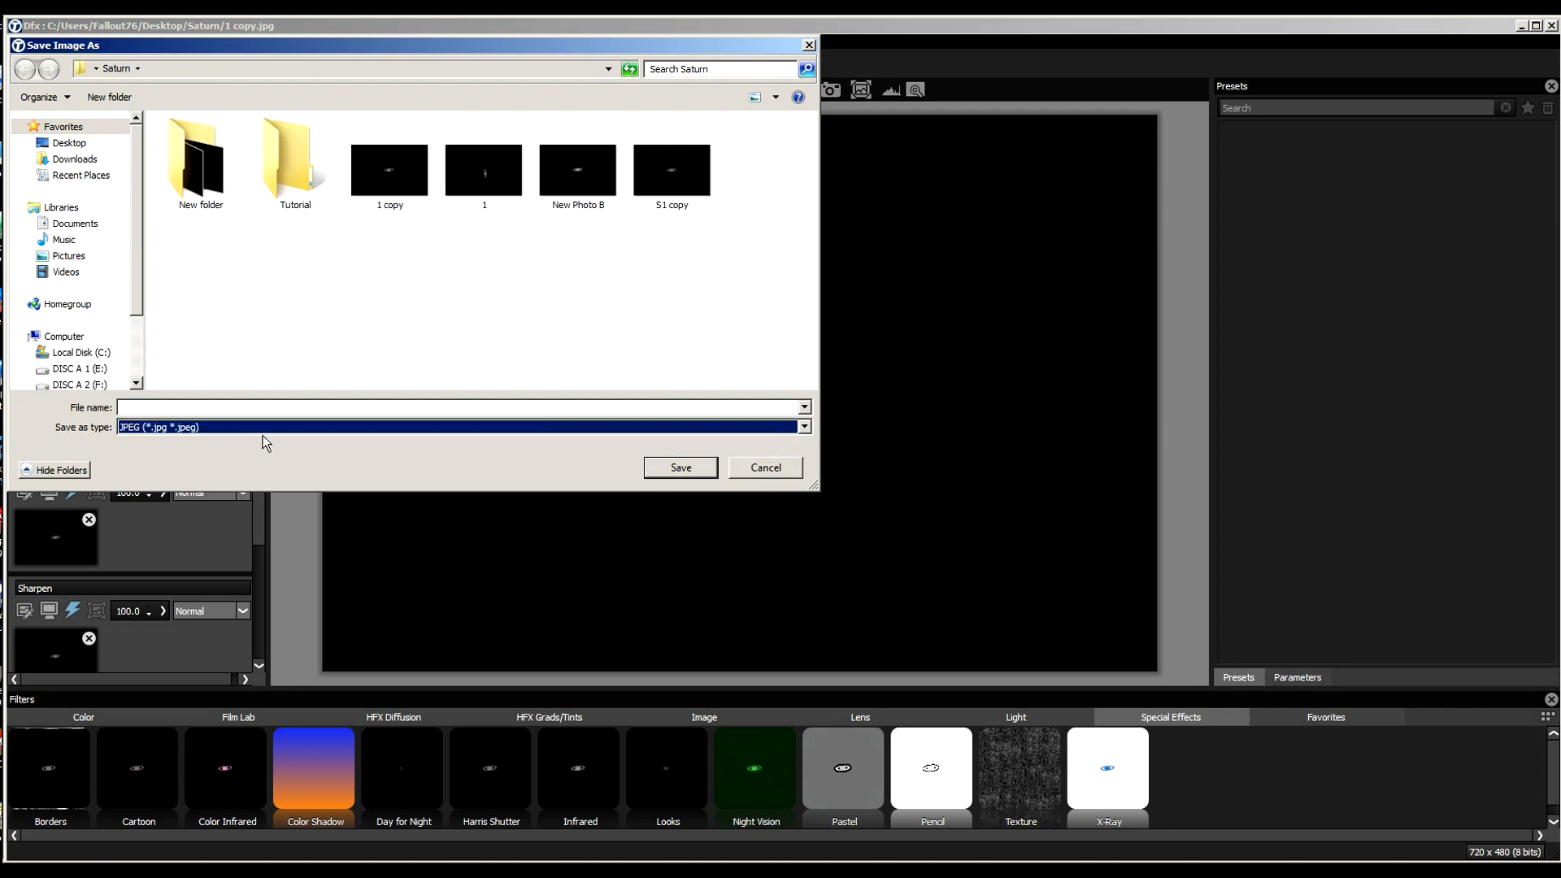
left_click(390, 170)
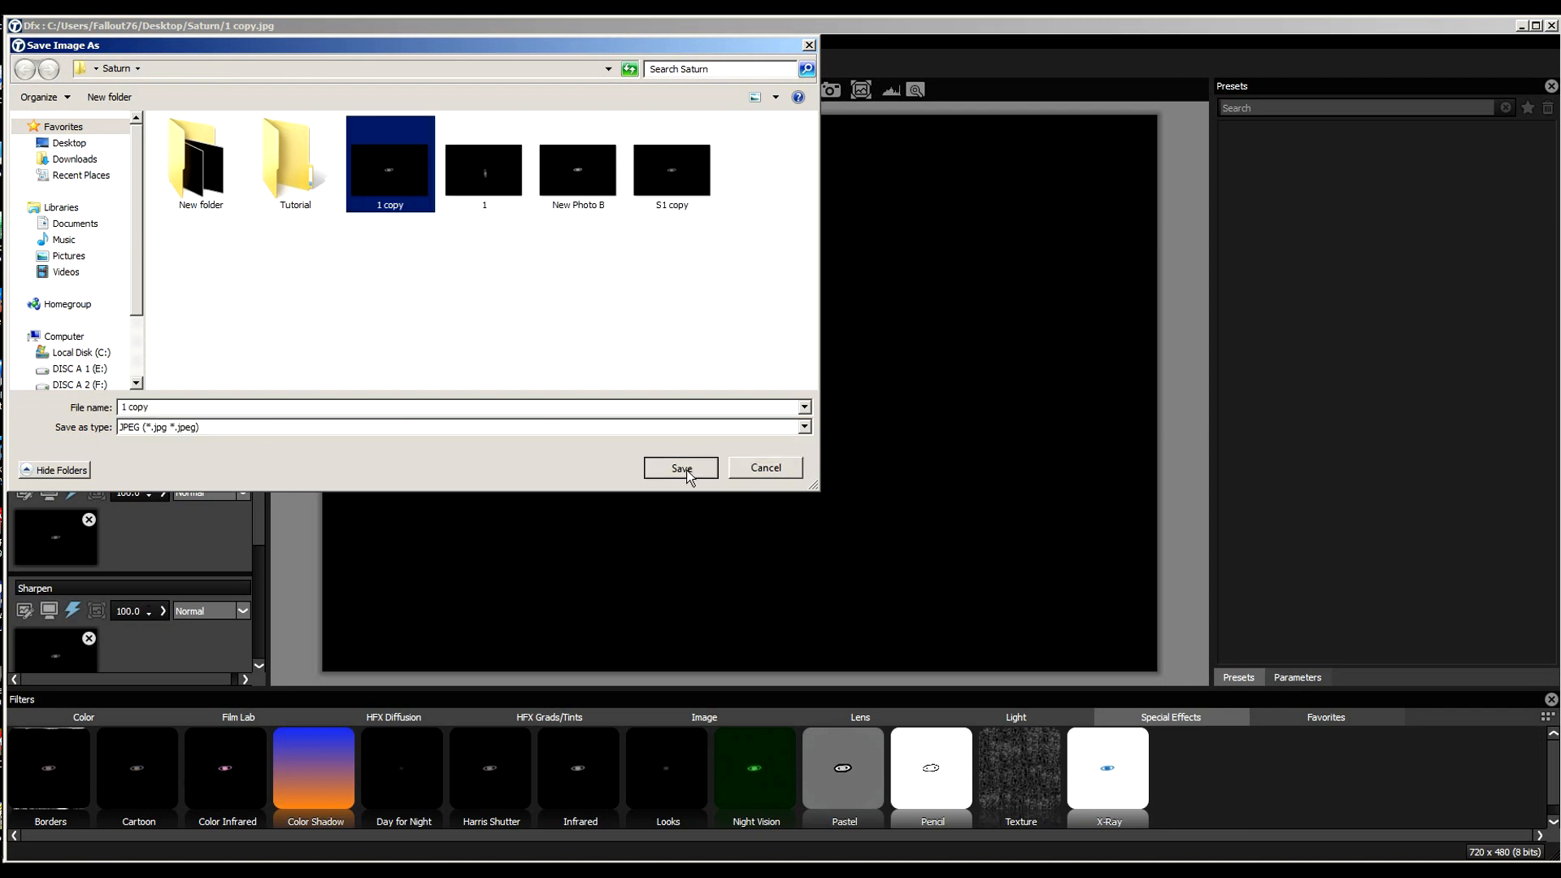
left_click(681, 468)
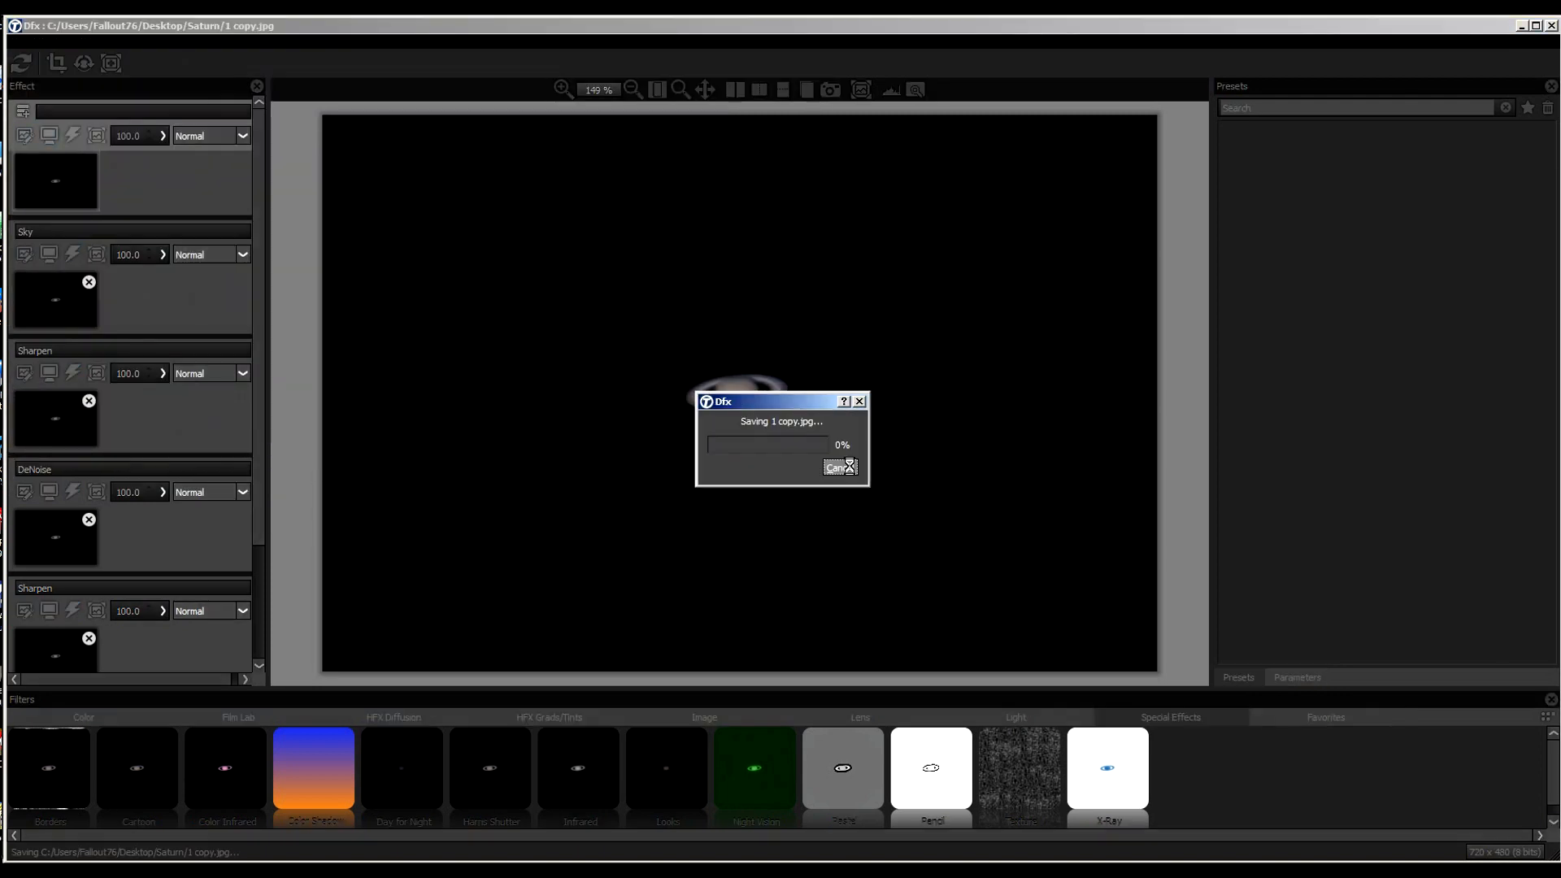
left_click(840, 468)
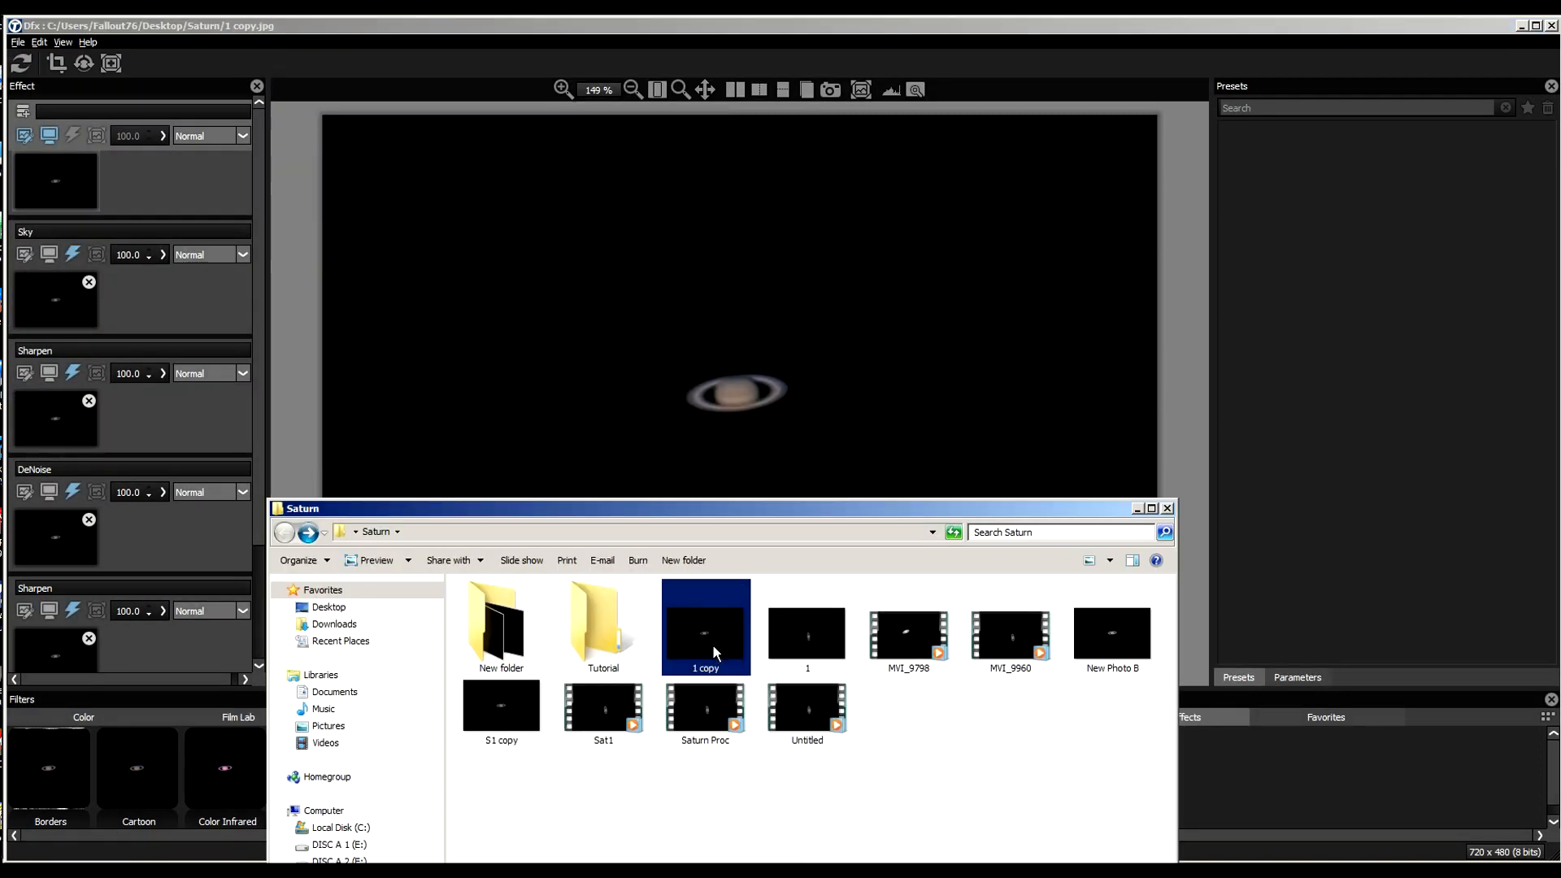
double_click(705, 628)
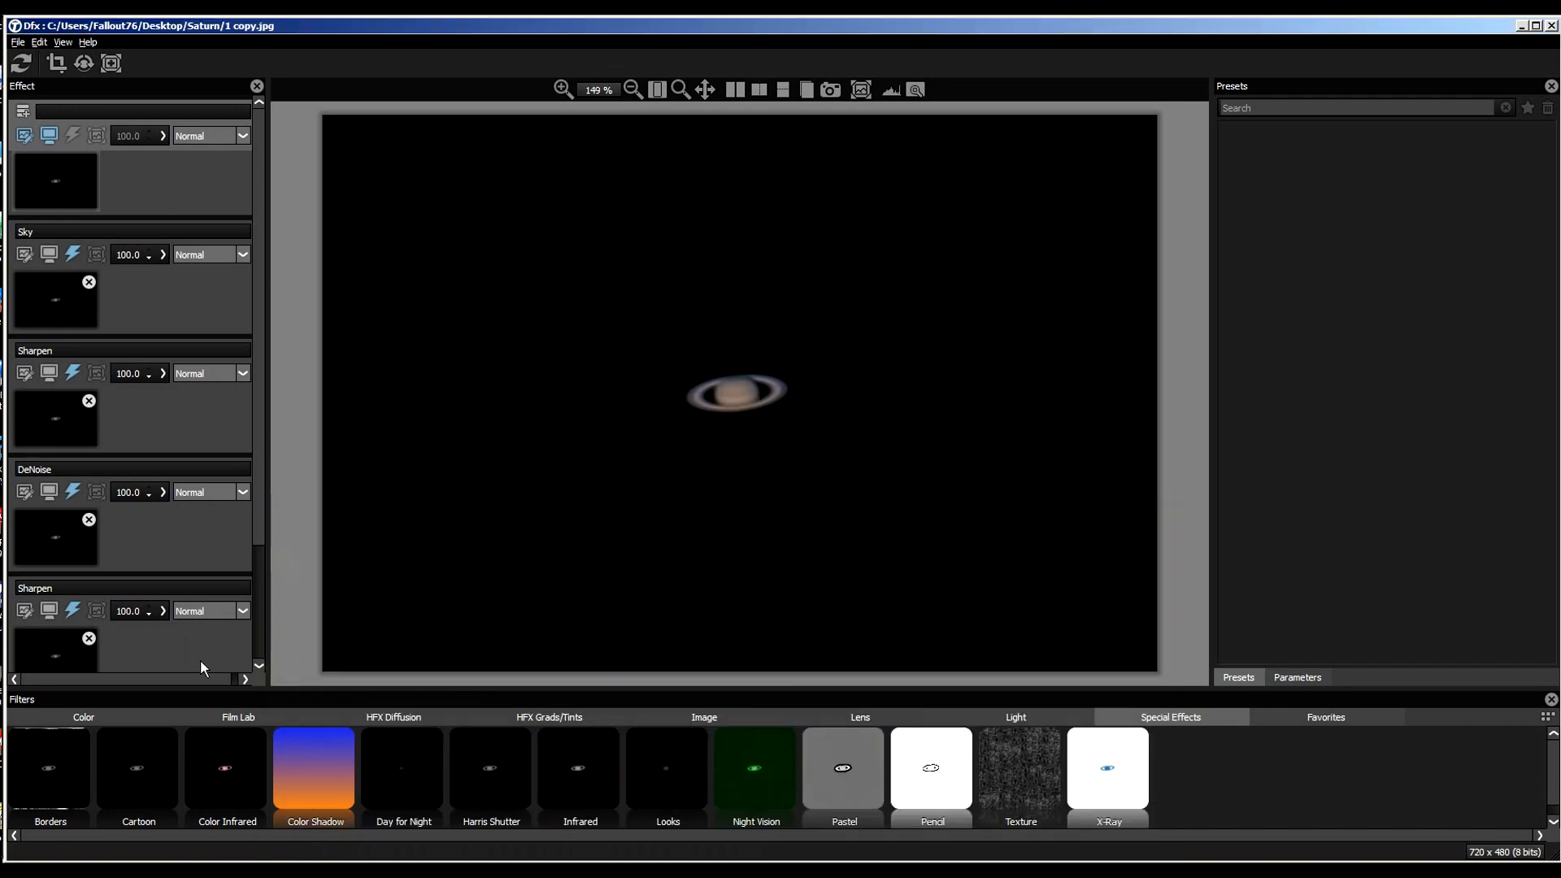
Apply Close-Up Lens at about 116% scale and add an empty layer above it
left_click(860, 717)
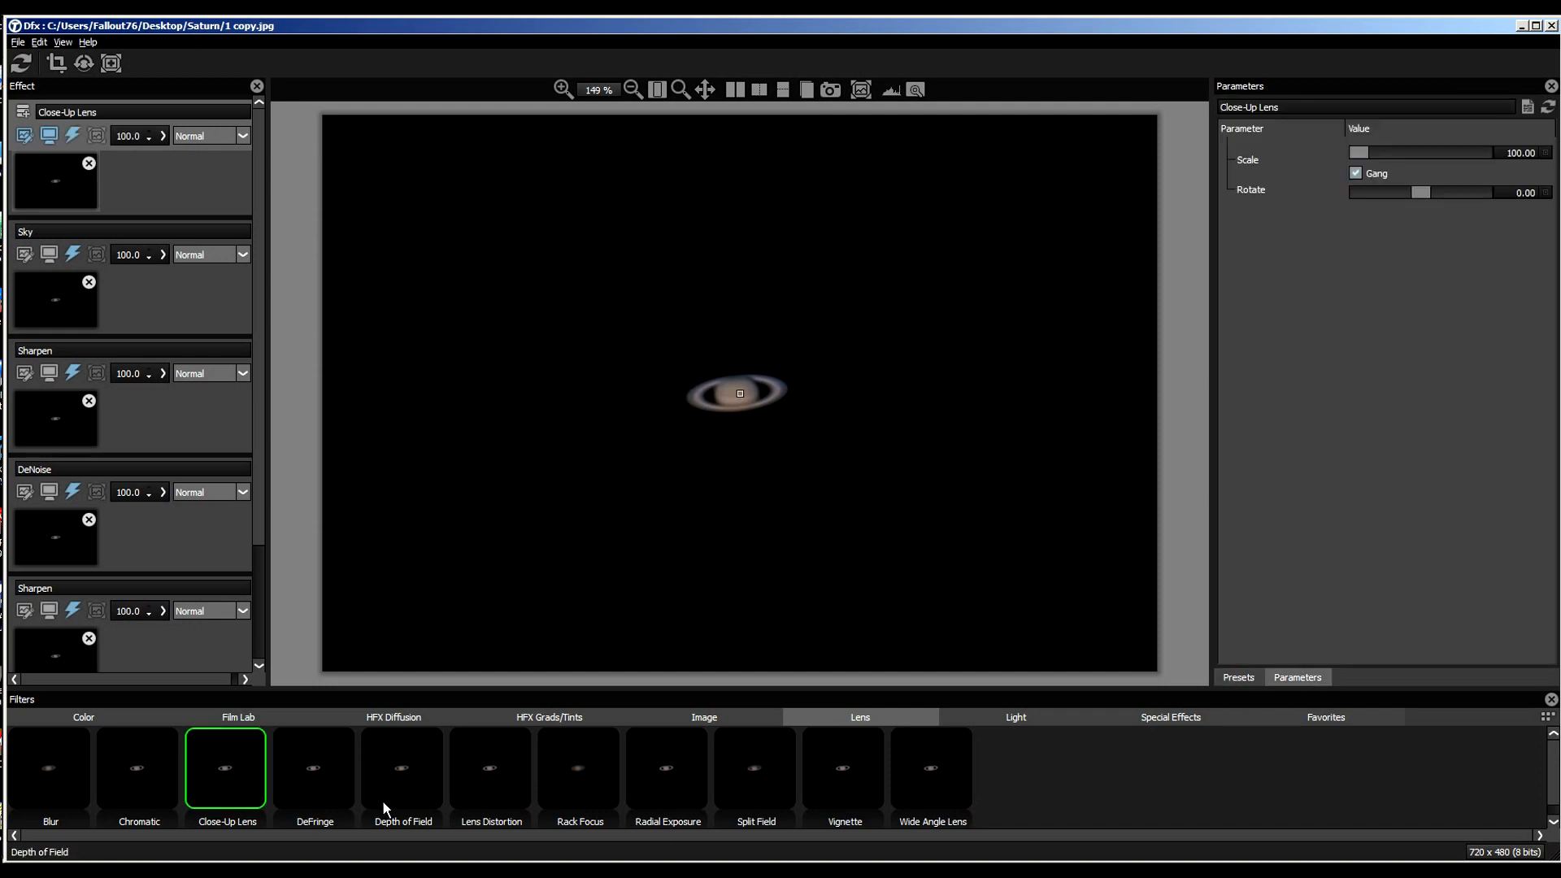
mouse_move(1328, 153)
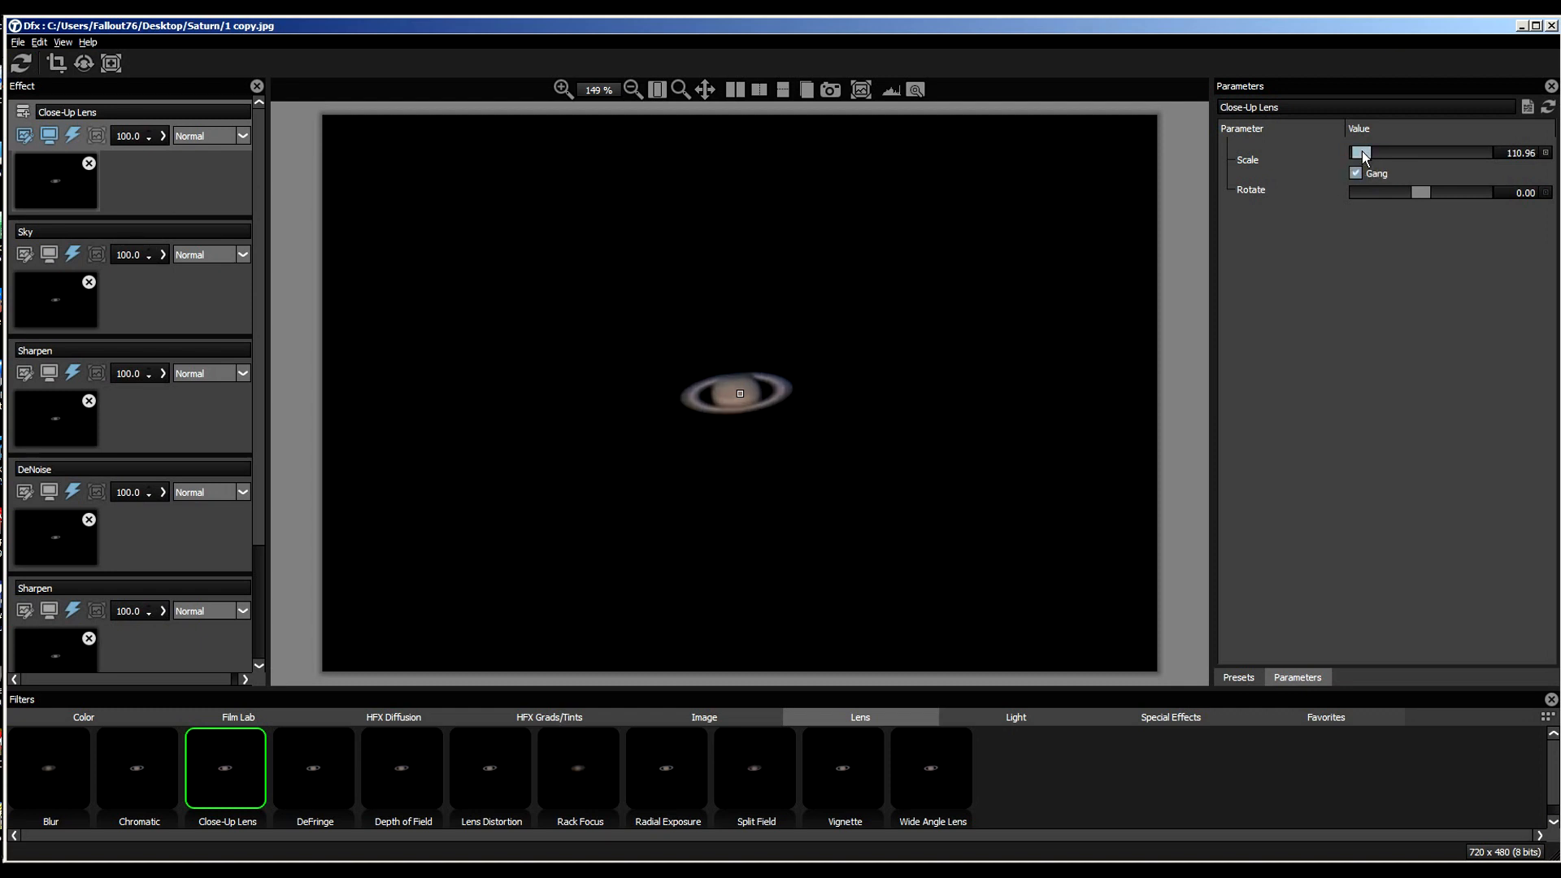
left_click_drag(1360, 152, 1379, 152)
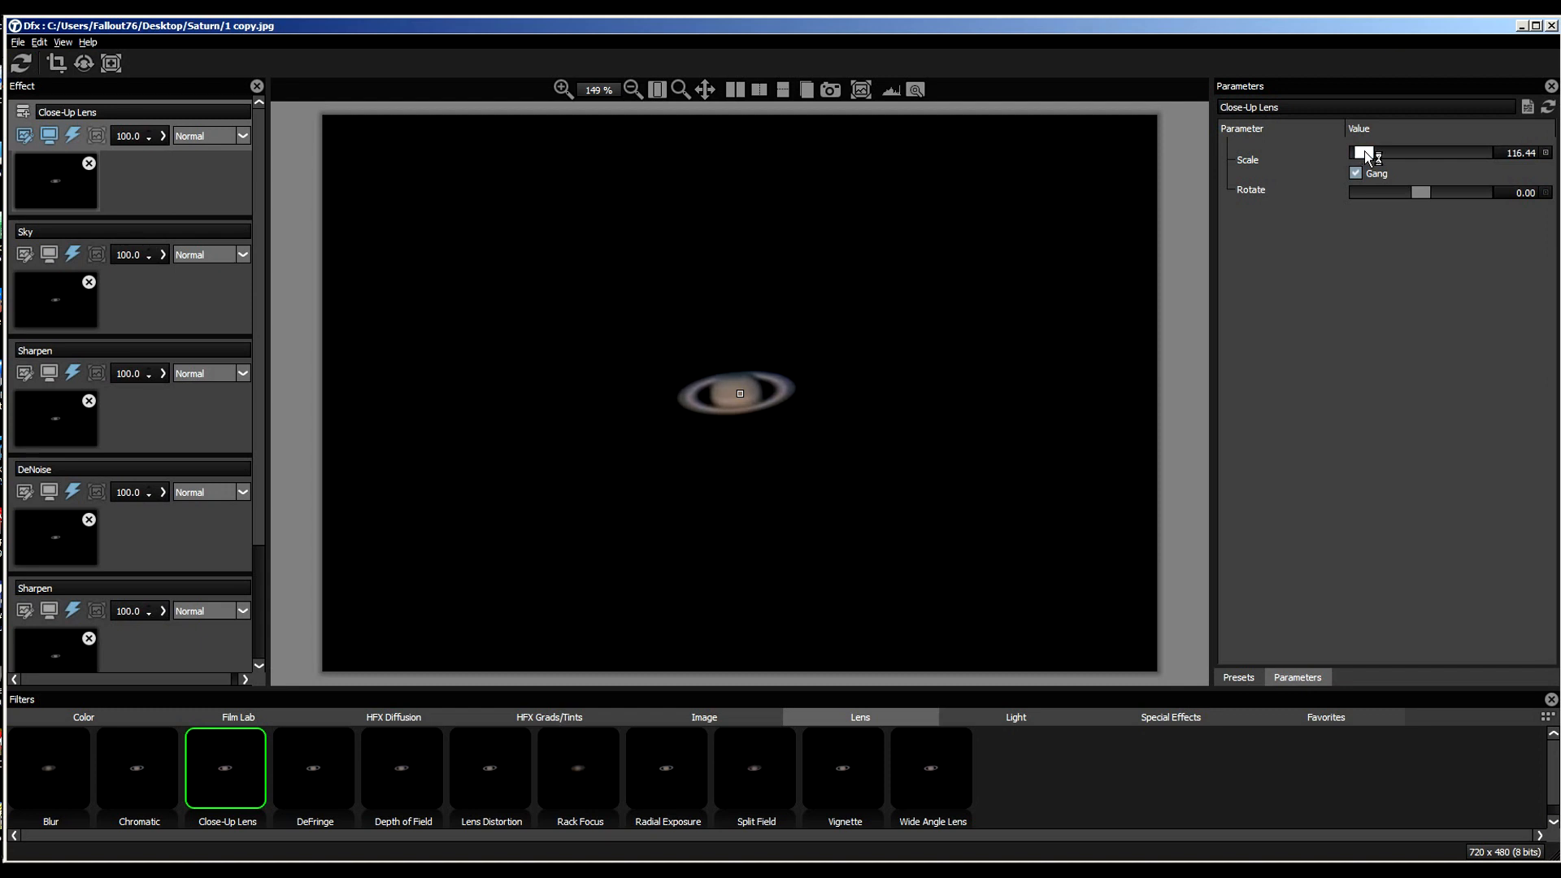
left_click(1238, 678)
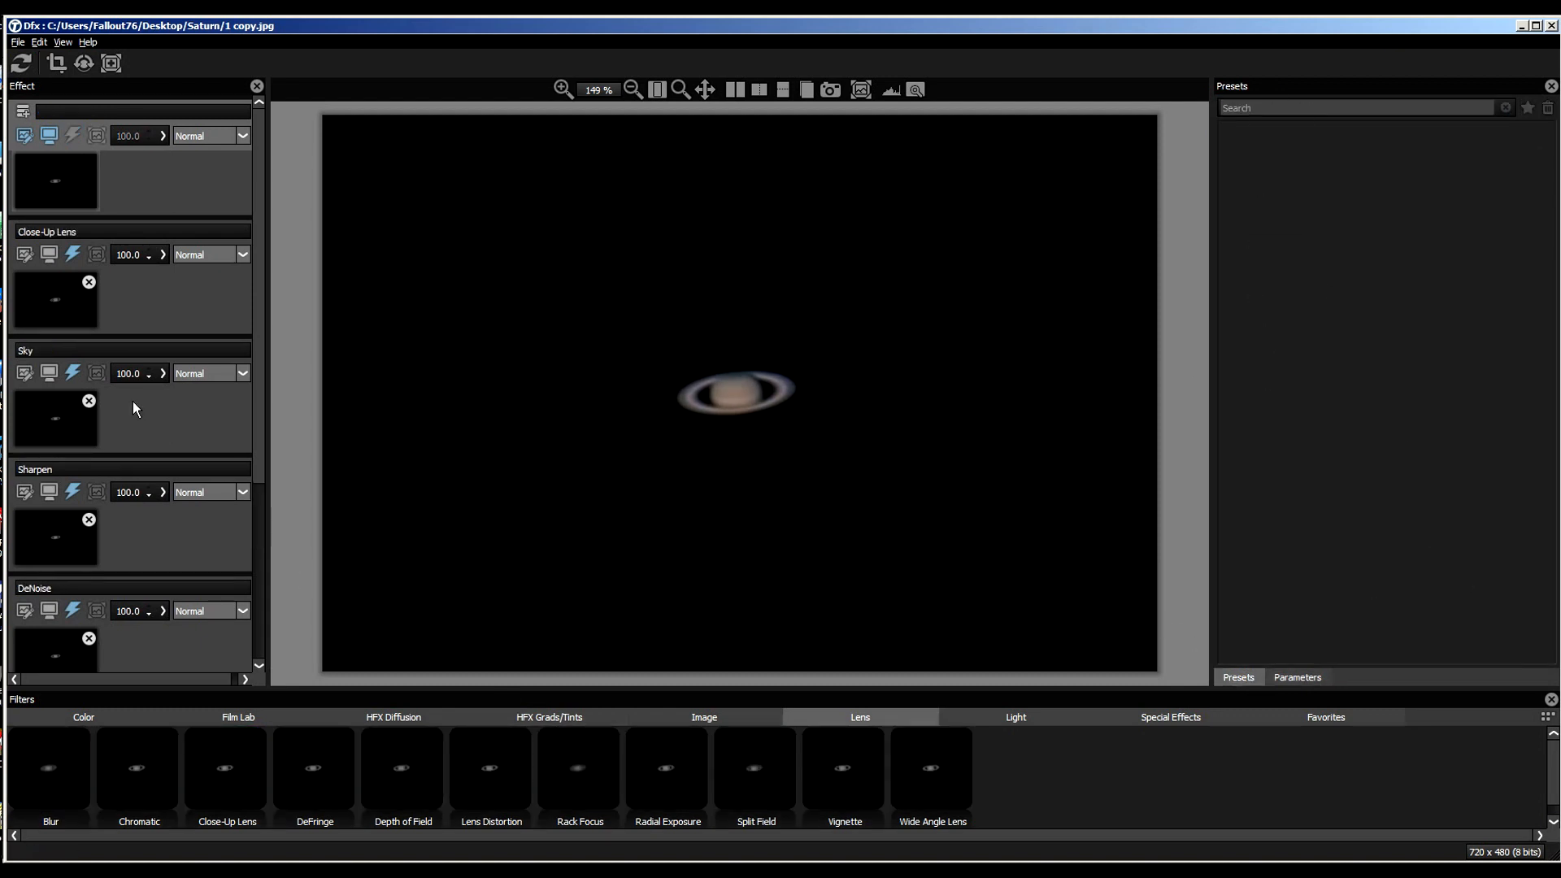
Save the enlarged Saturn image as JPEG '1 copy1' and open it from Explorer
left_click(13, 40)
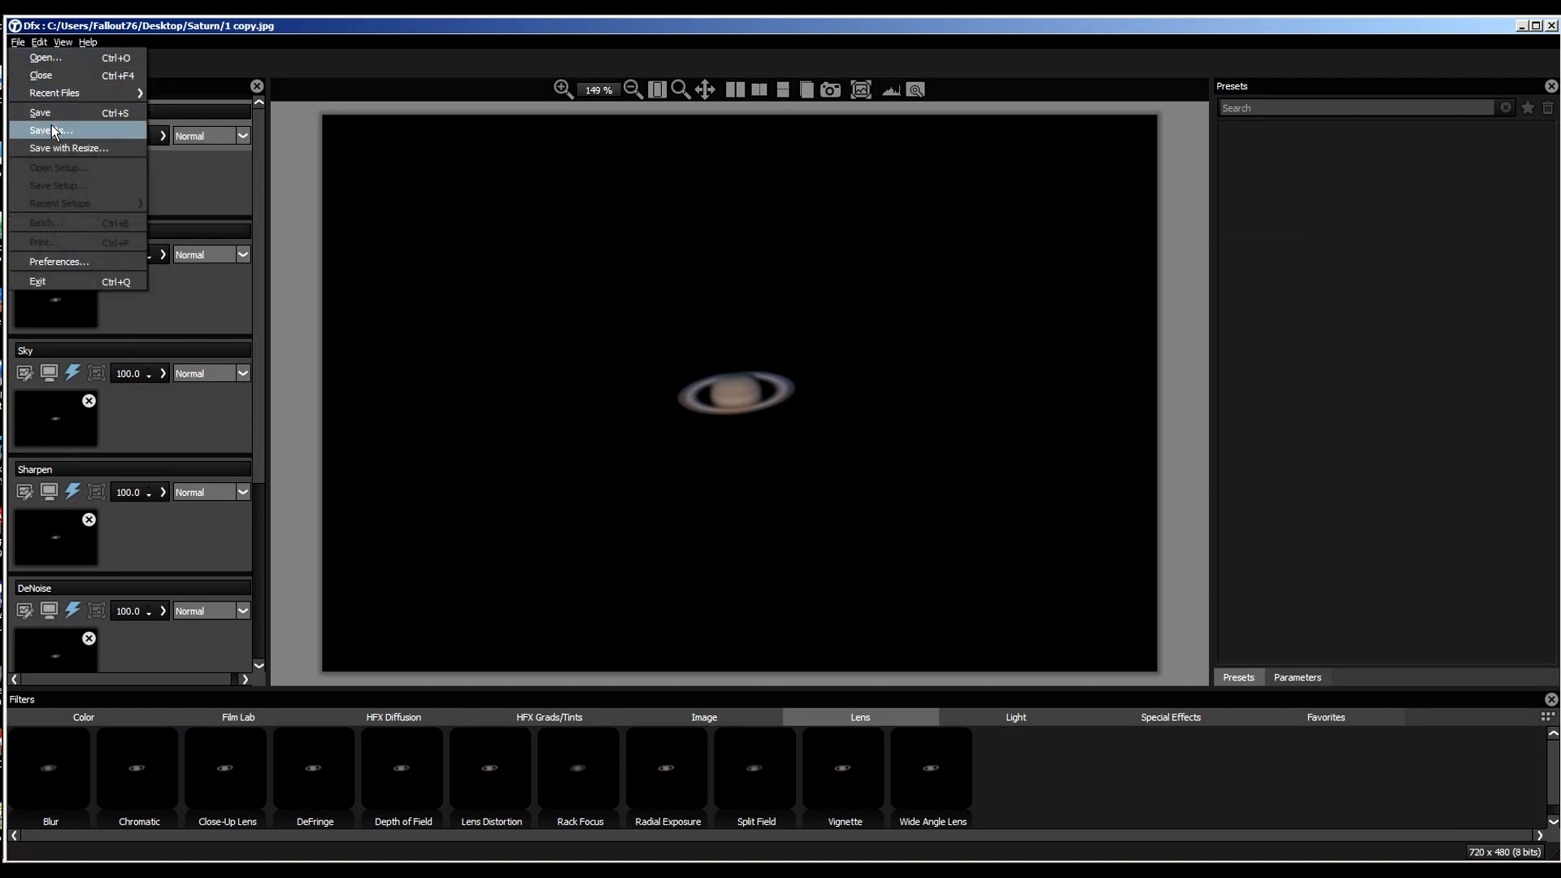
left_click(51, 129)
type("1 copy1")
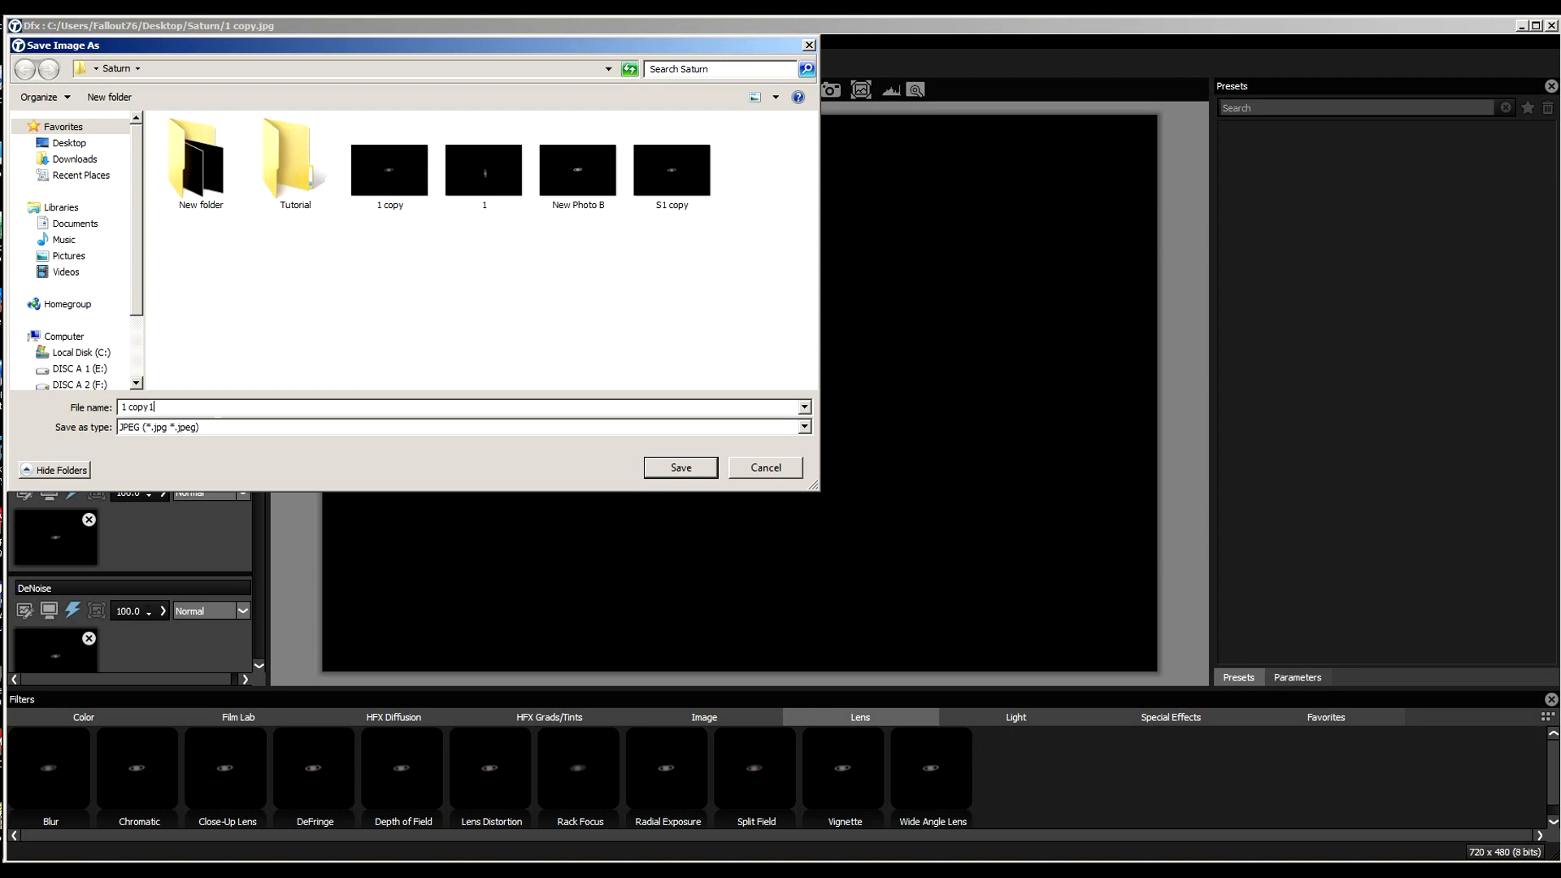
left_click(681, 468)
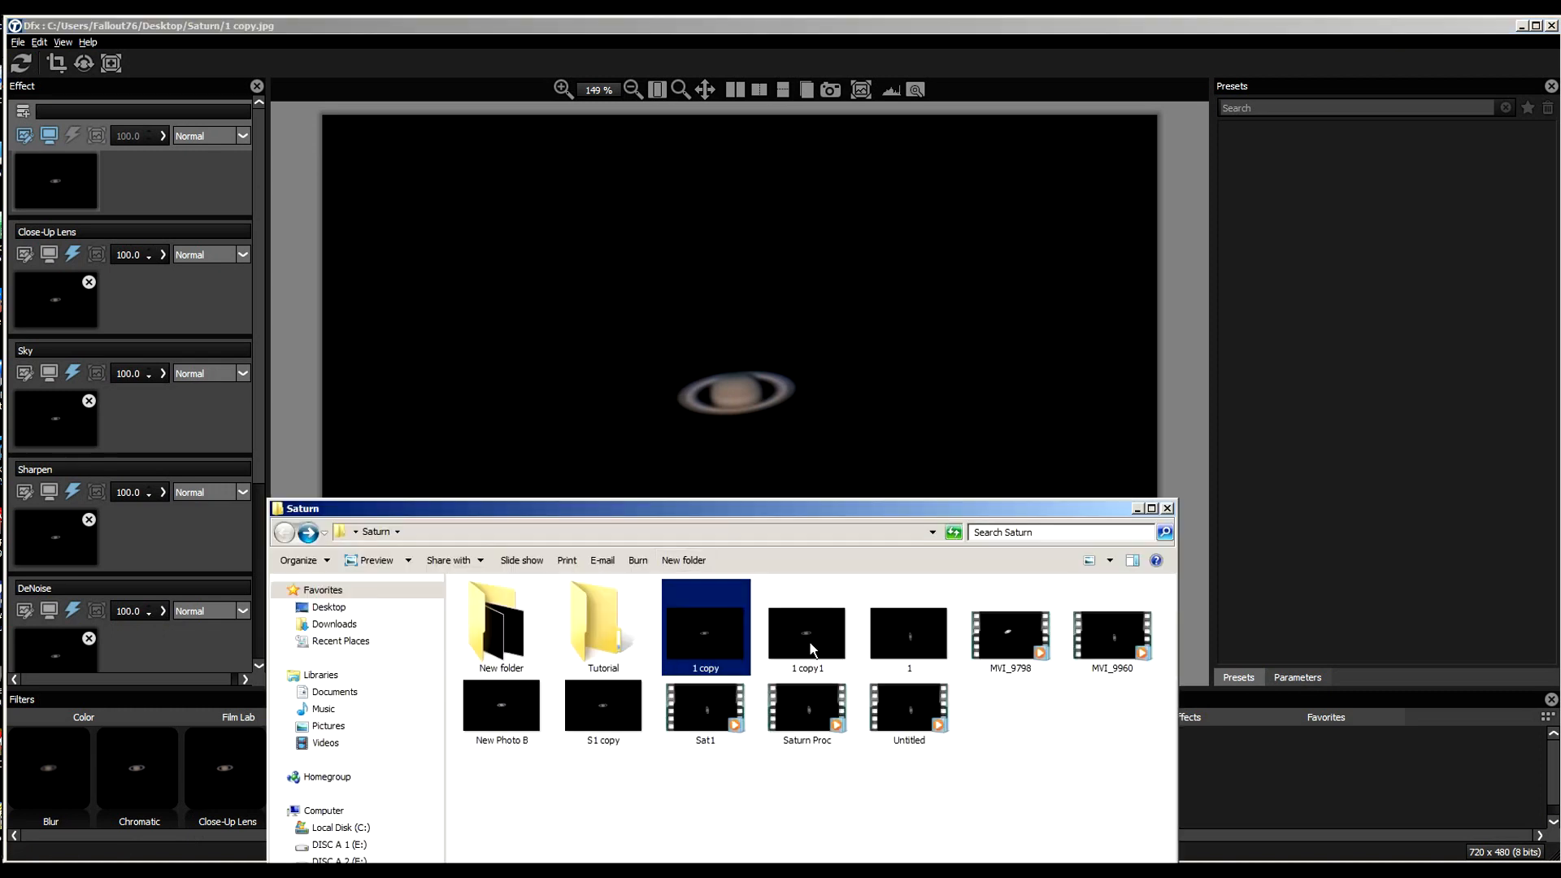
double_click(706, 627)
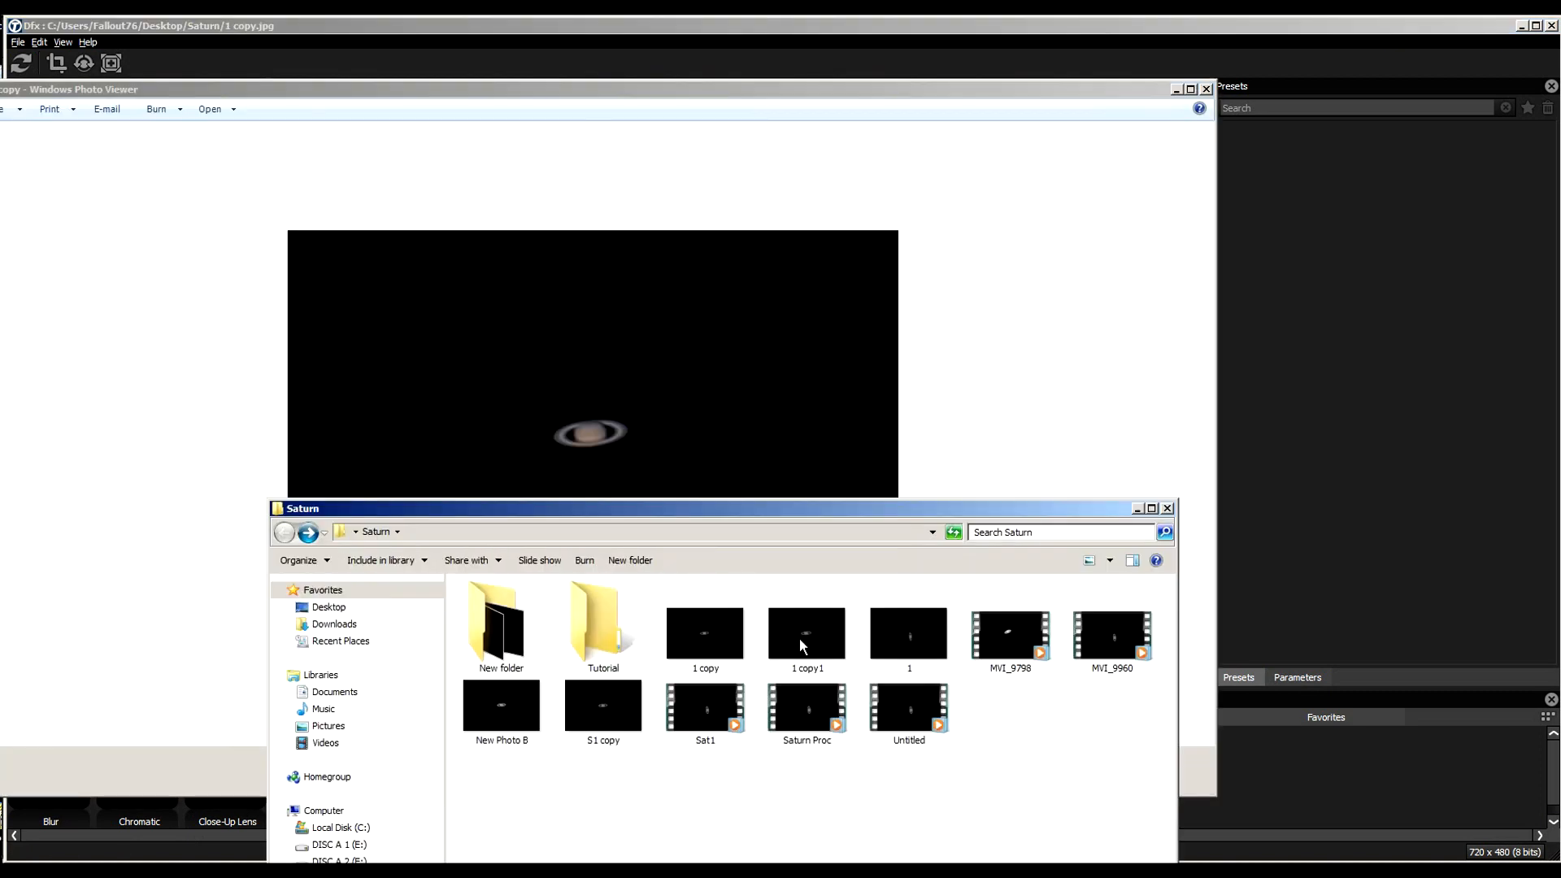
Close the older '1 copy' viewer, look at '1 copy1', then close its viewer
double_click(806, 632)
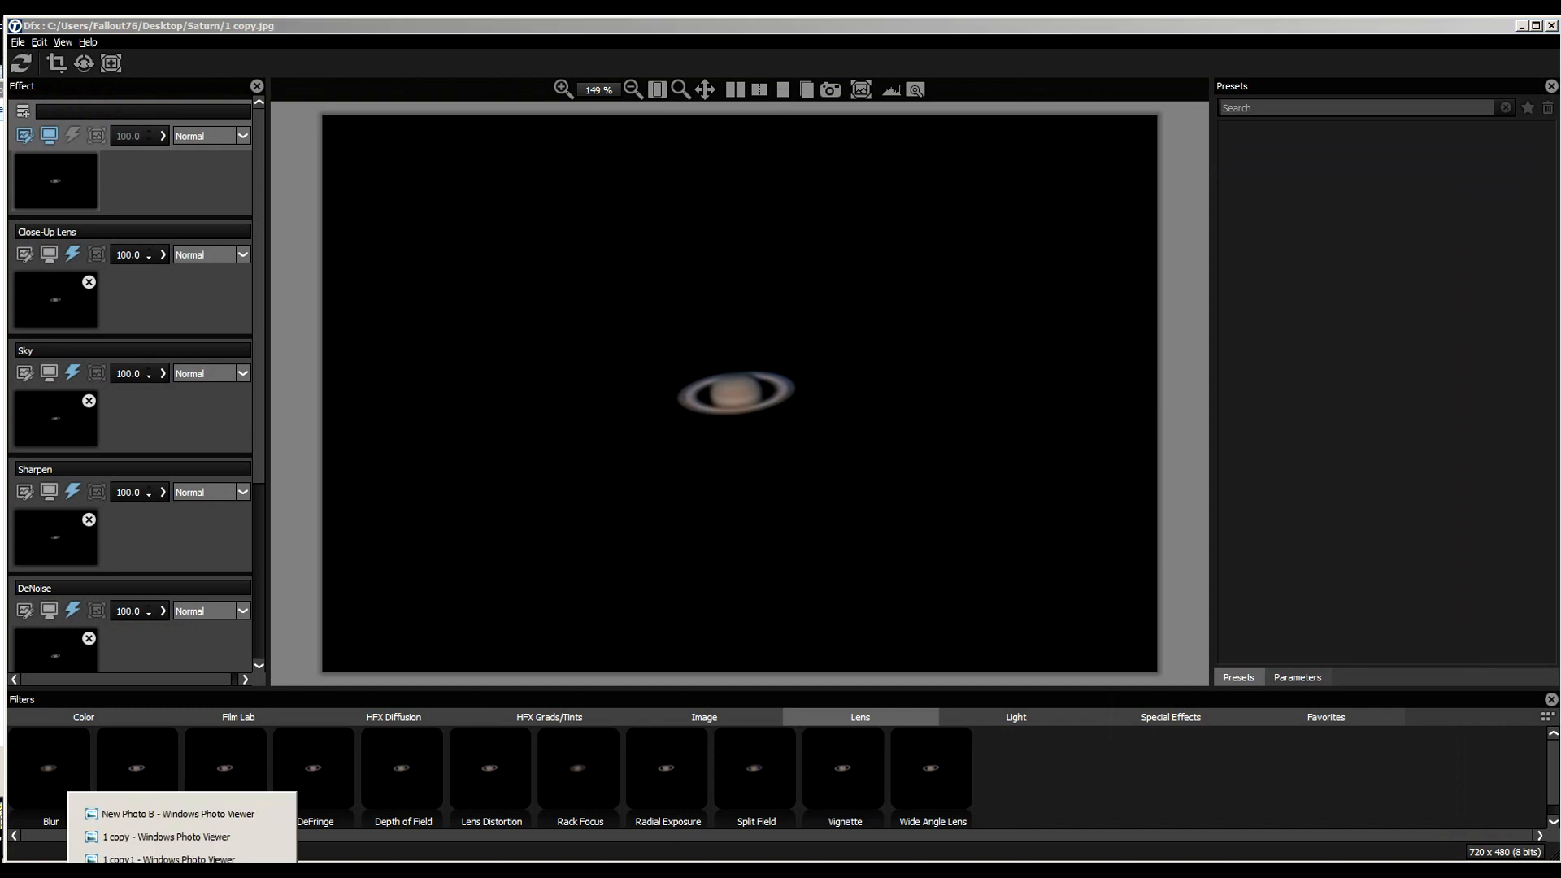
mouse_move(235, 843)
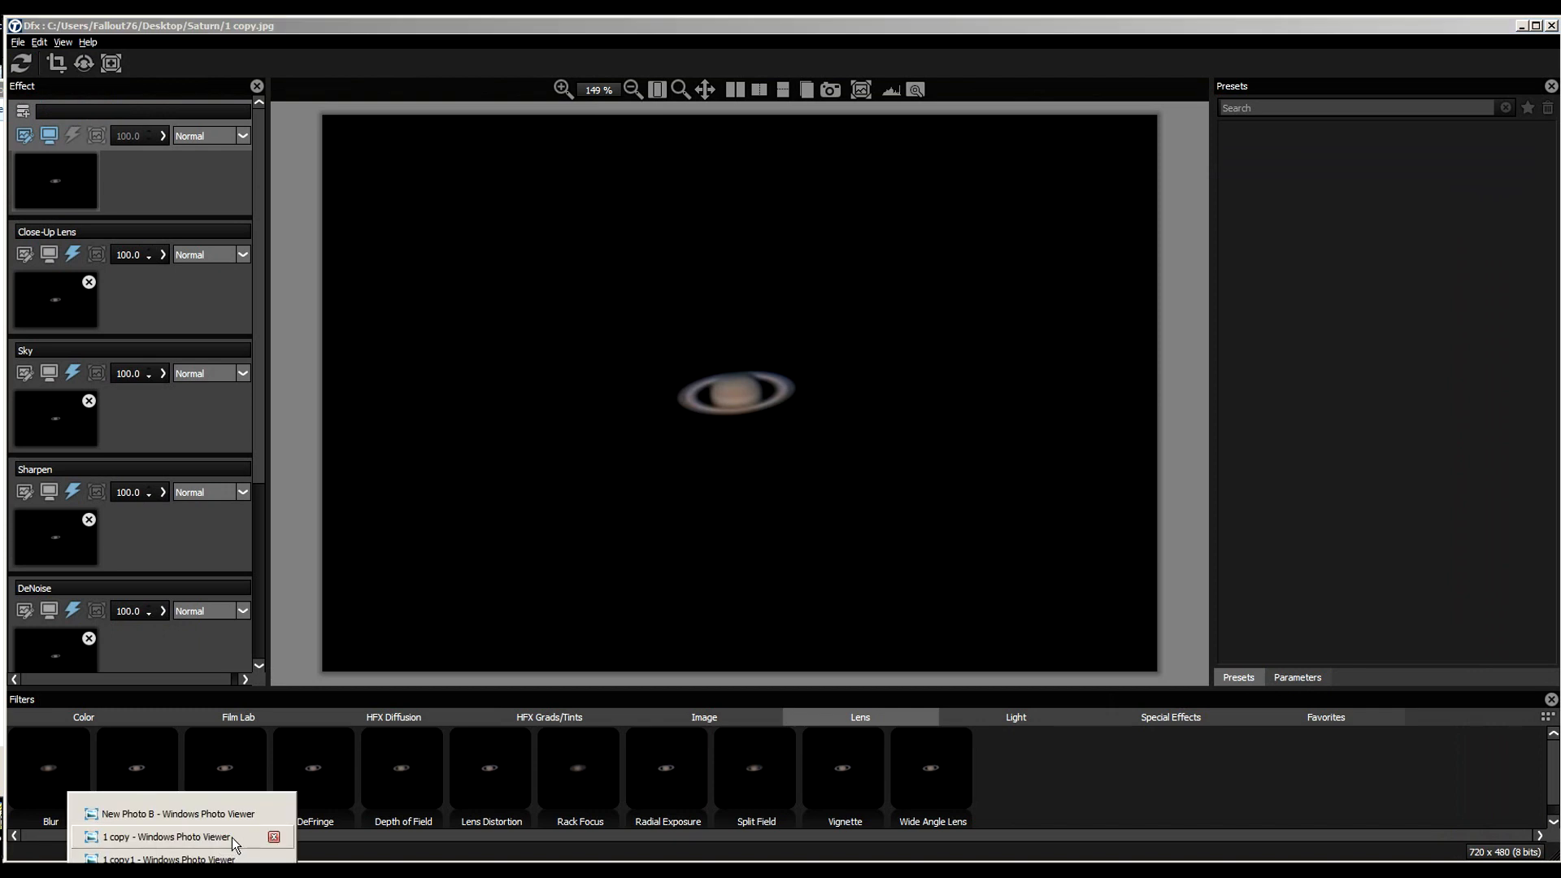
left_click(175, 841)
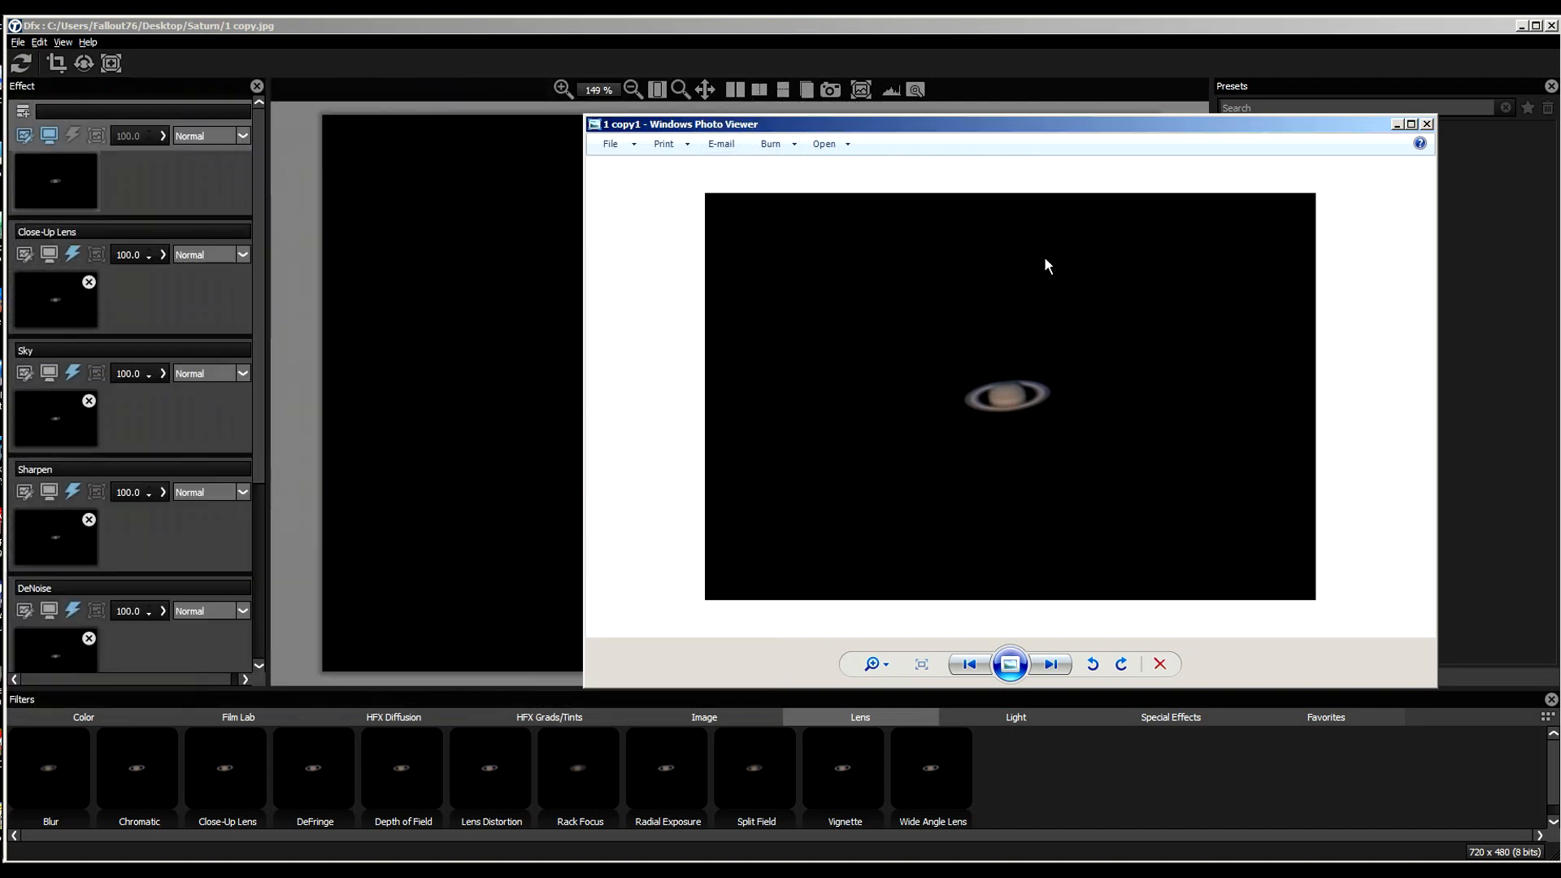
mouse_move(1293, 177)
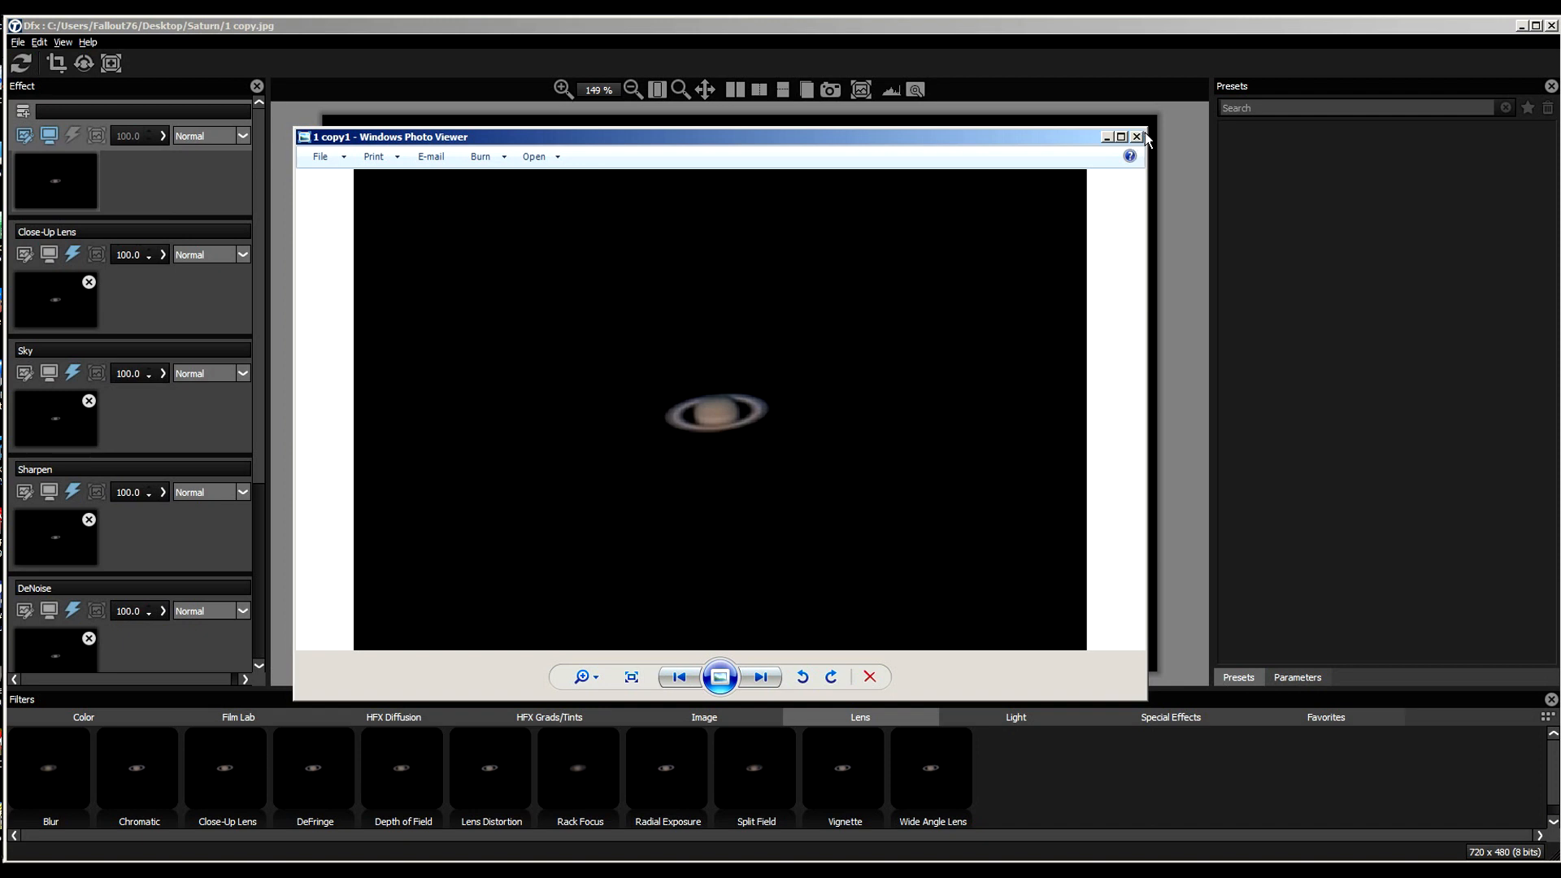
left_click(1139, 136)
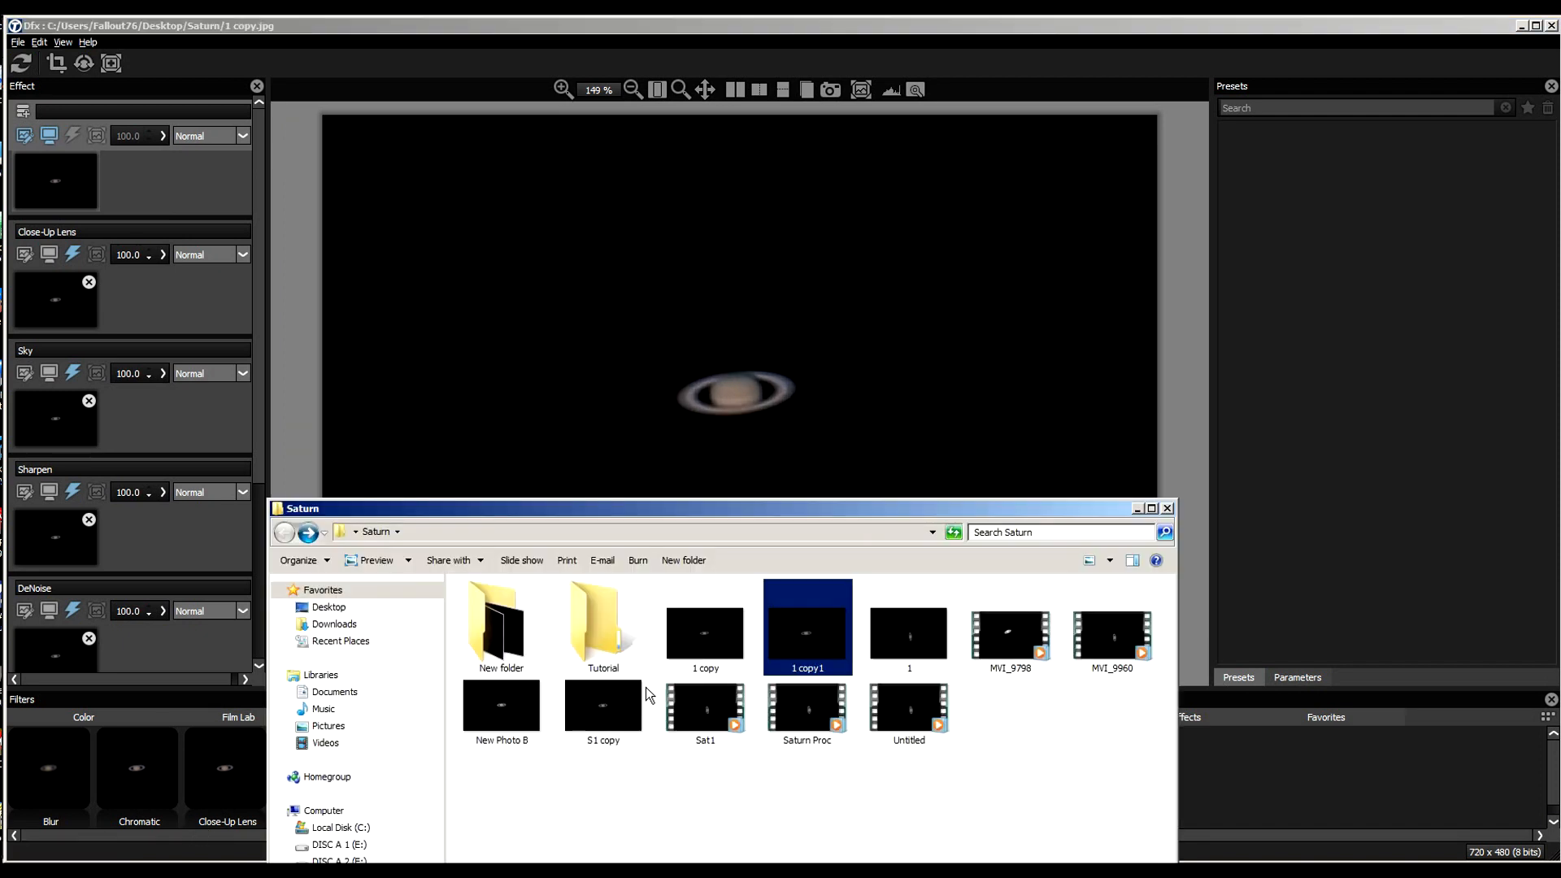
mouse_move(941, 789)
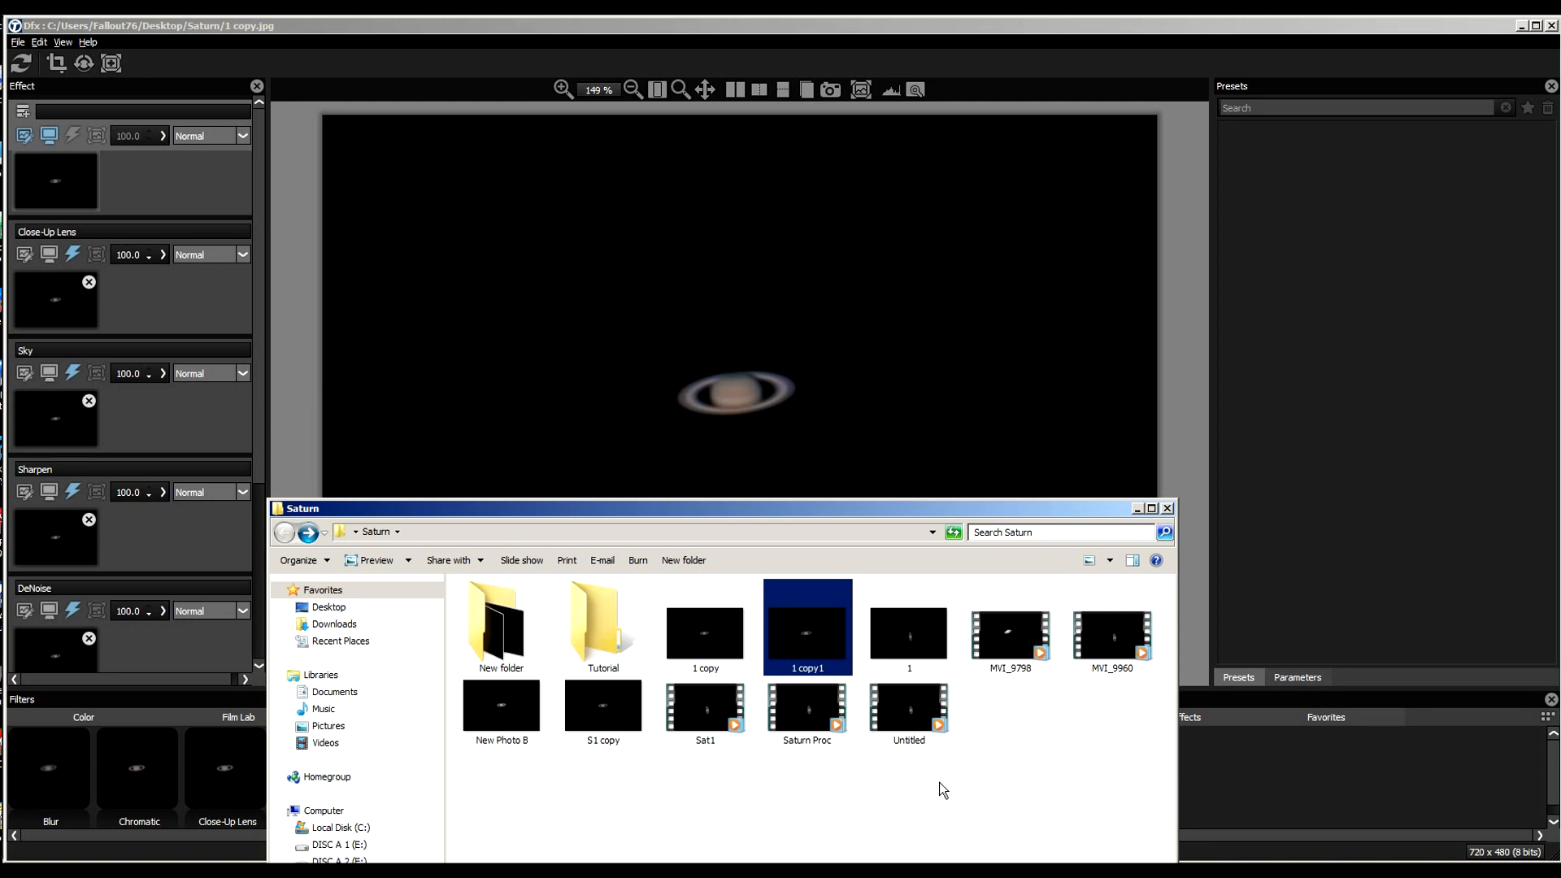
mouse_move(807, 714)
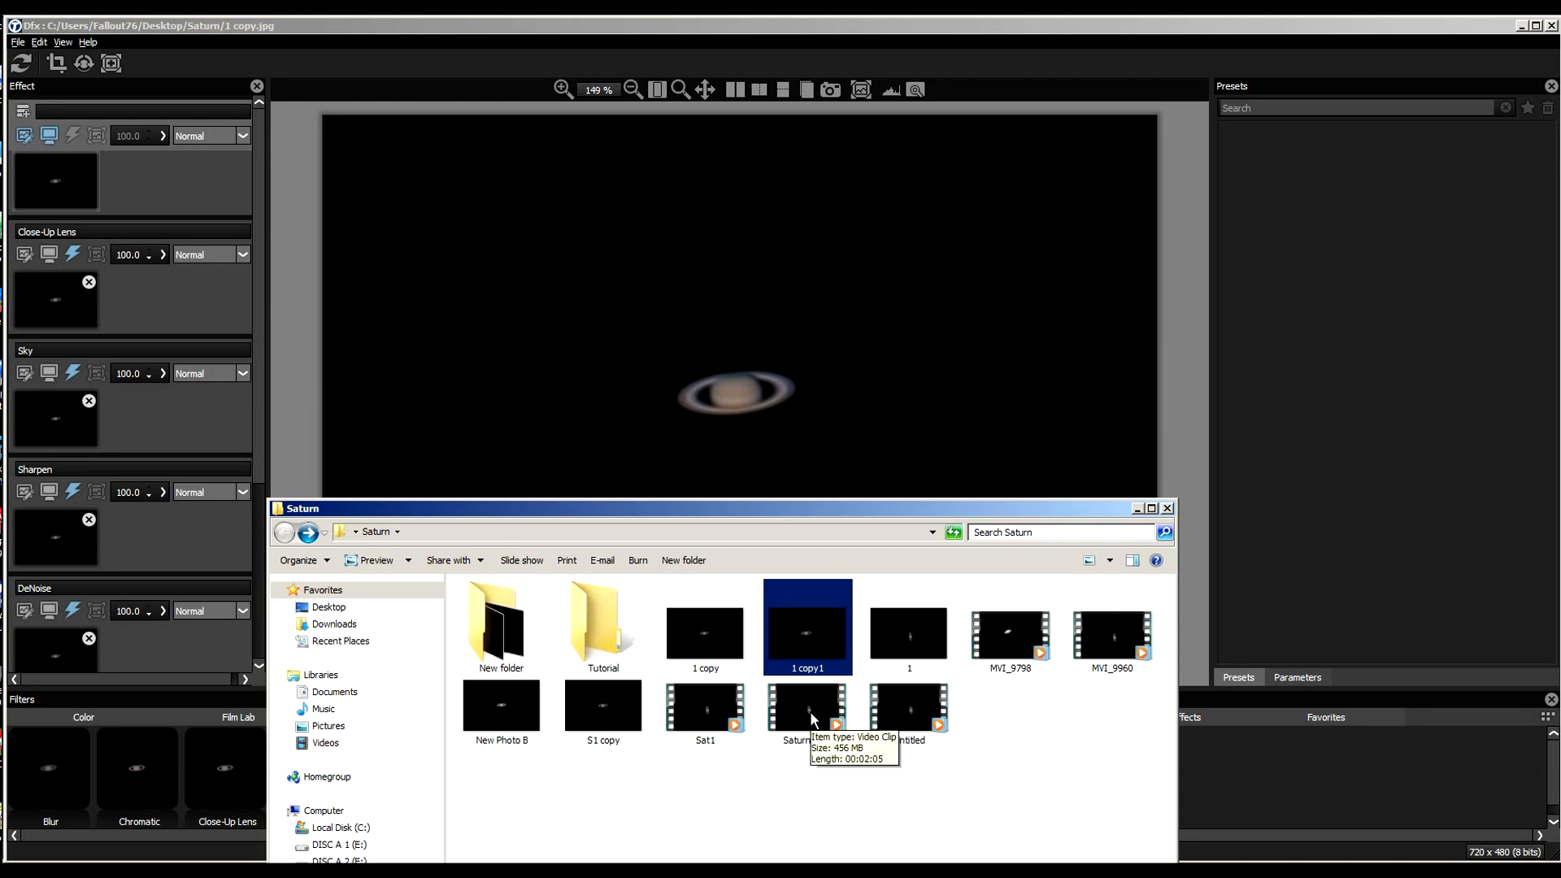
double_click(807, 706)
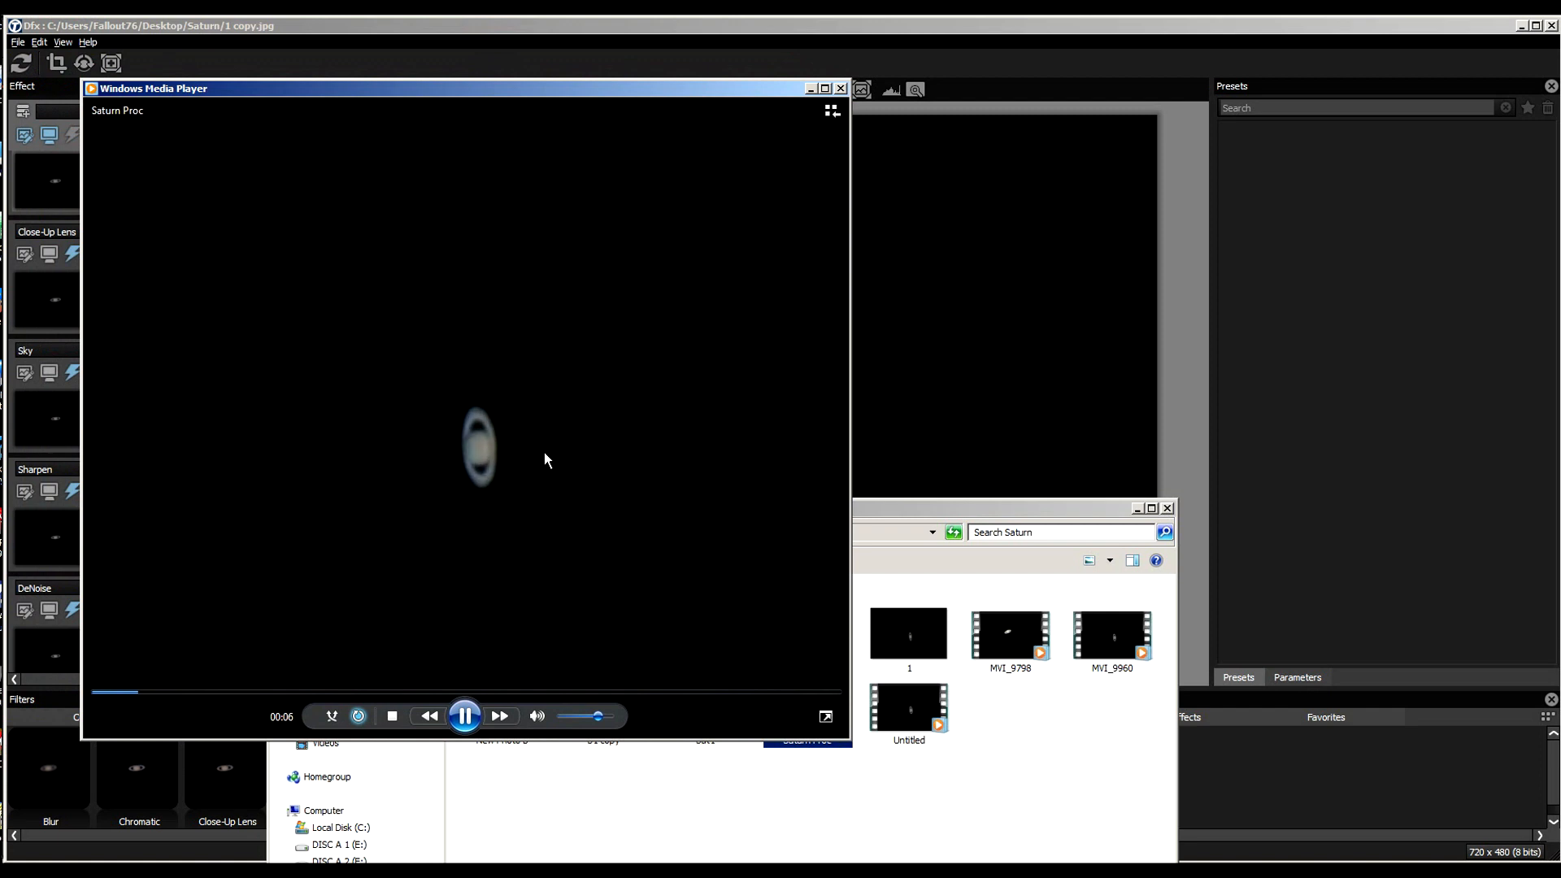
mouse_move(529, 451)
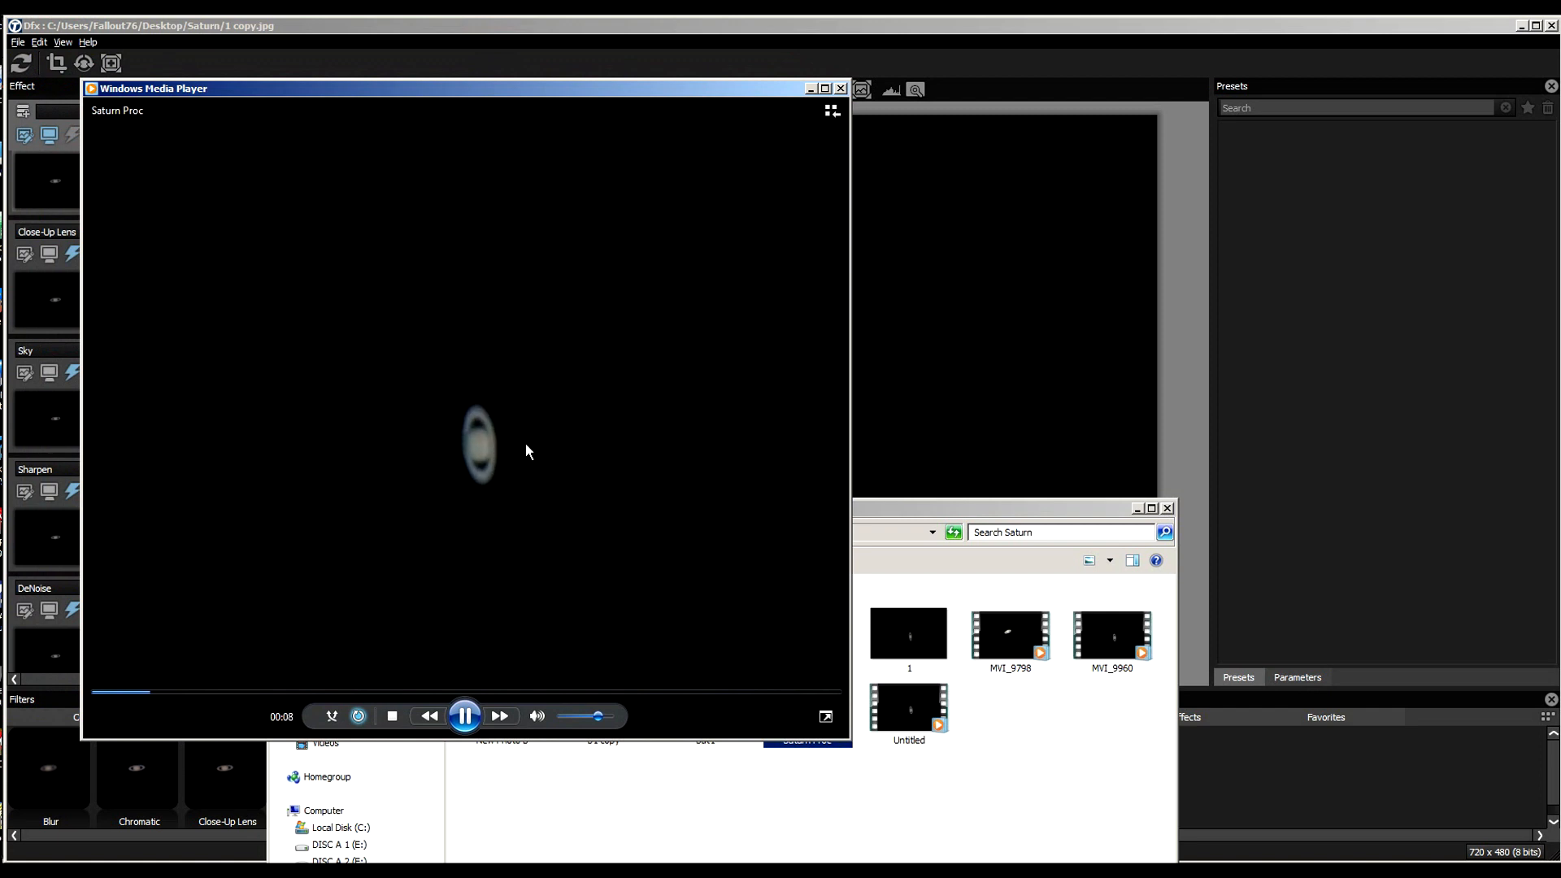
mouse_move(470, 451)
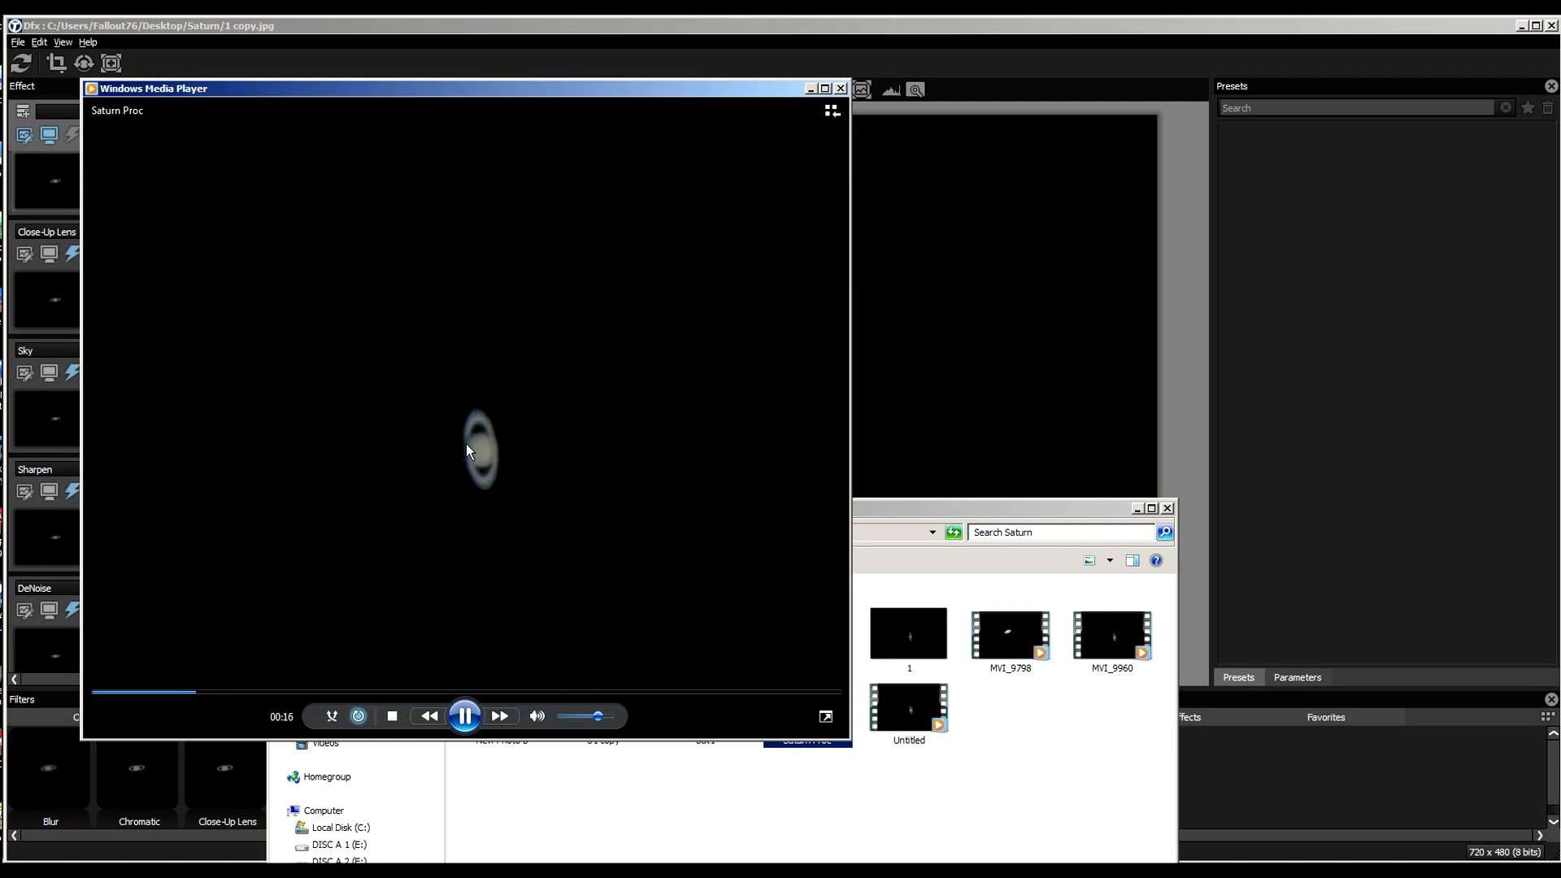
mouse_move(521, 479)
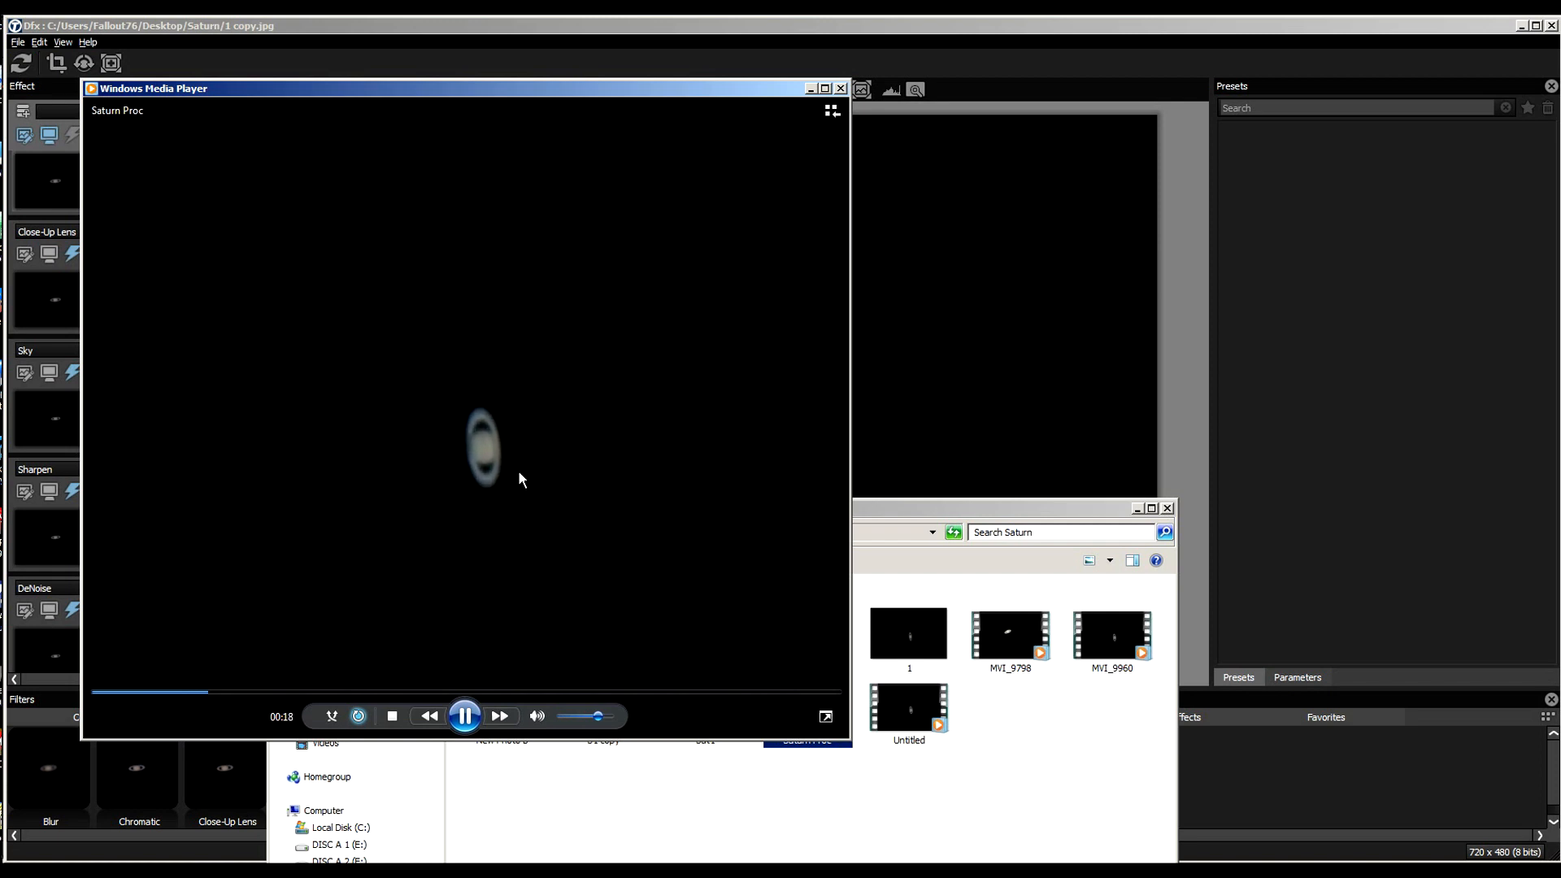
mouse_move(631, 402)
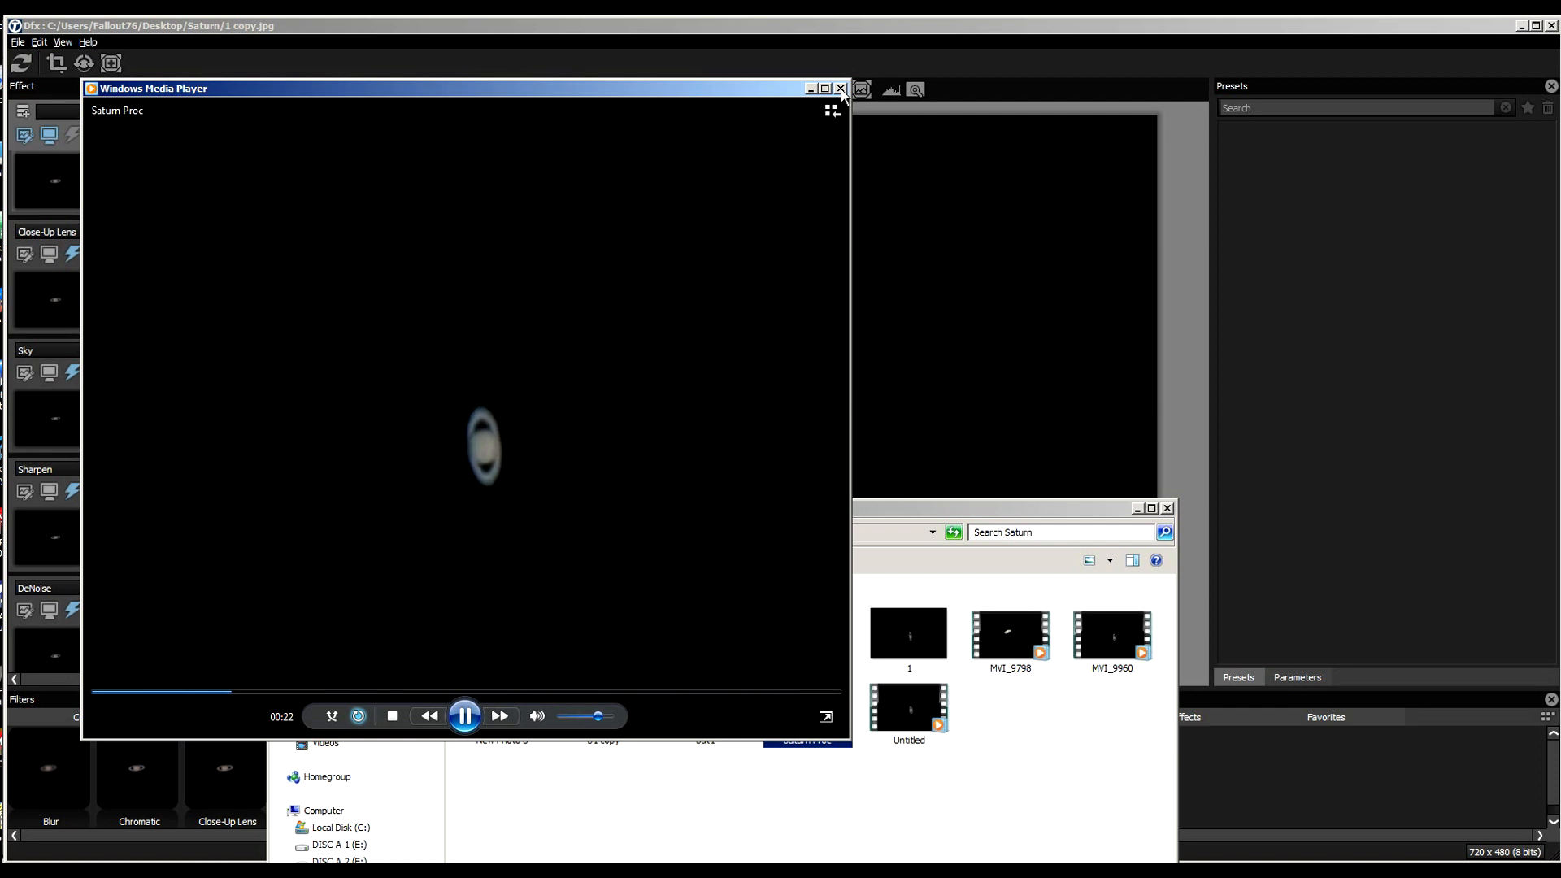
mouse_move(841, 89)
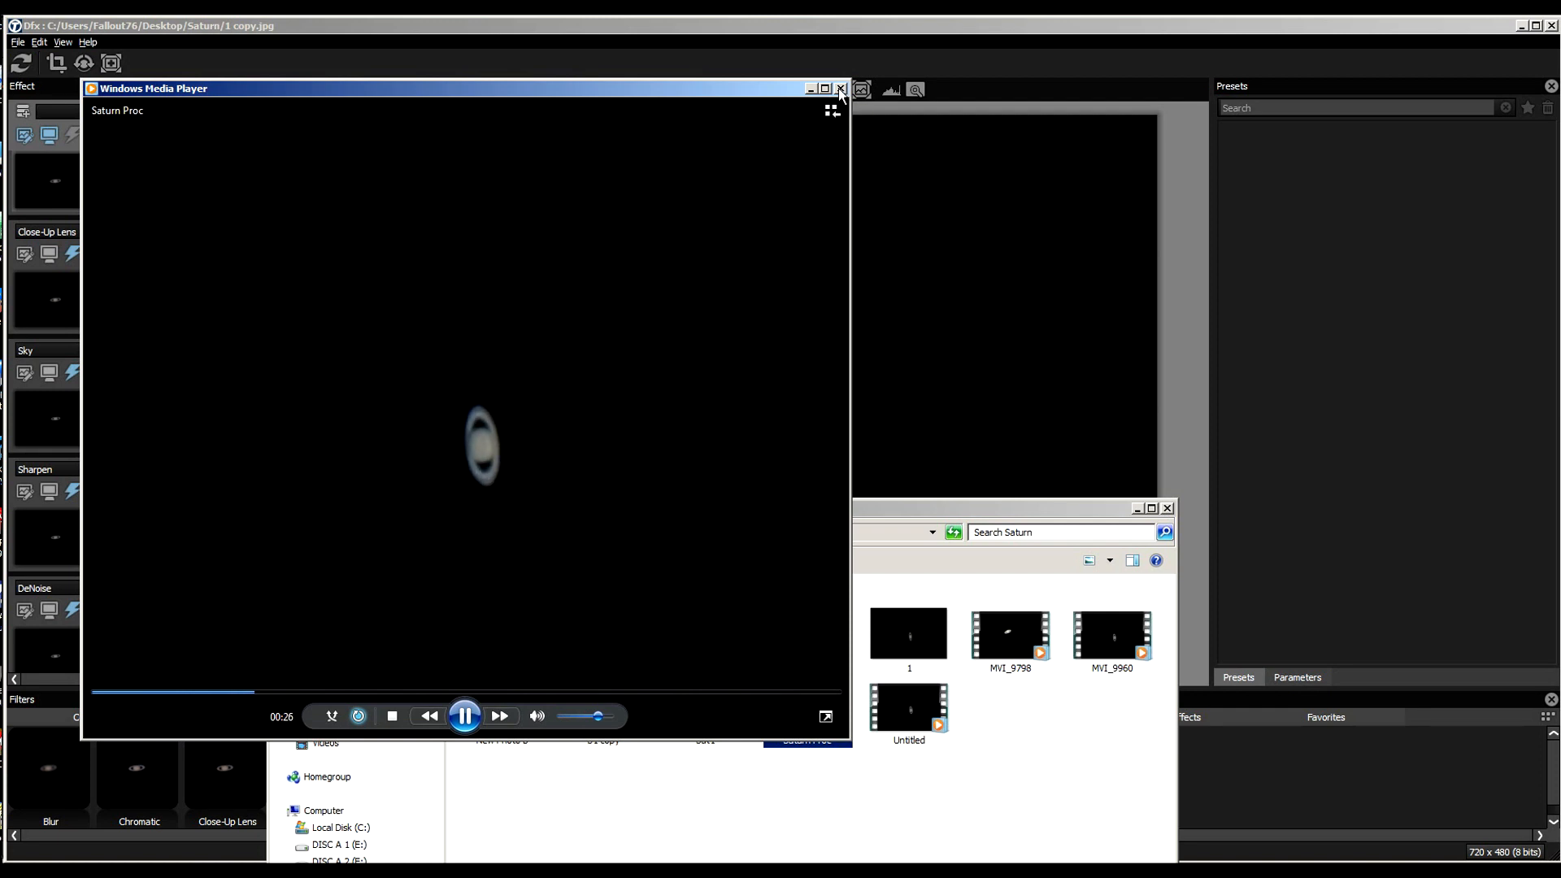
left_click(837, 89)
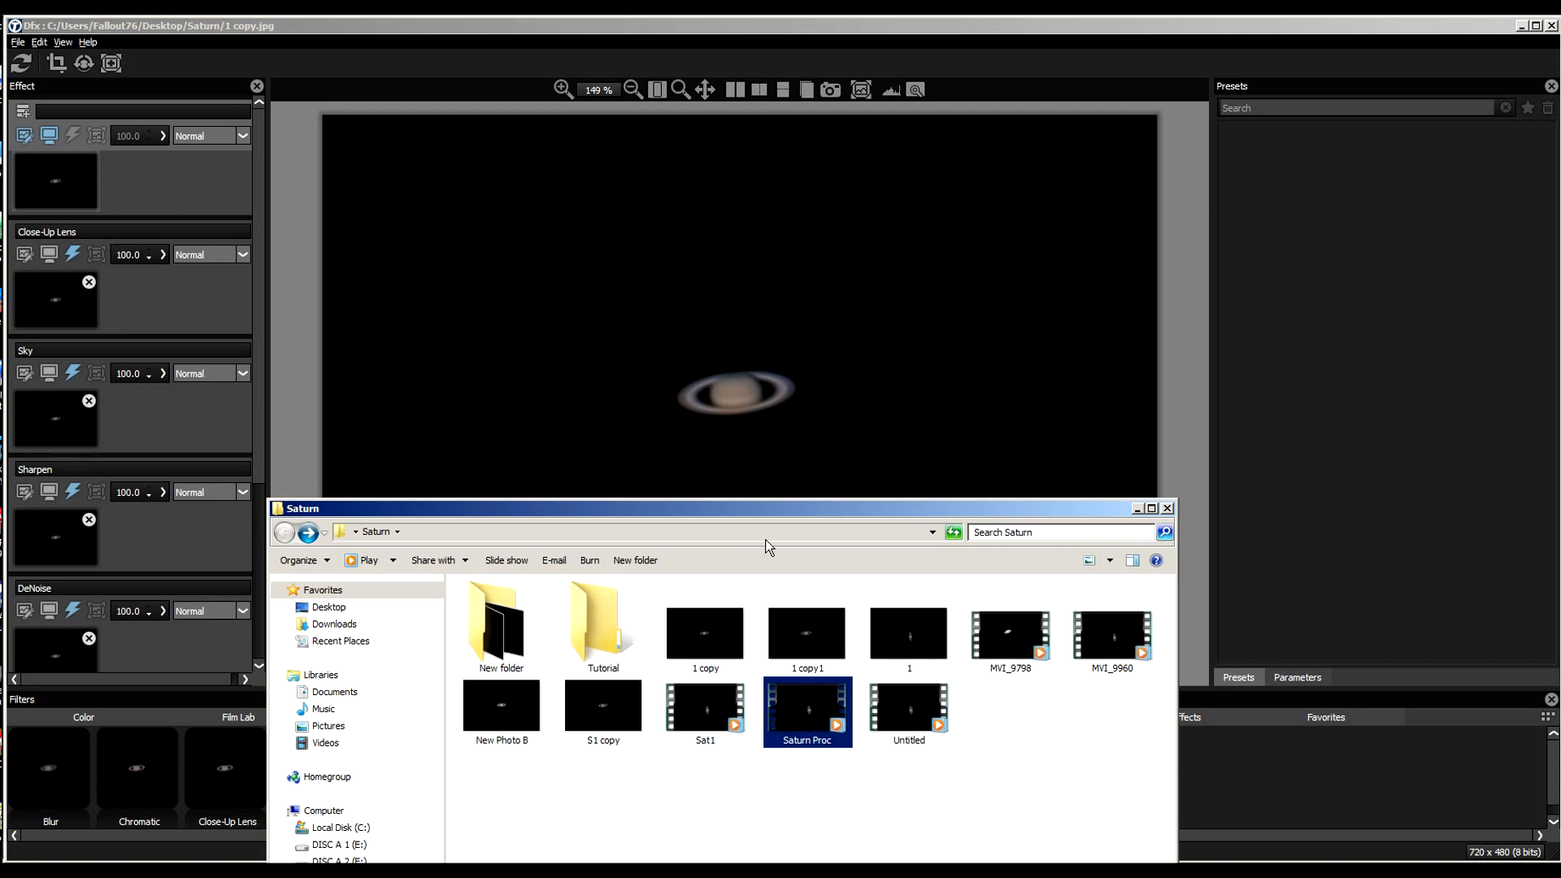
mouse_move(719, 636)
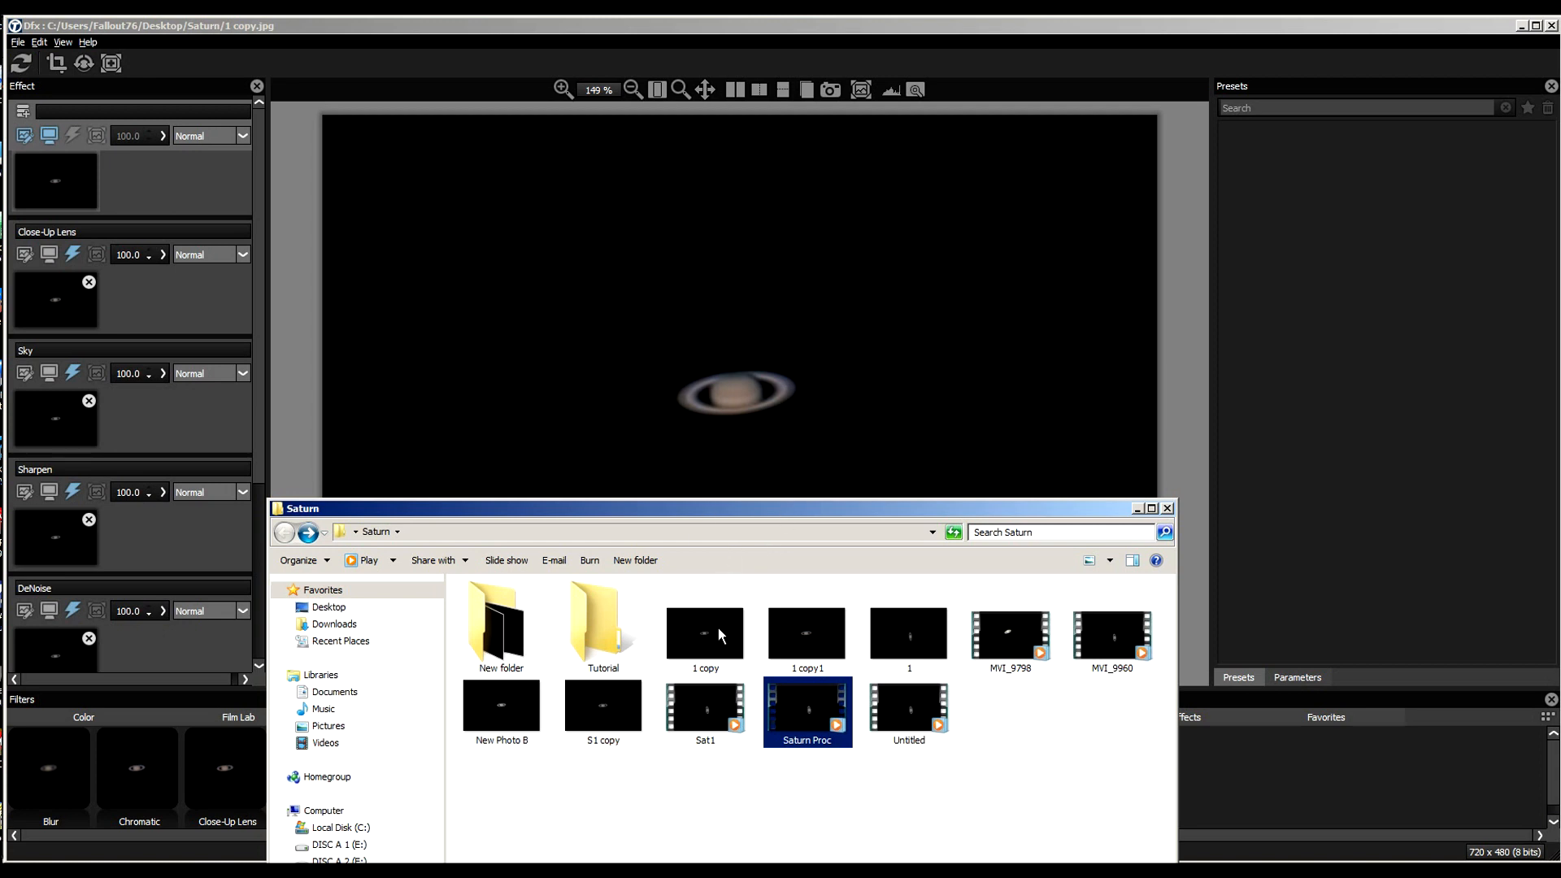
View '1 copy' in Photo Viewer, then close the Saturn folder window
double_click(705, 631)
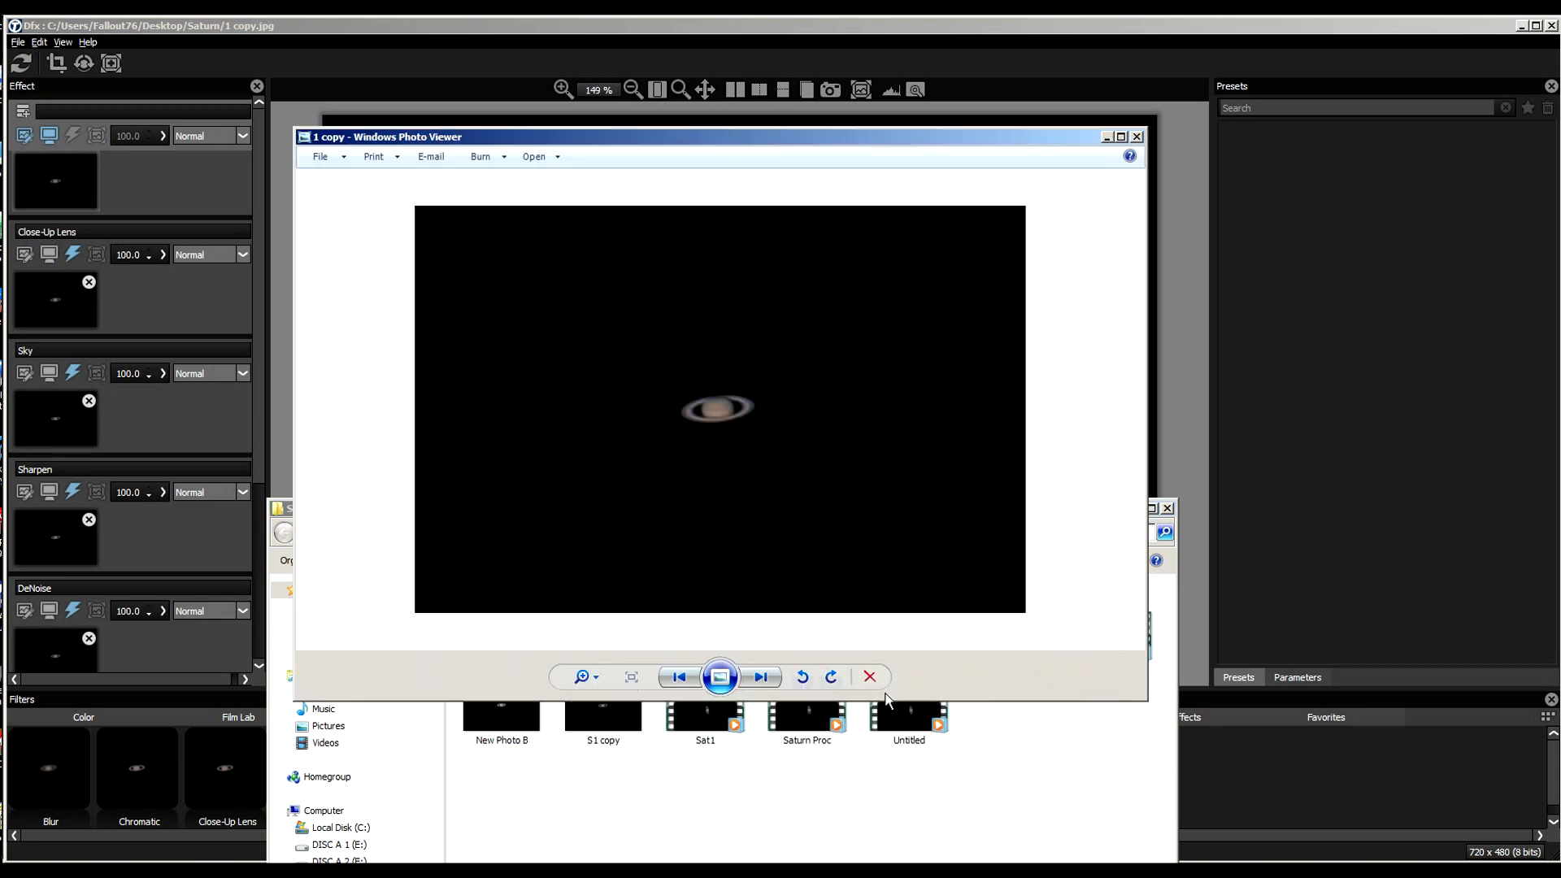
mouse_move(877, 466)
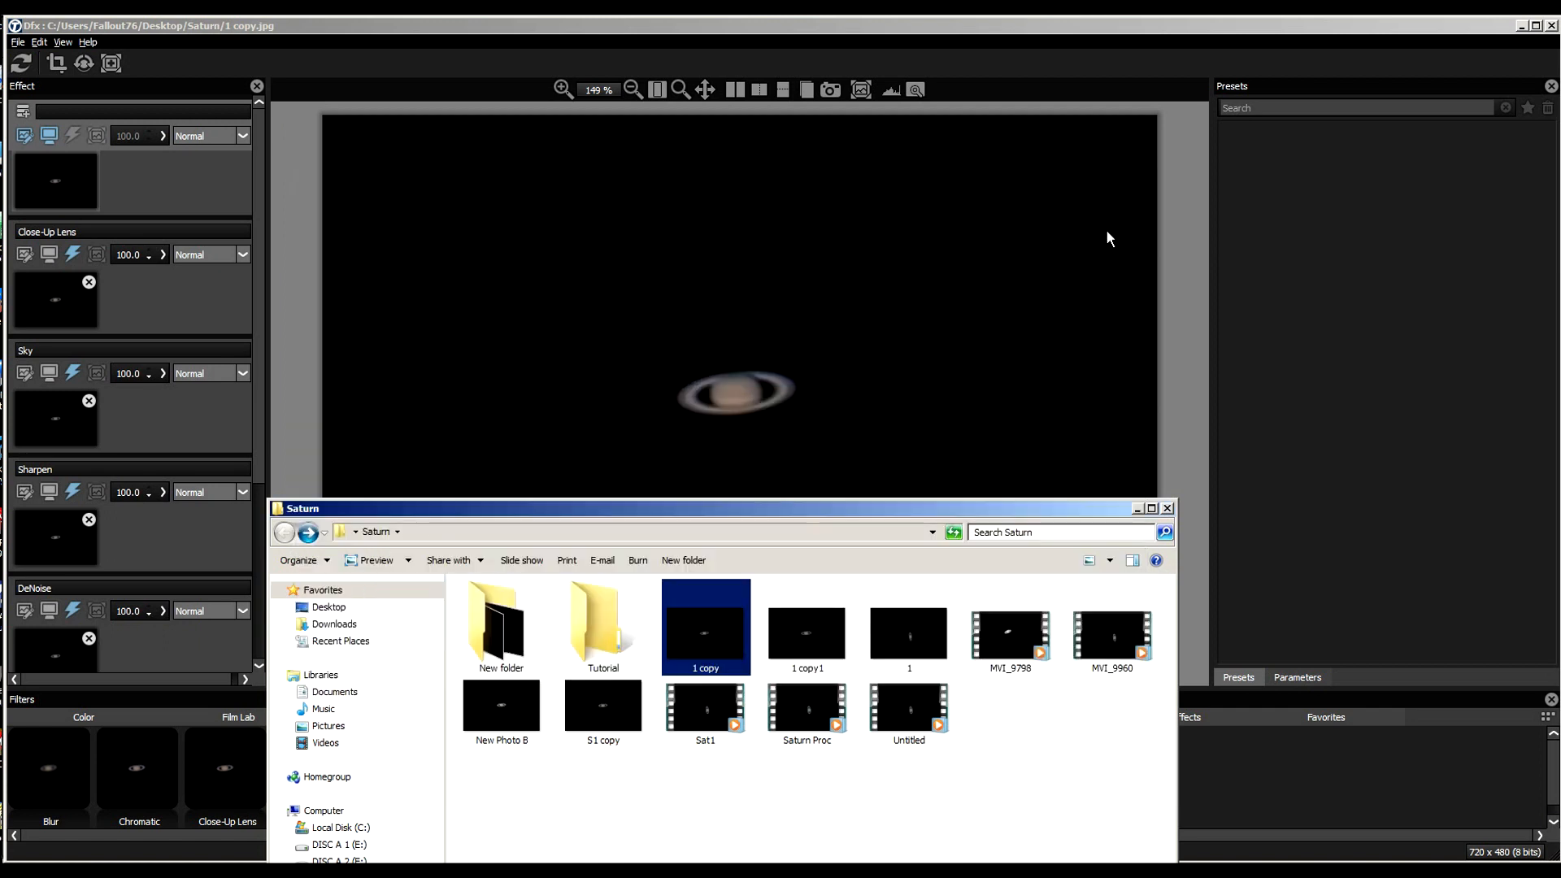
mouse_move(1164, 527)
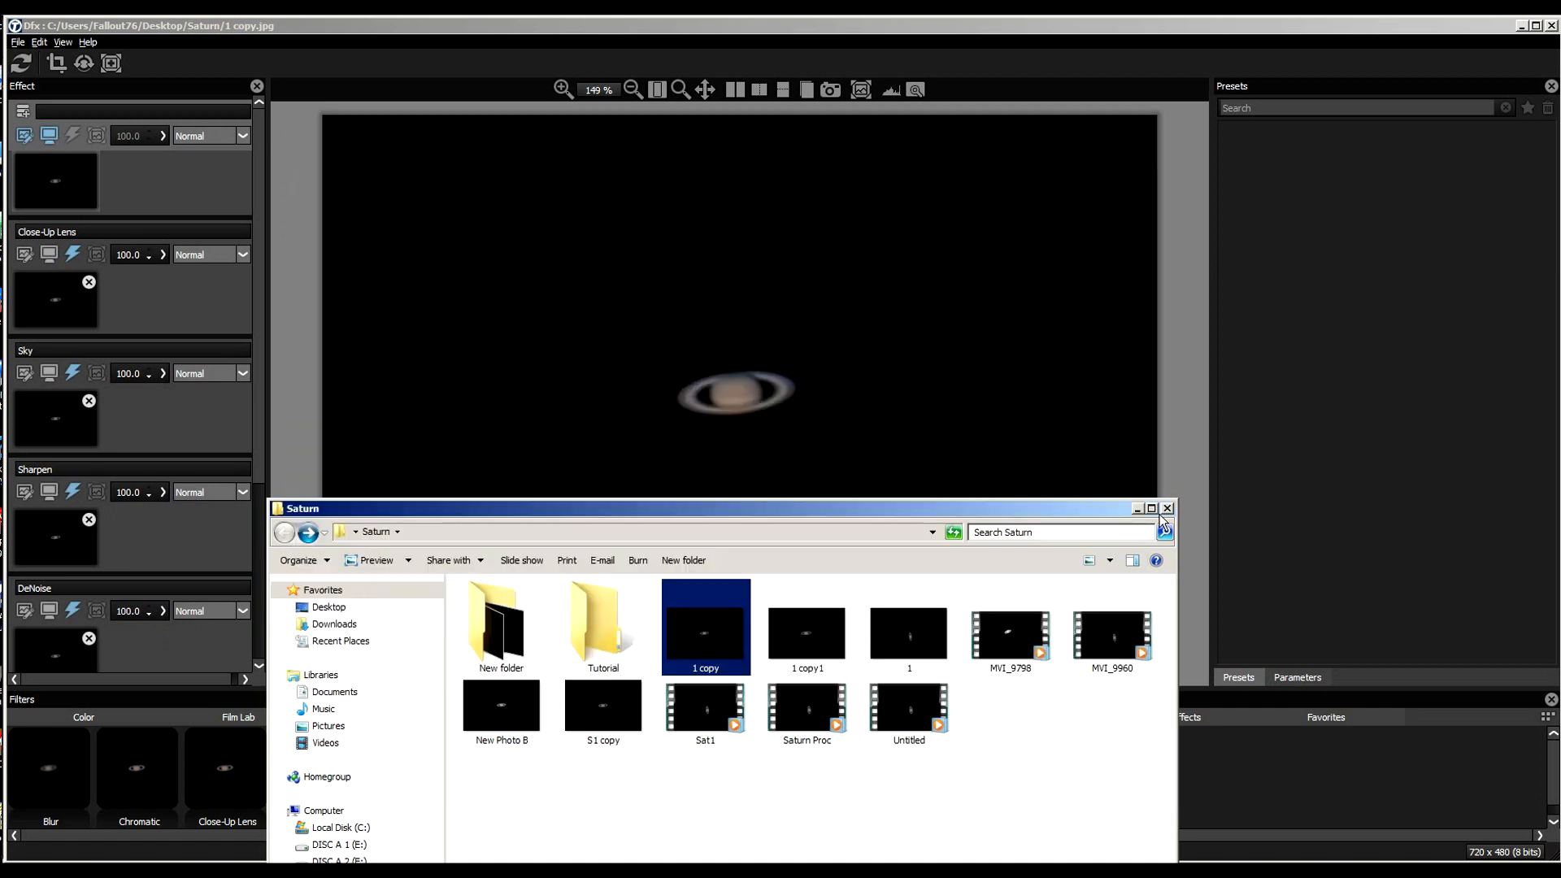
left_click(1167, 508)
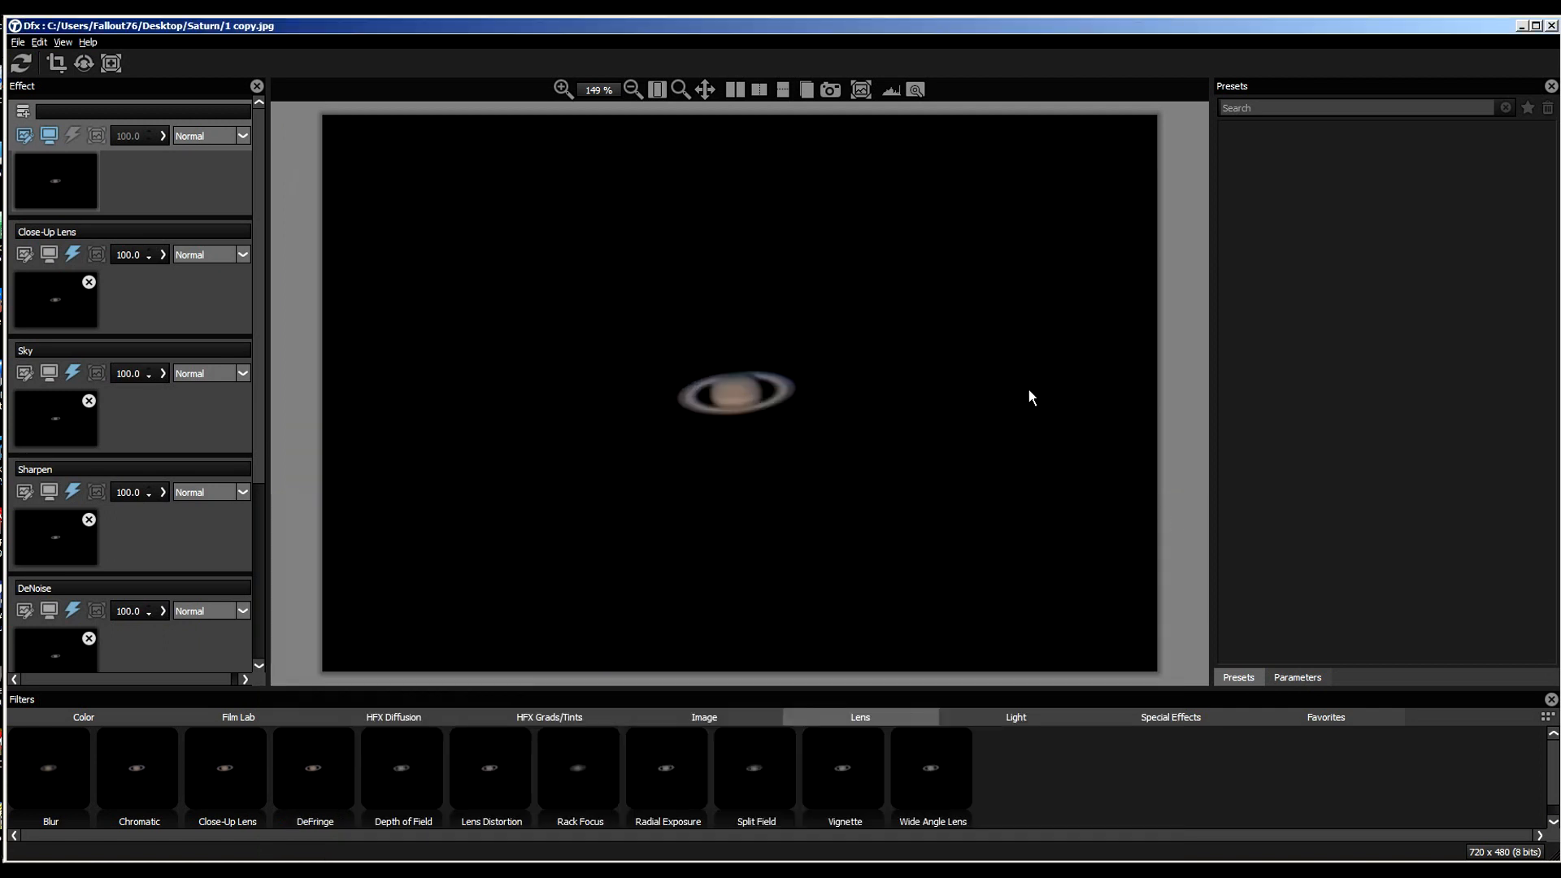